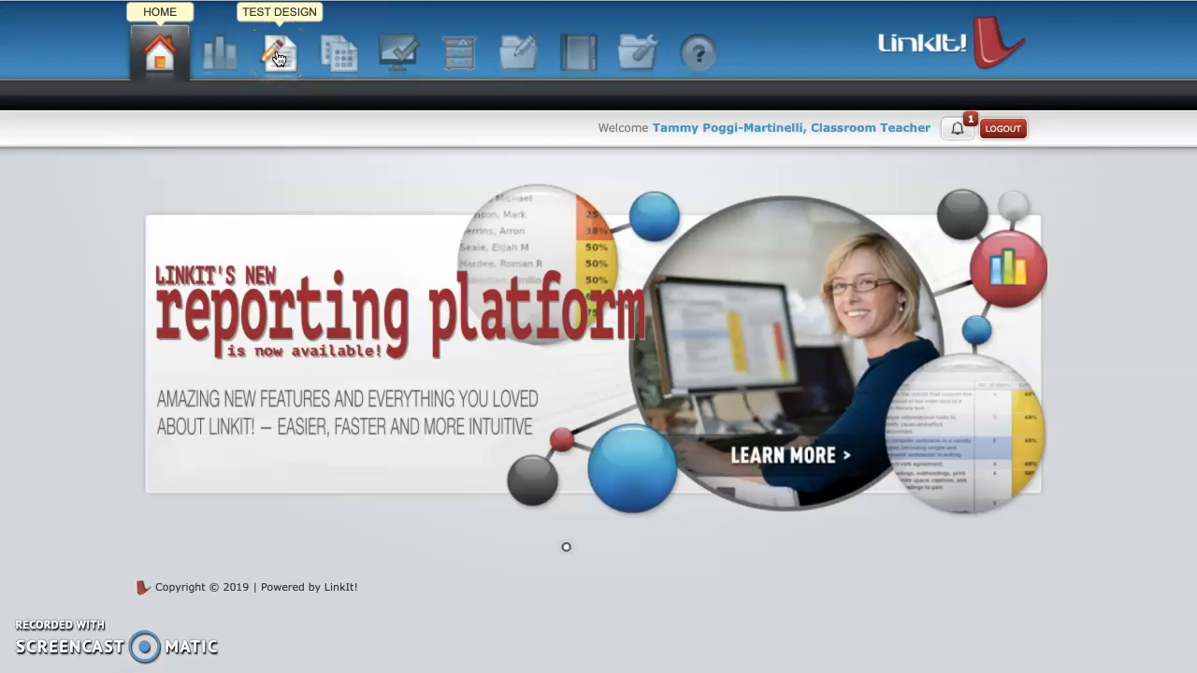
Step: Go to the Test Design > Tests page listing the existing test banks
left_click(279, 49)
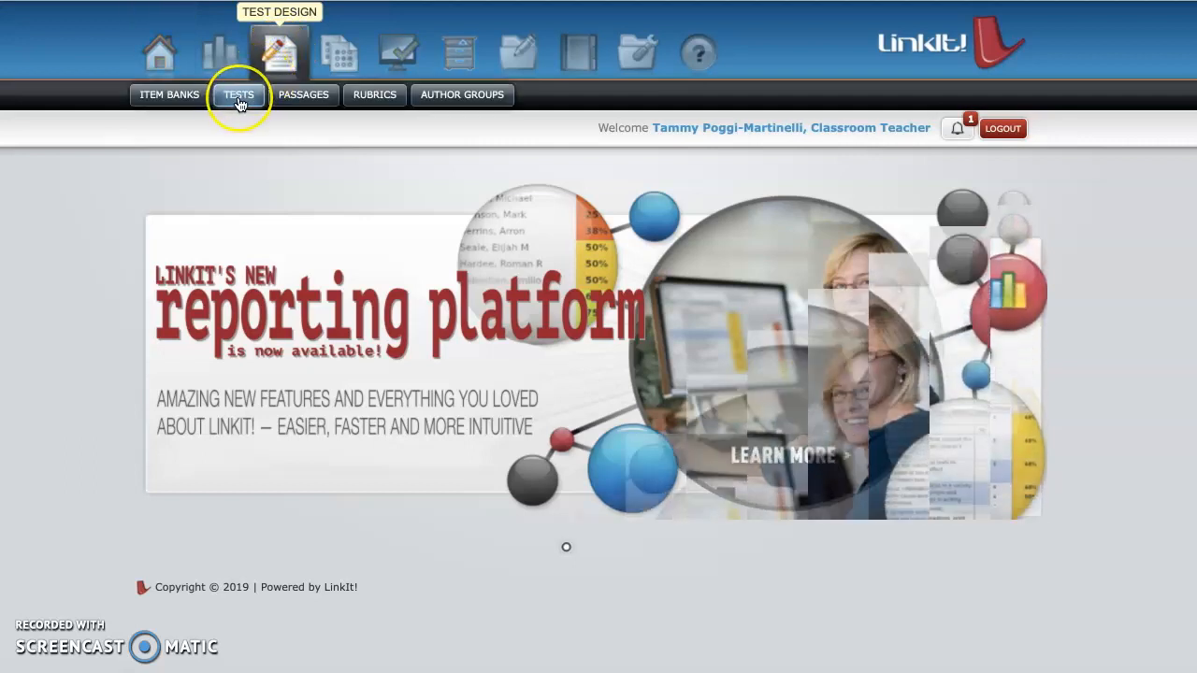
left_click(239, 93)
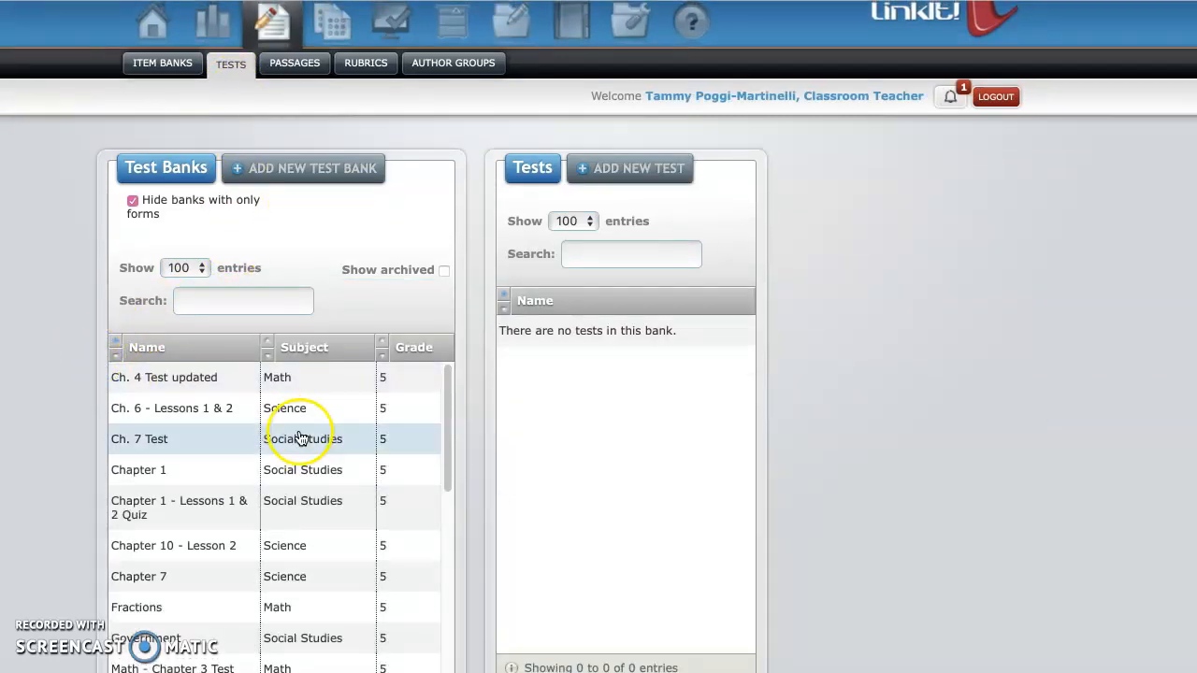
scroll("down", 3)
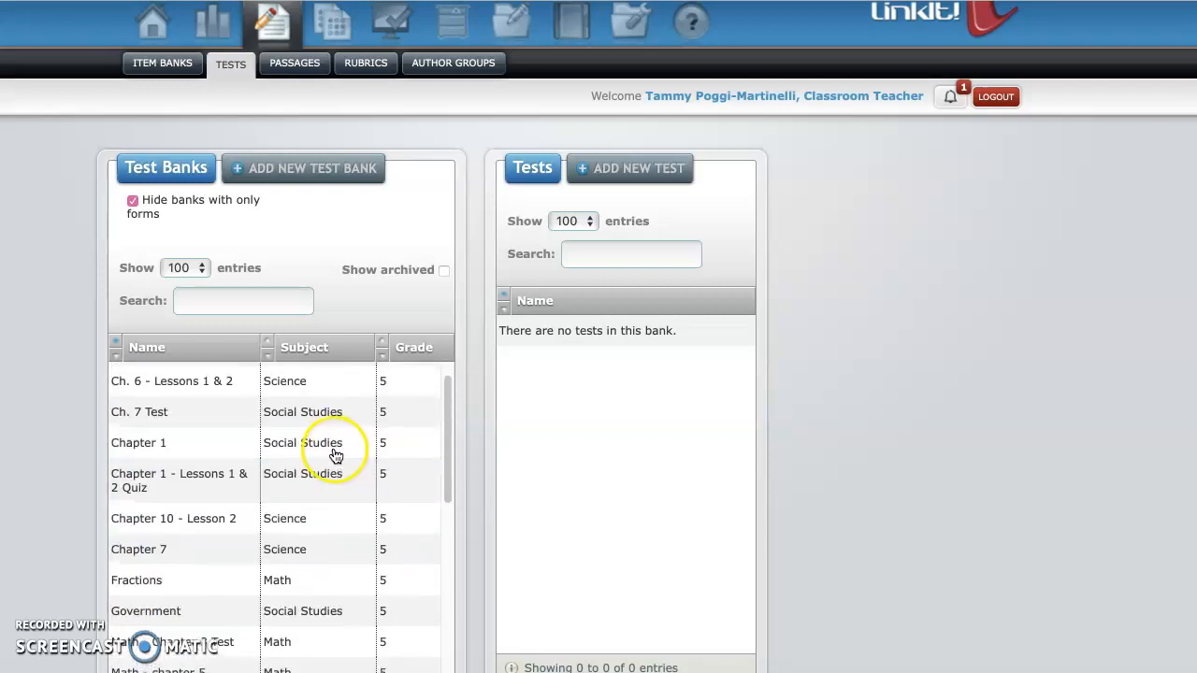
mouse_move(333, 174)
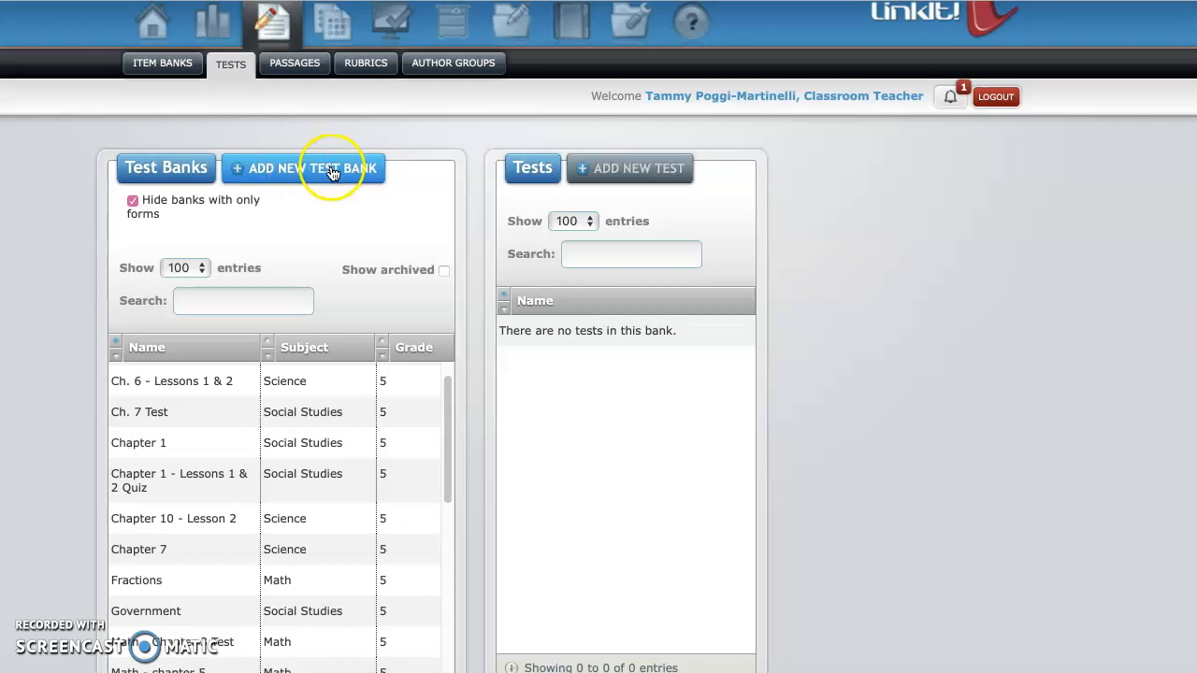
Step: Create a new test bank: Grade 5, Subject Social Studies, Bank Name 'SS Chapter 3'
left_click(312, 169)
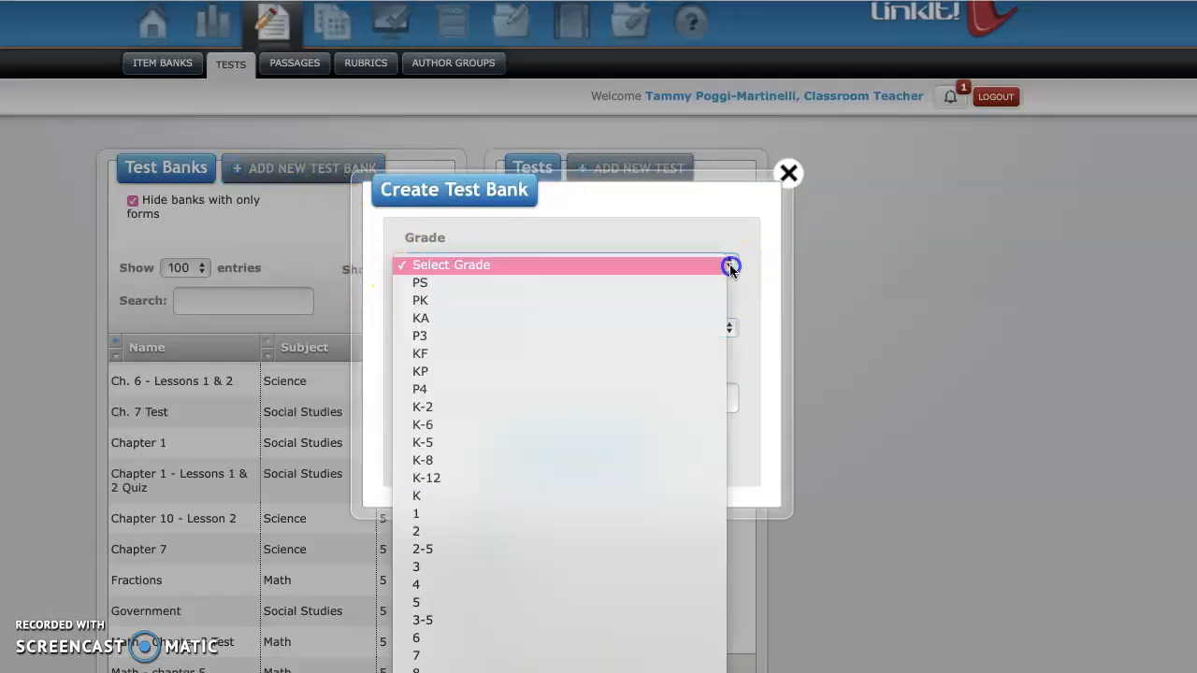
mouse_move(418, 602)
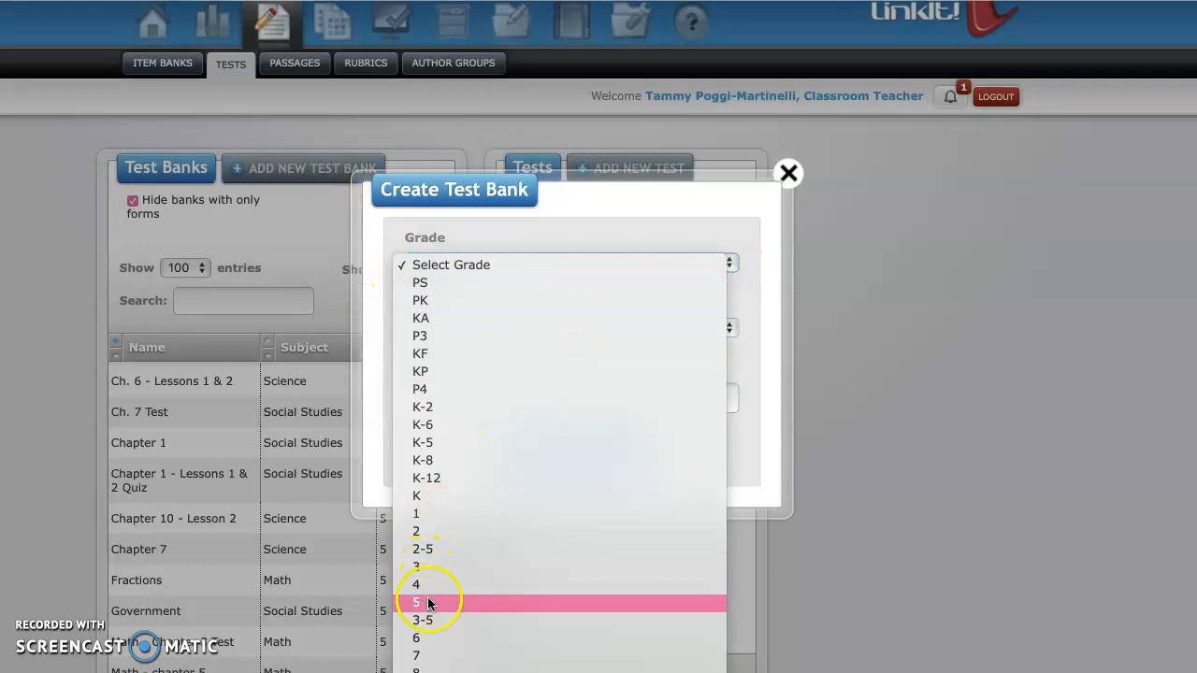
left_click(415, 602)
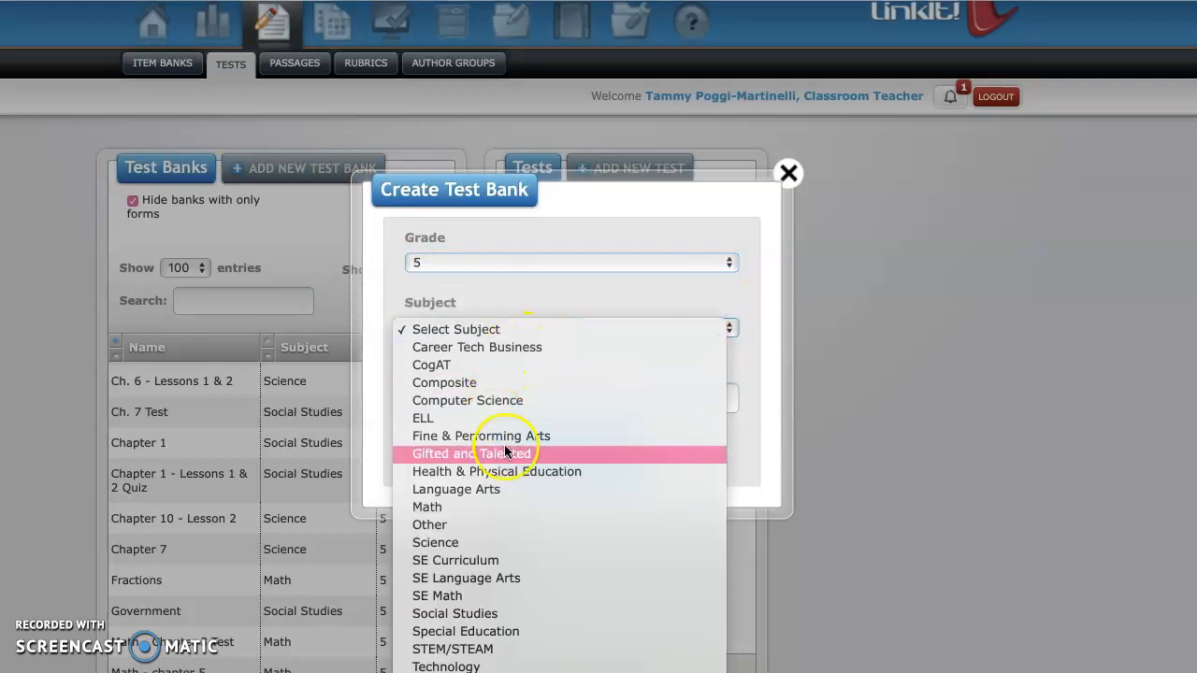
mouse_move(512, 613)
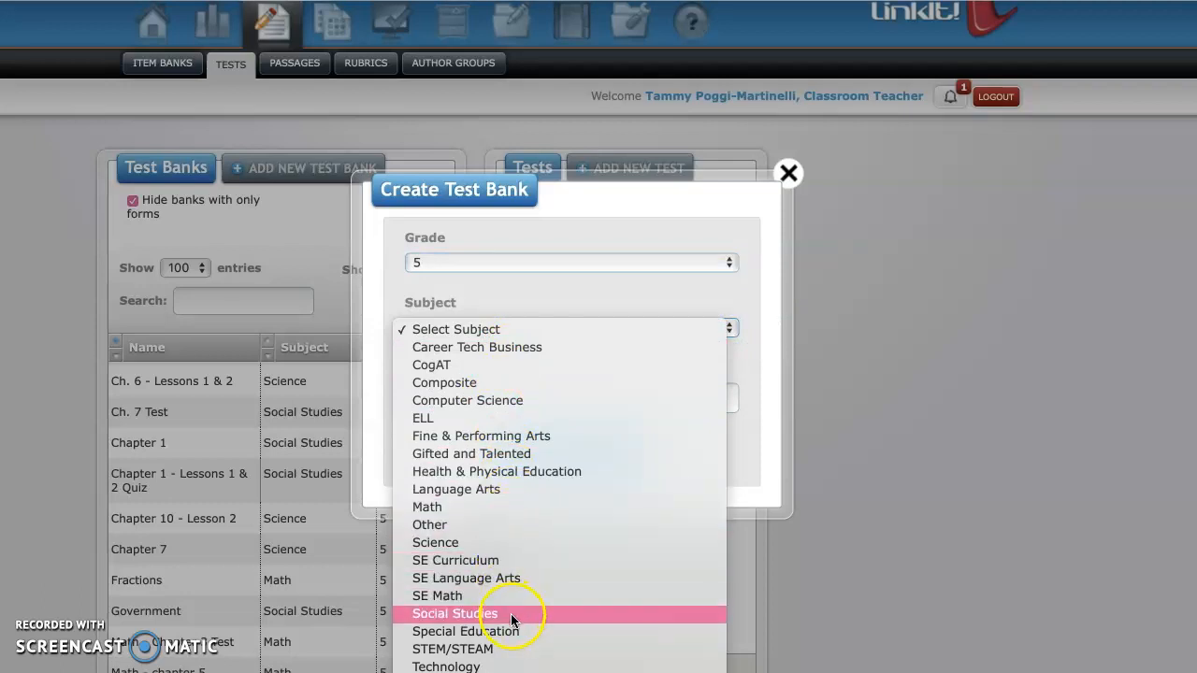
left_click(453, 613)
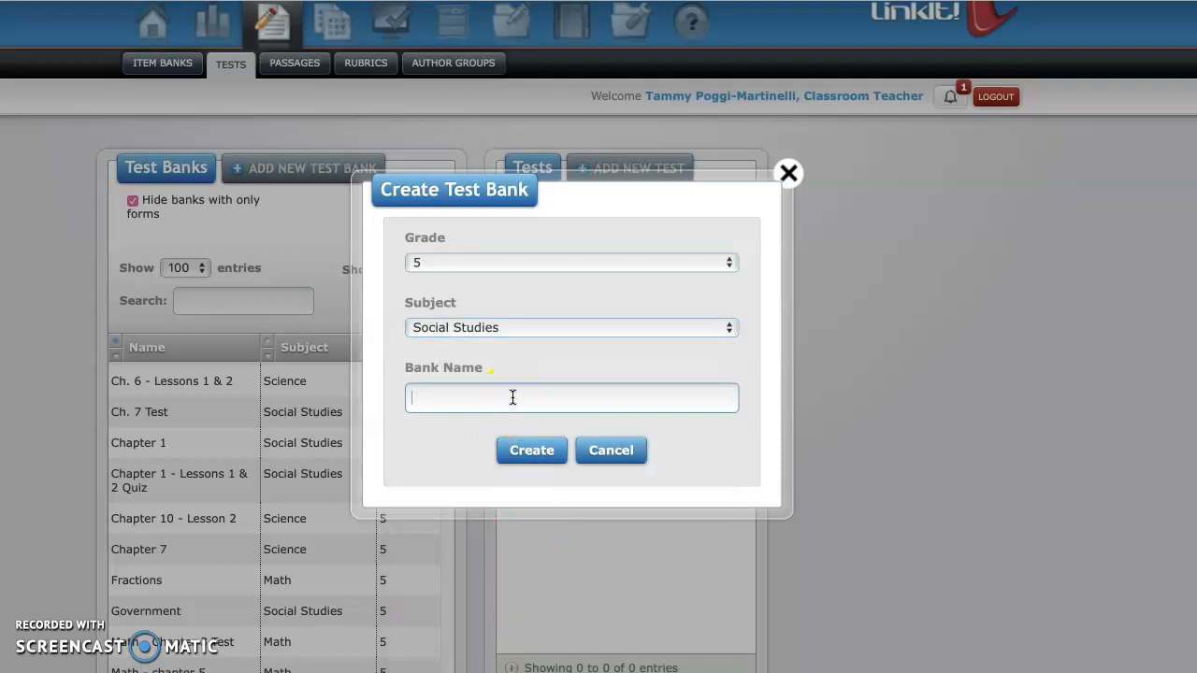
type("SS Chapter 3")
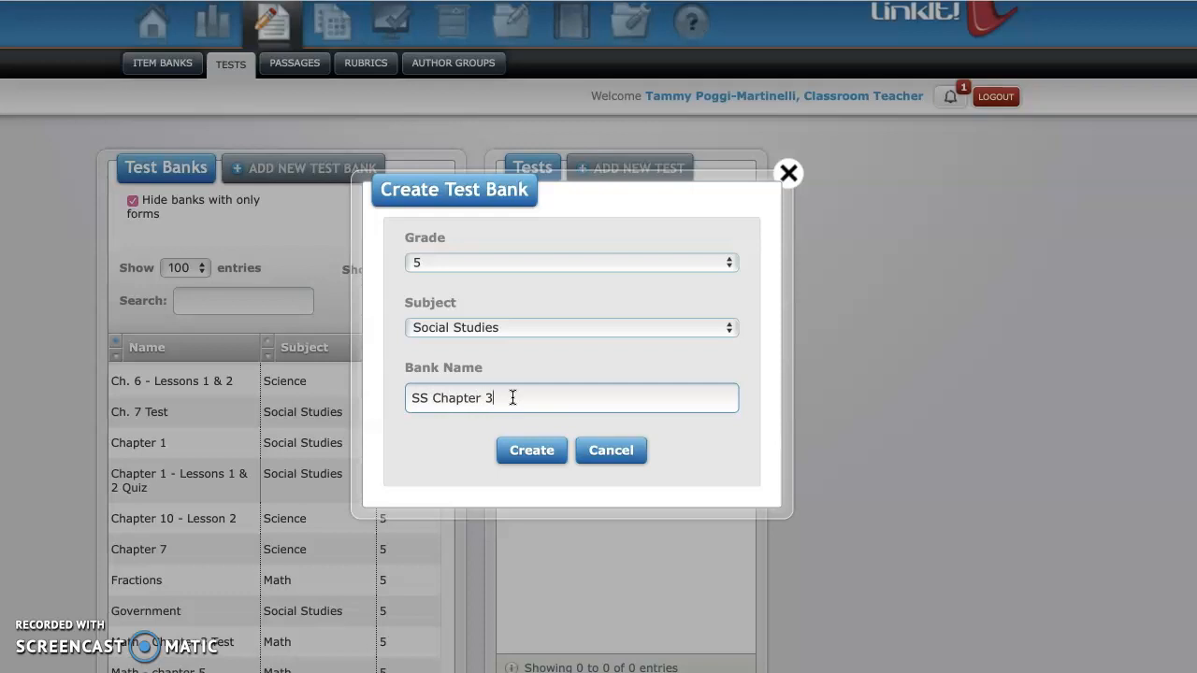
left_click(532, 451)
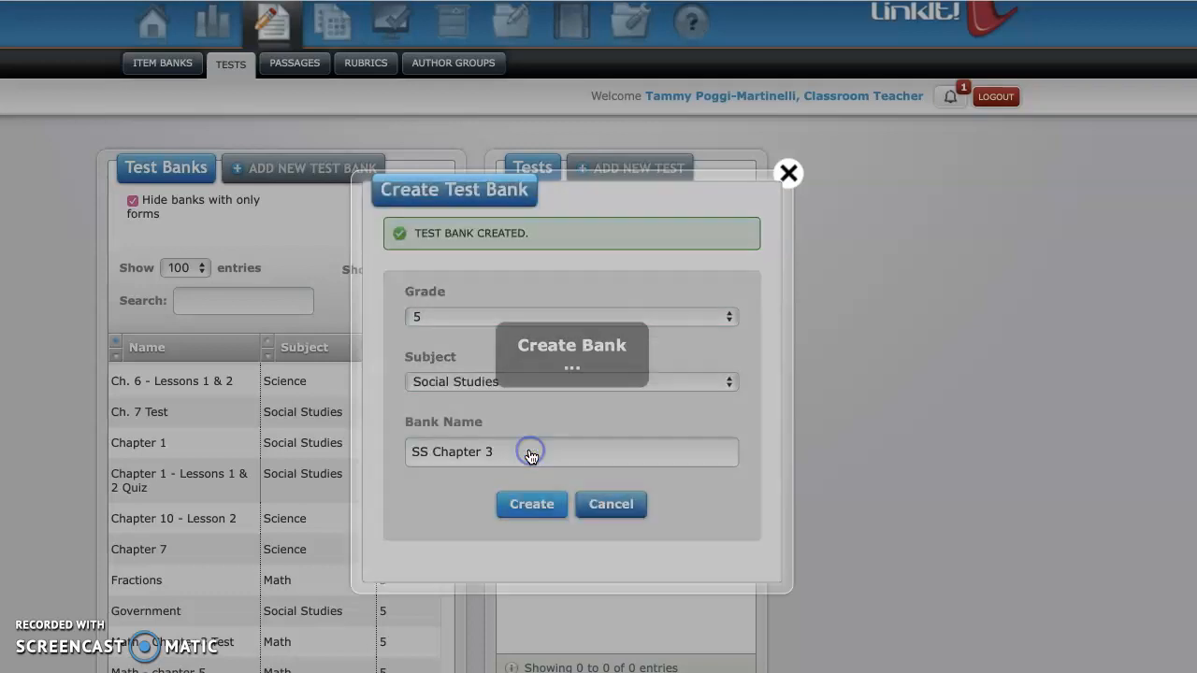
left_click(531, 505)
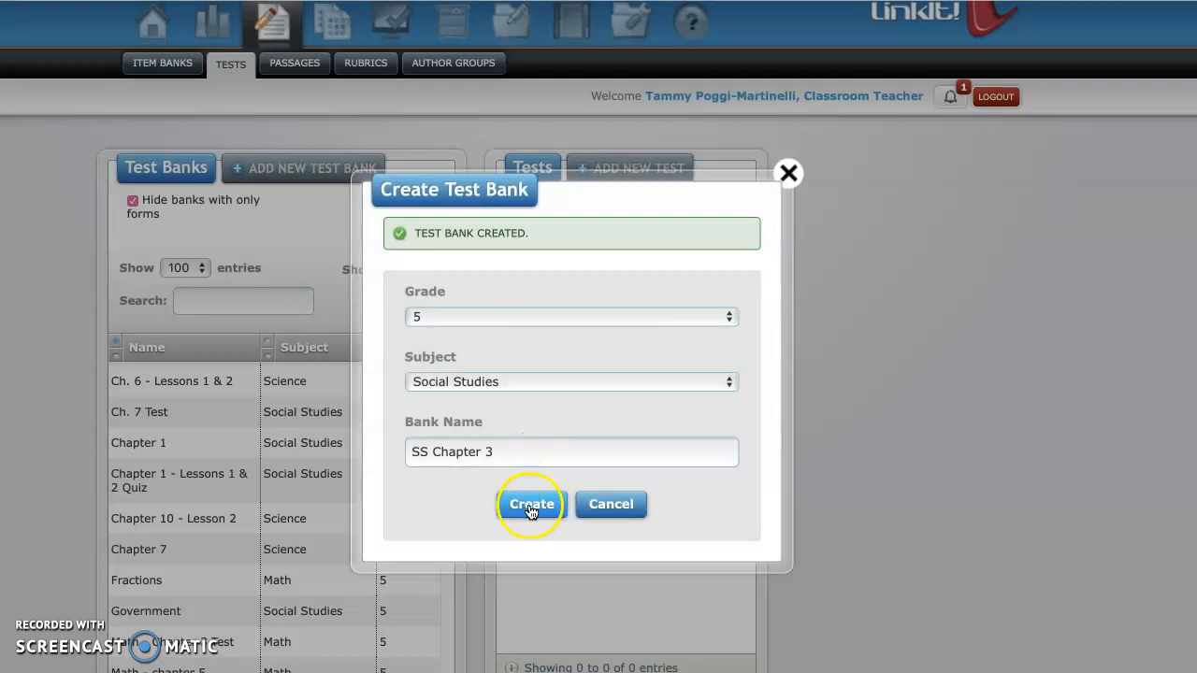
left_click(531, 505)
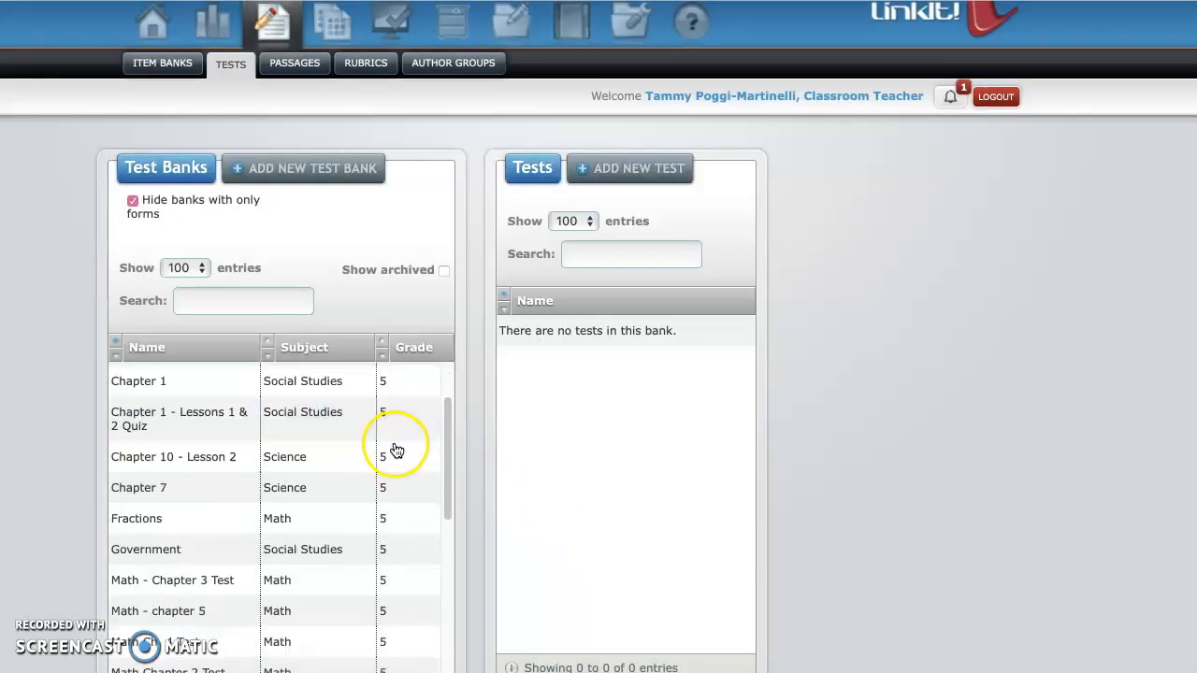
Step: Open the SS Chapter 3 bank from the Test Banks list to show its properties and tests
scroll("down", 3)
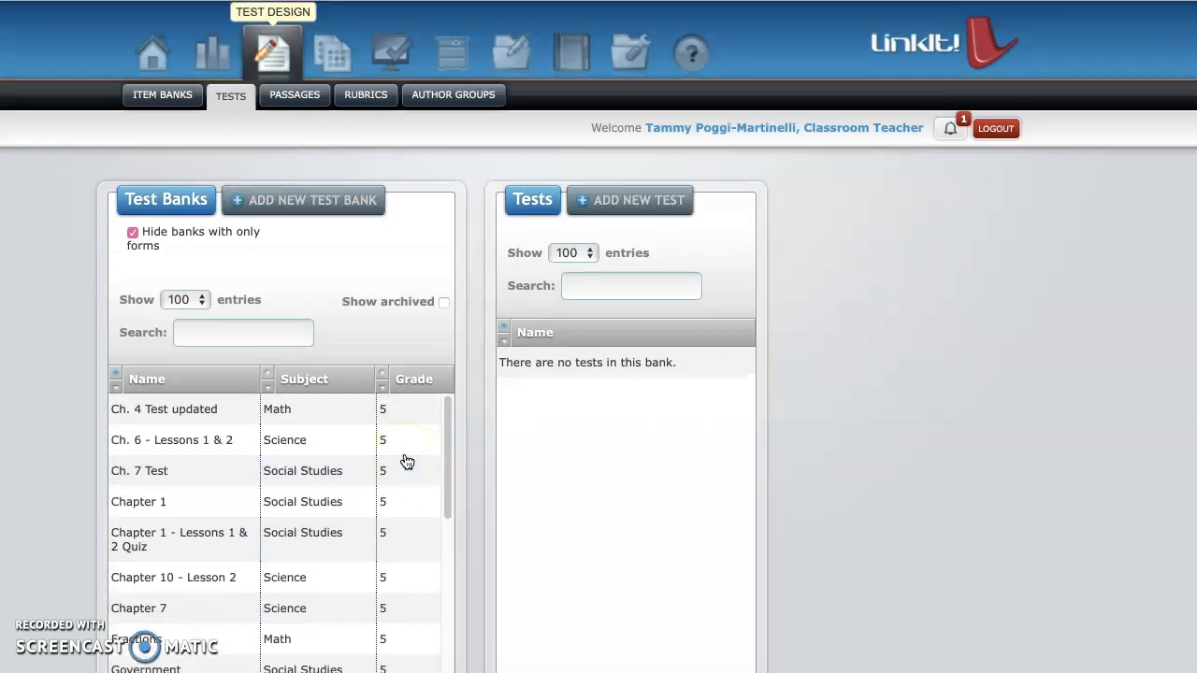
scroll("down", 3)
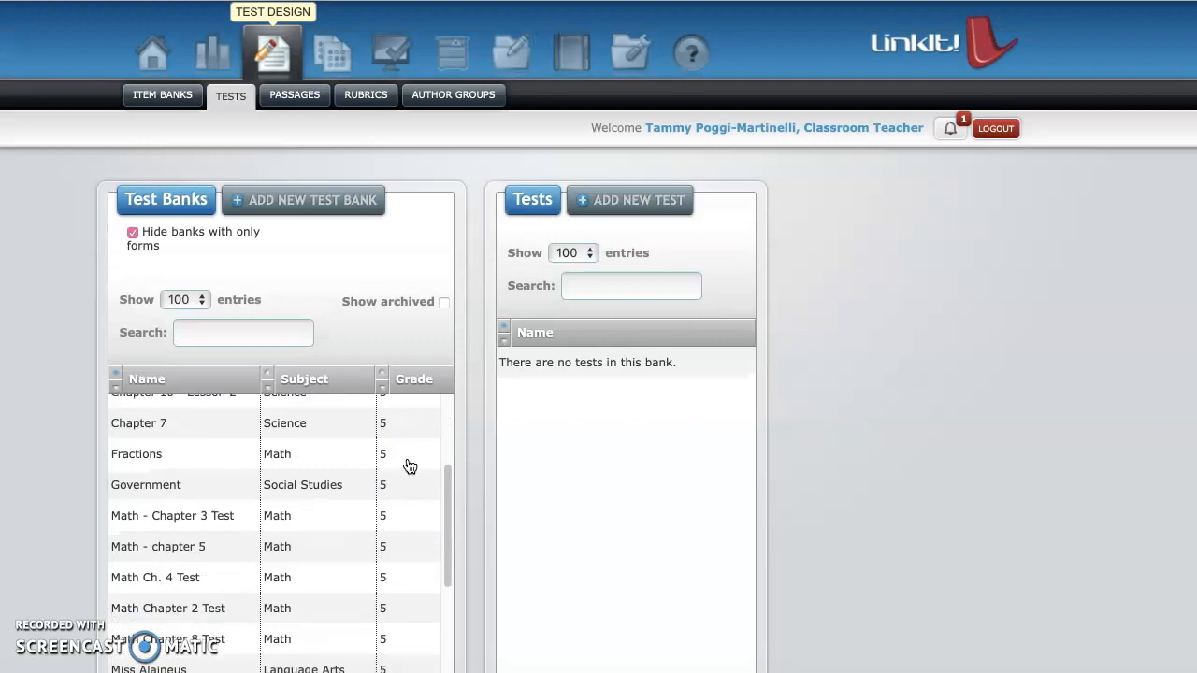
scroll("down", 3)
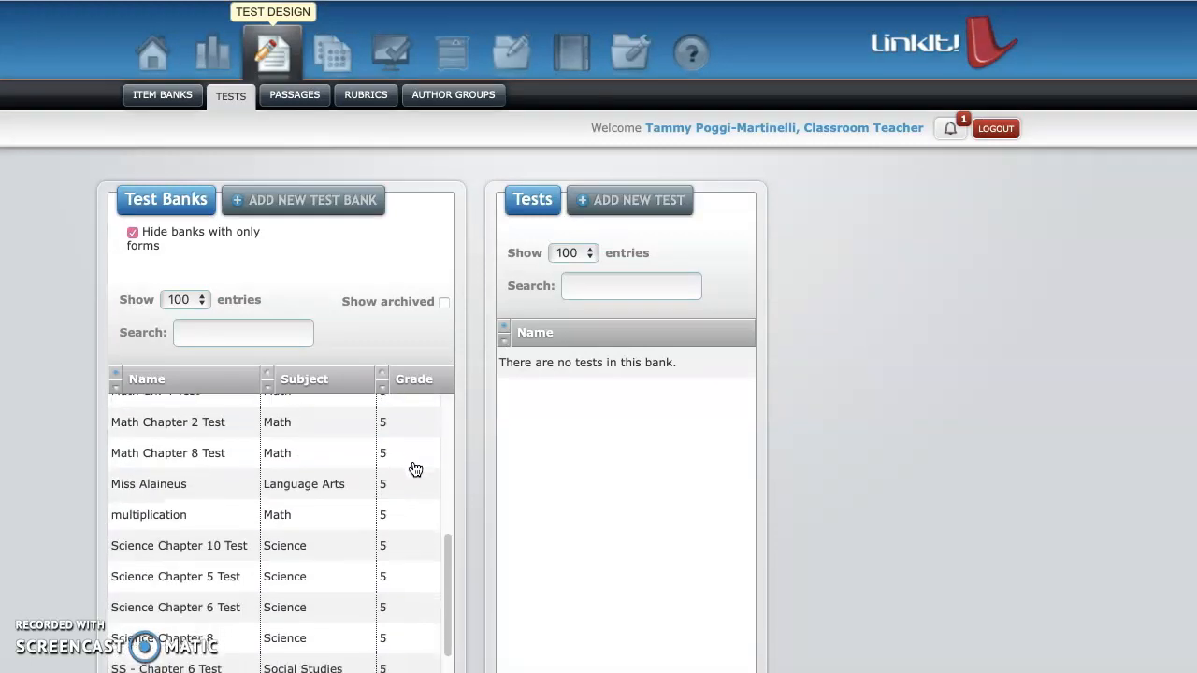
scroll("down", 3)
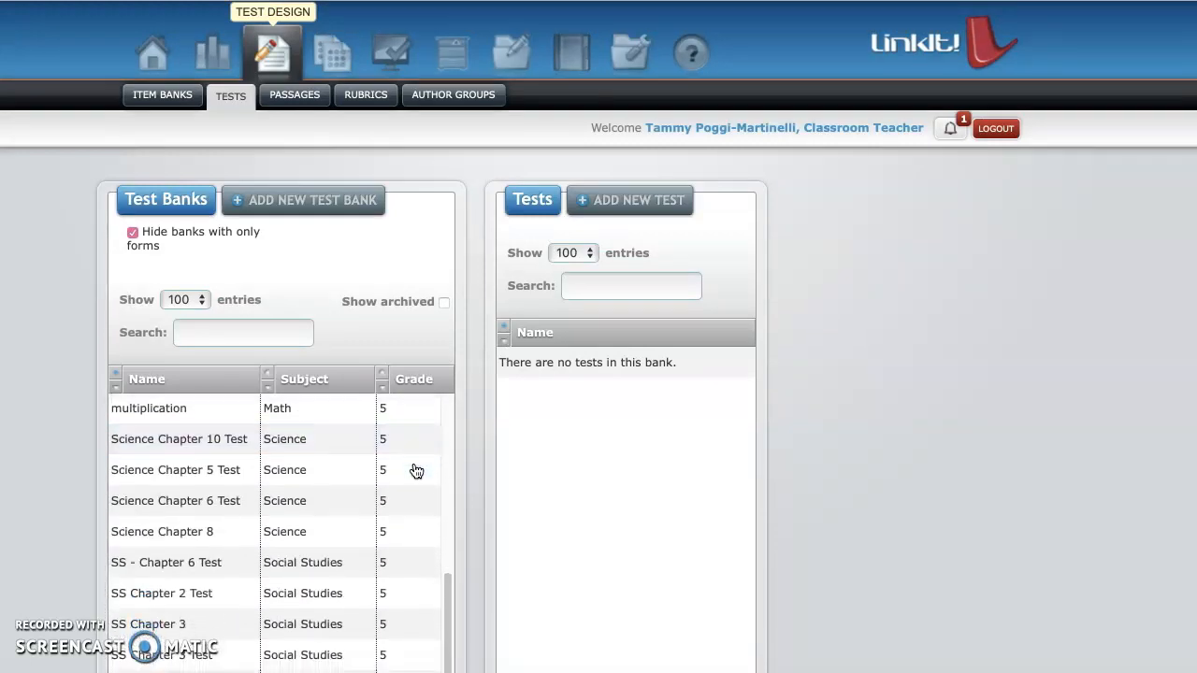
left_click(147, 625)
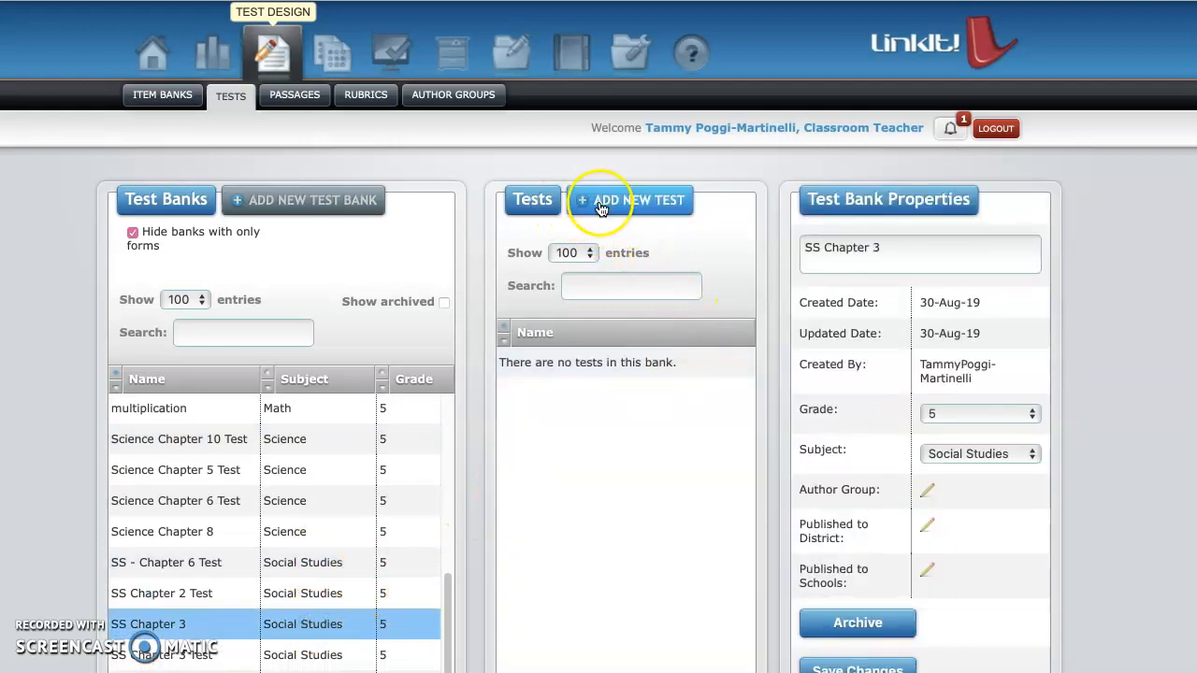
Step: Create a new test named 'Chapter 3' in the SS Chapter 3 bank
left_click(631, 200)
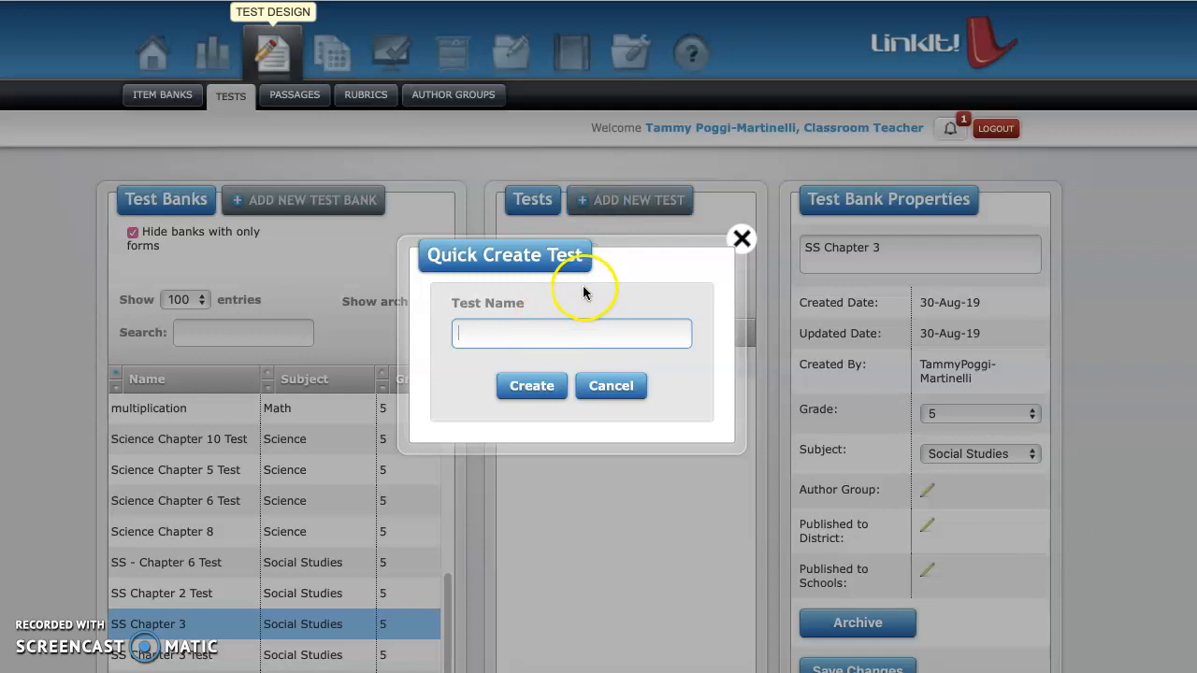
type("Chapter 3")
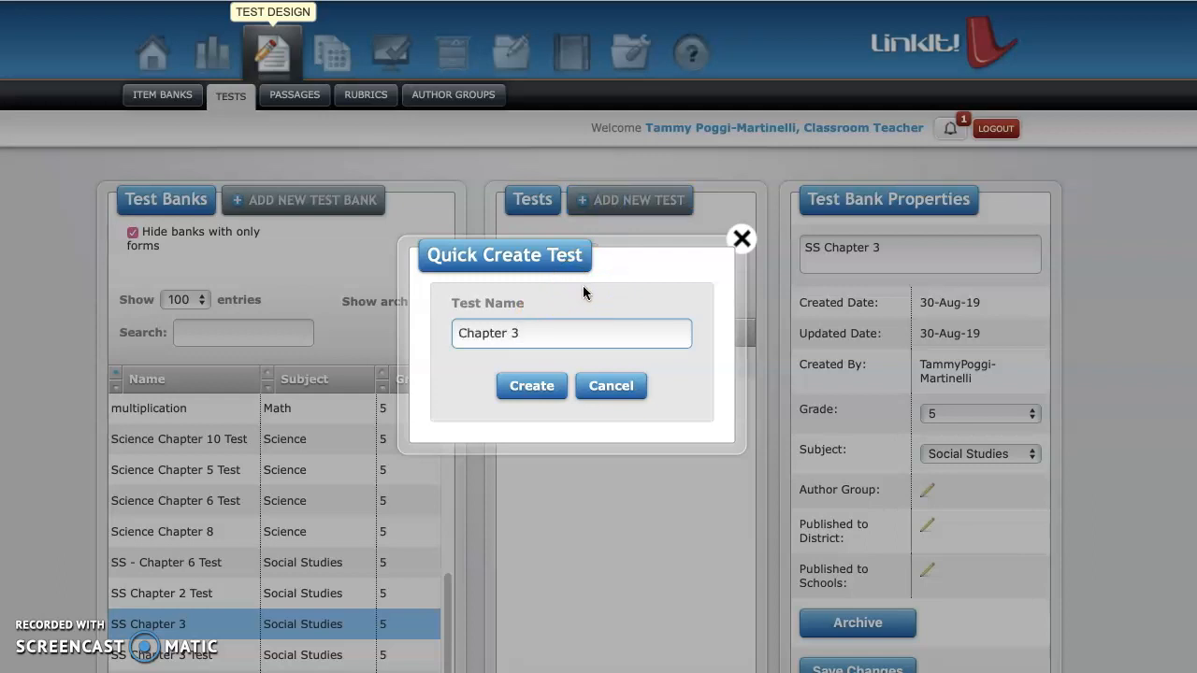
left_click(531, 385)
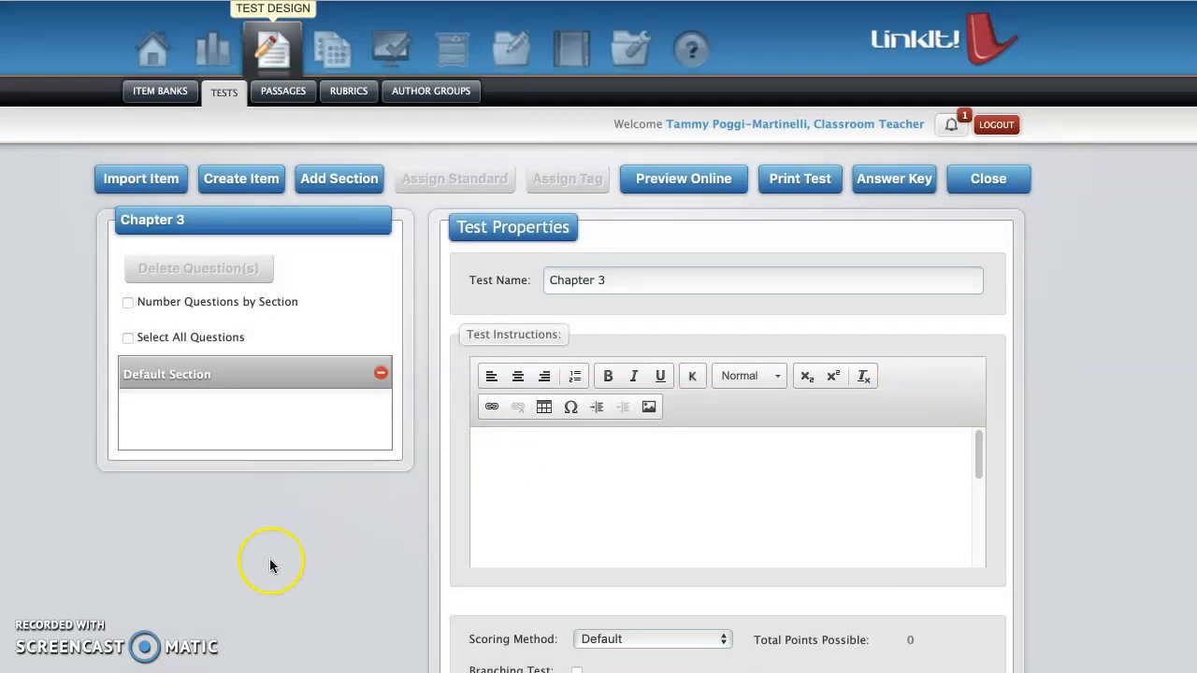
mouse_move(112, 191)
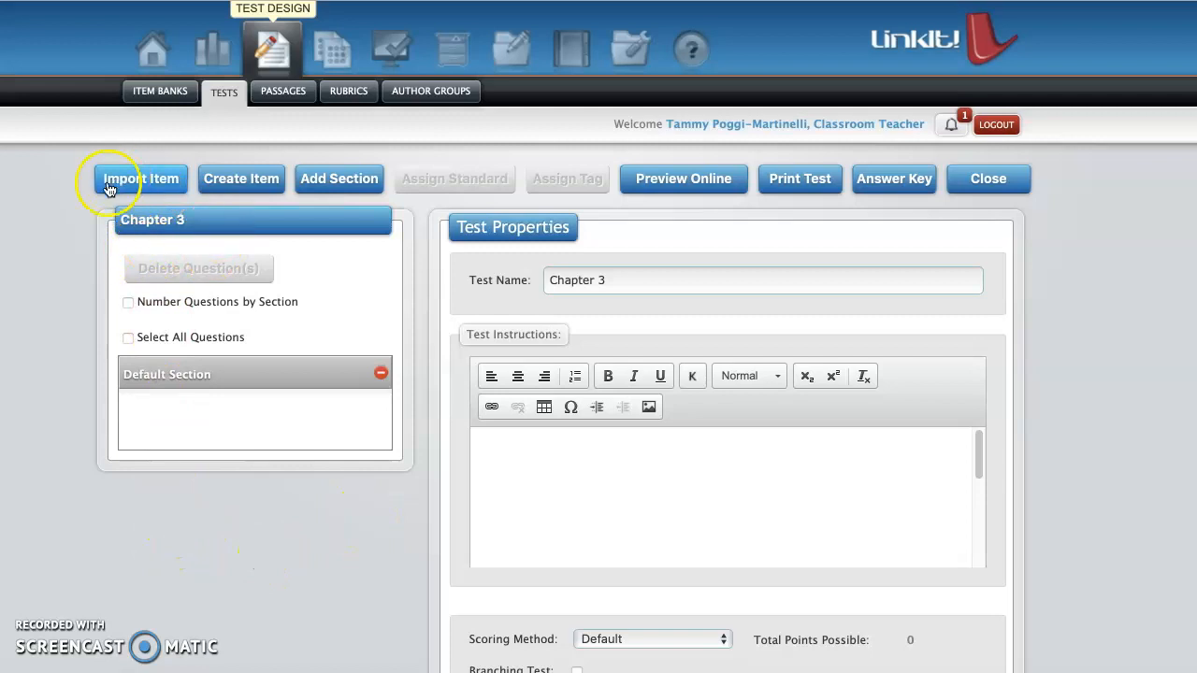
mouse_move(146, 184)
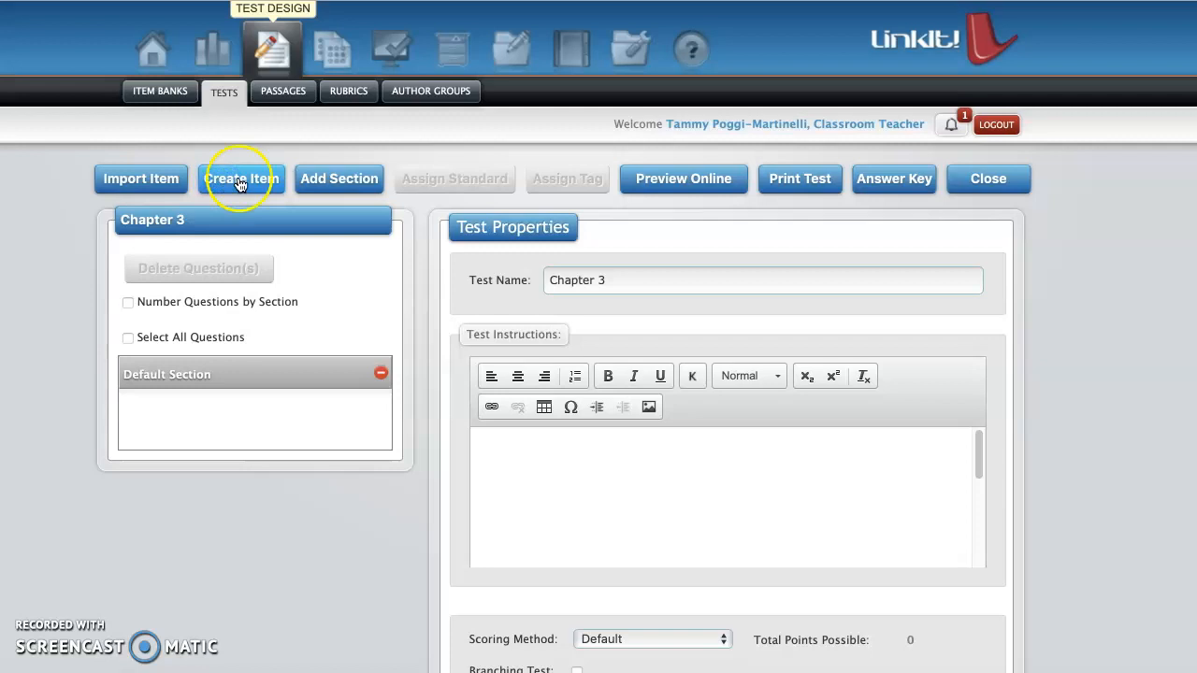
Step: Start a new item for the Chapter 3 test via Create Item
left_click(241, 180)
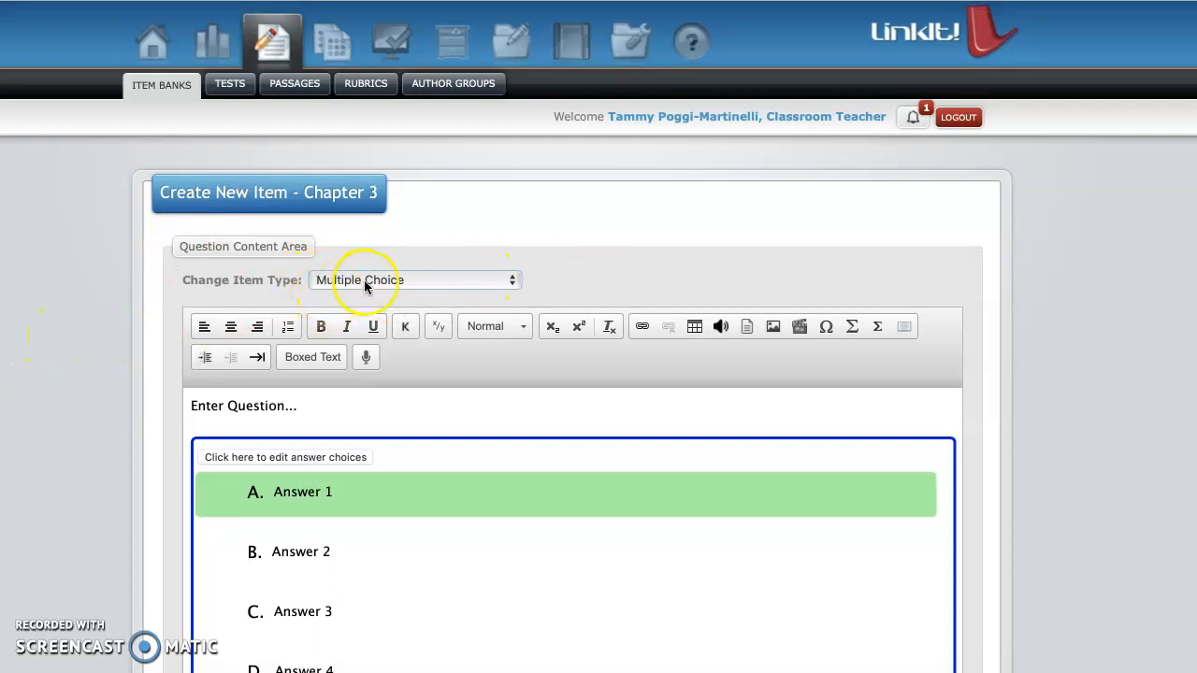
left_click(413, 280)
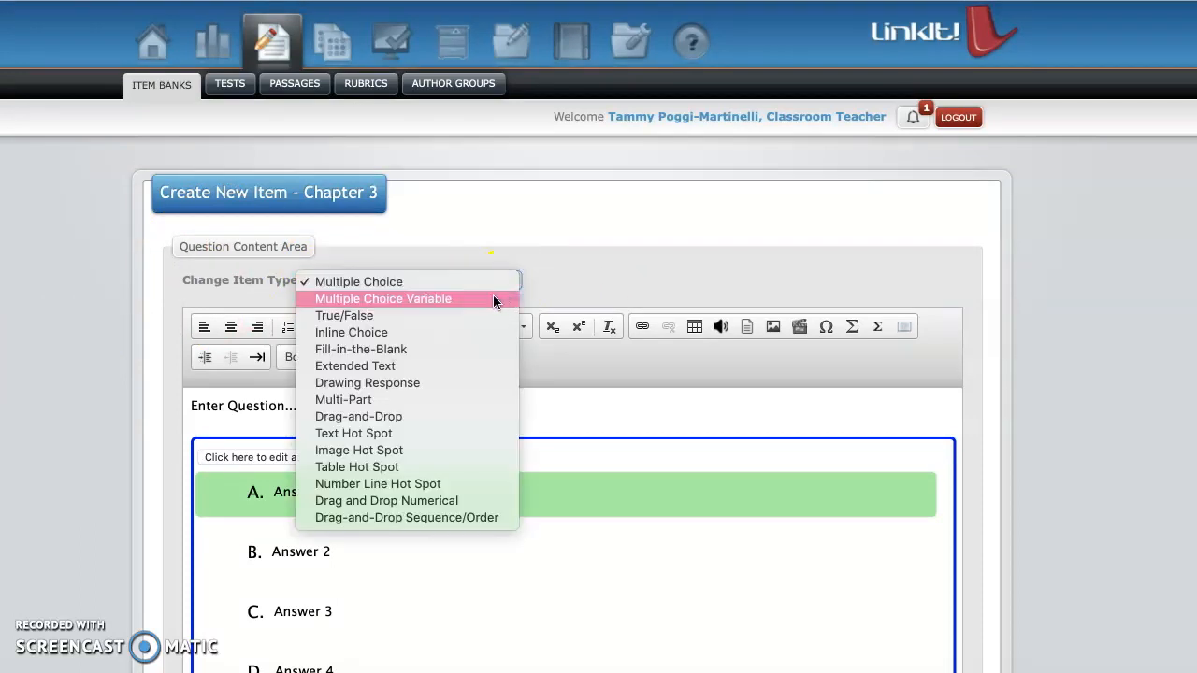
mouse_move(366, 314)
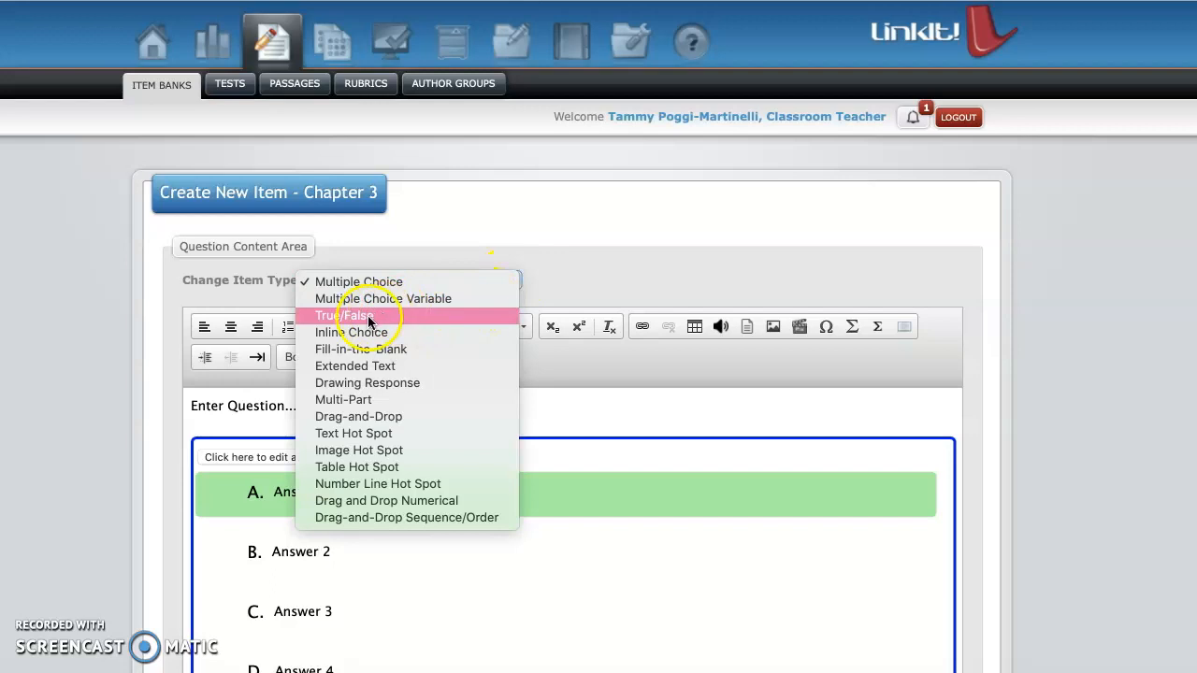
mouse_move(384, 349)
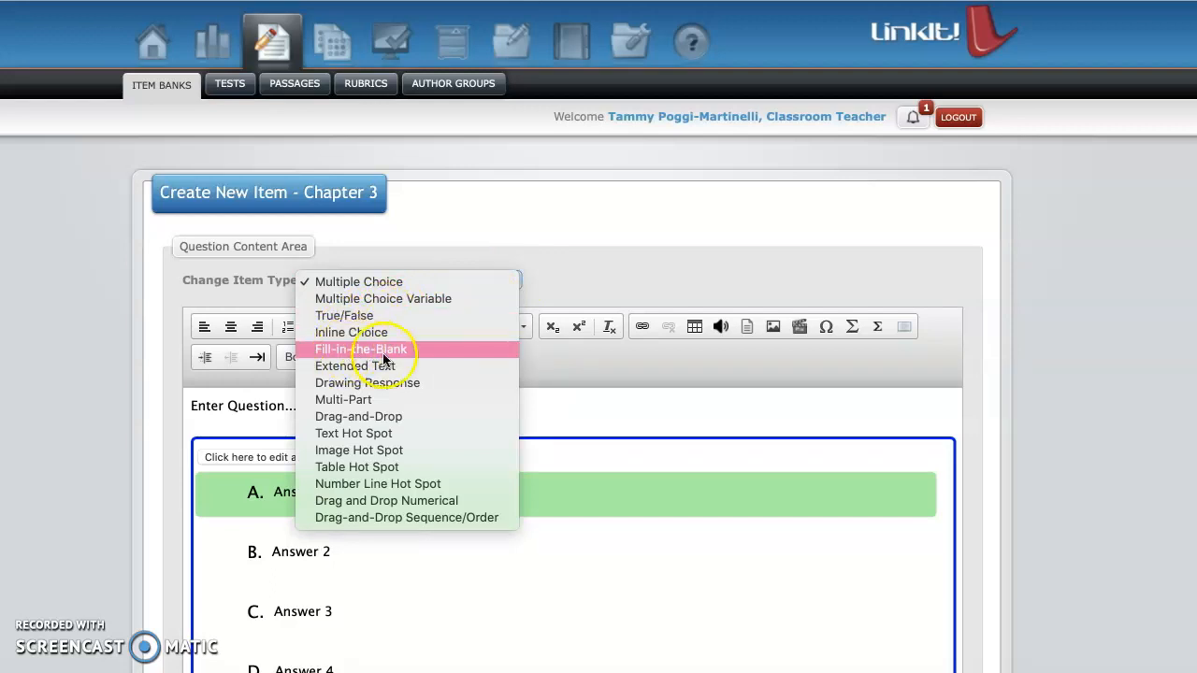
mouse_move(385, 502)
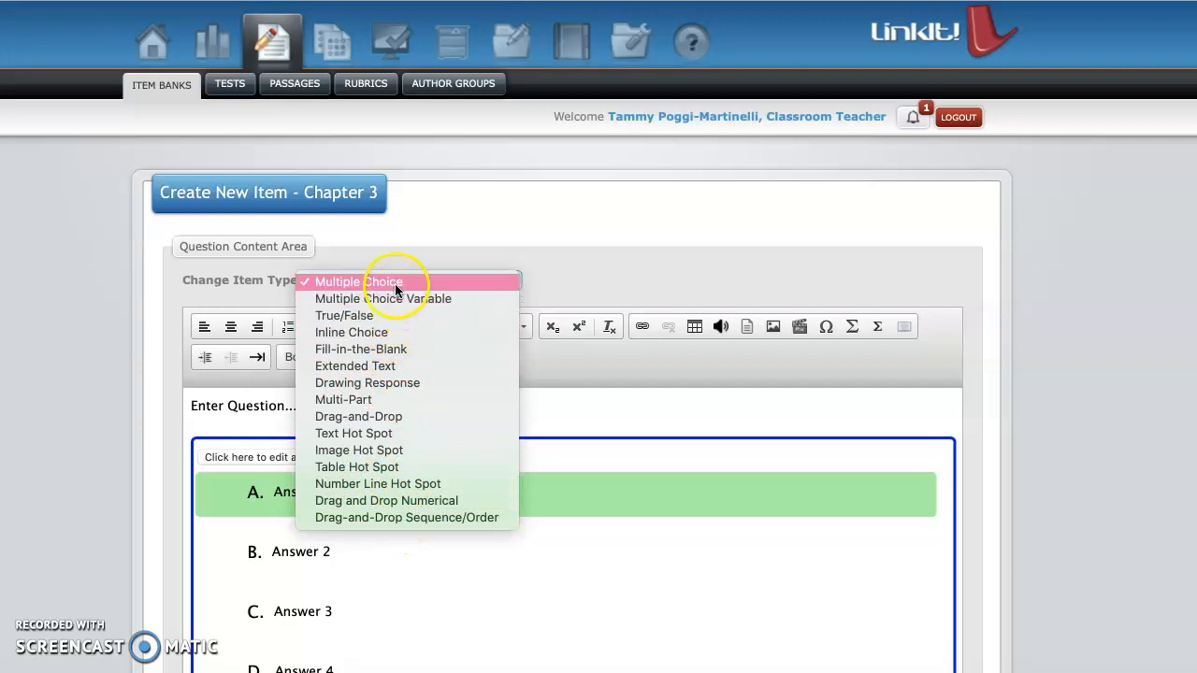
mouse_move(378, 333)
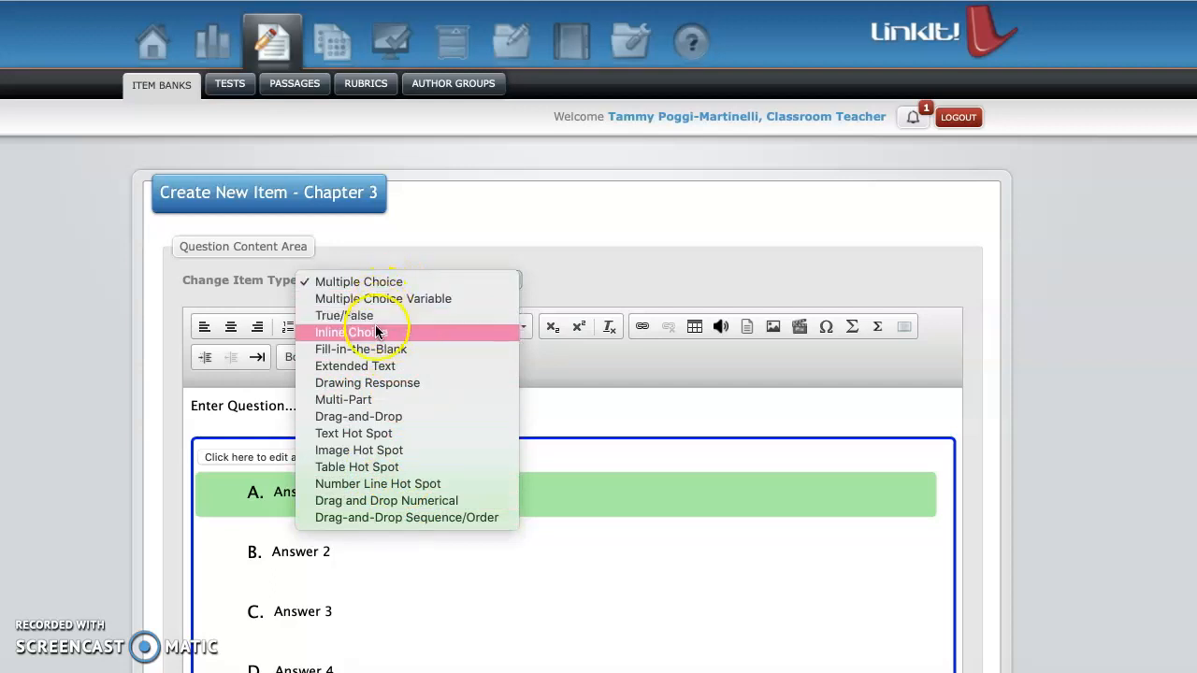
mouse_move(385, 364)
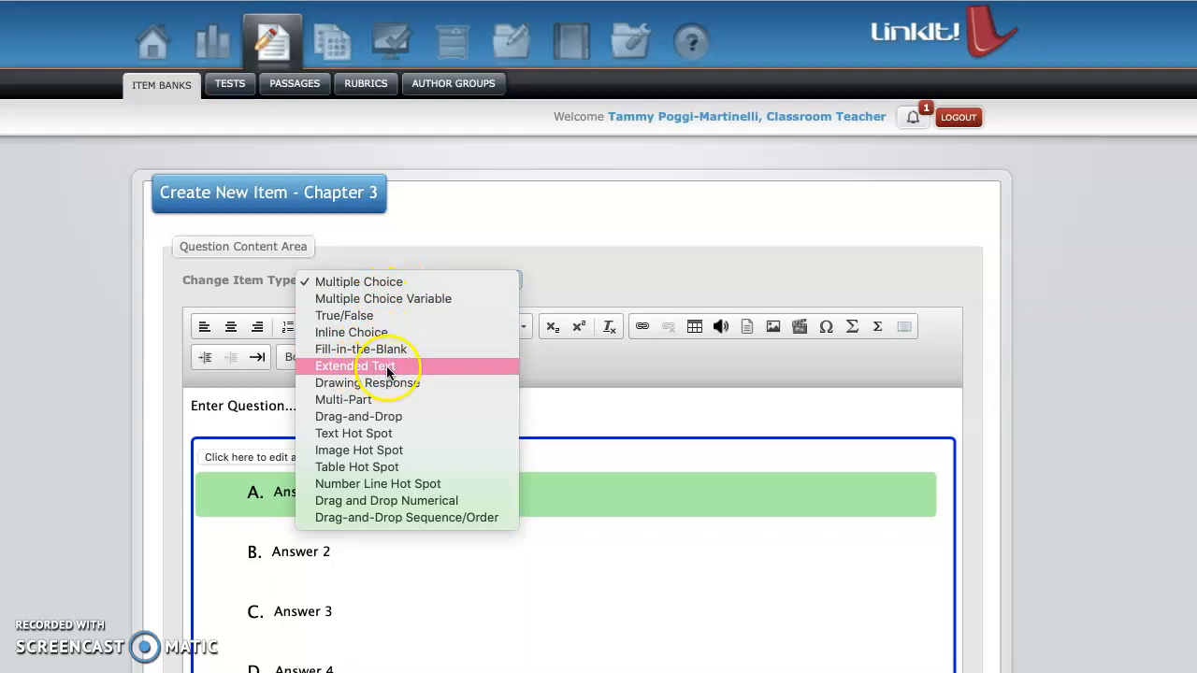
mouse_move(378, 290)
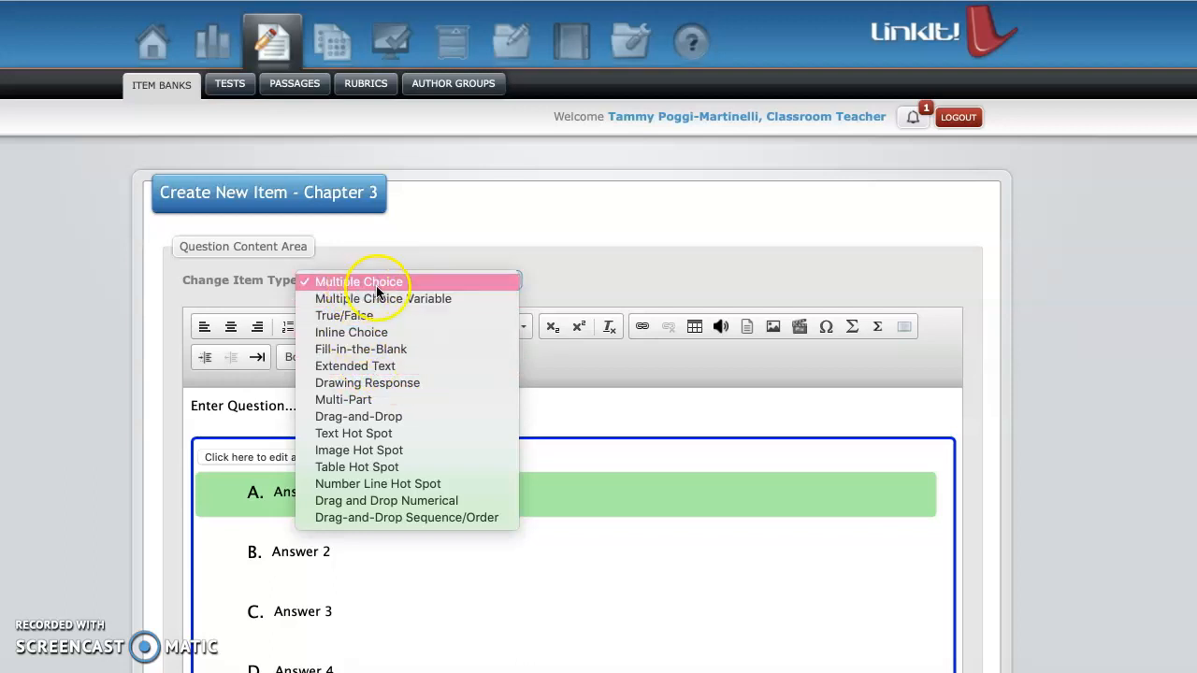
left_click(372, 281)
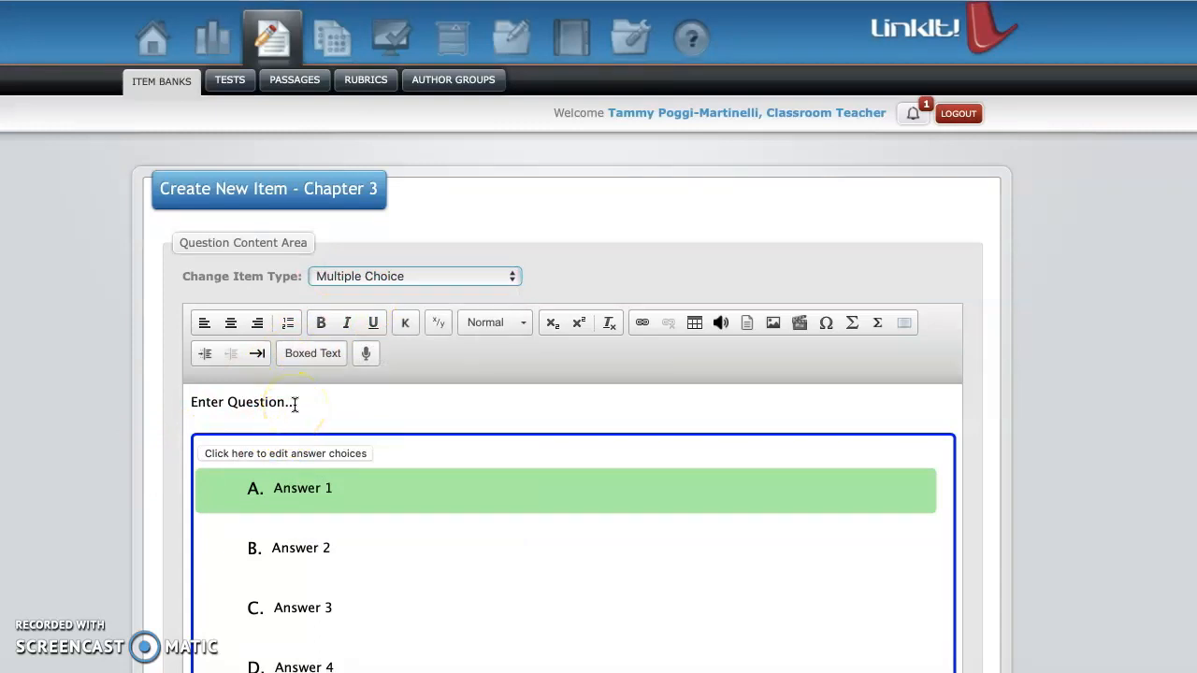
mouse_move(234, 404)
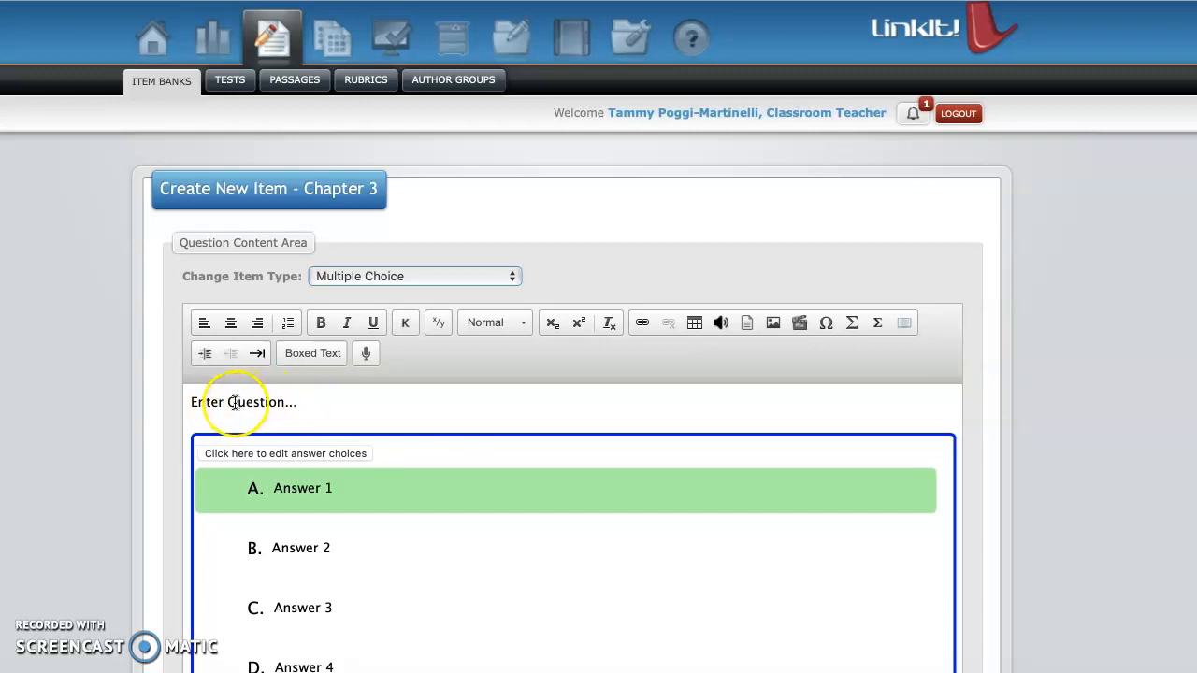
Step: Enter the question text 'A(n) trip taken with the goal of exploring is called:'
left_click(234, 403)
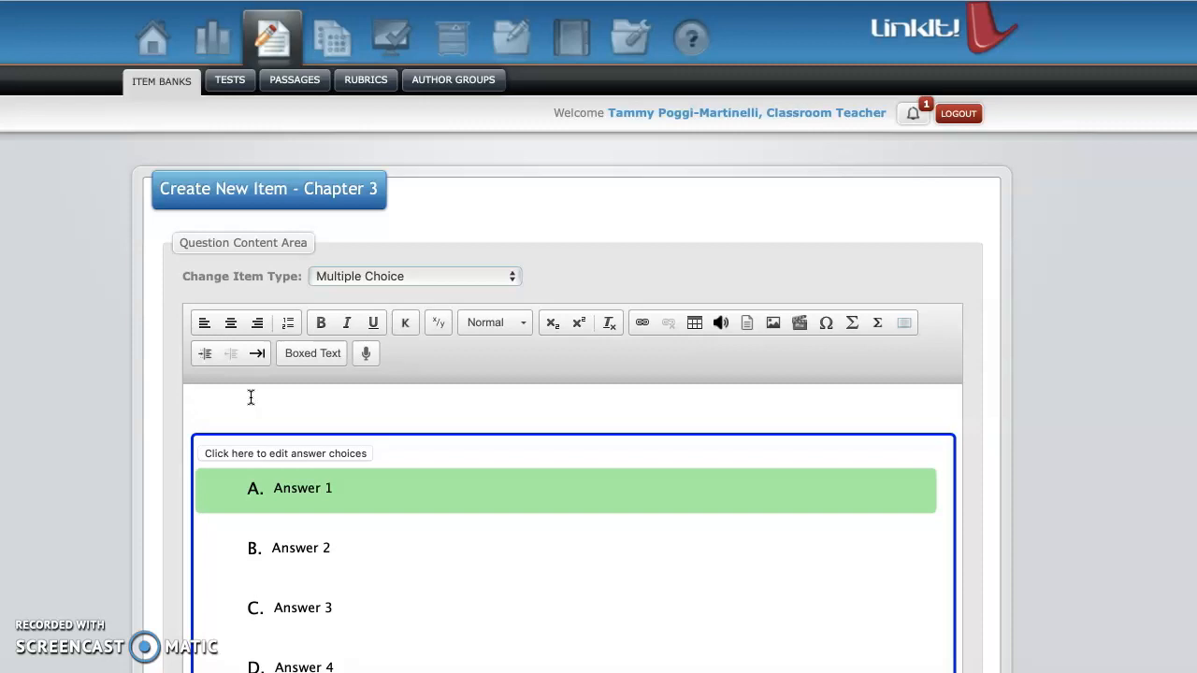
type("A")
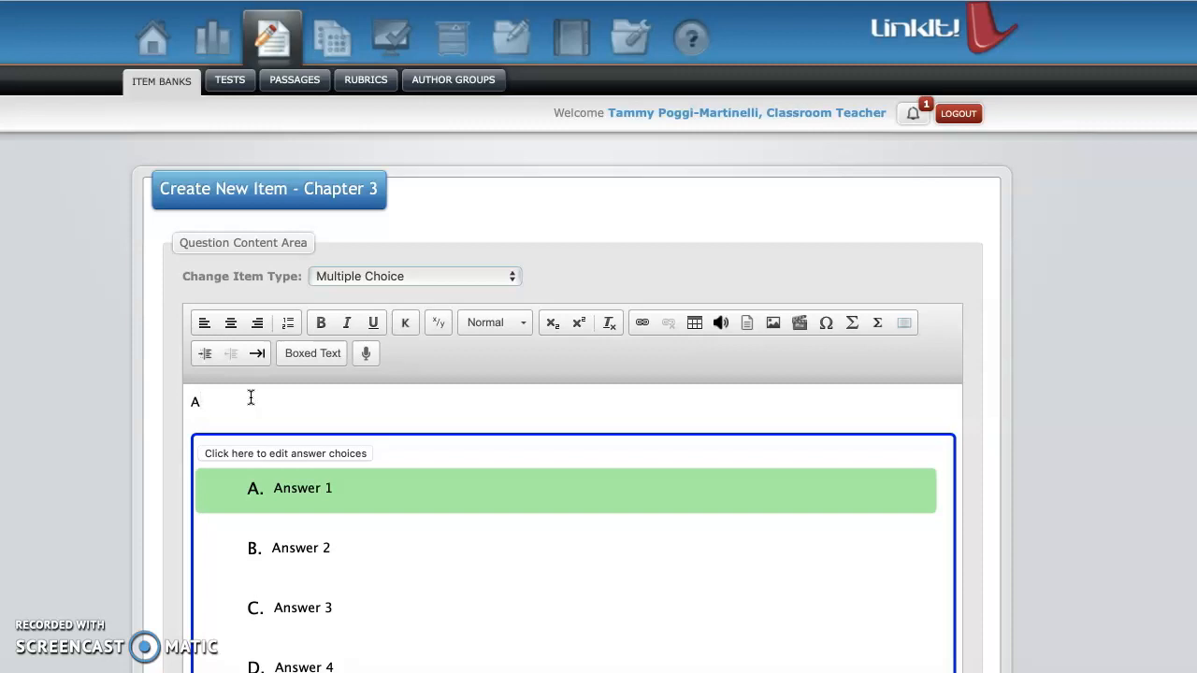
type("(n")
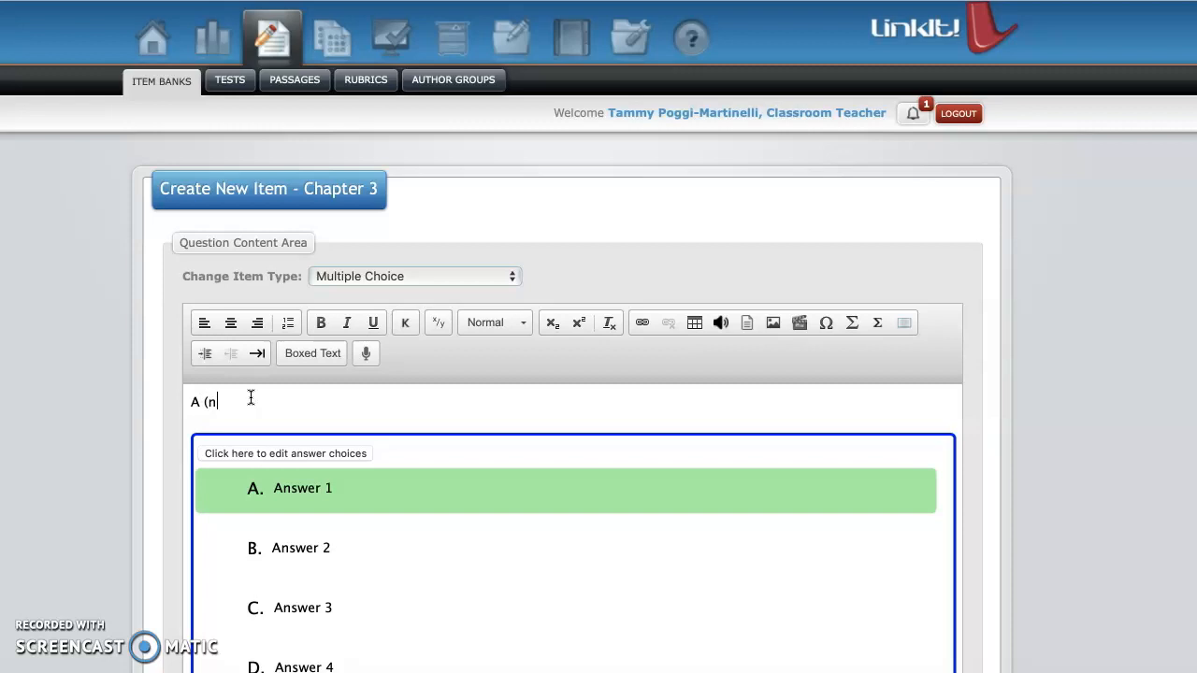
key("BackSpace")
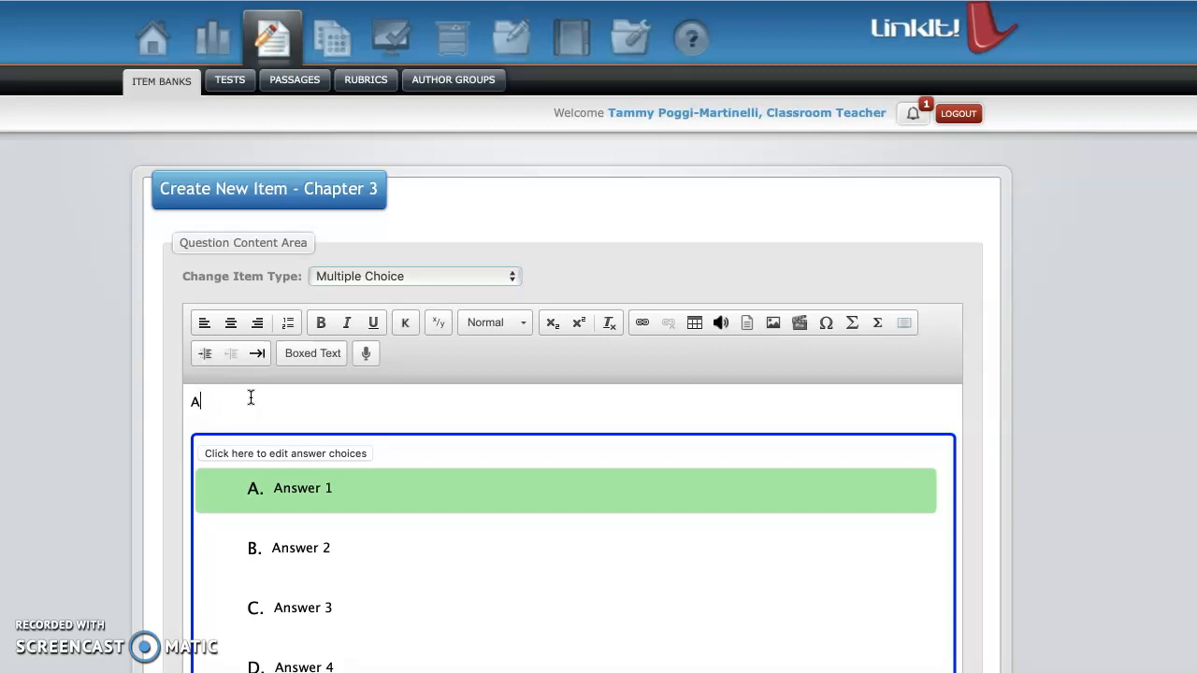
type("(n)")
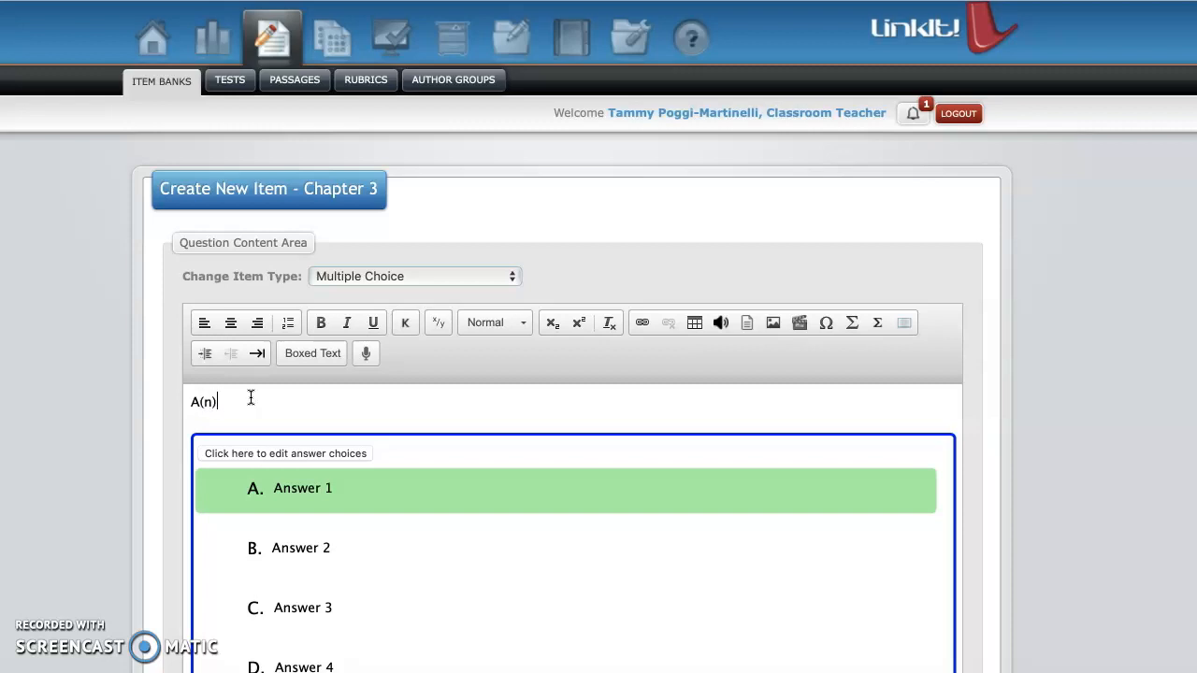
type("trip")
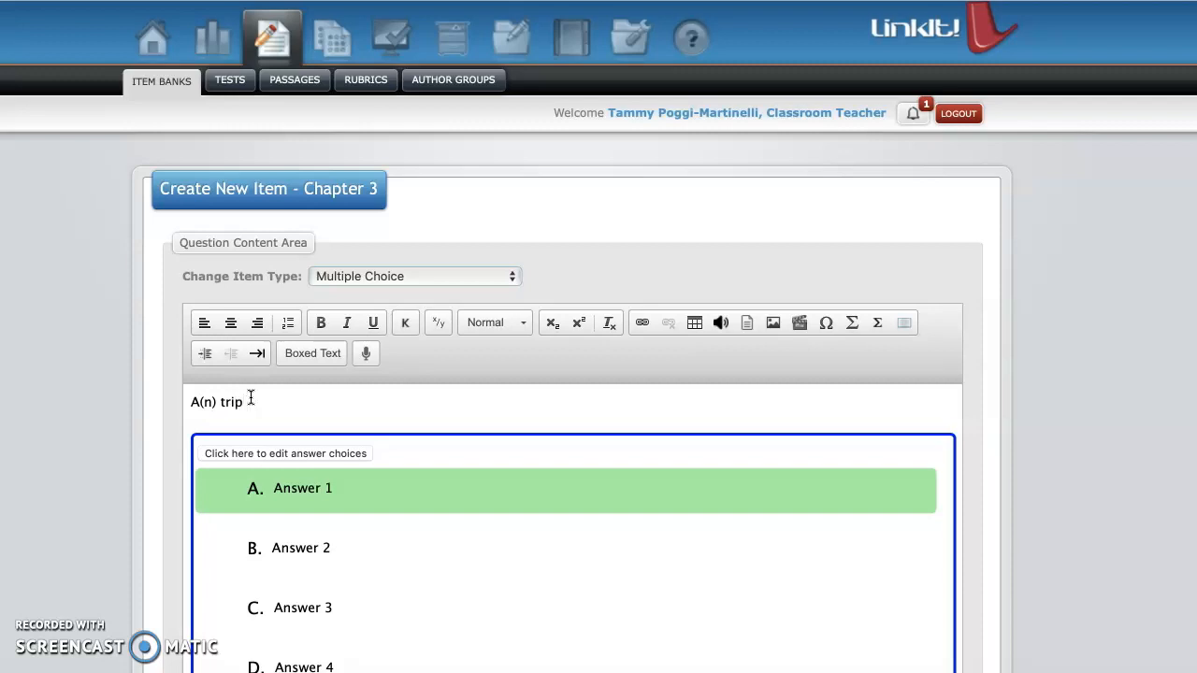
type("taken with")
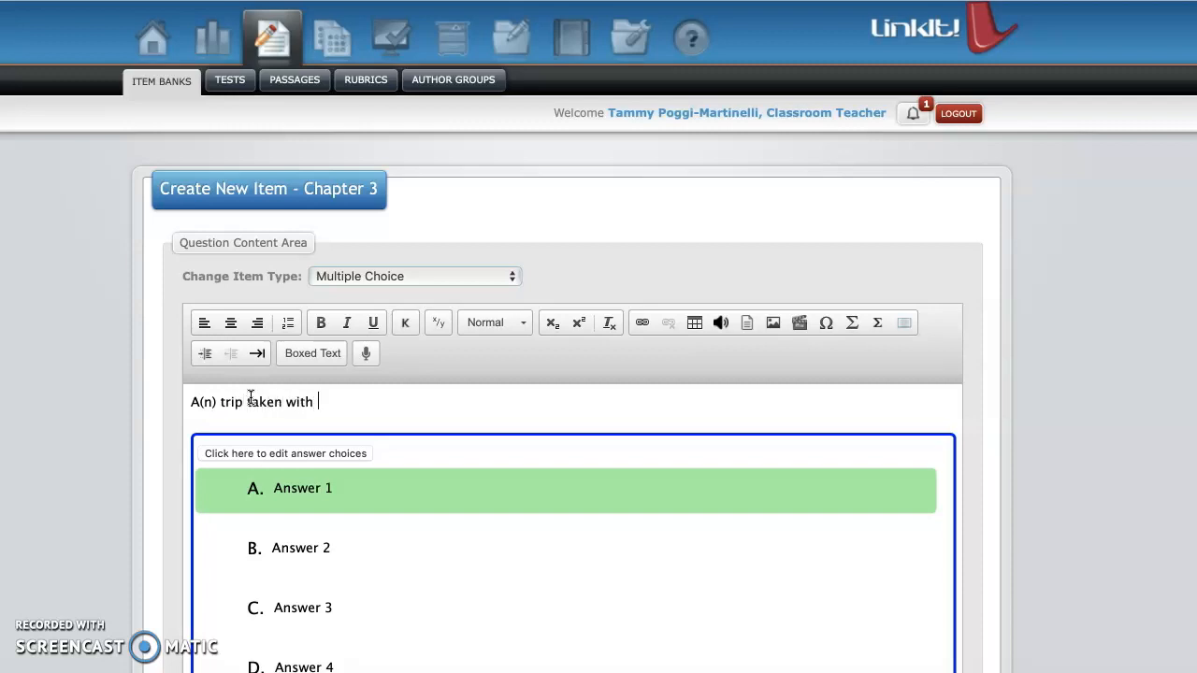
type("the goal of")
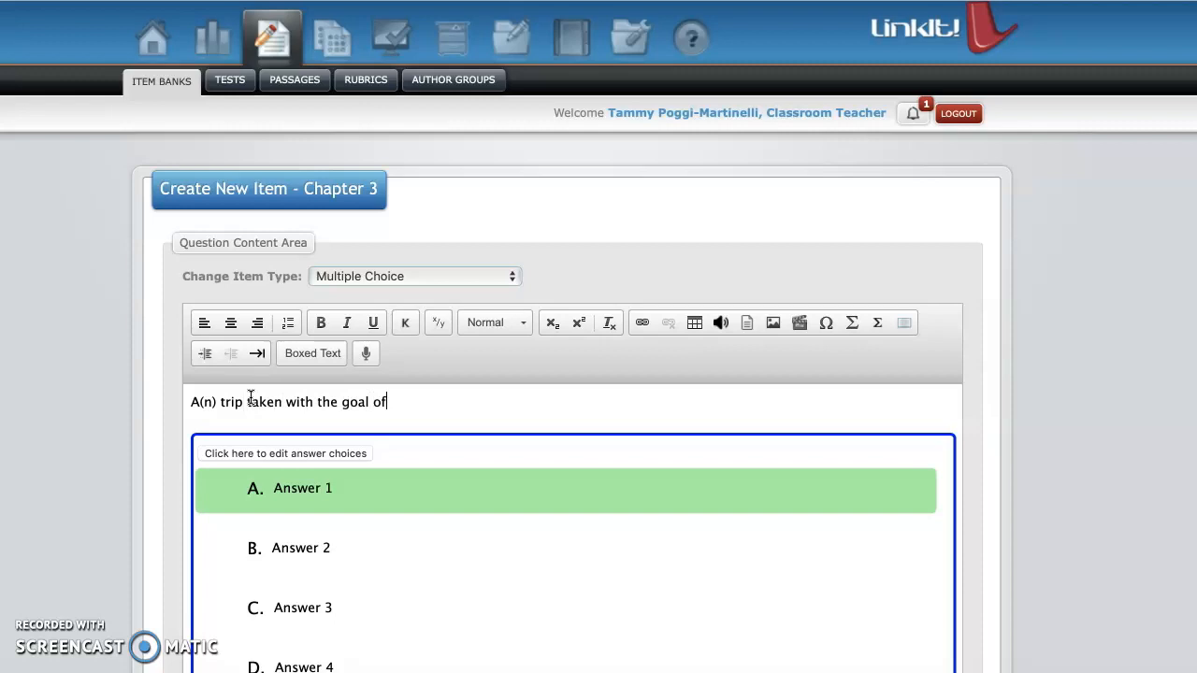
type("explori")
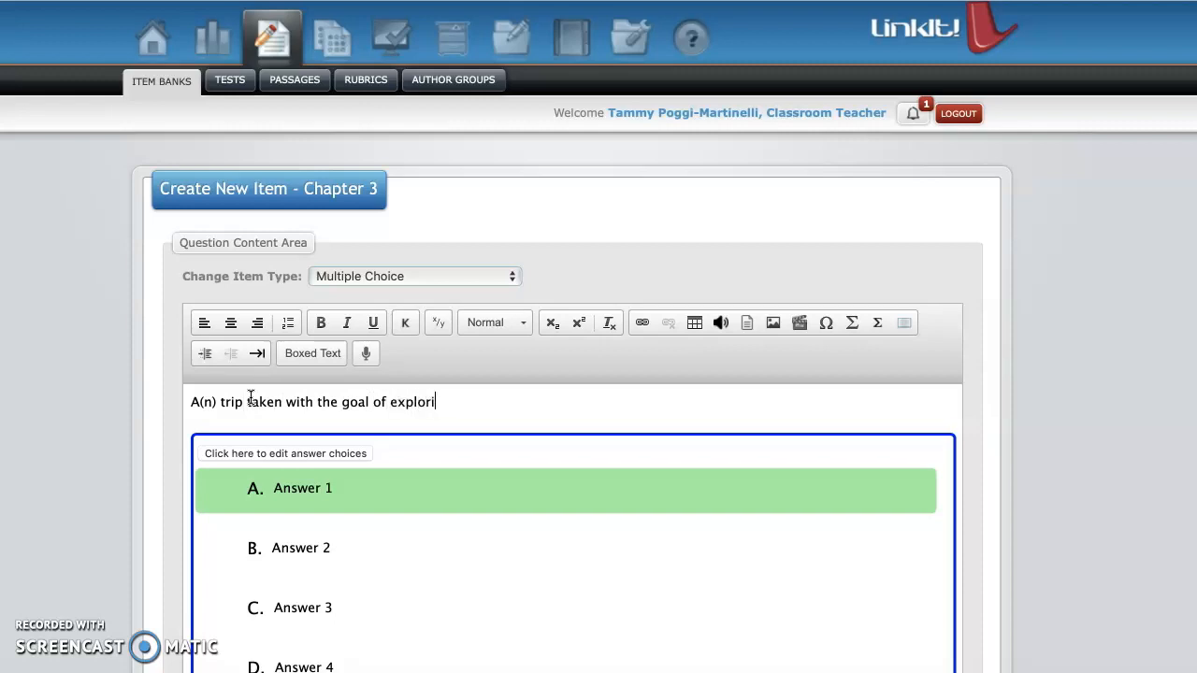
type("ng is called:")
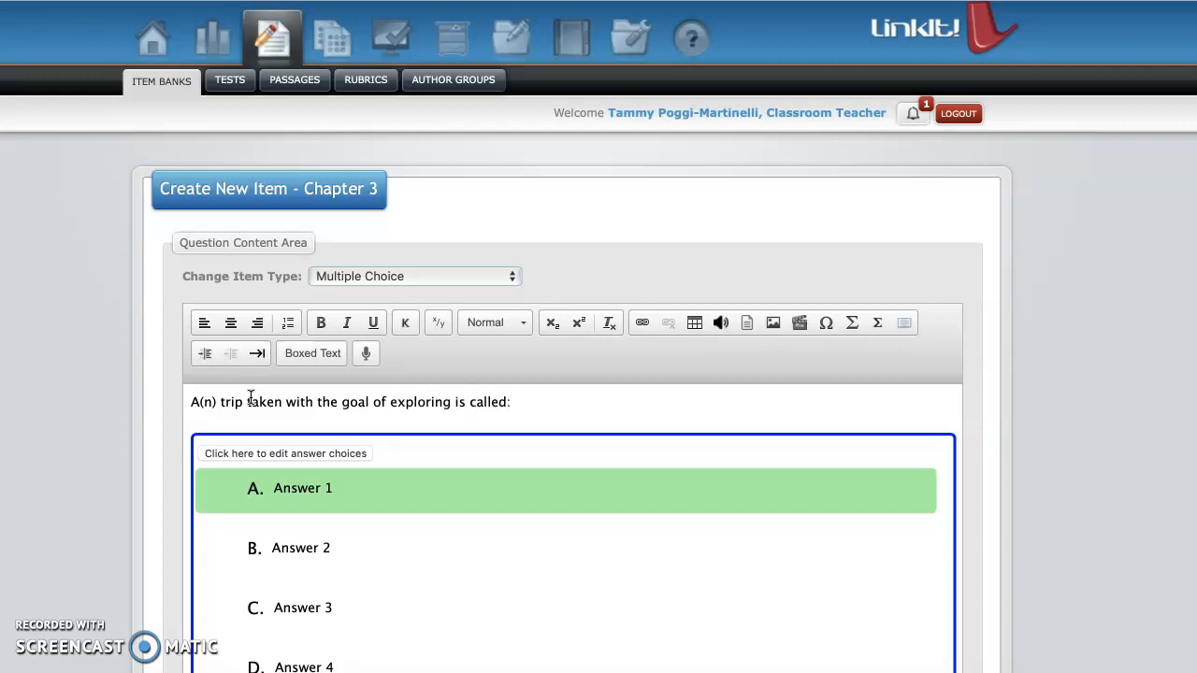
scroll("down", 3)
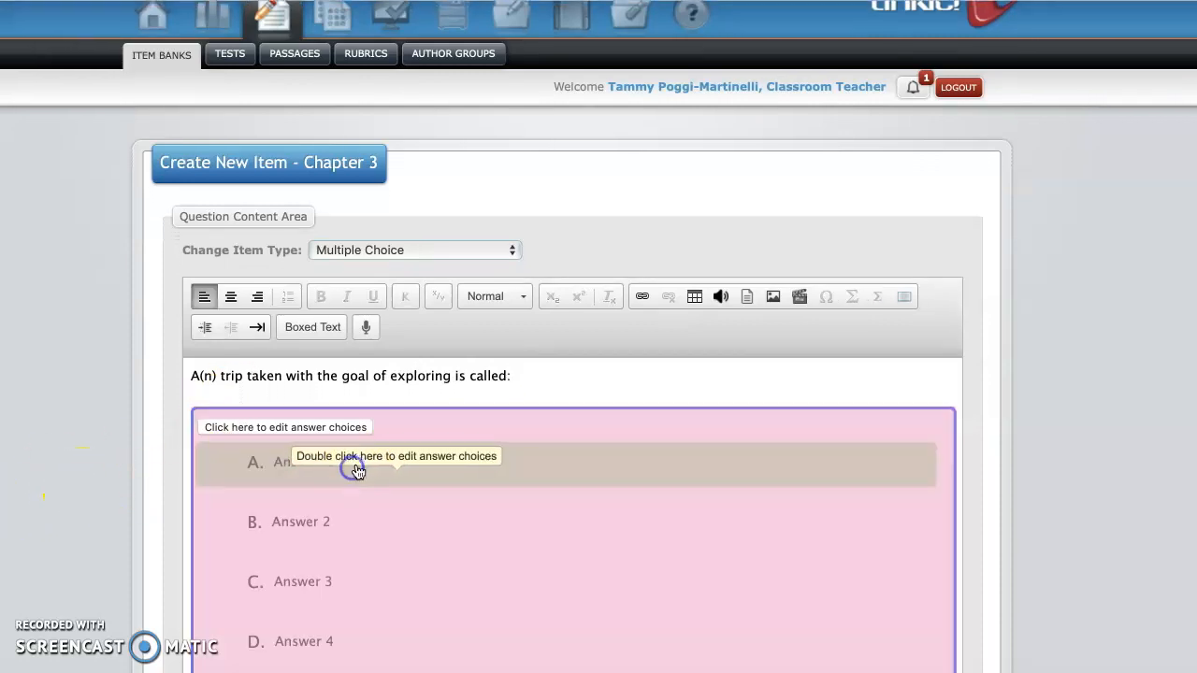
Step: Fill answer choices A–D with navigation, expedition, journey and northwest passage
double_click(355, 470)
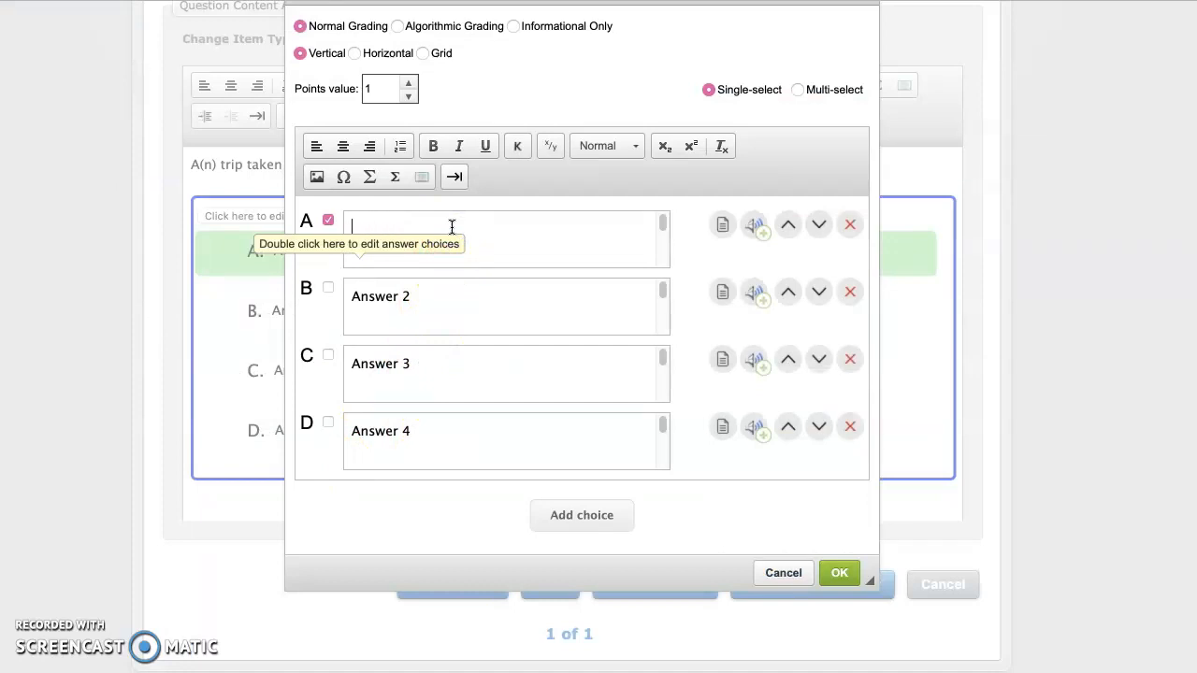
type("nal")
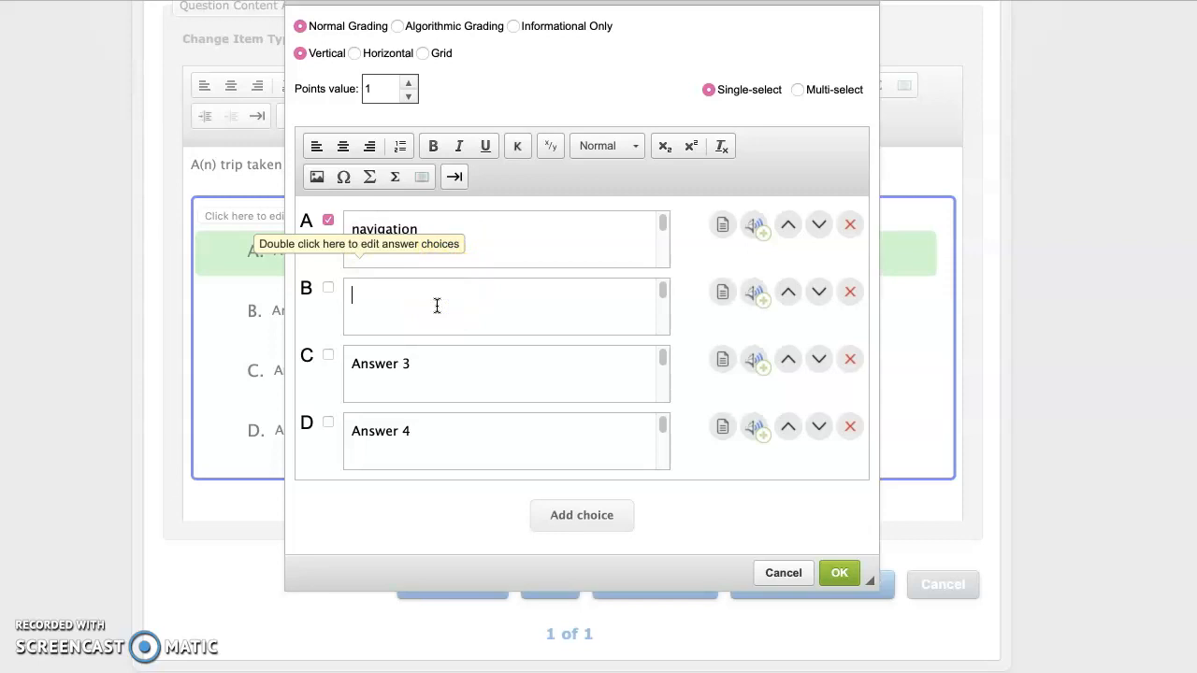
type("expedit")
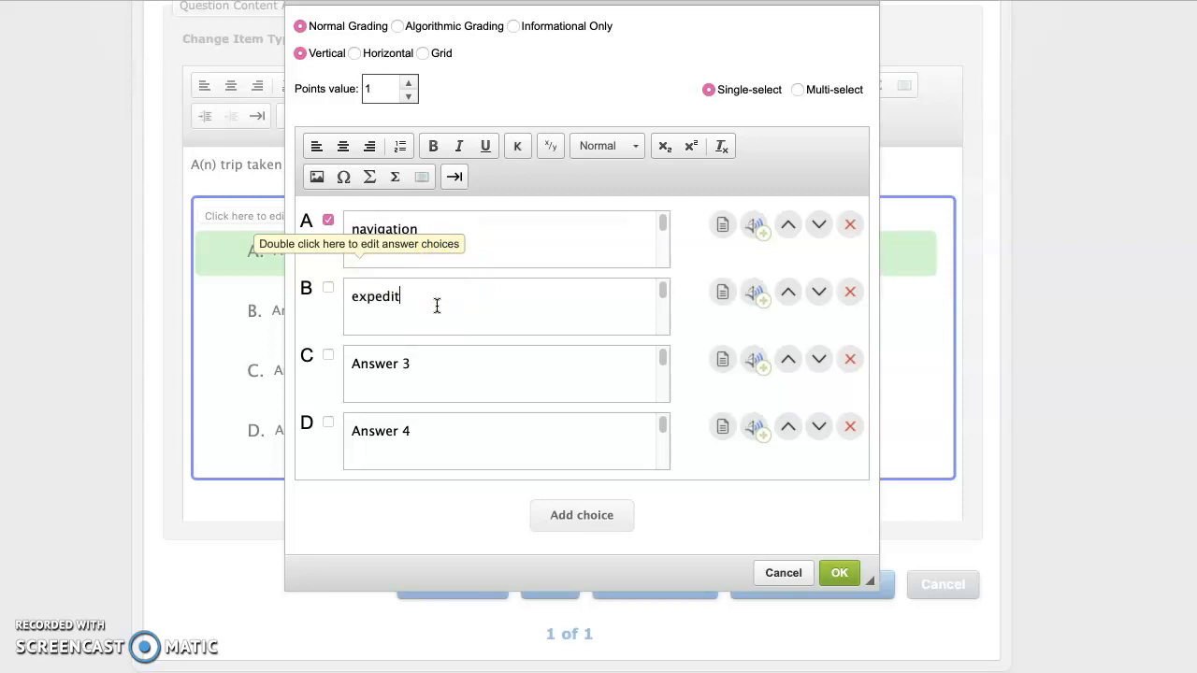
type("ion")
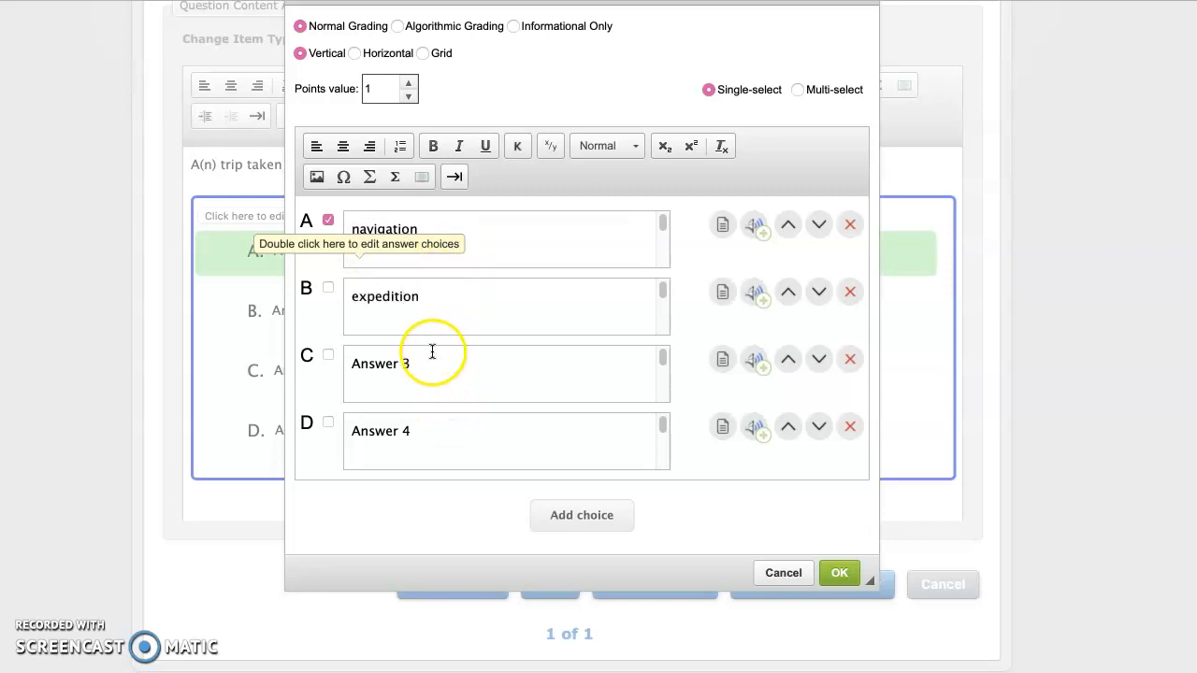
type("An")
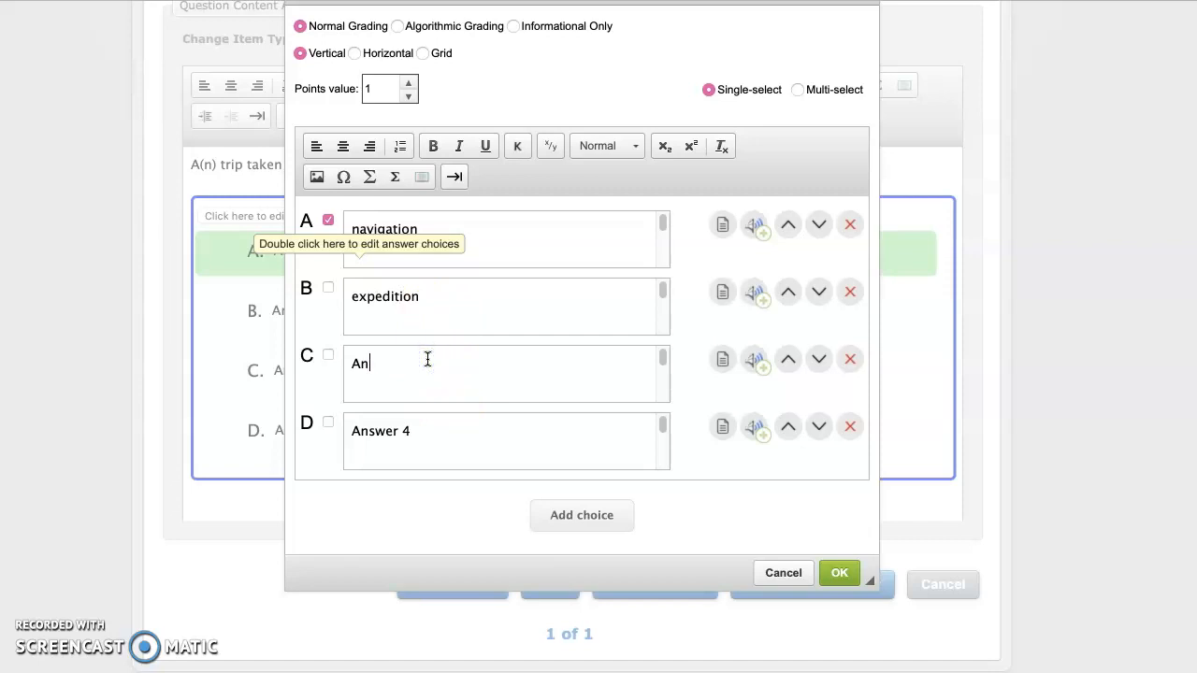
type("journey")
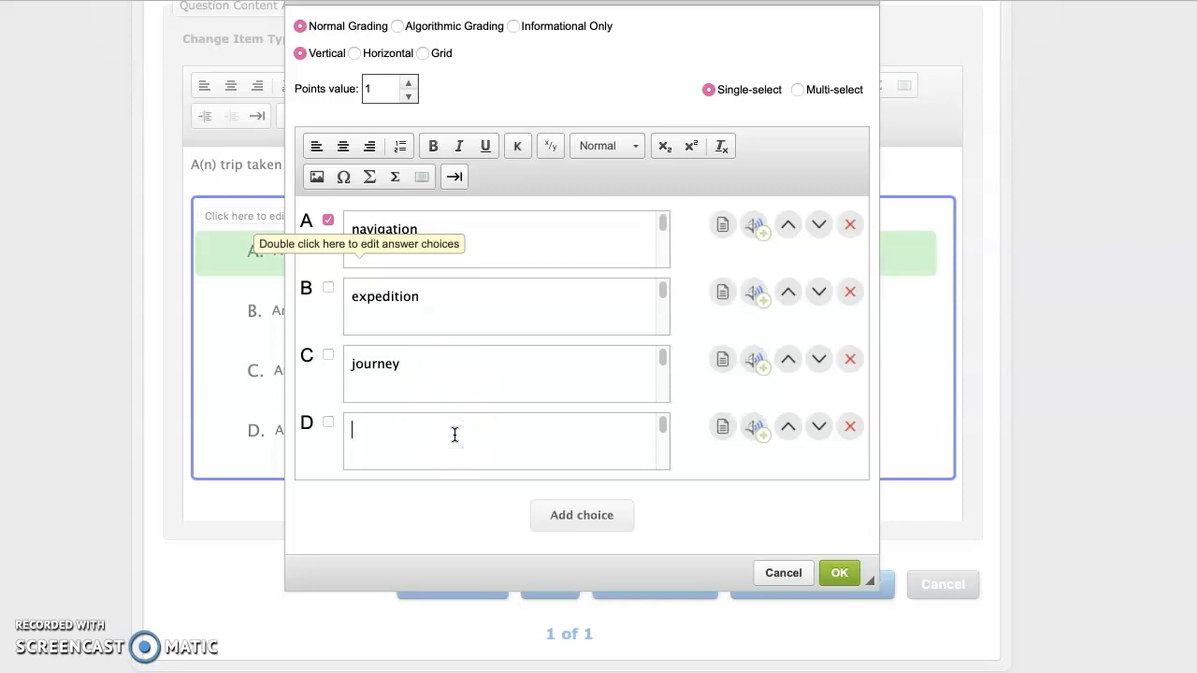
type("northe")
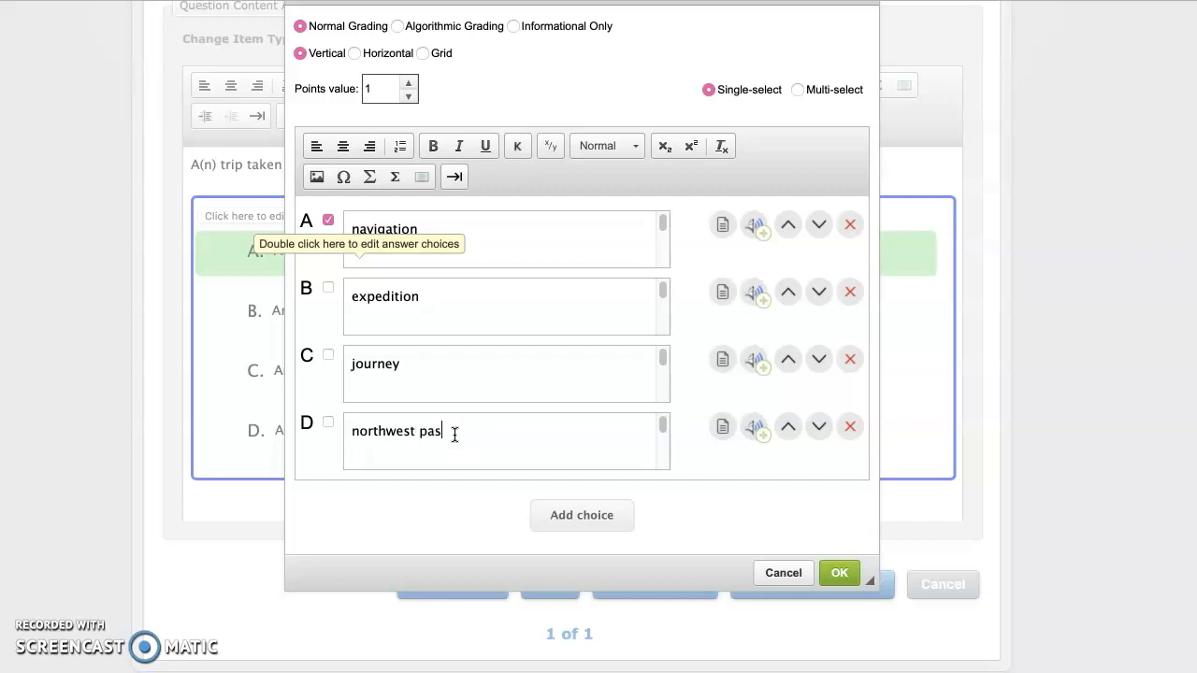
type("sage")
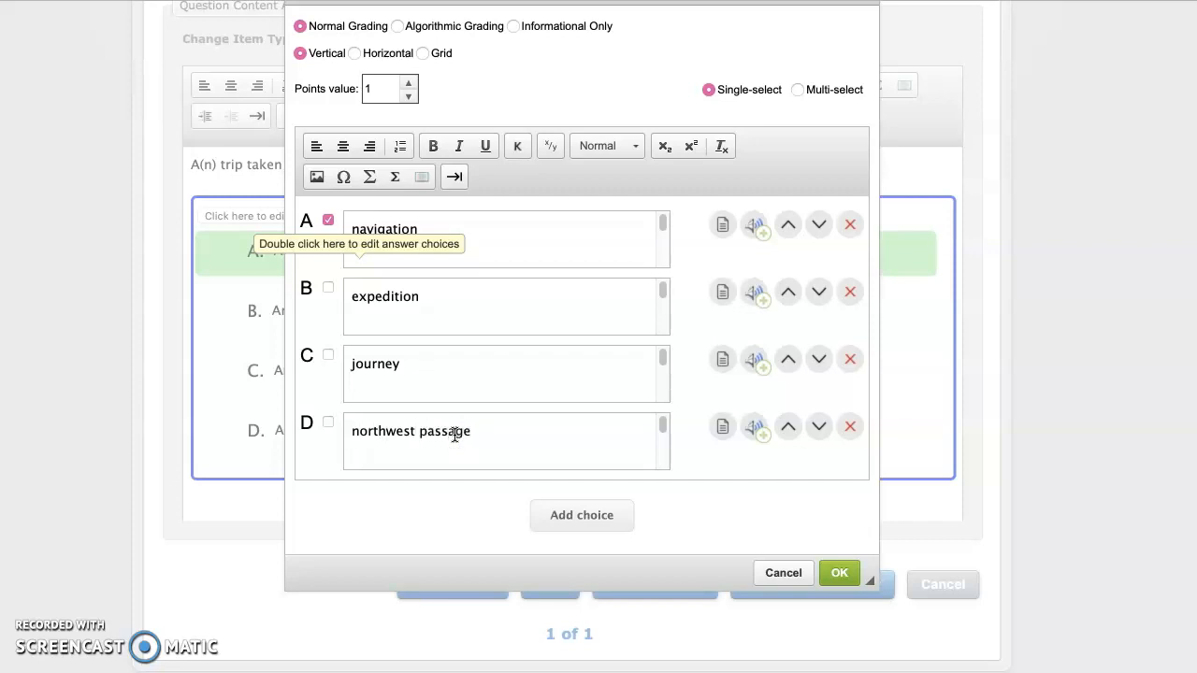
mouse_move(513, 325)
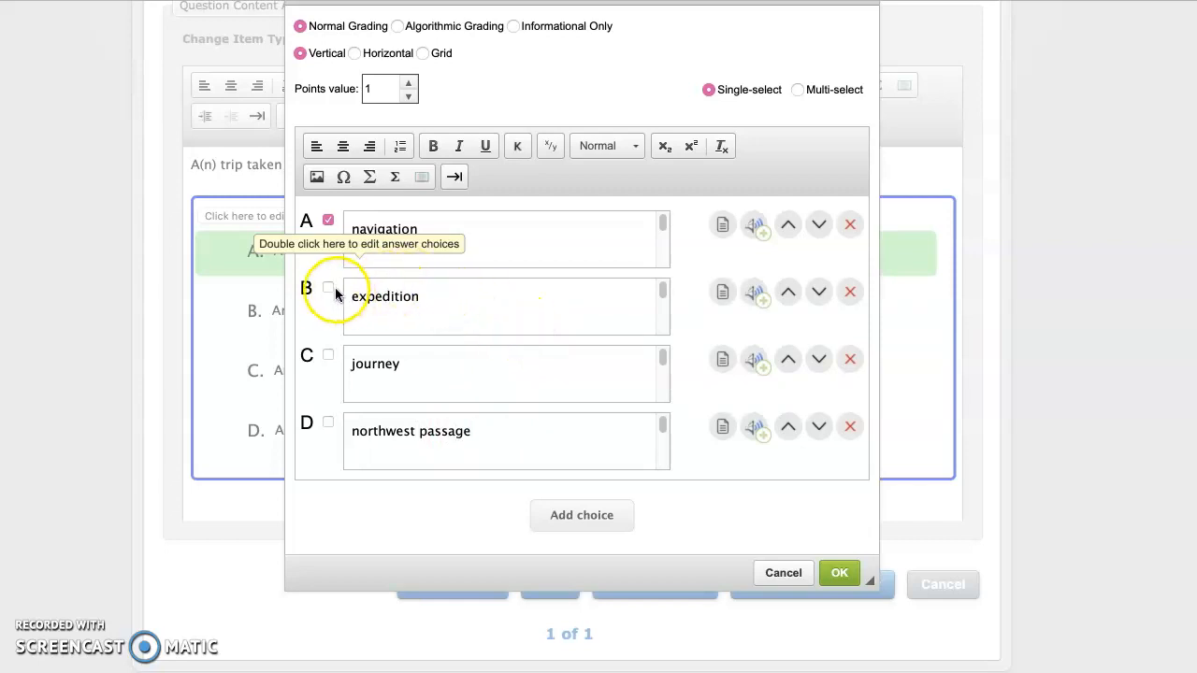
Step: Mark choice B (expedition) as correct and confirm the answer choices with OK
left_click(329, 288)
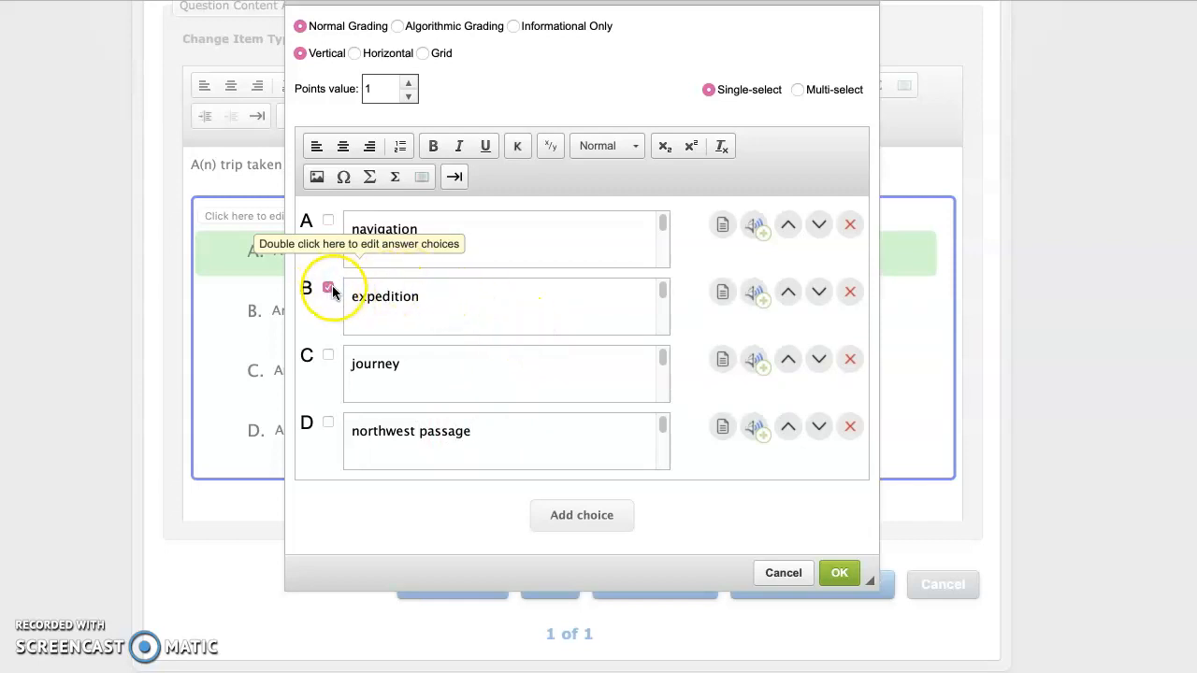
left_click(330, 288)
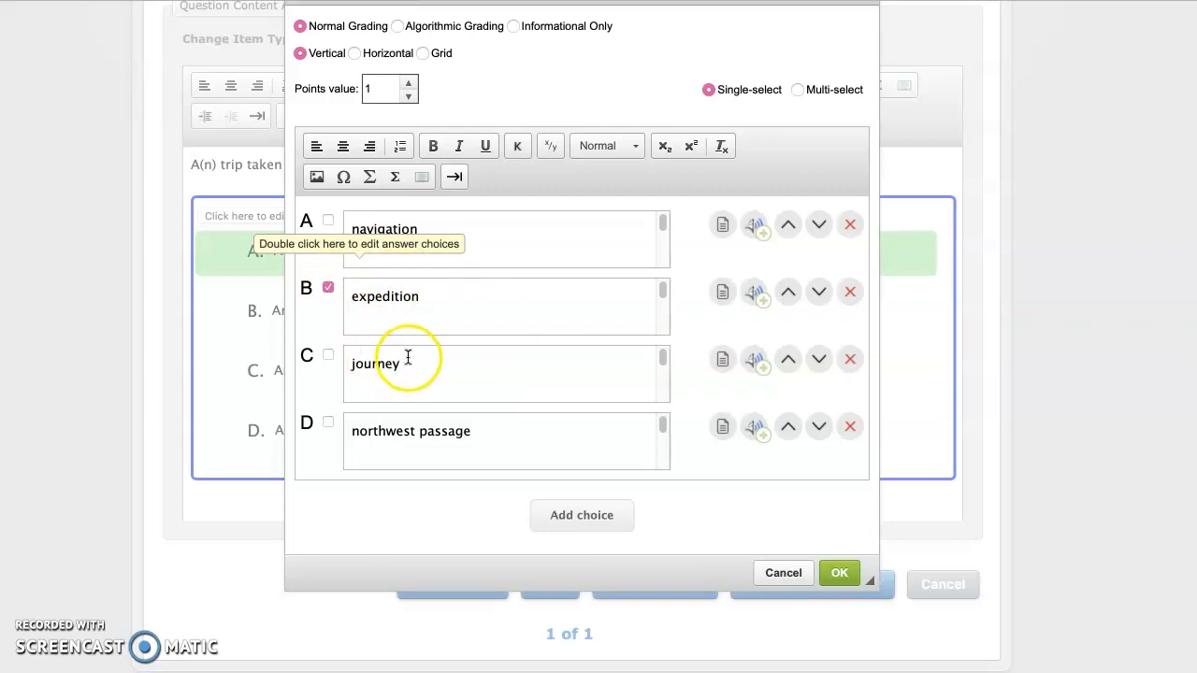
mouse_move(389, 303)
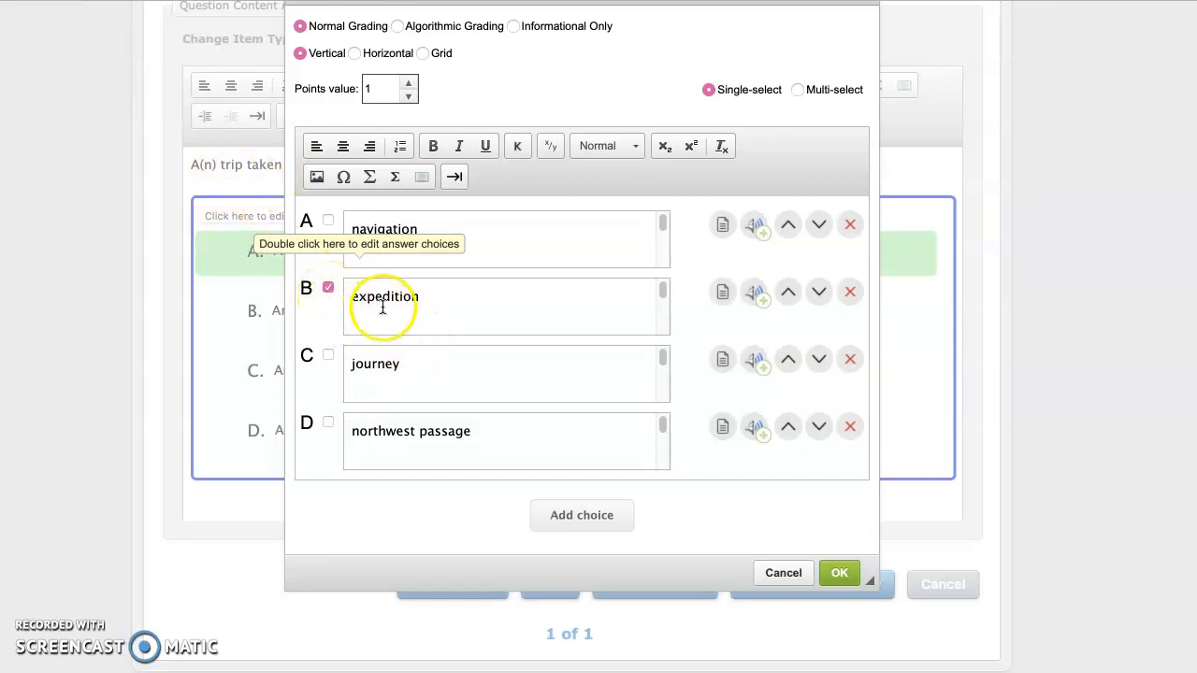
left_click(838, 572)
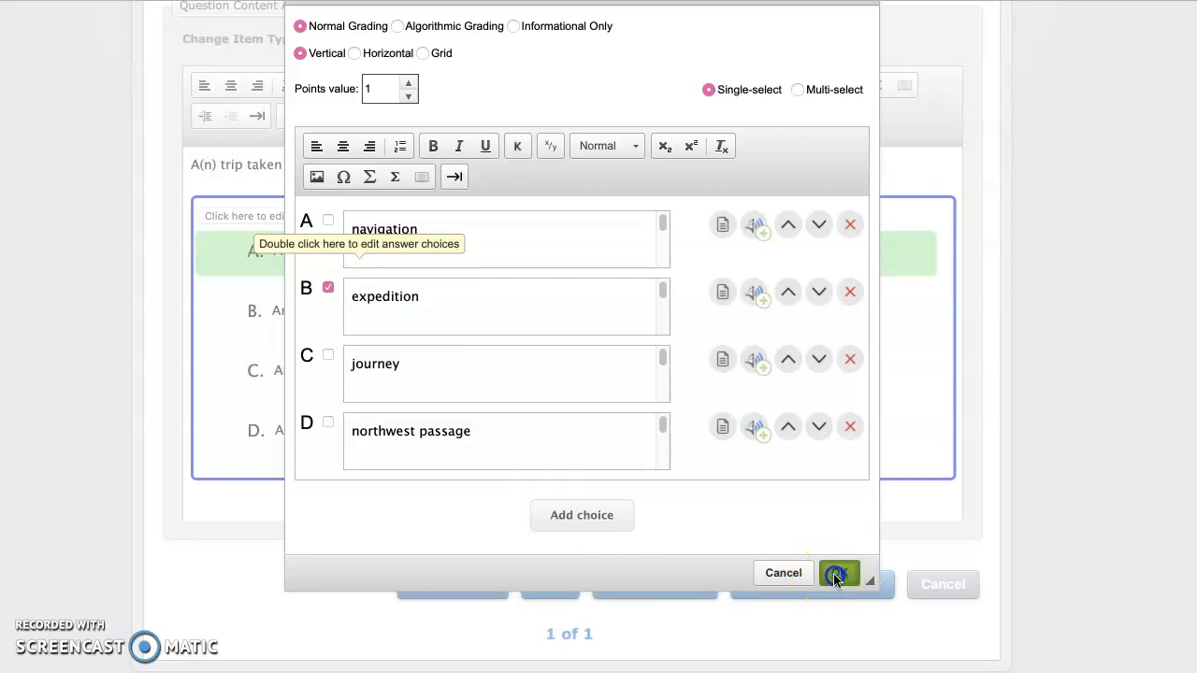
left_click(838, 572)
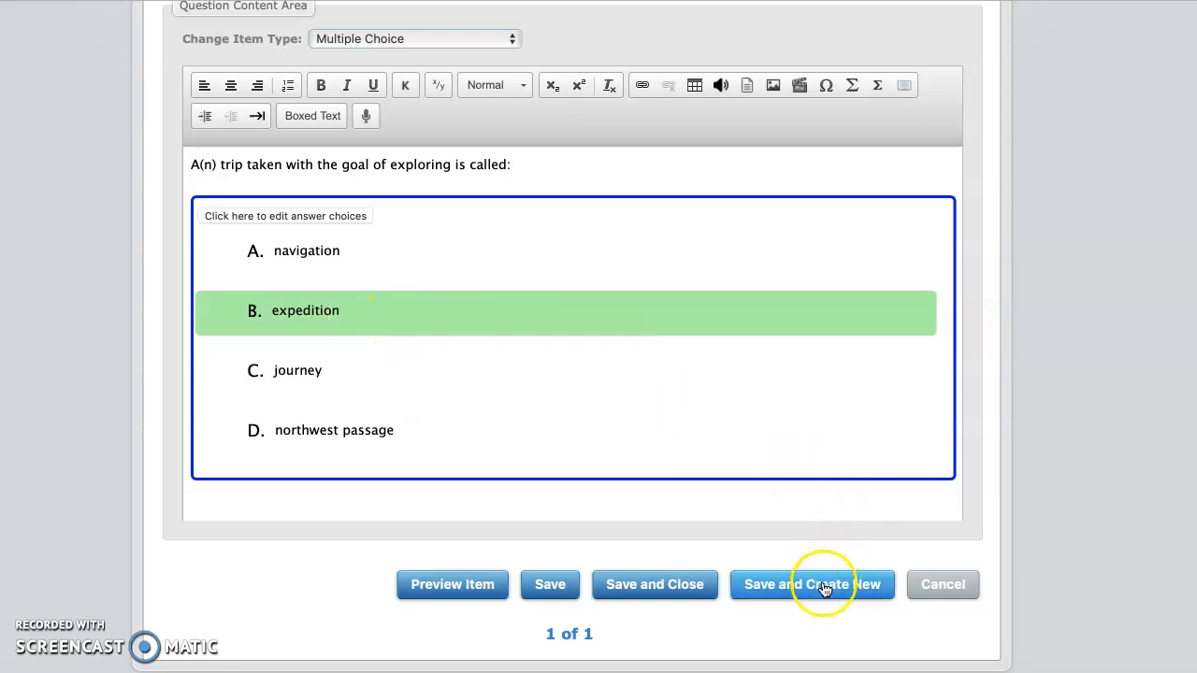
Step: Save the expedition question and start a new blank item with Save and Create New
left_click(822, 583)
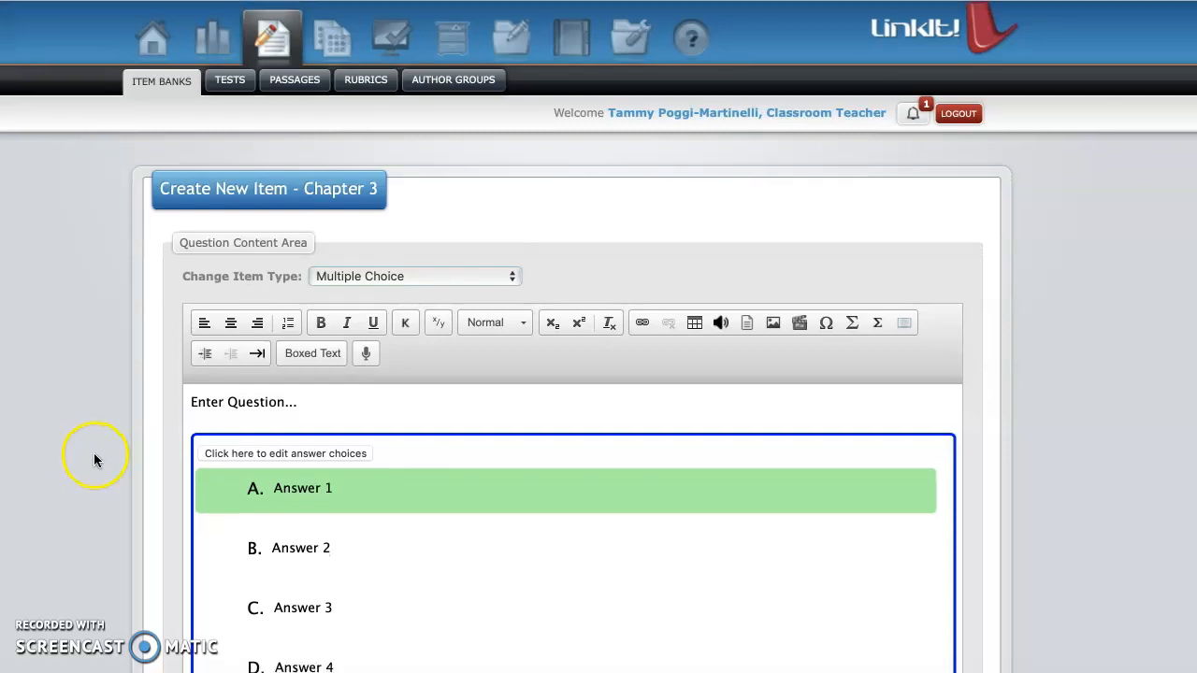
scroll("down", 3)
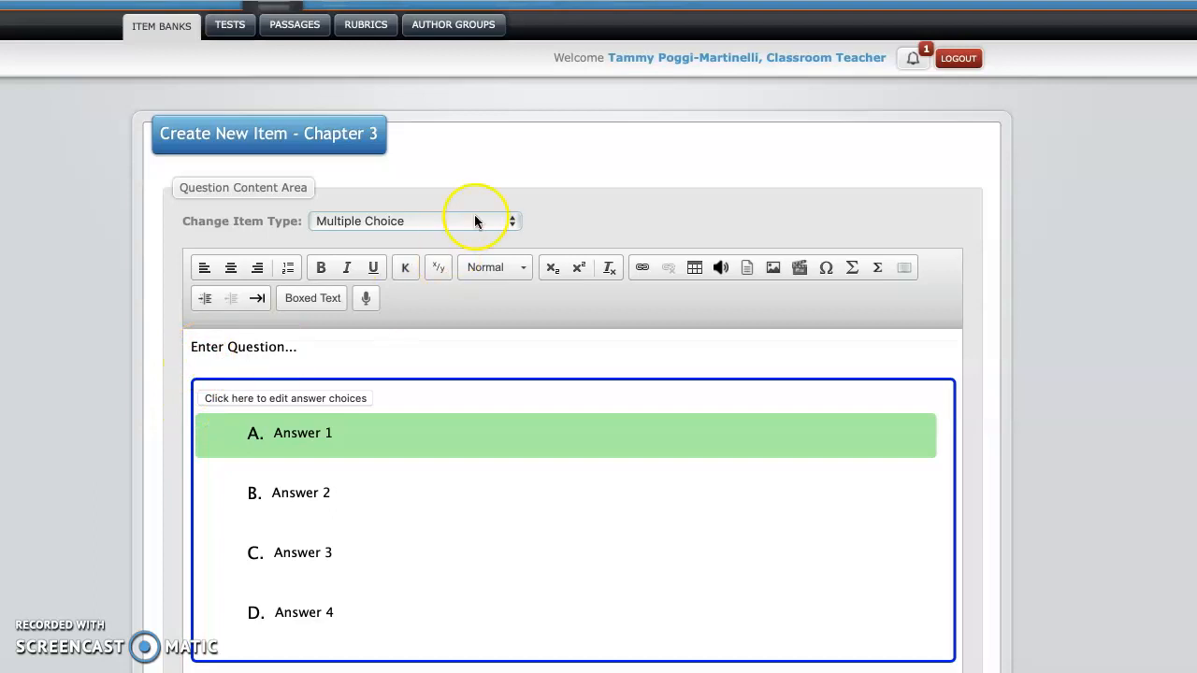
mouse_move(389, 296)
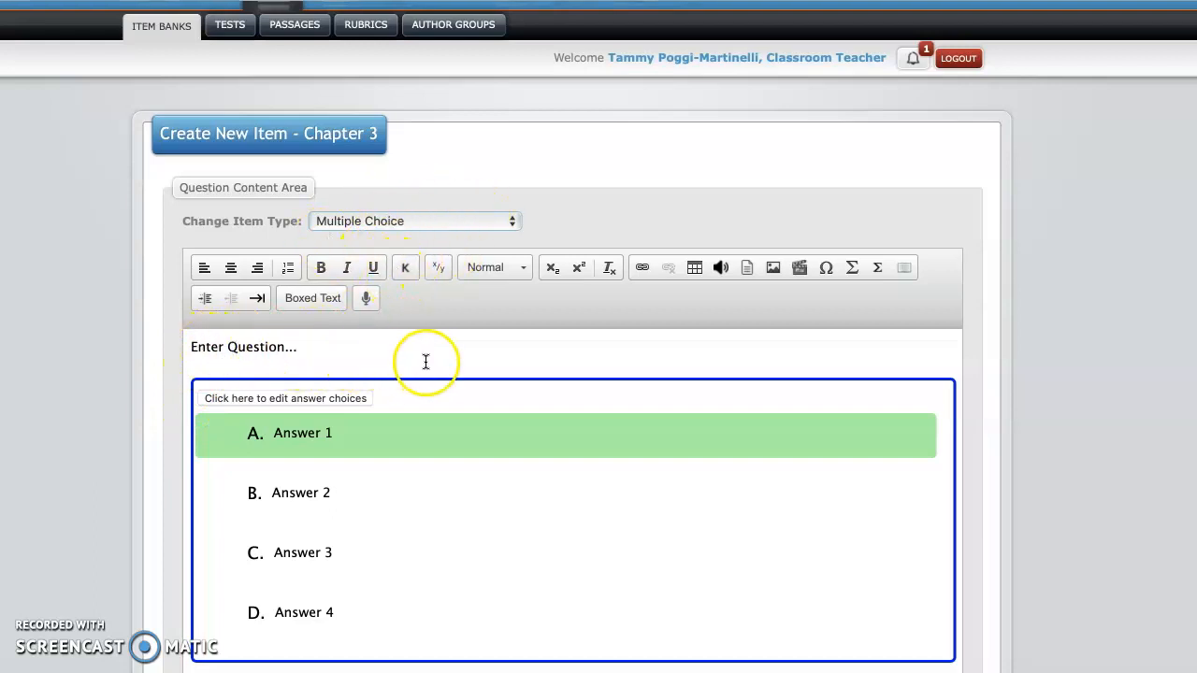
mouse_move(322, 450)
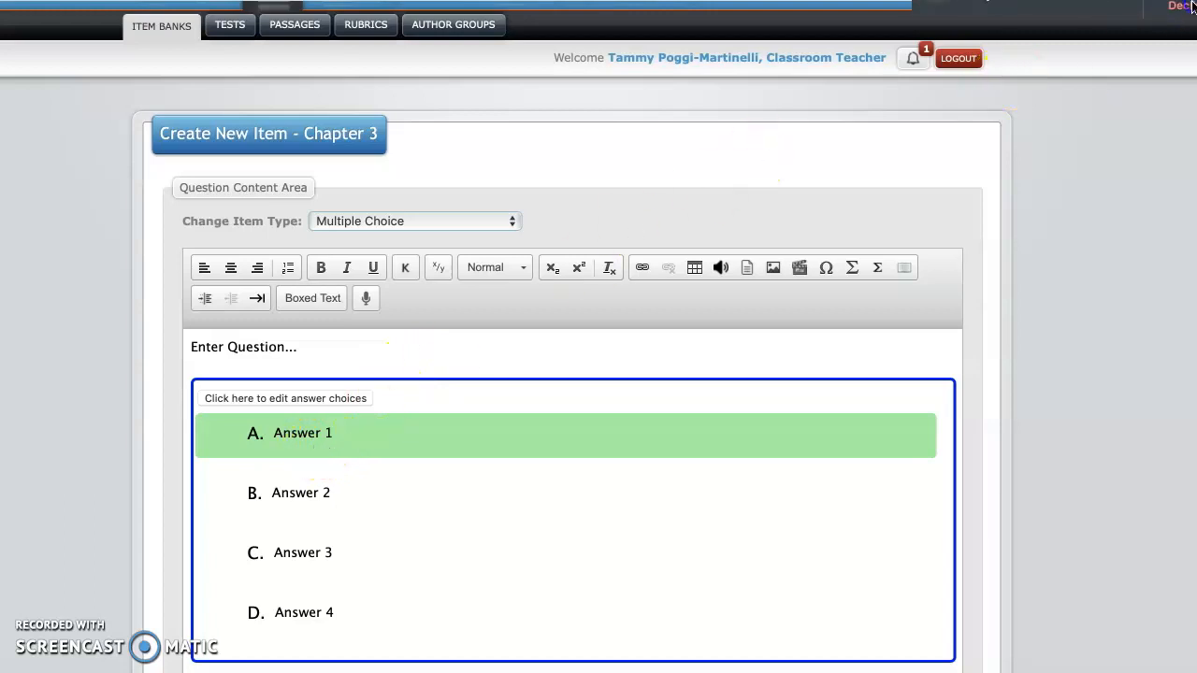
mouse_move(60, 120)
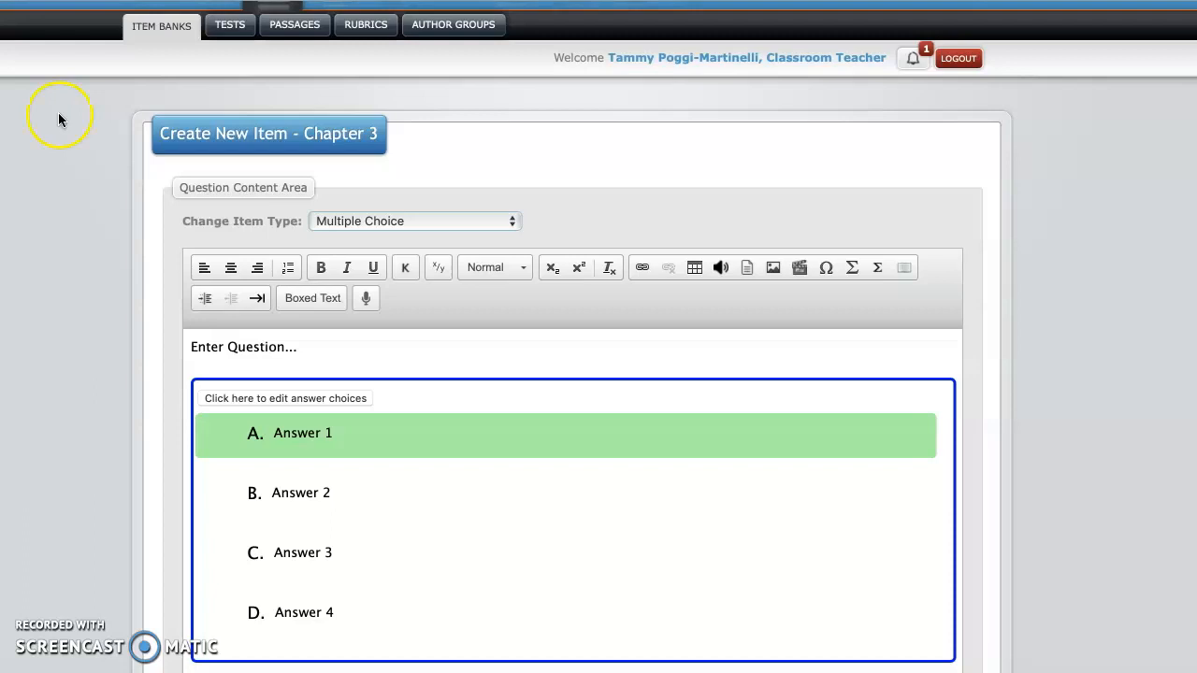
mouse_move(168, 290)
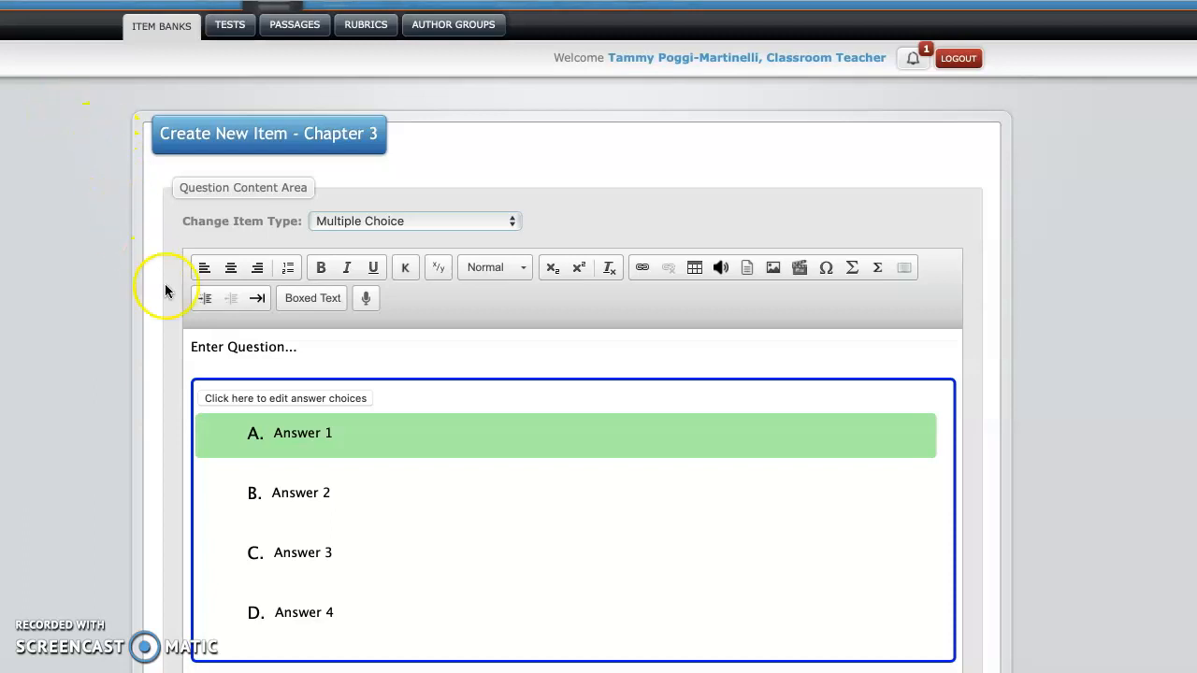
mouse_move(483, 226)
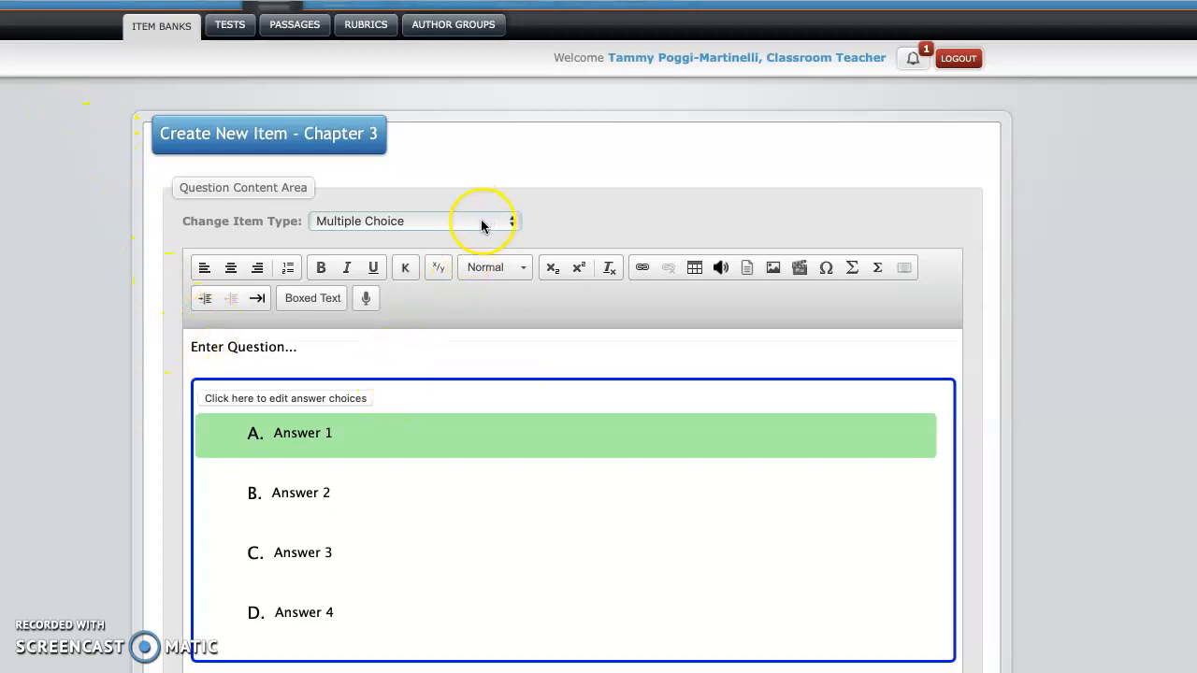
mouse_move(422, 363)
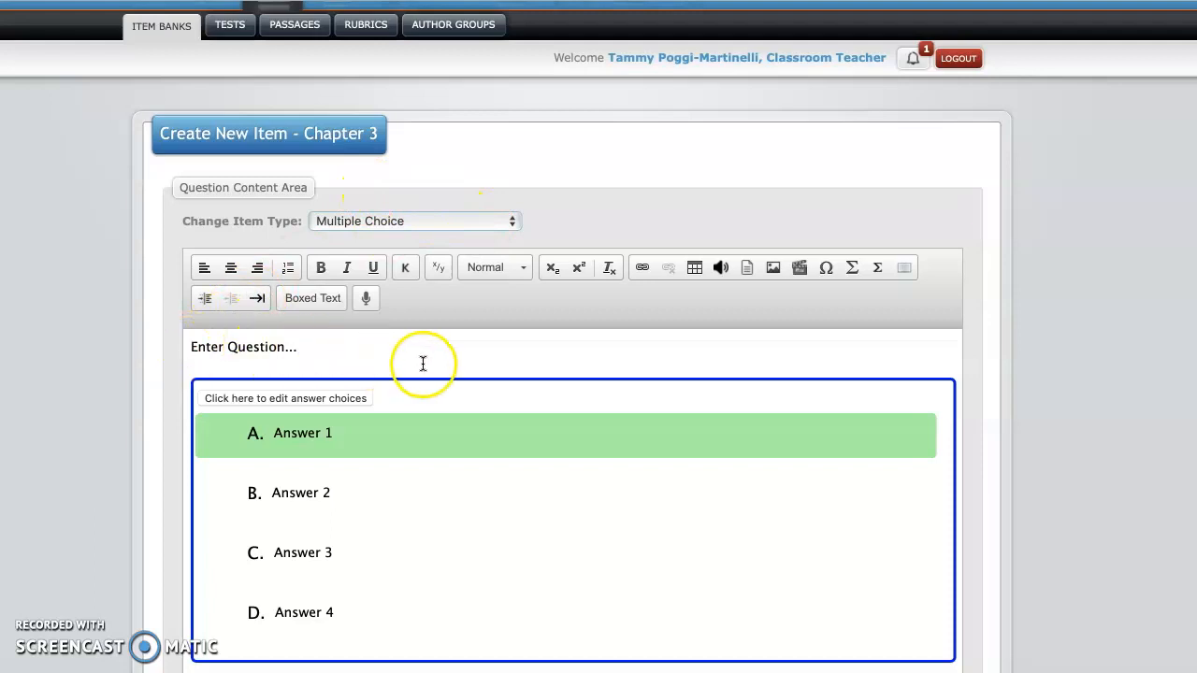
mouse_move(468, 254)
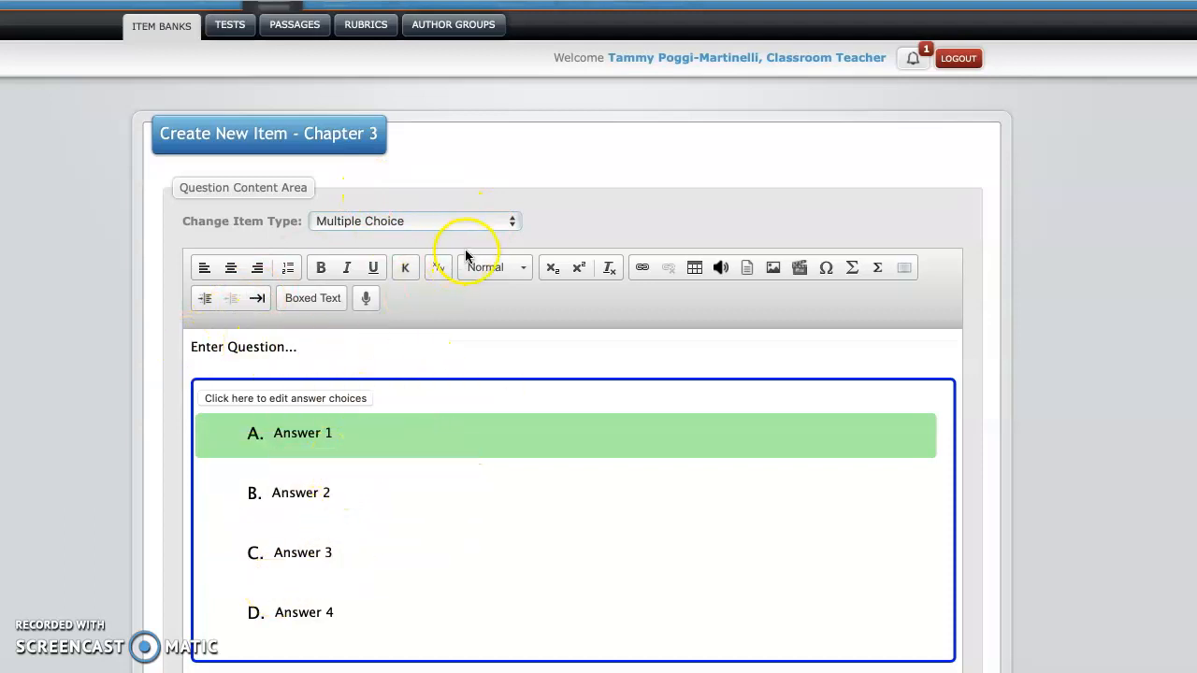
mouse_move(516, 229)
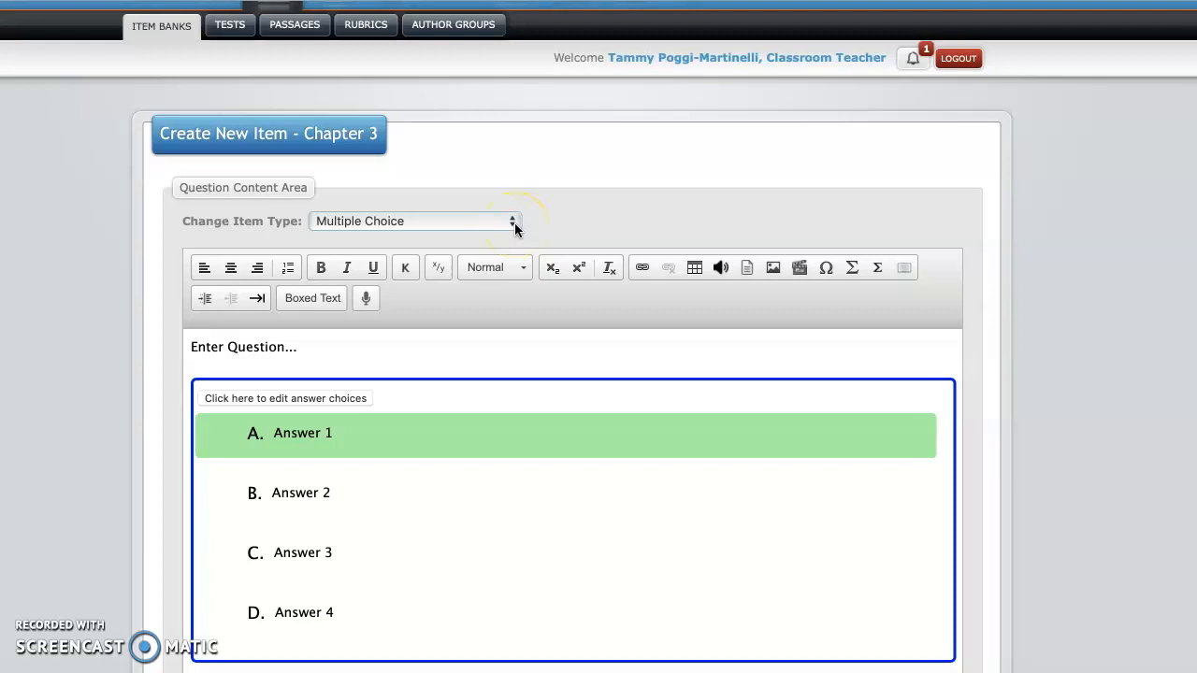
Step: Change the new item's type to Fill-in-the-Blank
left_click(517, 221)
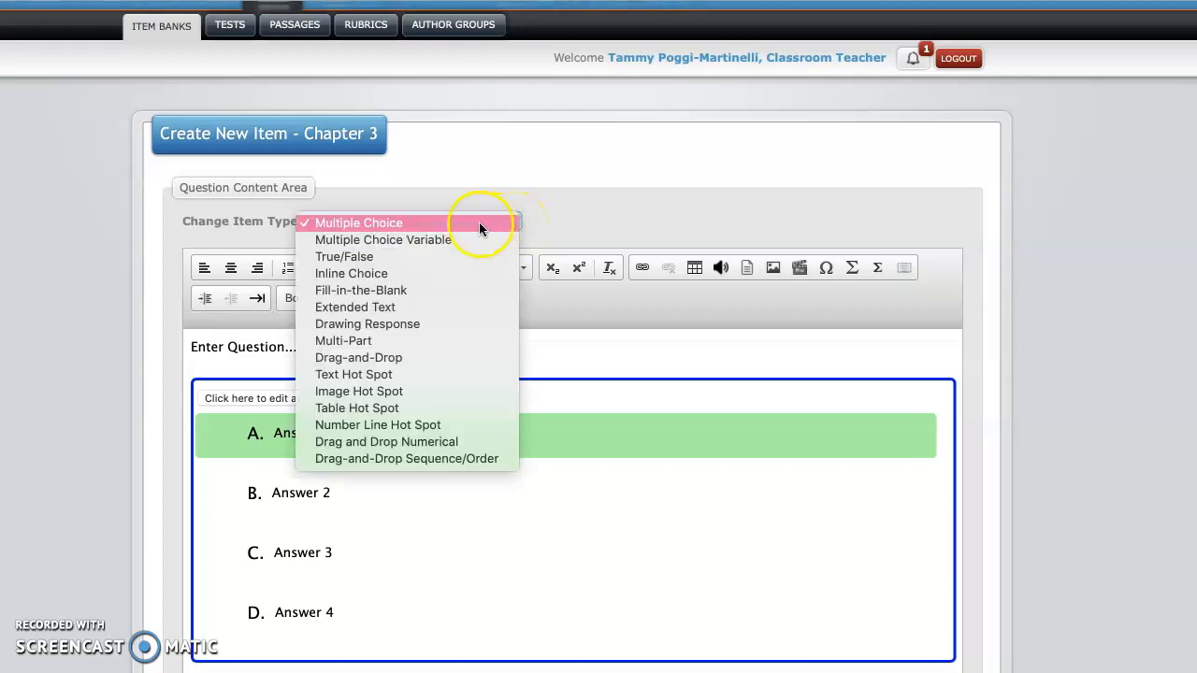
left_click(361, 290)
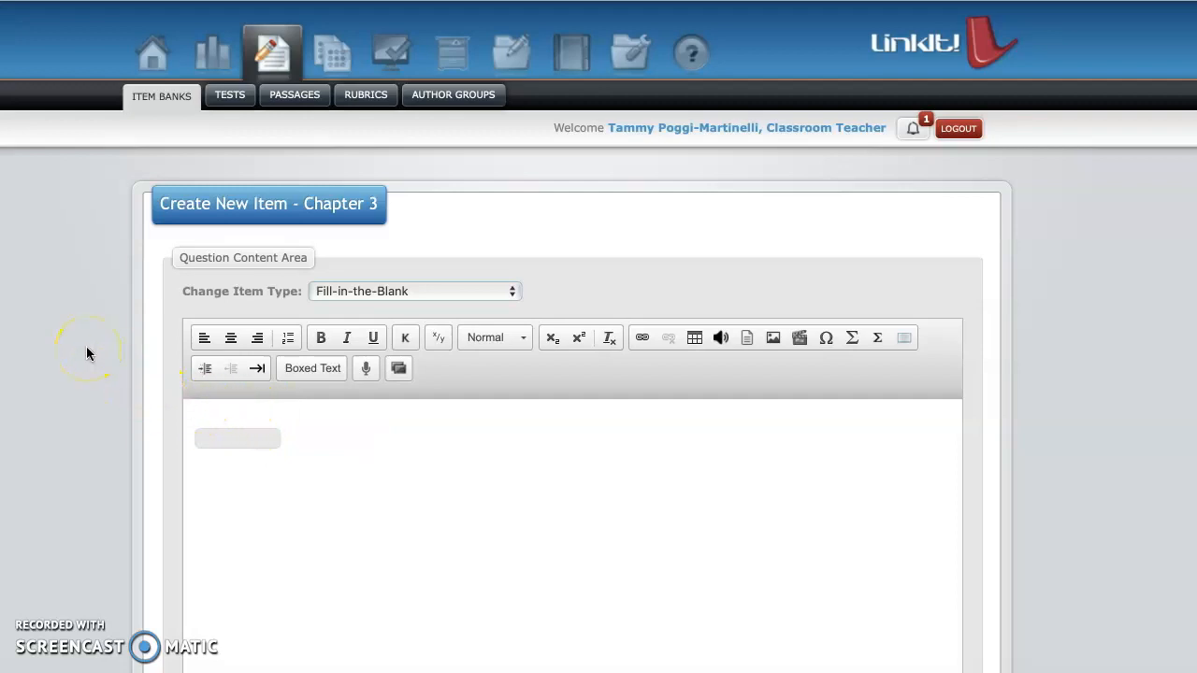
Step: Write 'The Catholic Church sent religious teachers, or ____, to convert Native Americans to the Catholic Church.'
type("The C")
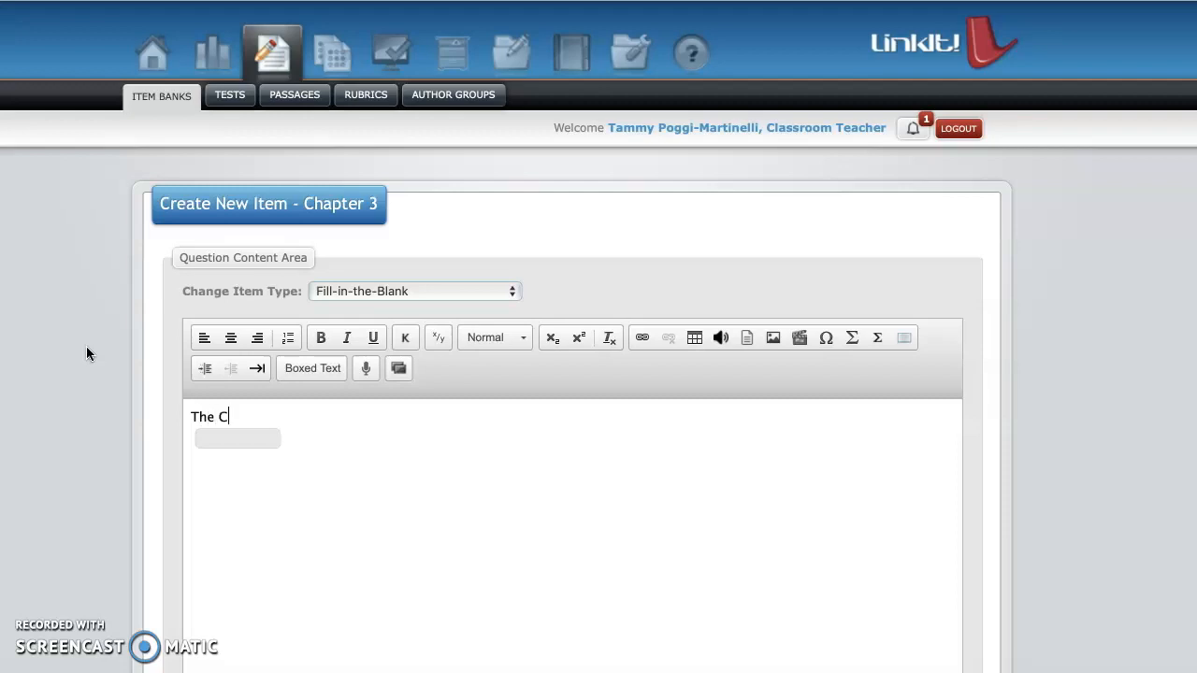
type("atholic")
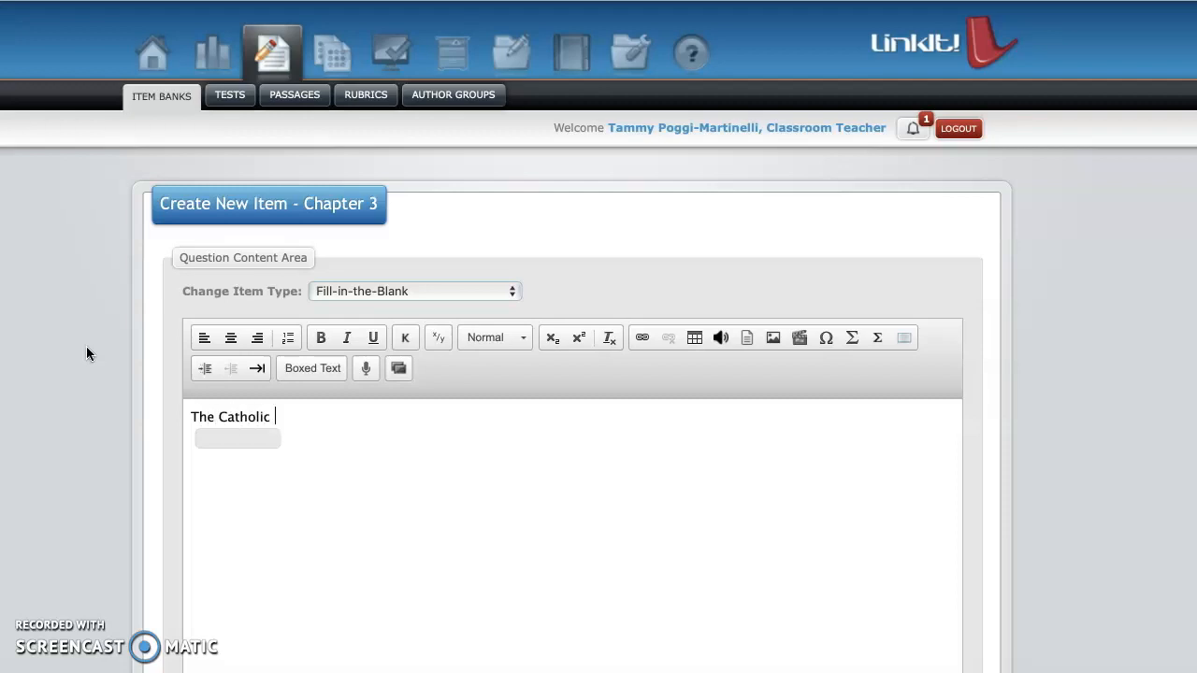
type("Church")
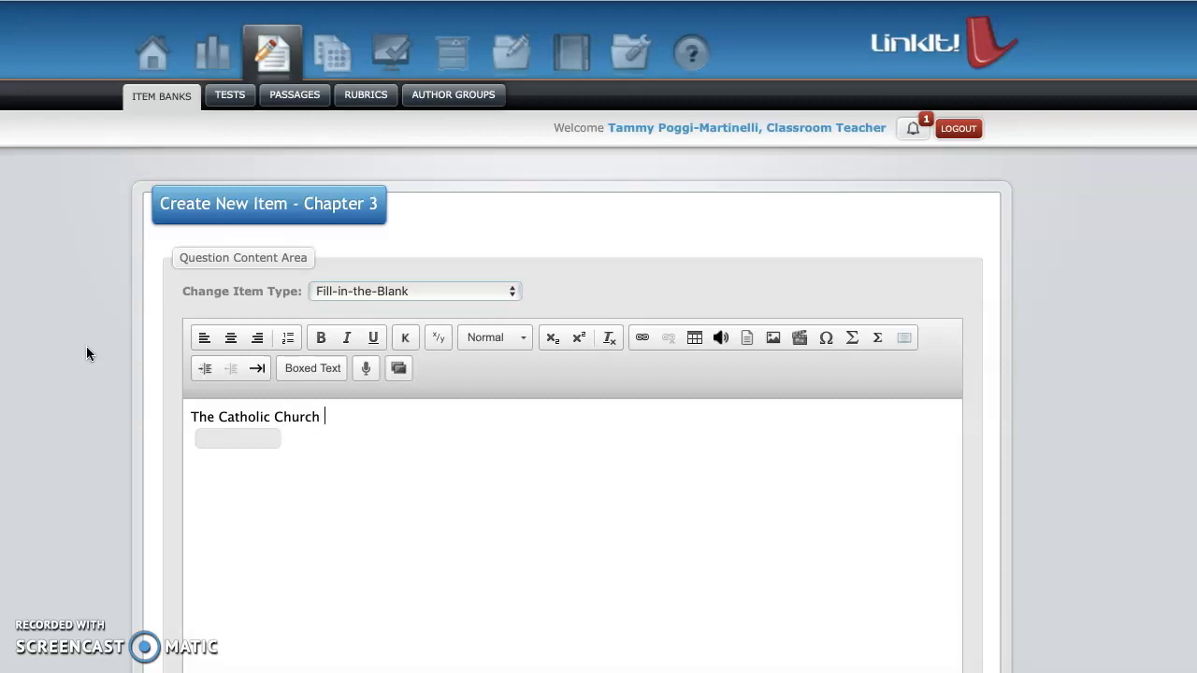
type("sent religi")
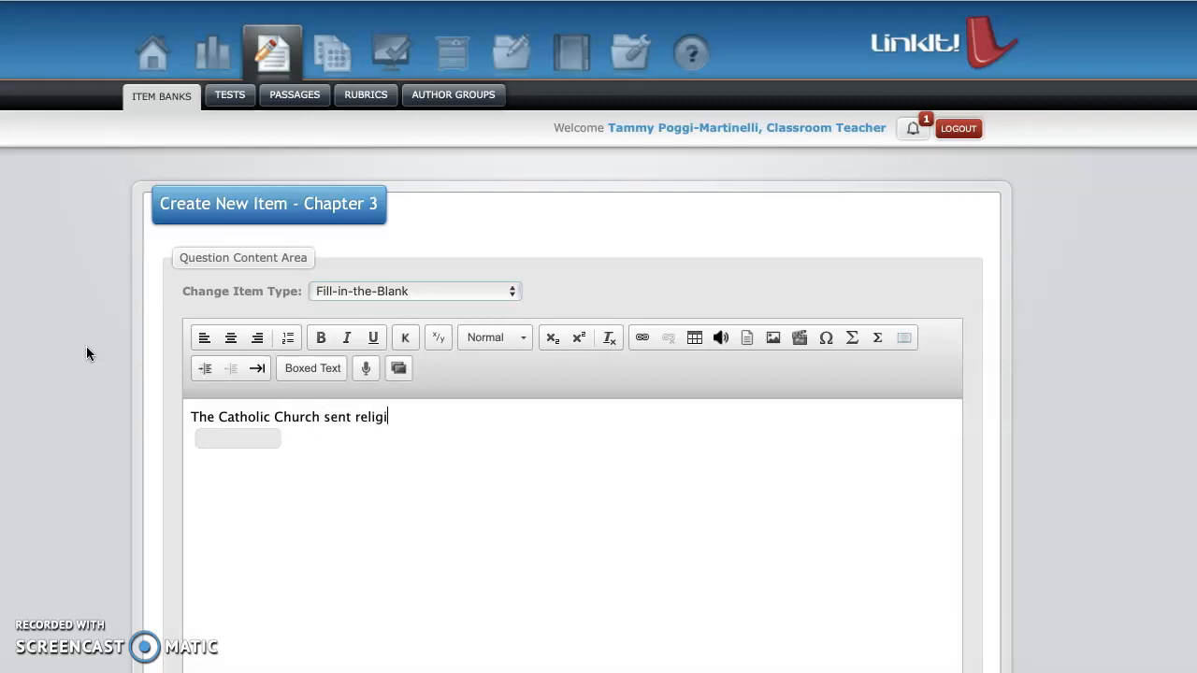
type("ous teac")
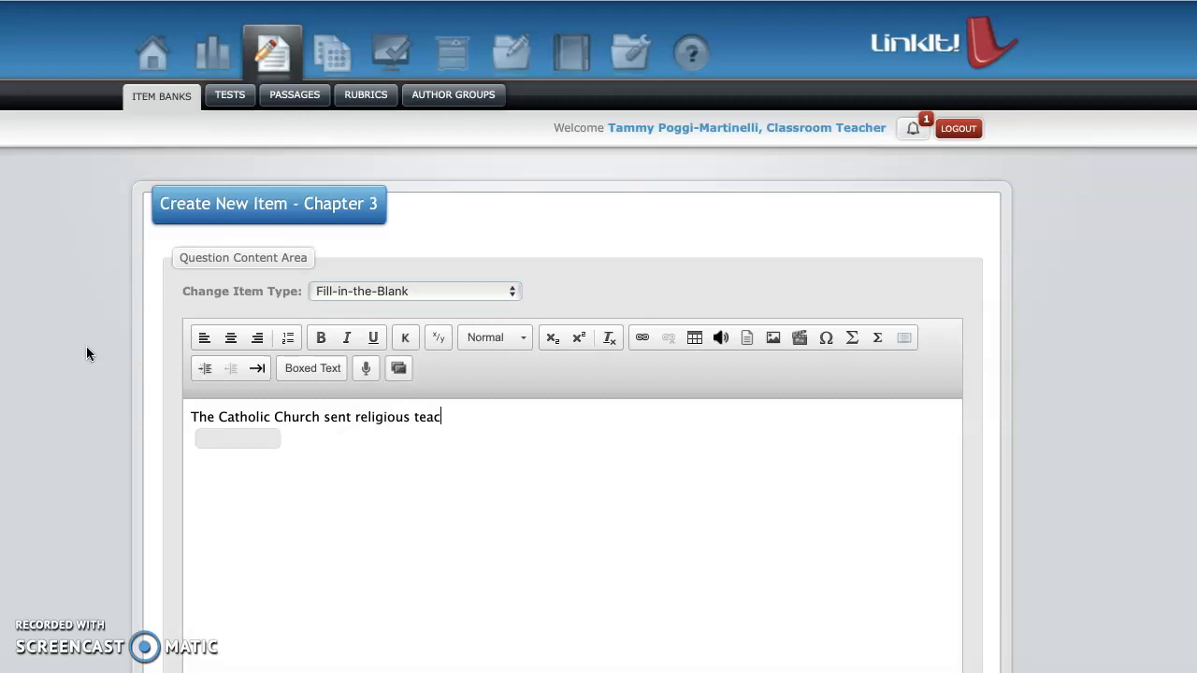
type("hers, or")
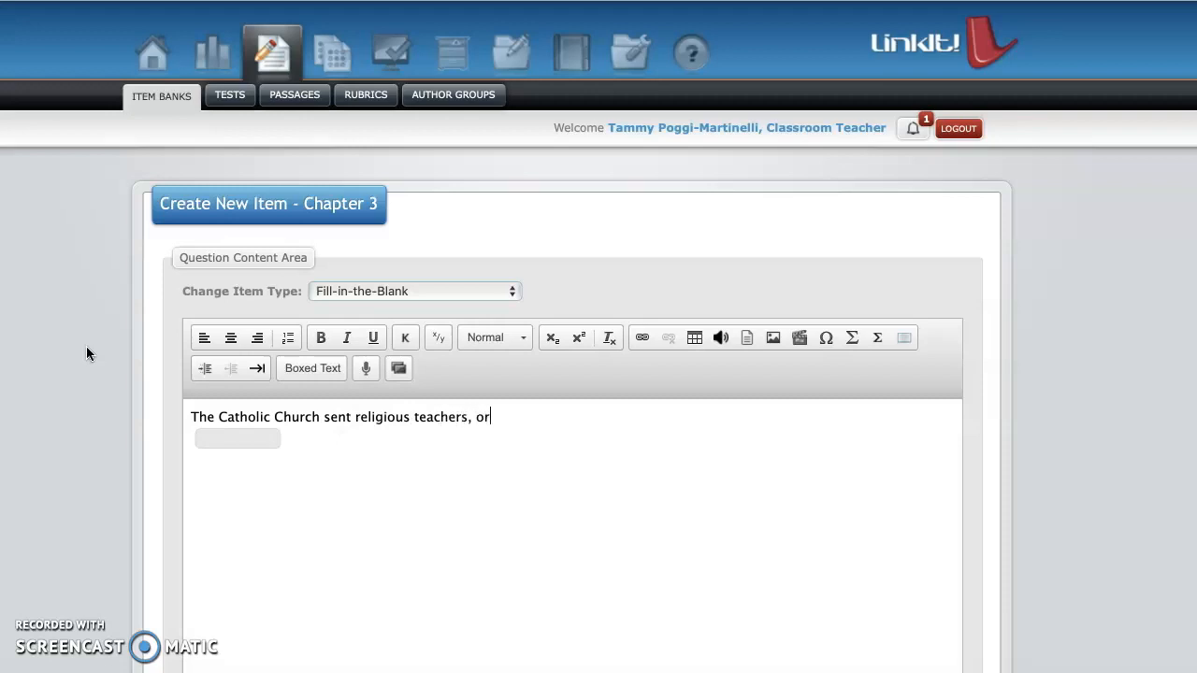
type("____________________")
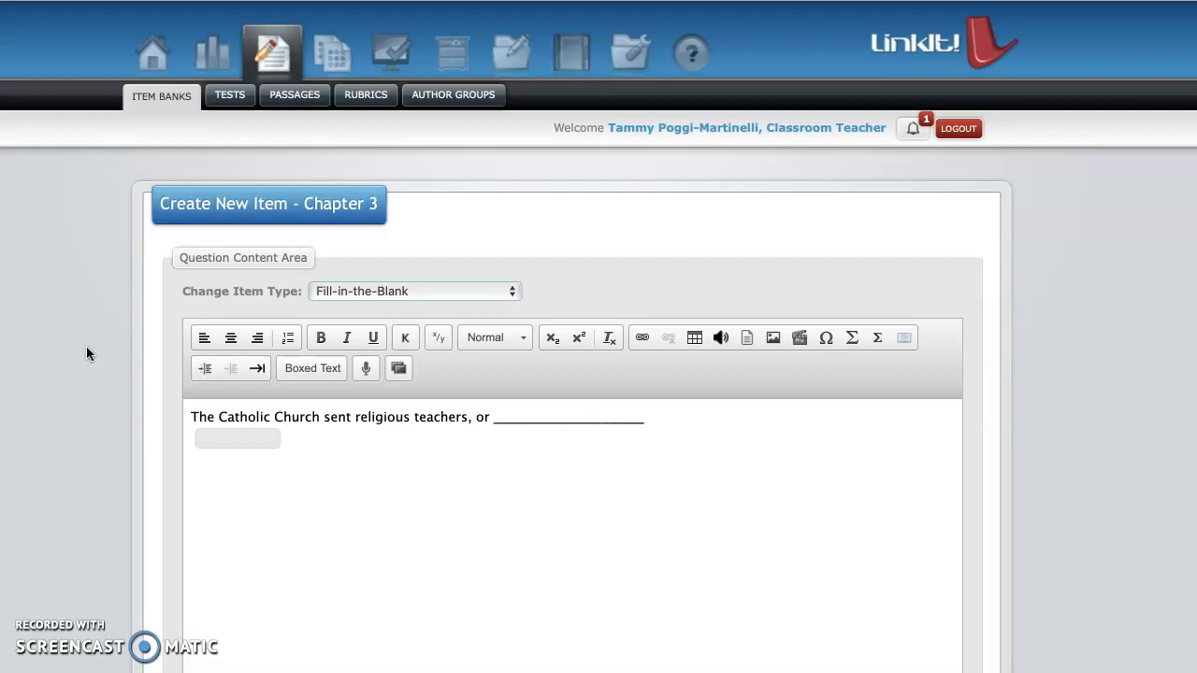
type(", to co")
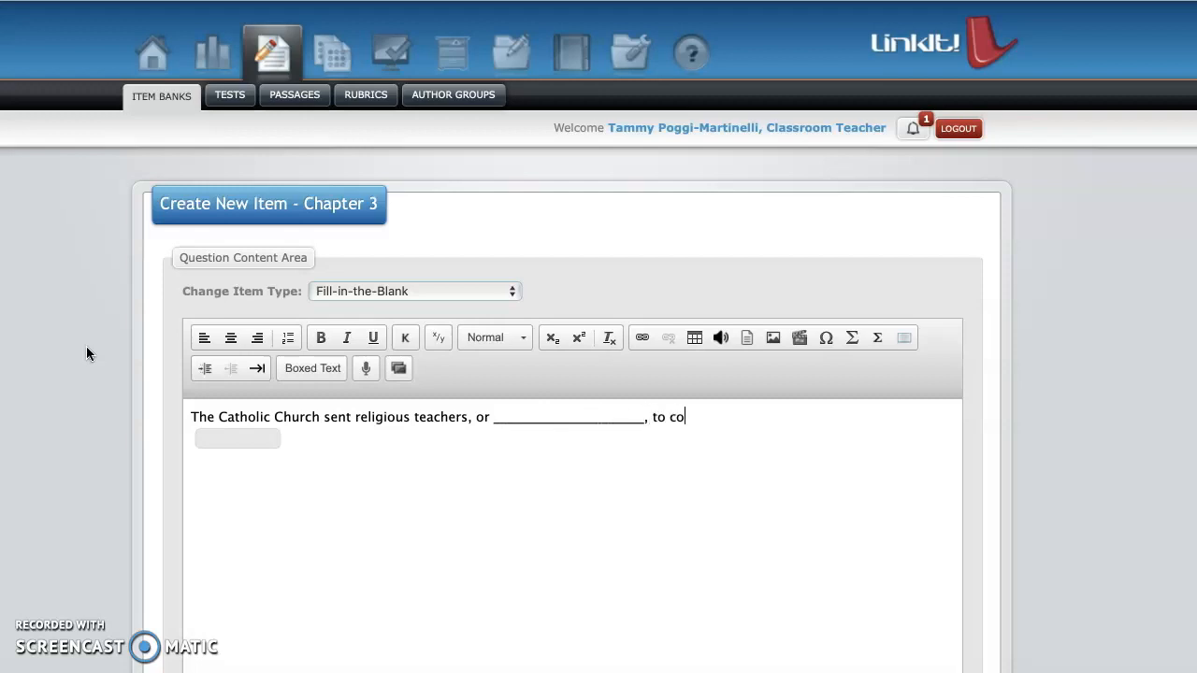
type("nvert Na")
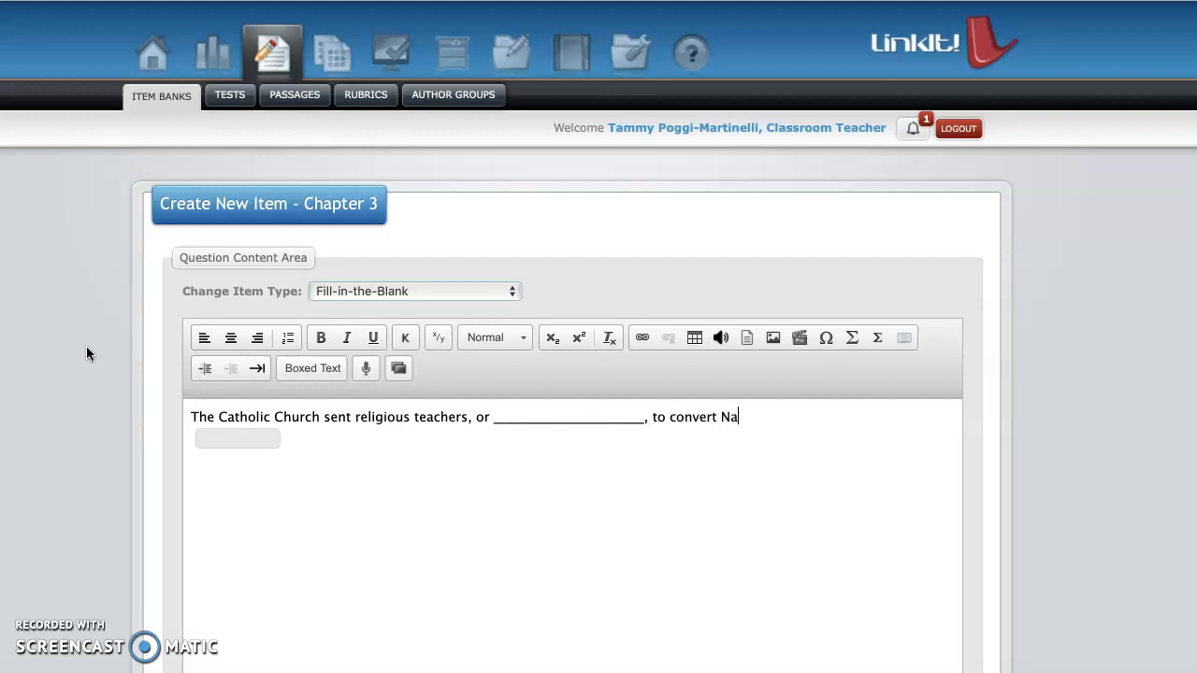
type("tive Amer")
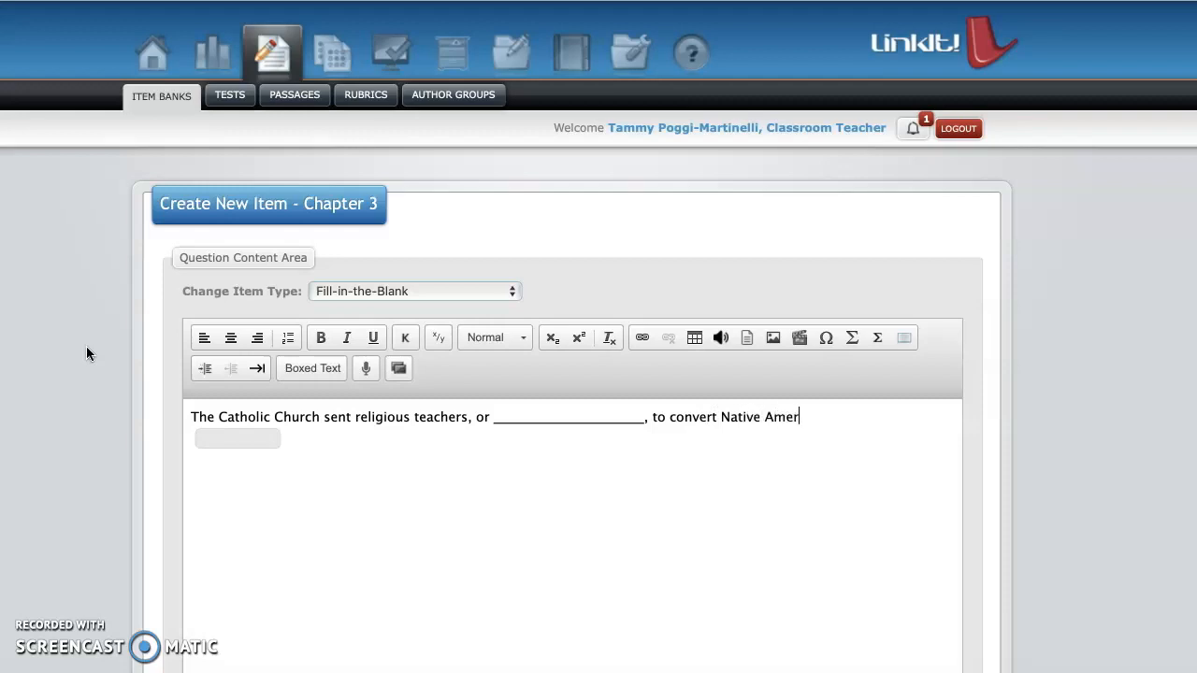
type("icans to the Cat")
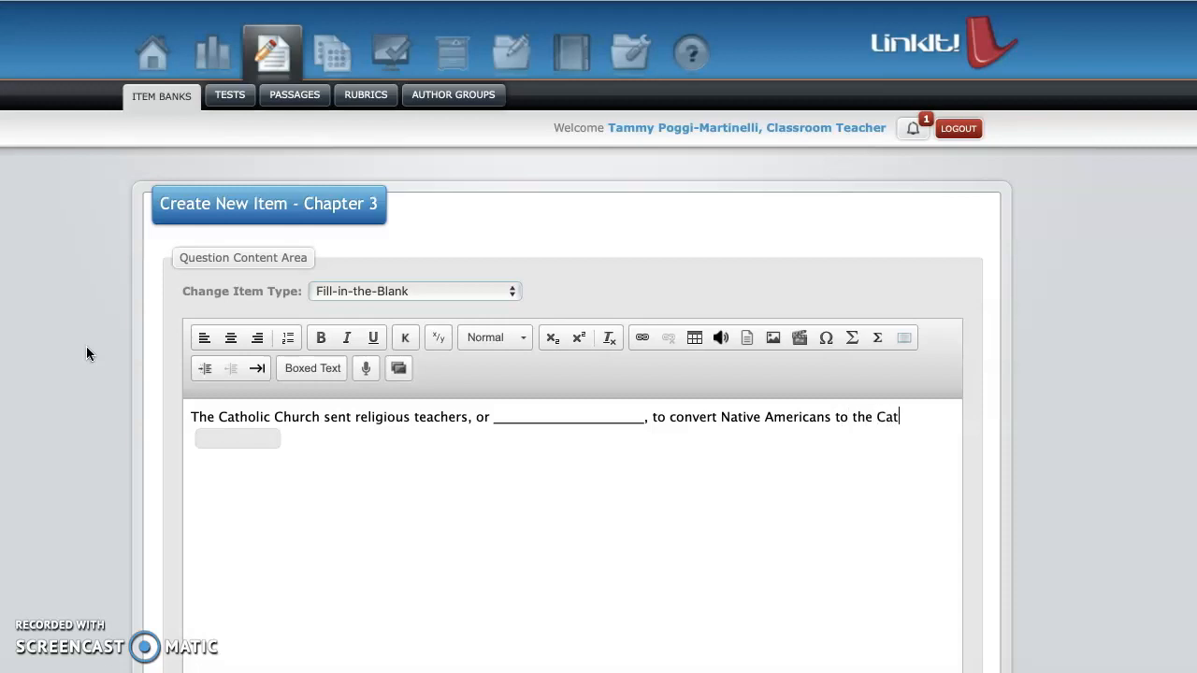
type("holic Church.")
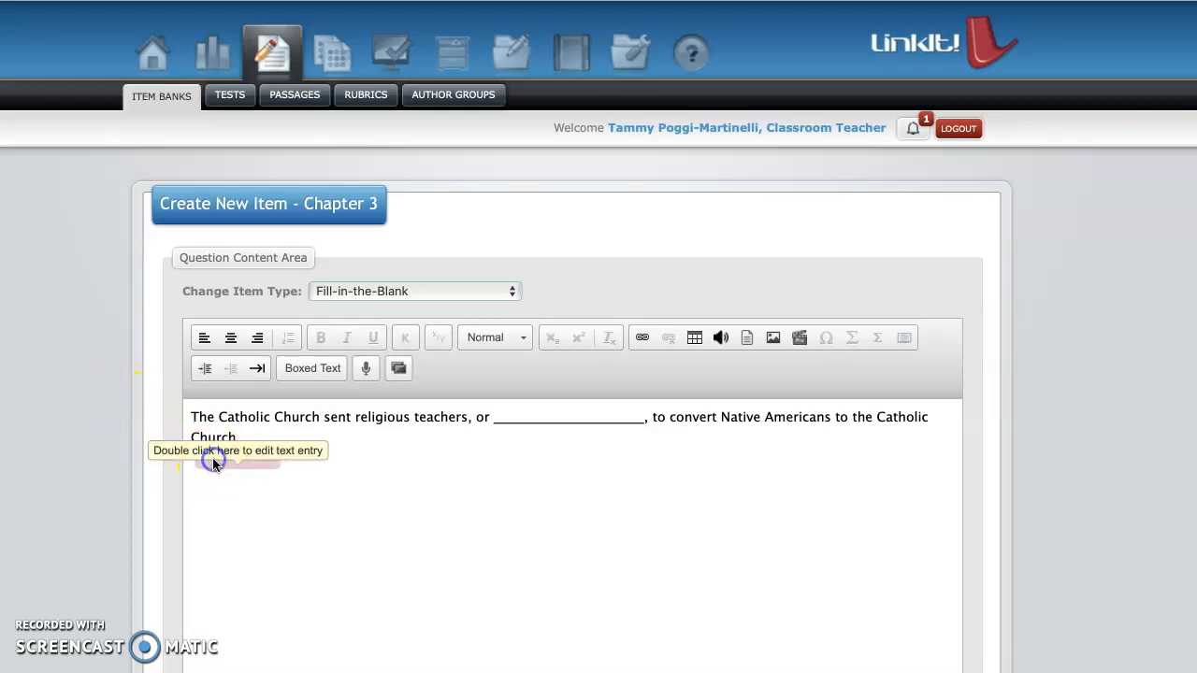
Step: Set 'missionaries' as the blank's correct answer in Text Entry Properties and confirm
double_click(214, 464)
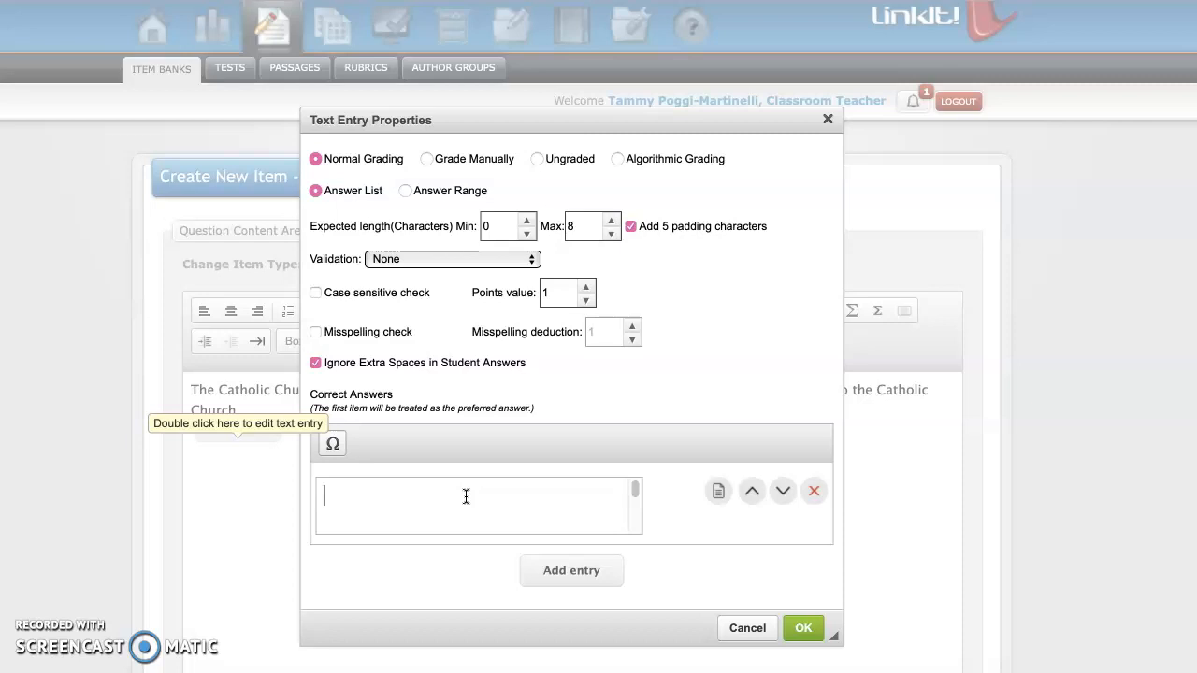
type("m")
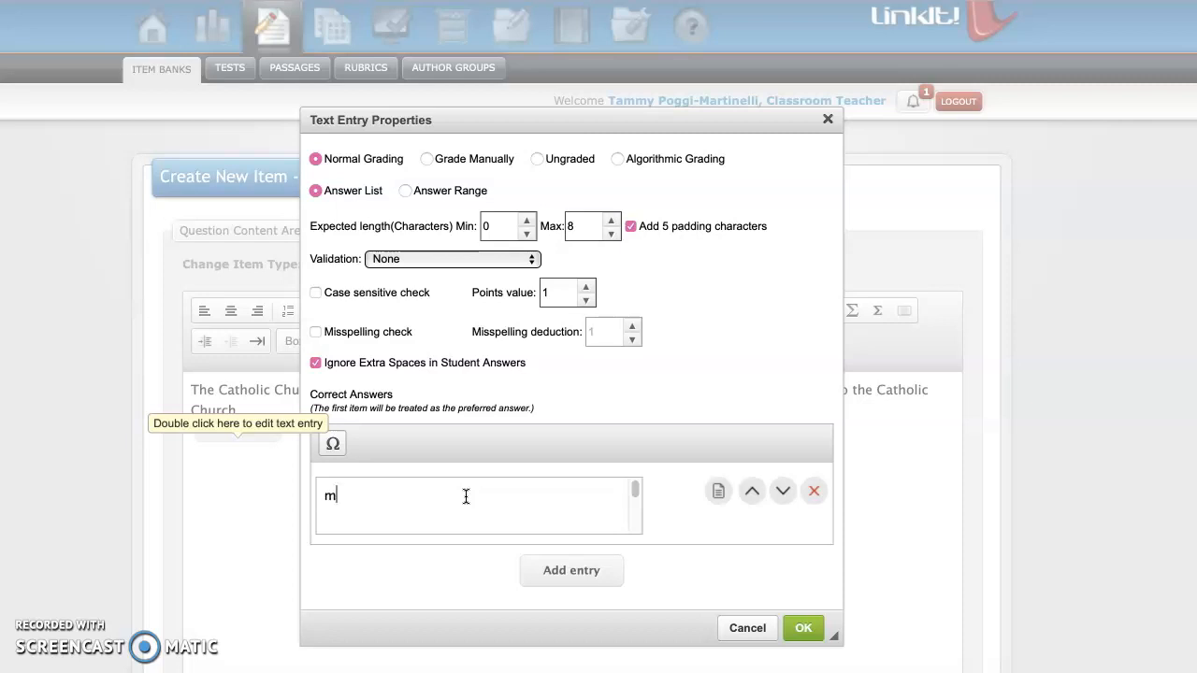
type("issionar")
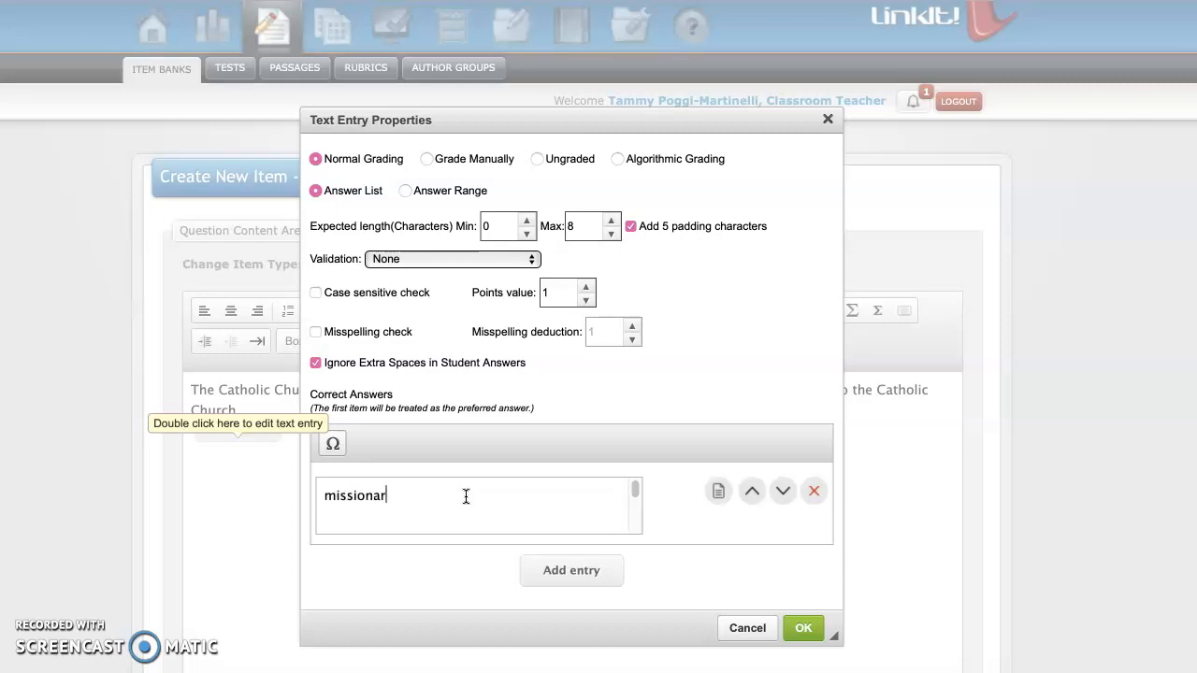
type("ies")
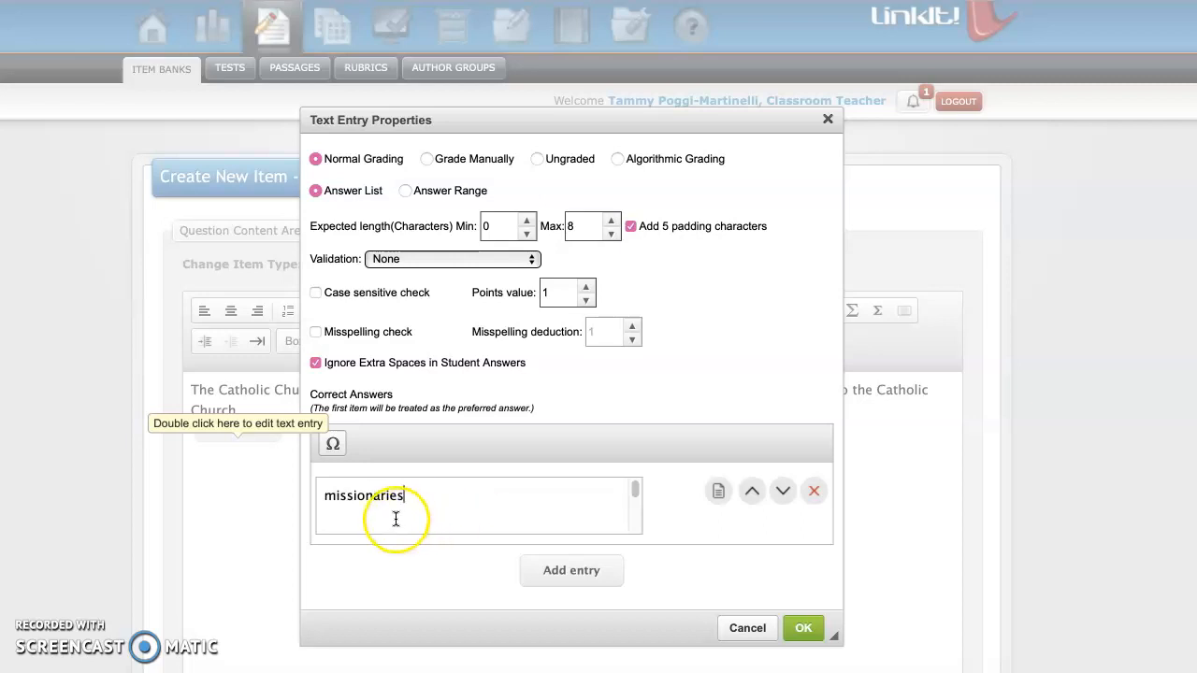
mouse_move(321, 503)
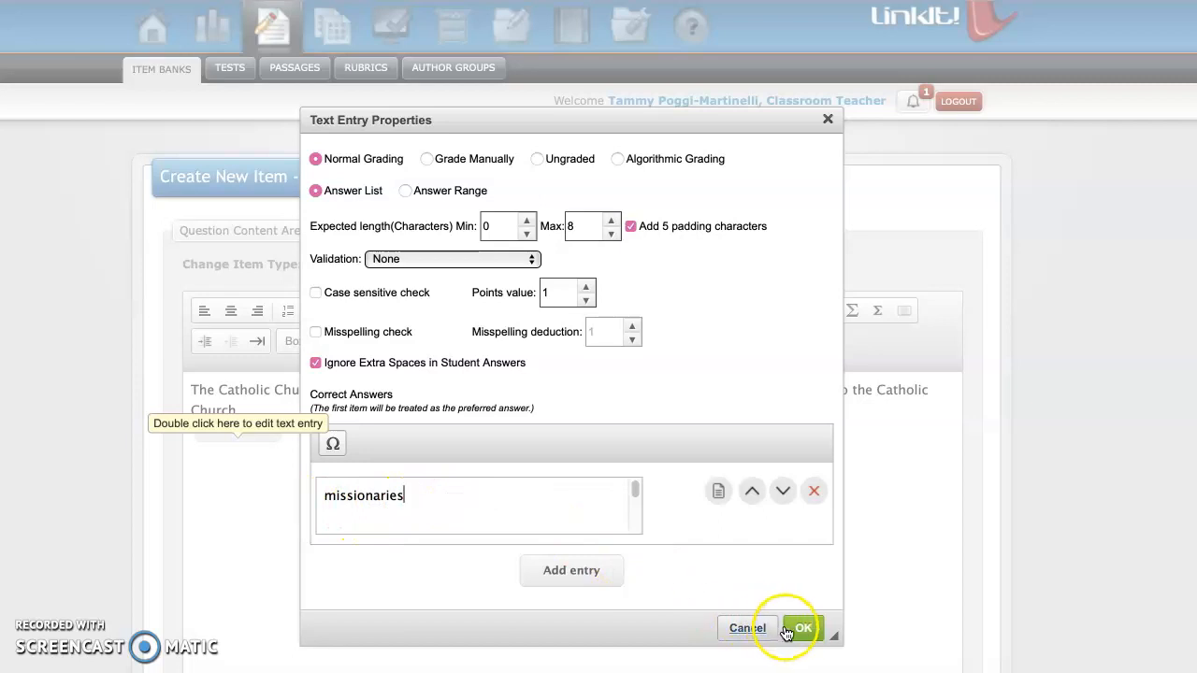
left_click(803, 628)
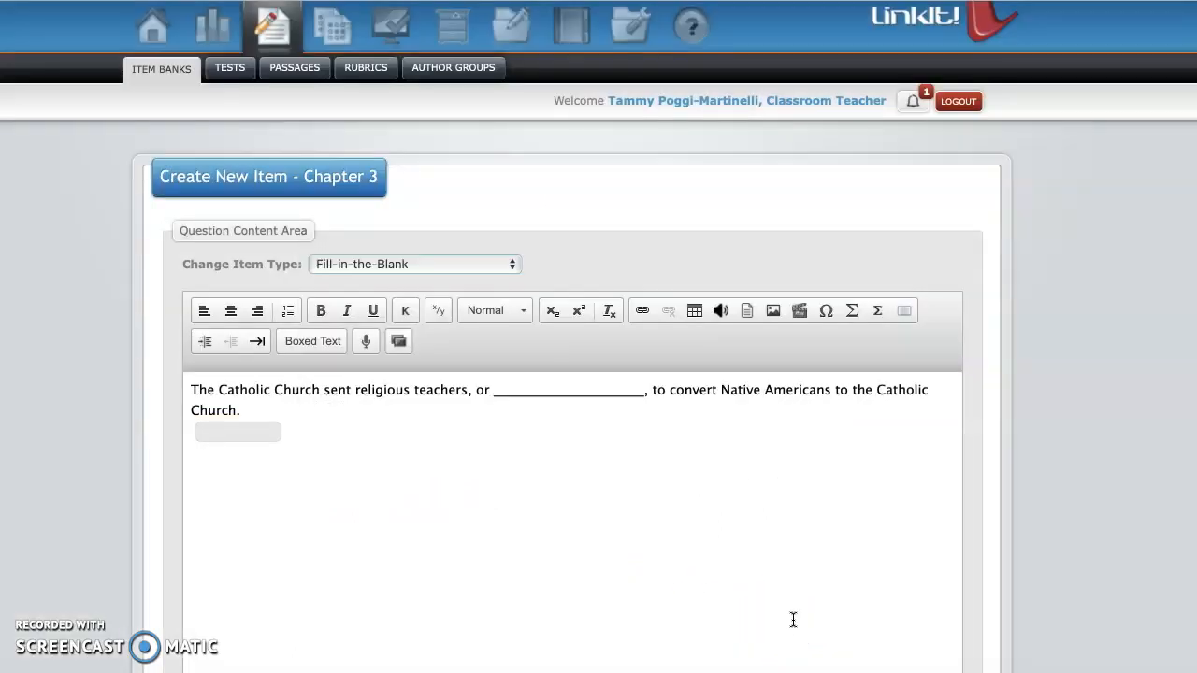
Step: Save the fill-in-the-blank item and make the next new item a True/False question
scroll("down", 3)
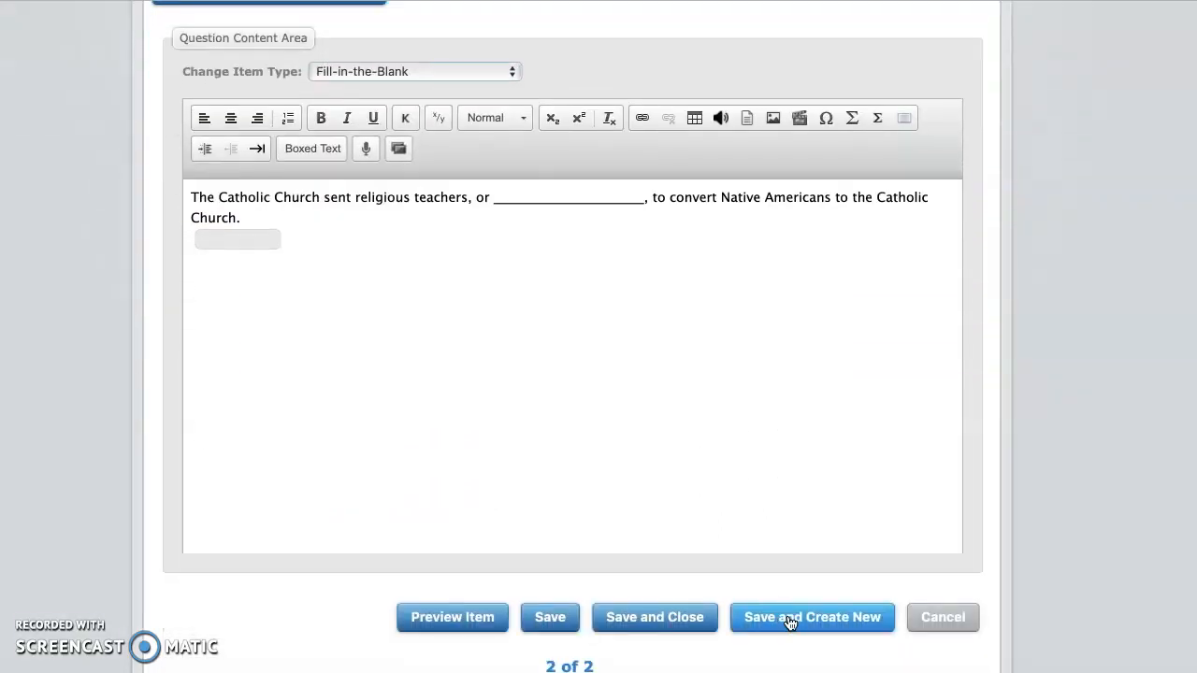
left_click(812, 617)
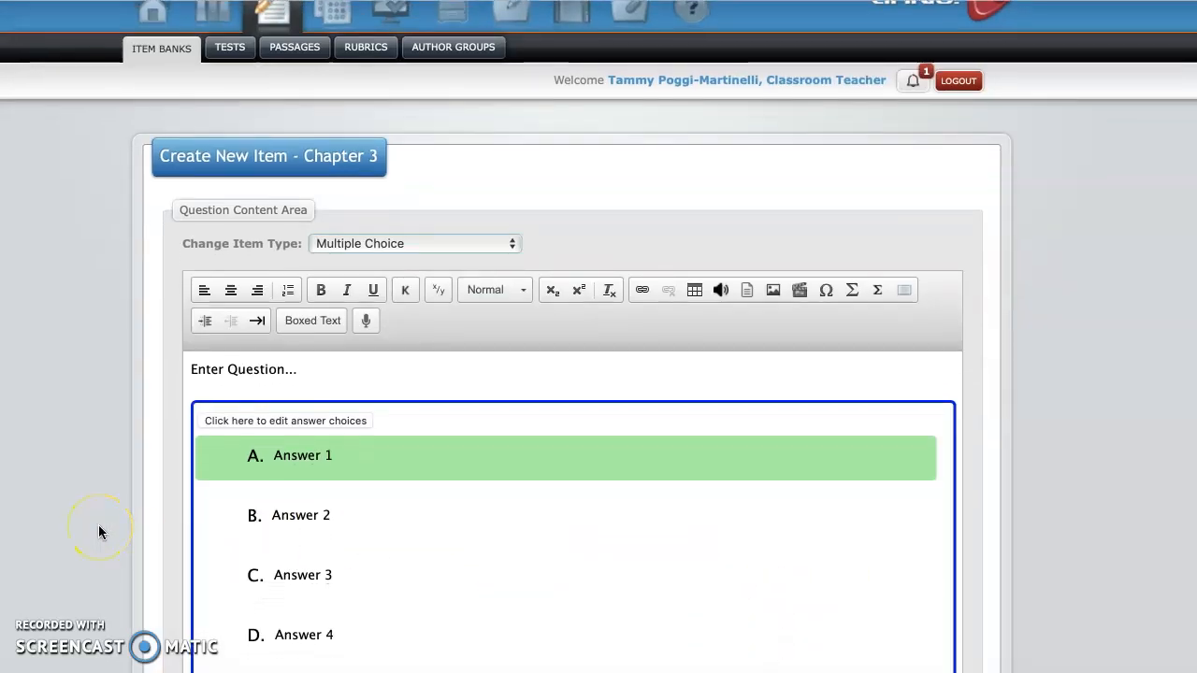
scroll("down", 3)
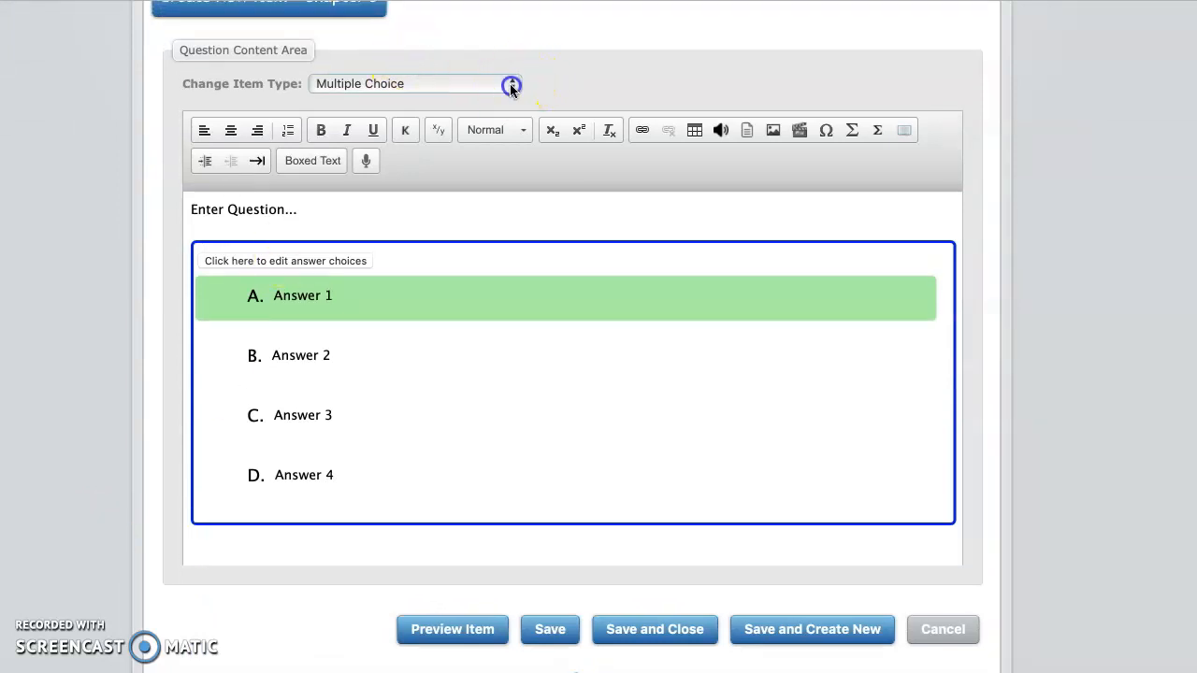
left_click(509, 84)
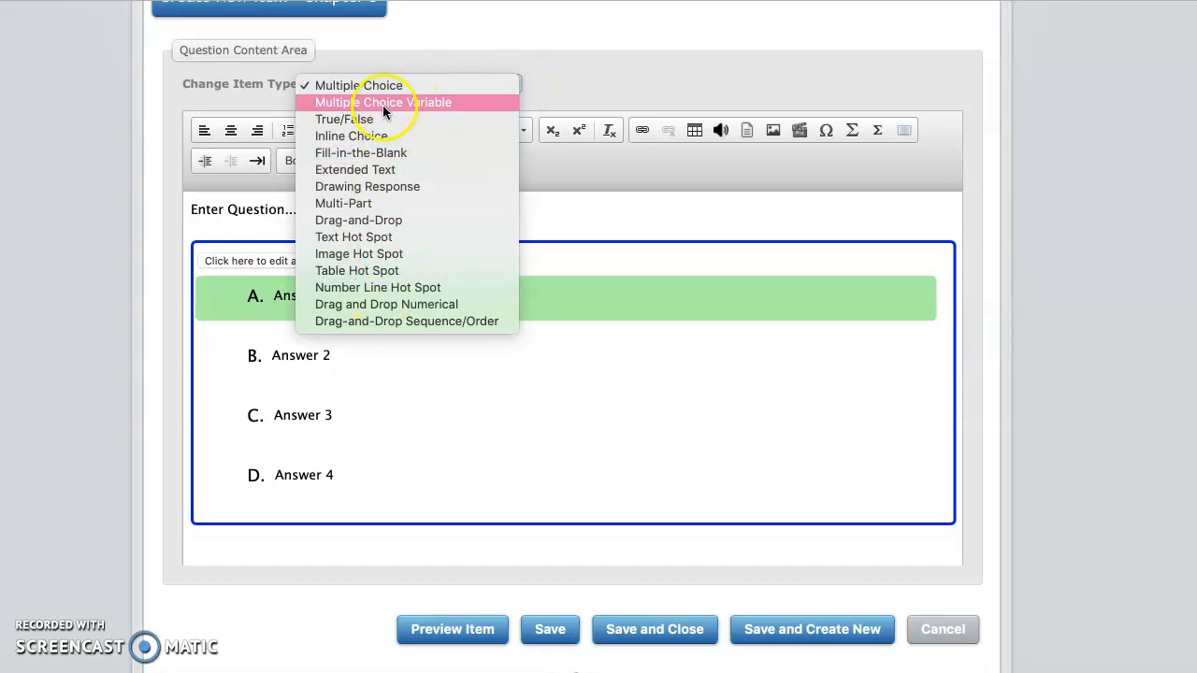
mouse_move(348, 309)
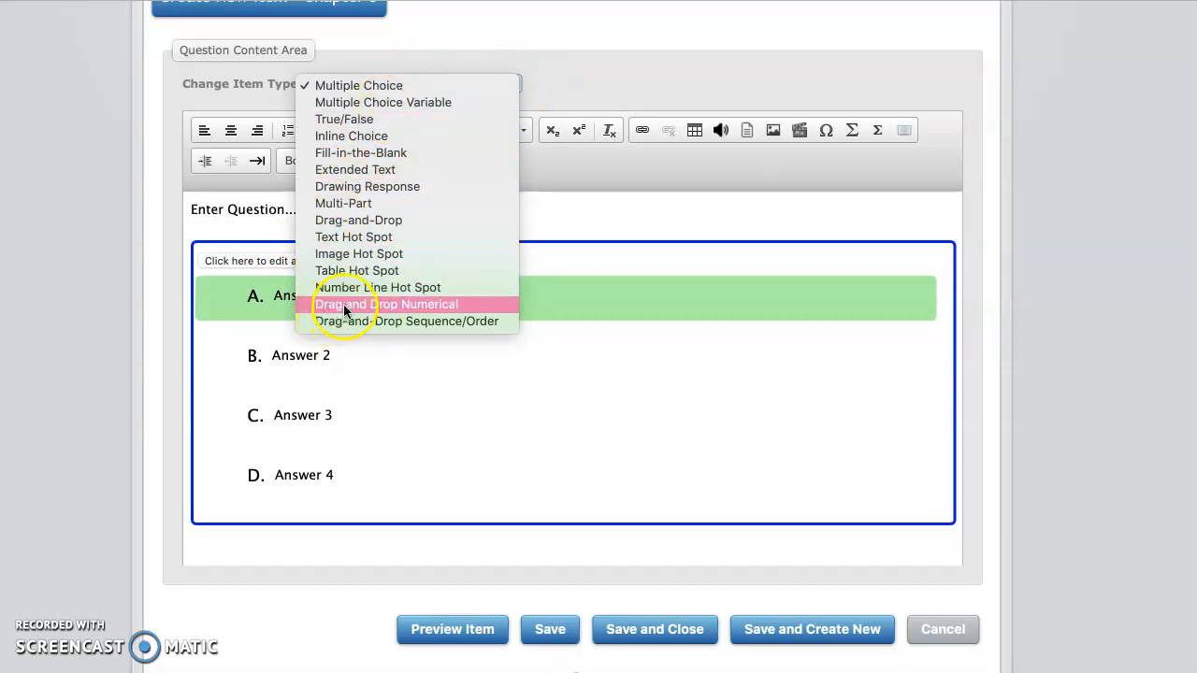
mouse_move(389, 168)
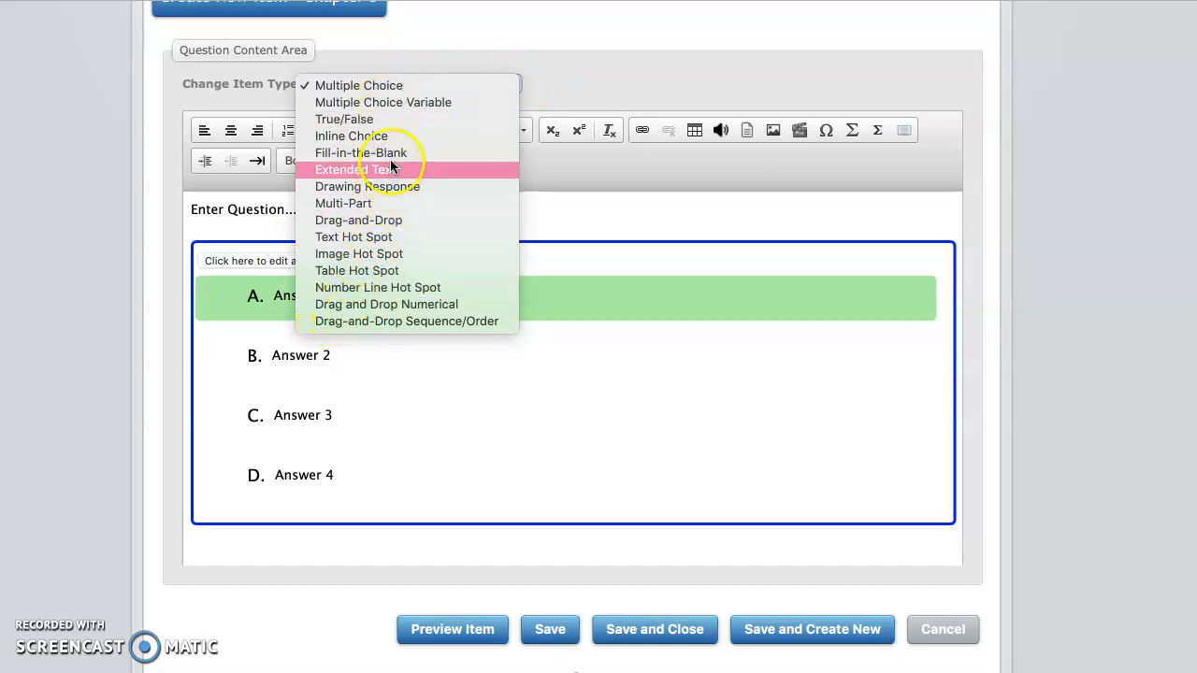
left_click(344, 120)
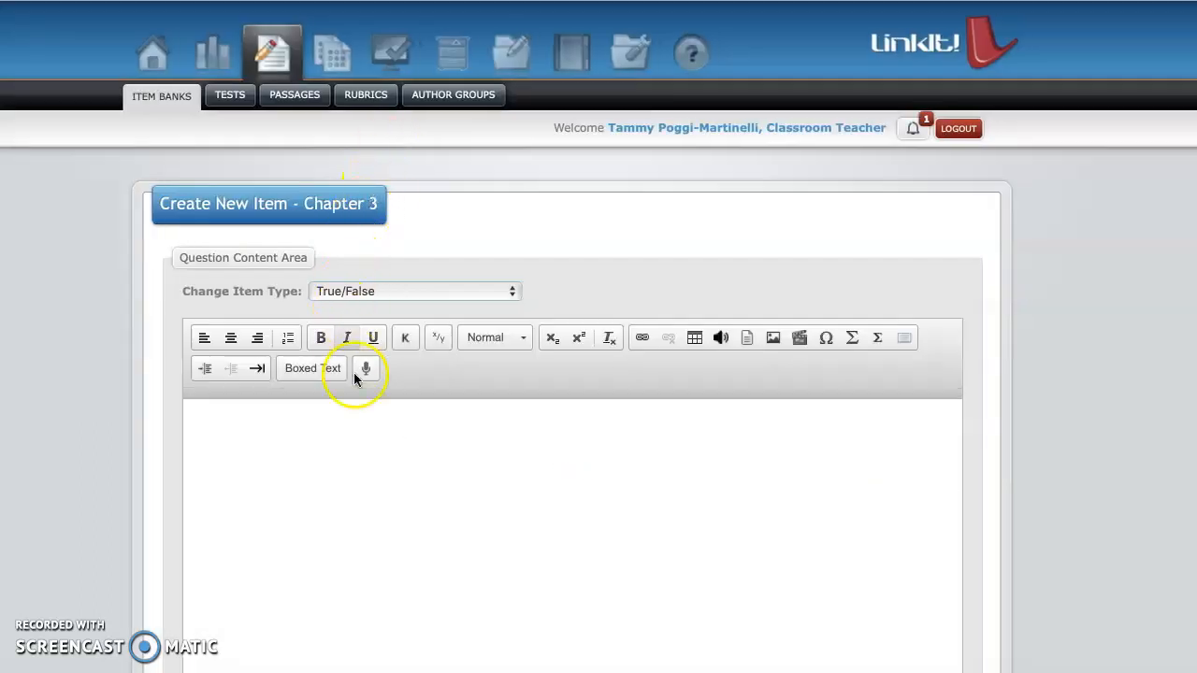
Step: Write the True/False statement 'Reform means a change.' in the question editor
scroll("down", 3)
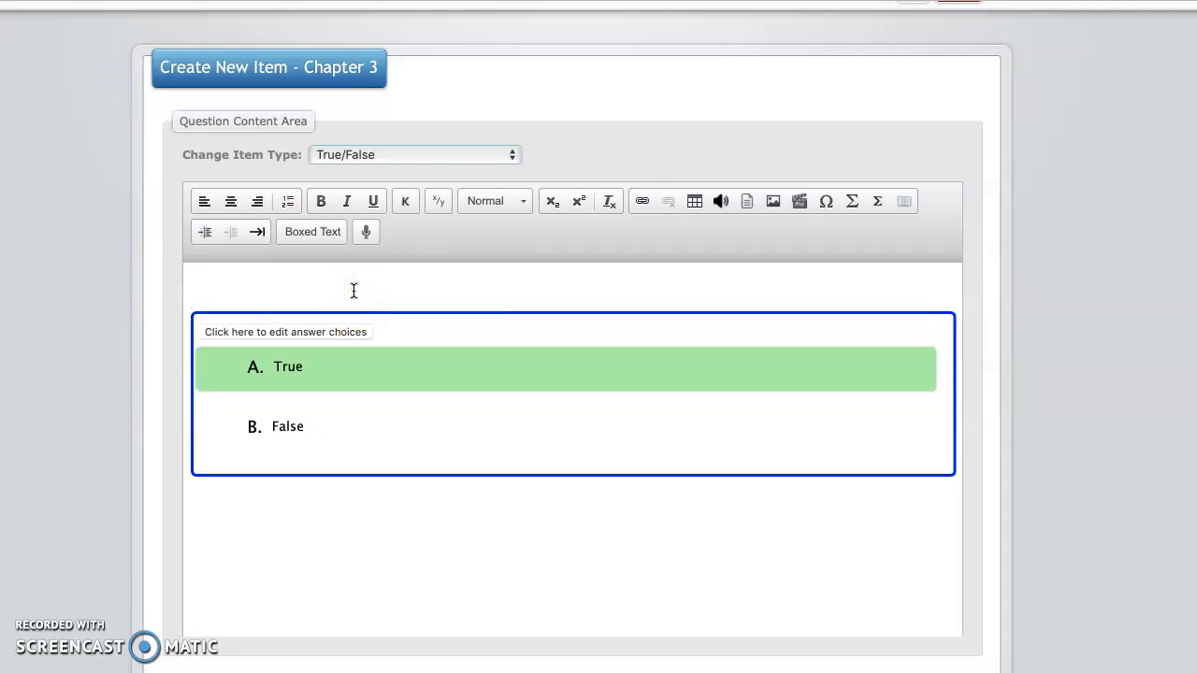
mouse_move(209, 280)
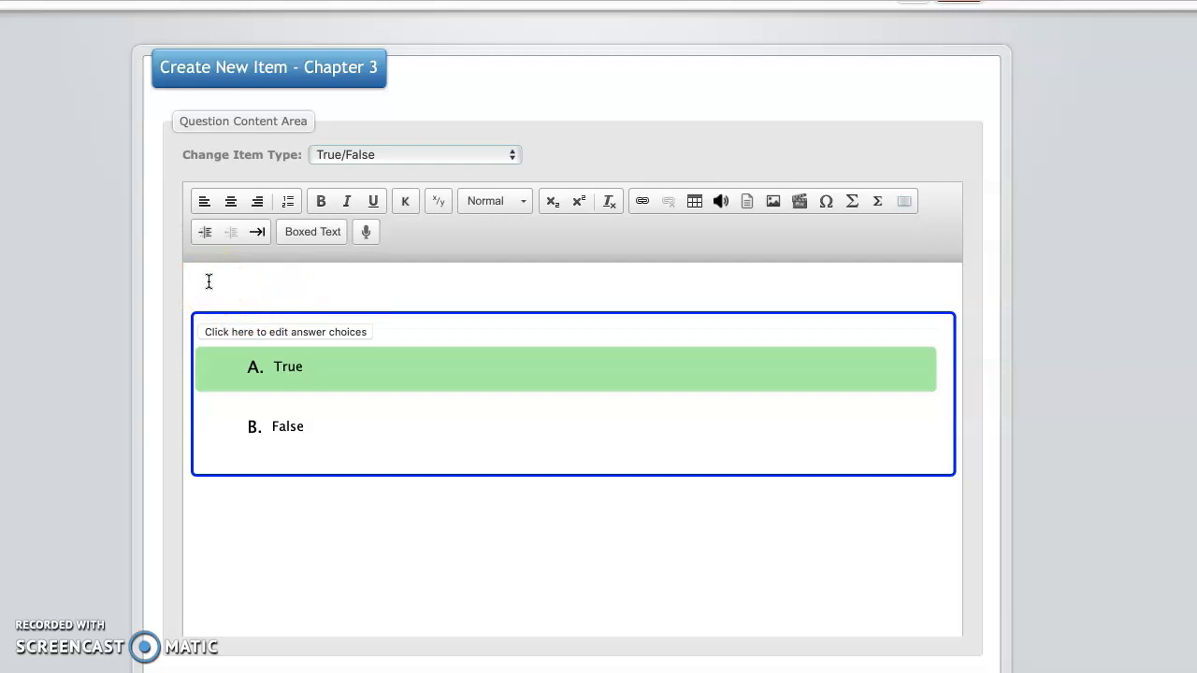
type("Reform means a ch")
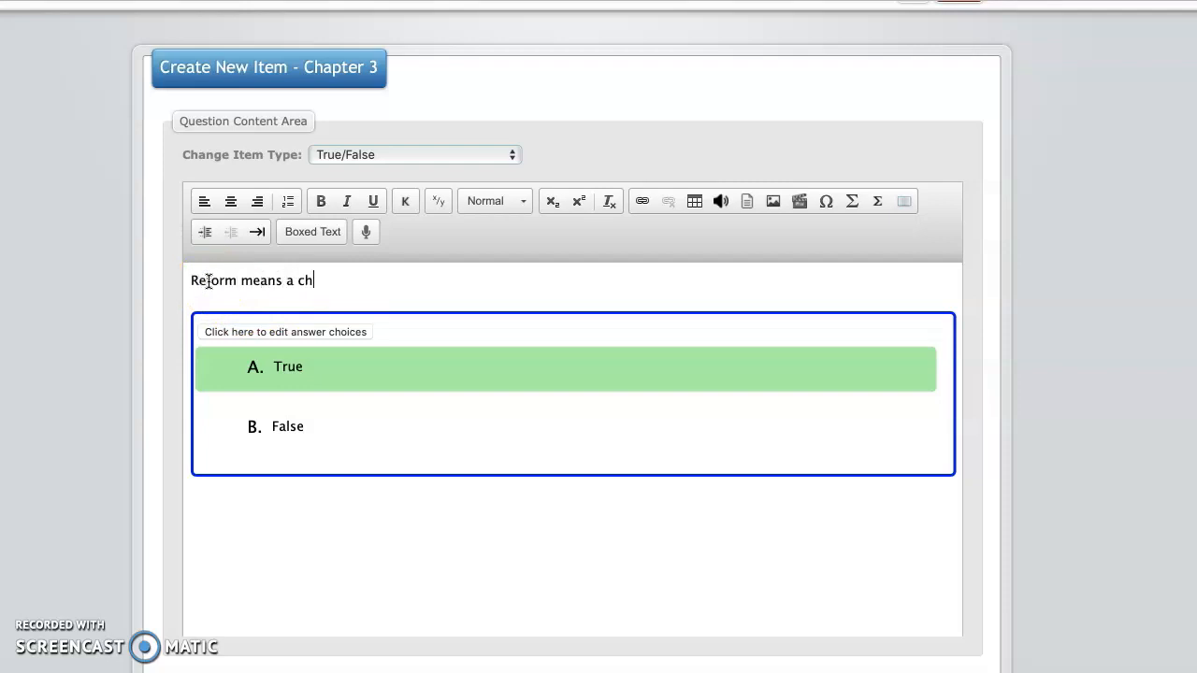
type("ange.")
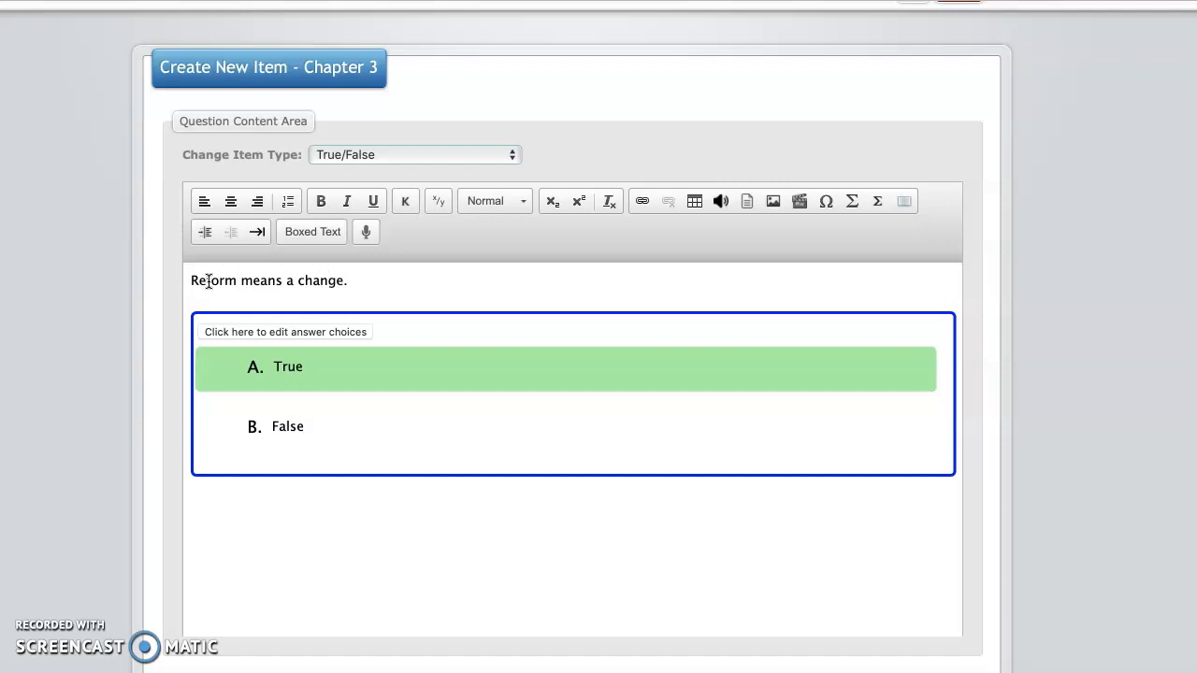
mouse_move(303, 376)
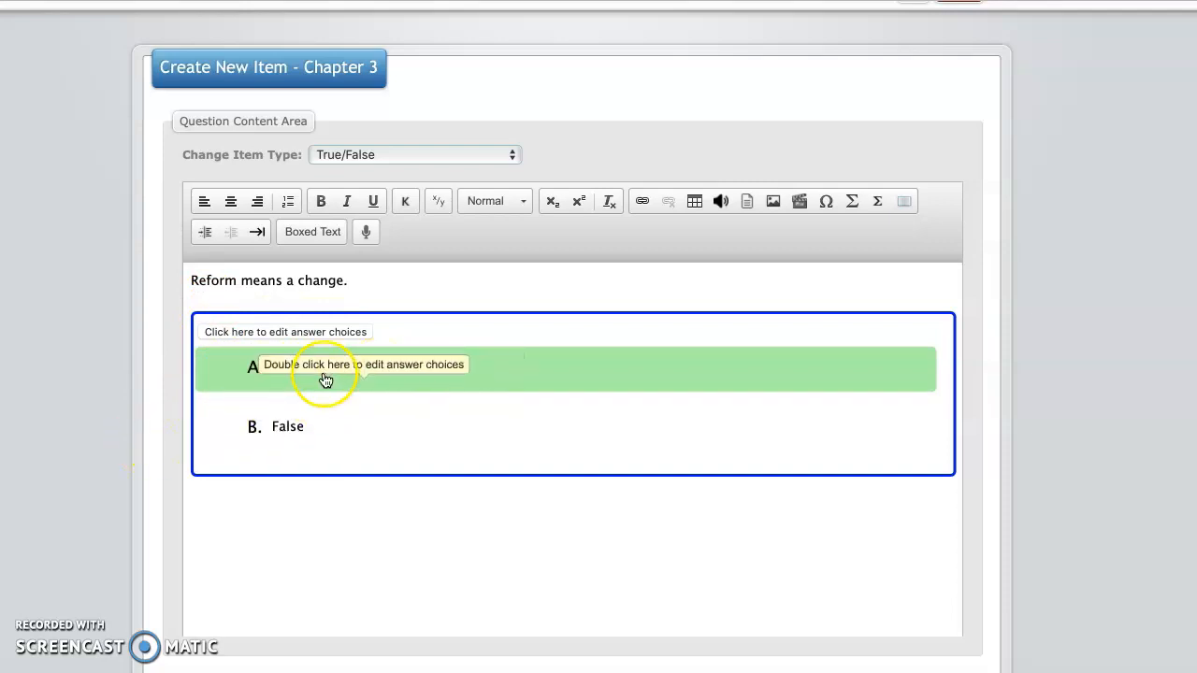
Step: Confirm True as the answer in Multiple Choice Properties, then save and start a new item
double_click(326, 374)
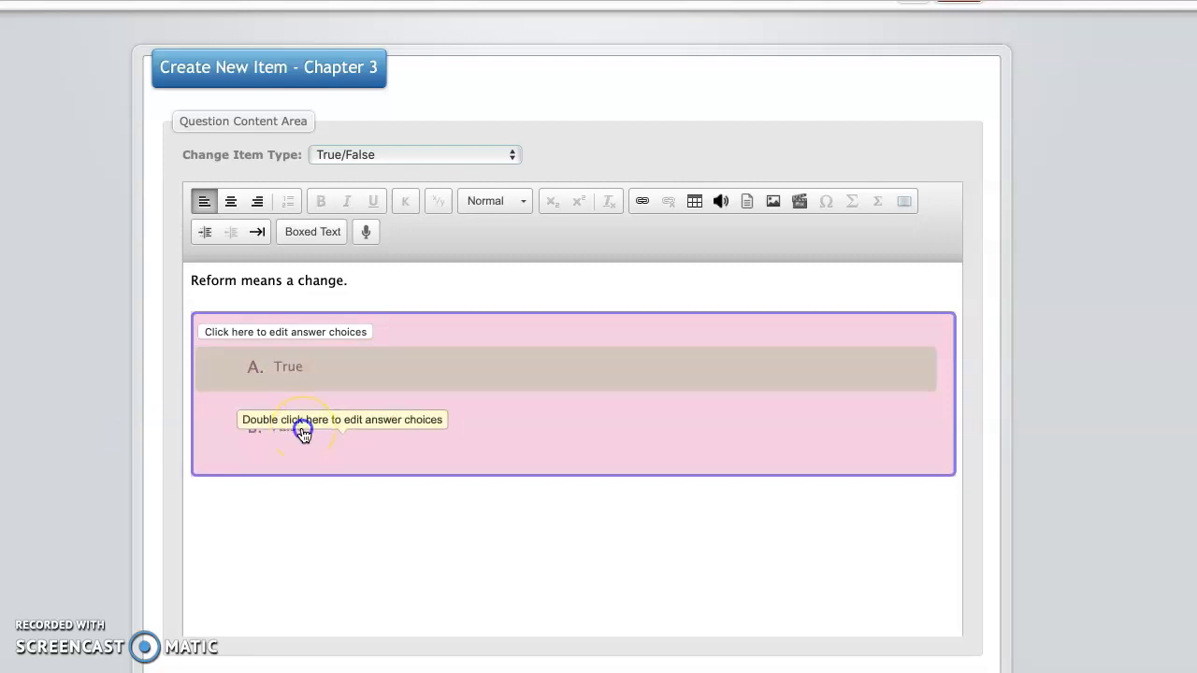
double_click(303, 430)
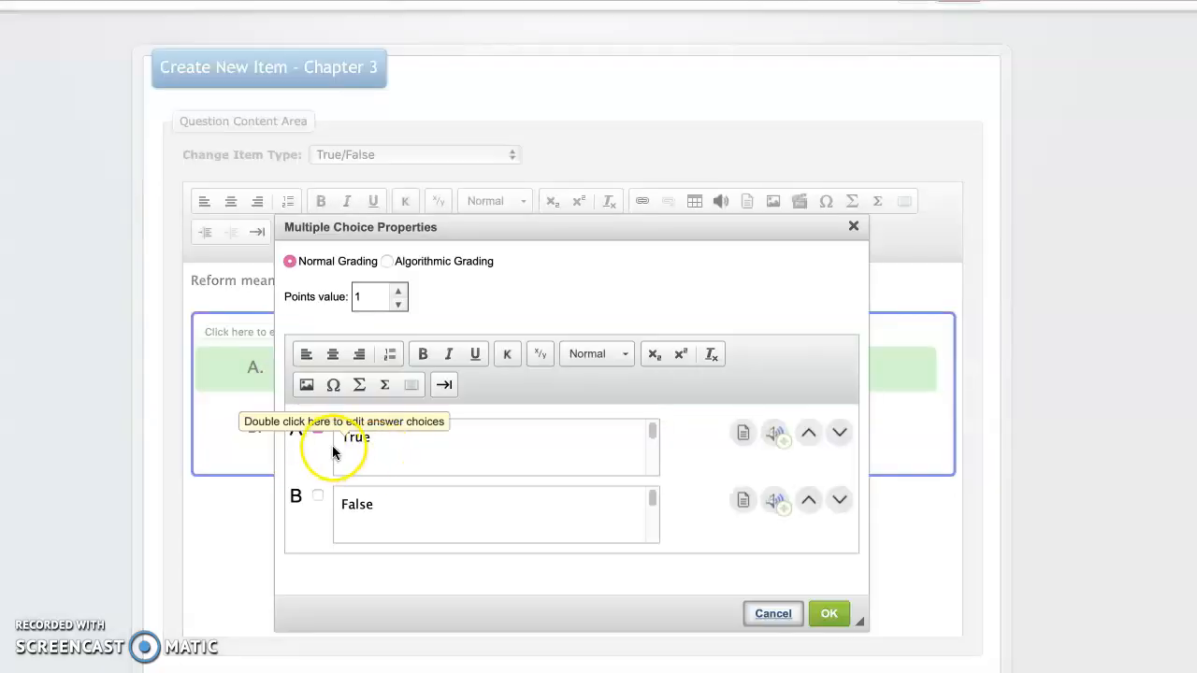
left_click(318, 497)
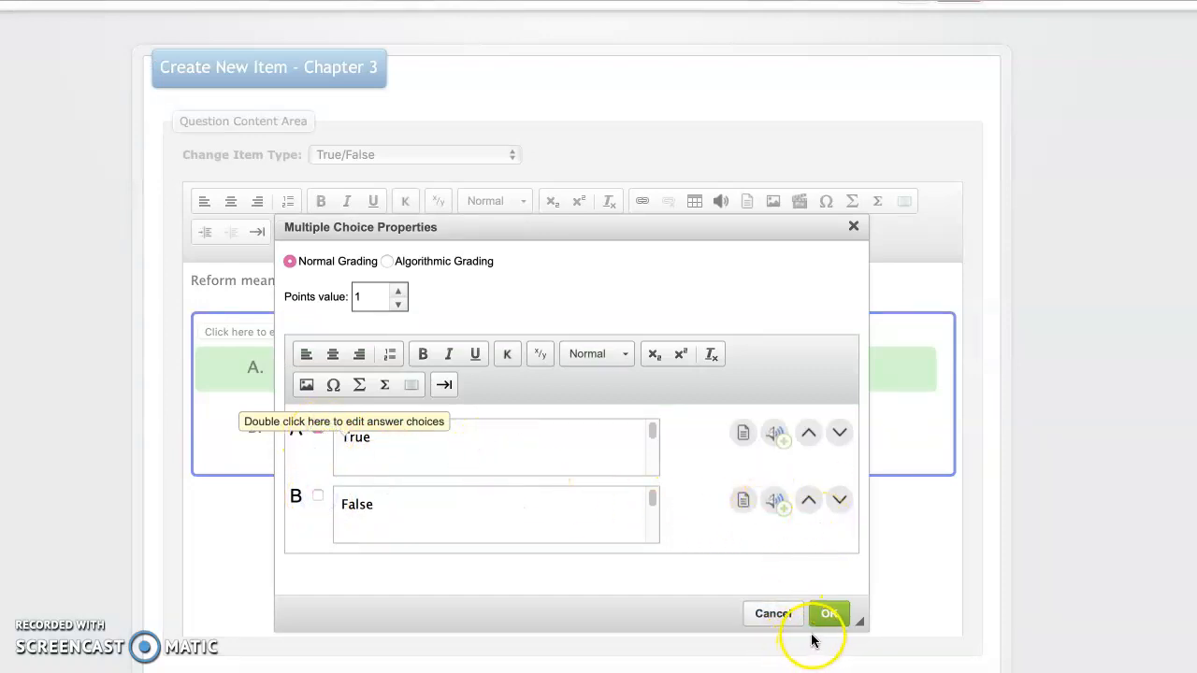
left_click(829, 614)
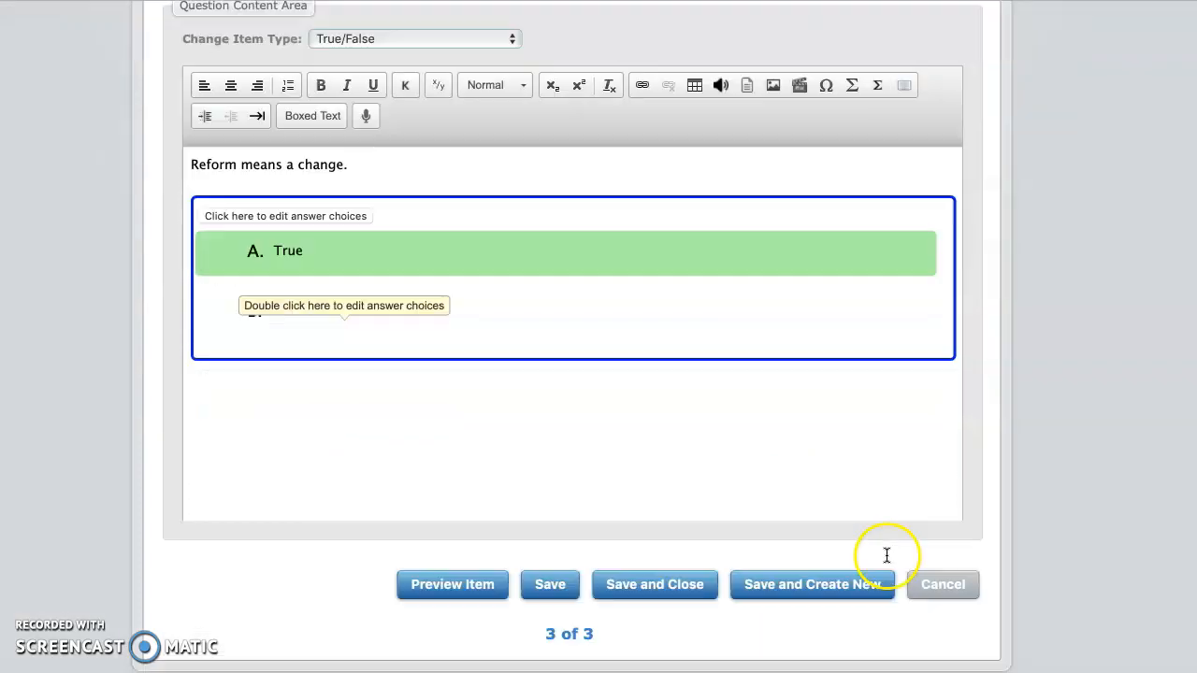
left_click(812, 583)
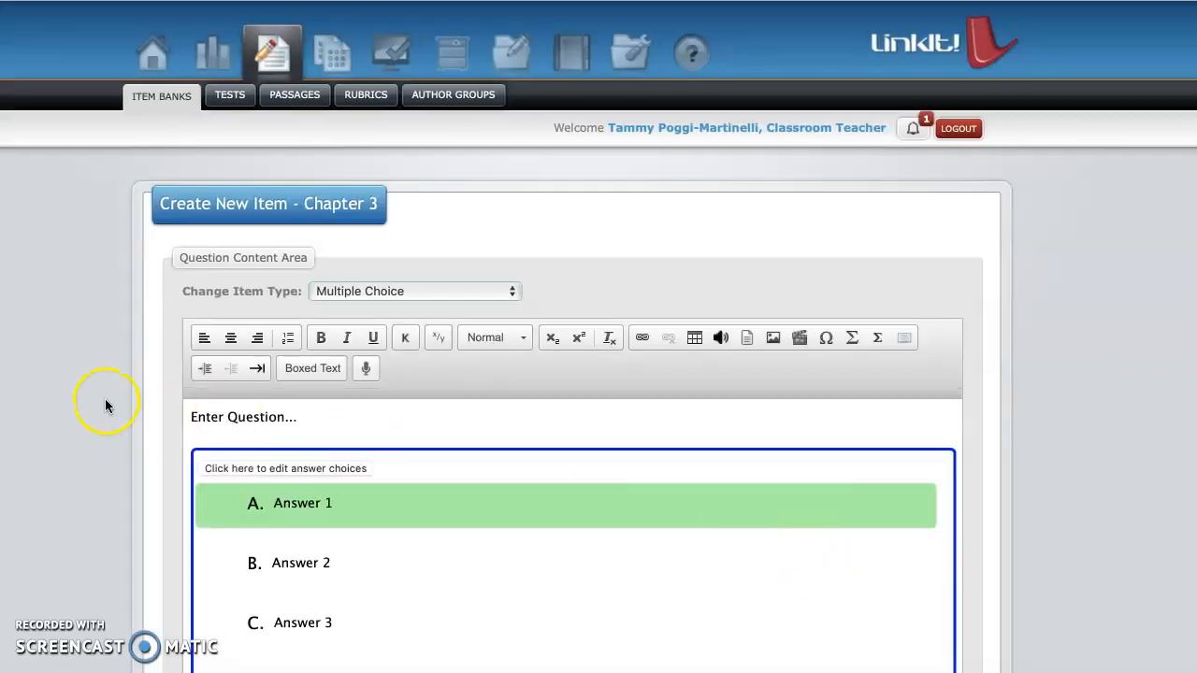
Step: Switch the new item to the Extended Text type and place the cursor in its question editor
scroll("down", 3)
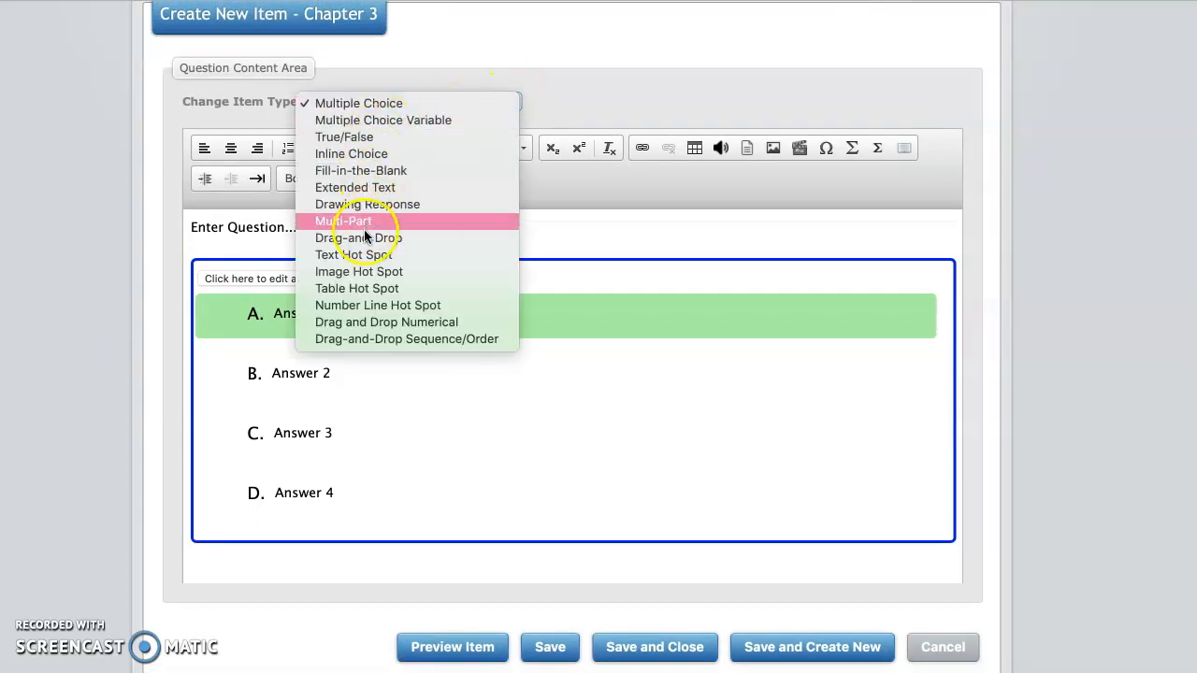
mouse_move(380, 191)
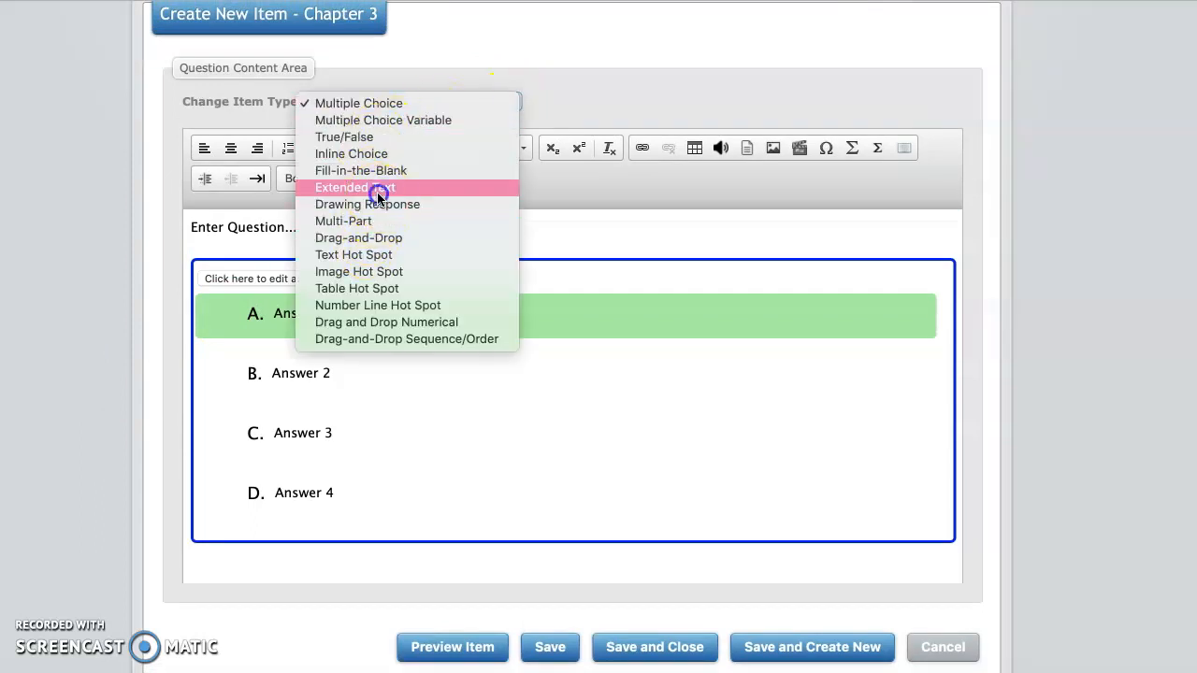
left_click(355, 187)
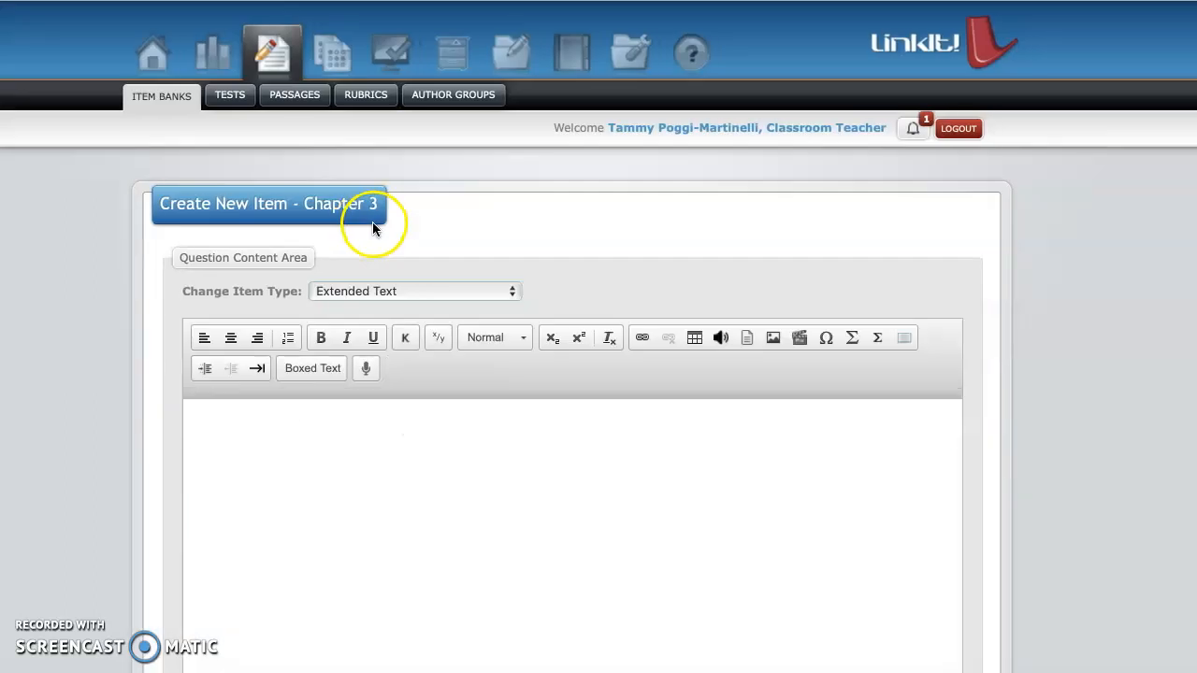
left_click(221, 413)
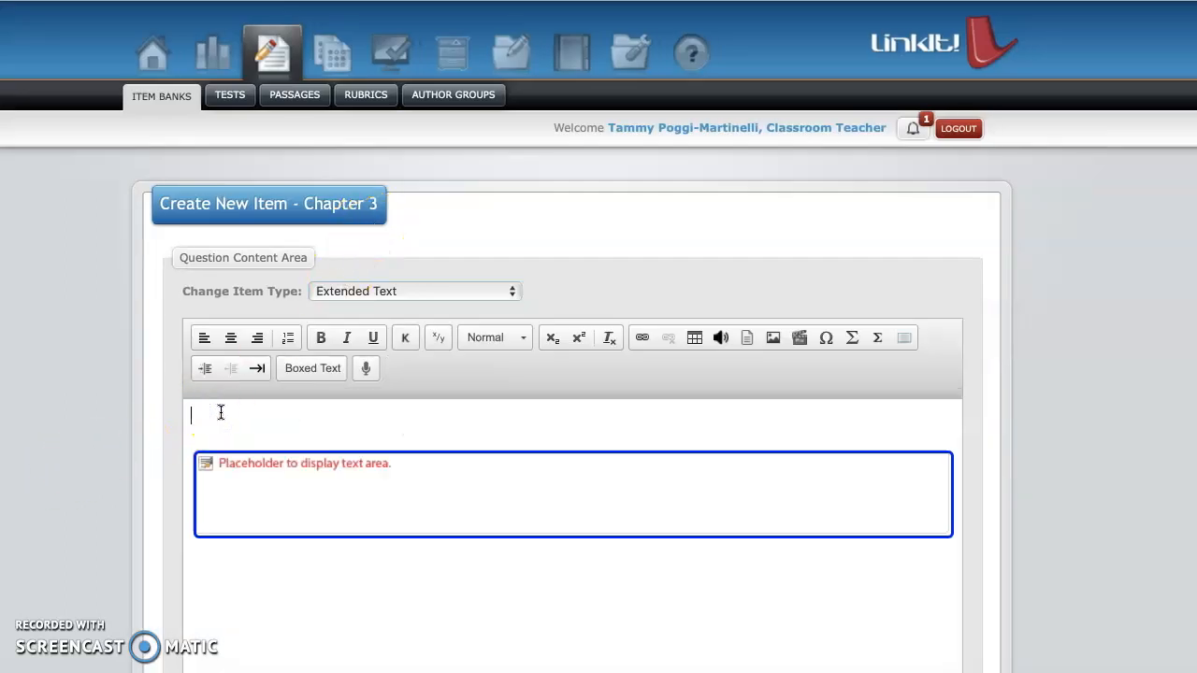
Step: Write 'Explain why Christopher Columbus wanted to go on the expedition and how he persuaded the king and queen of Spain to support it.'
type("Explain")
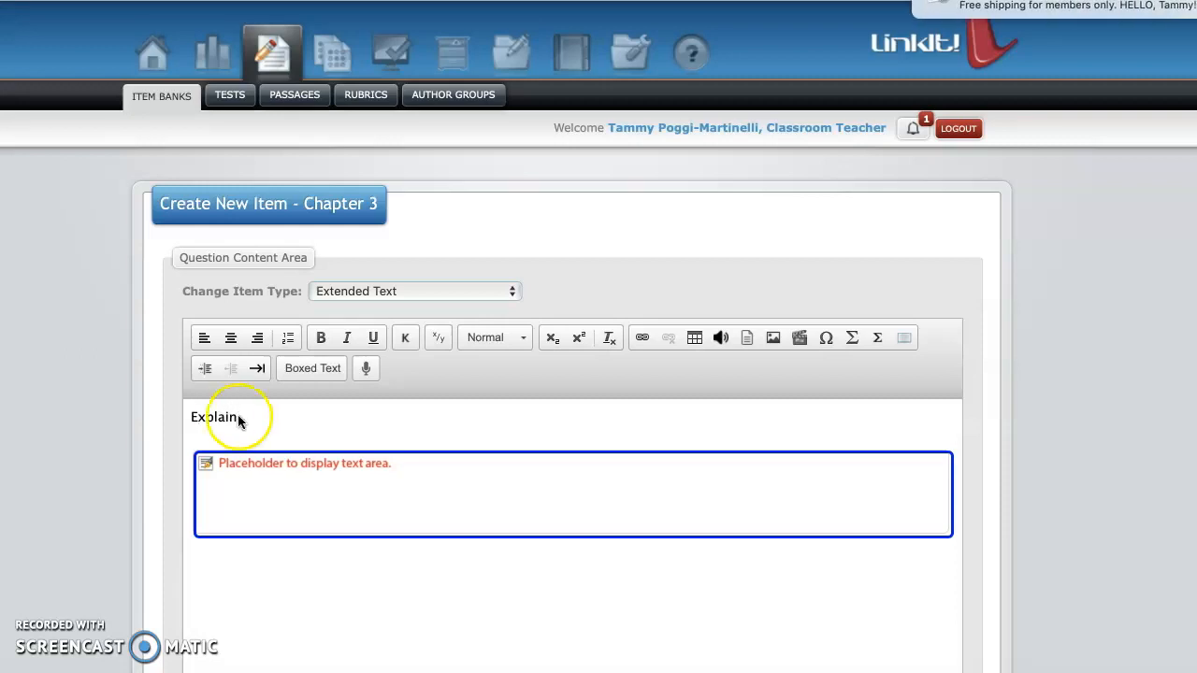
type("wh")
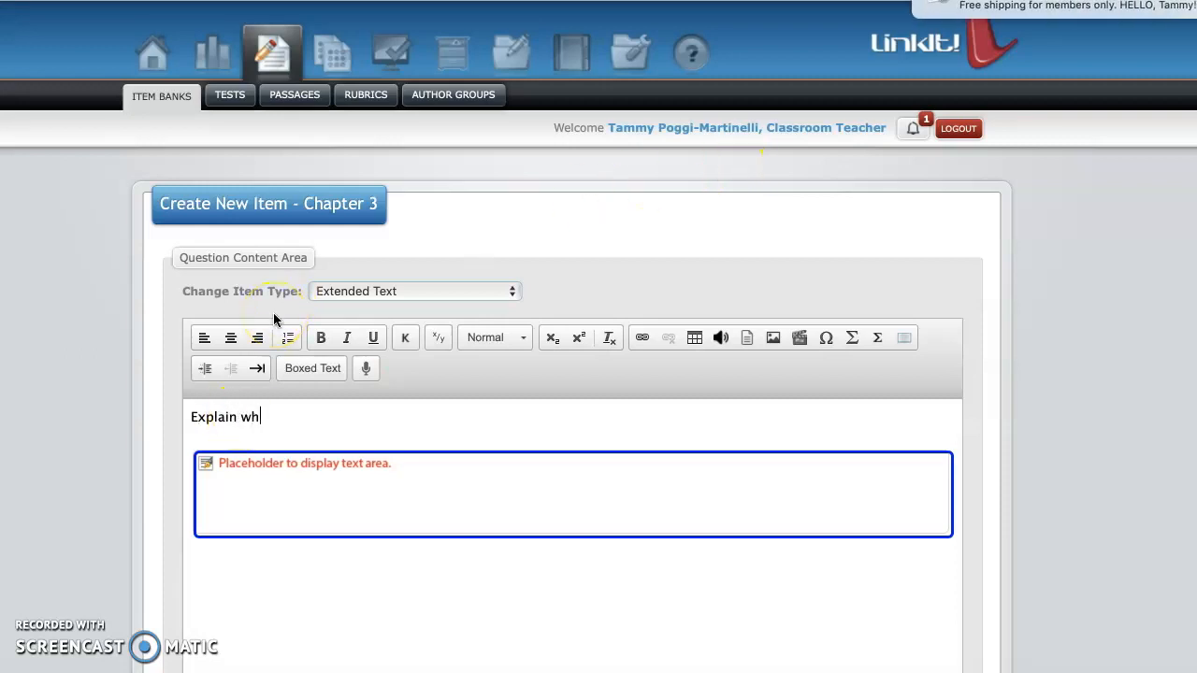
type("y Christopher C")
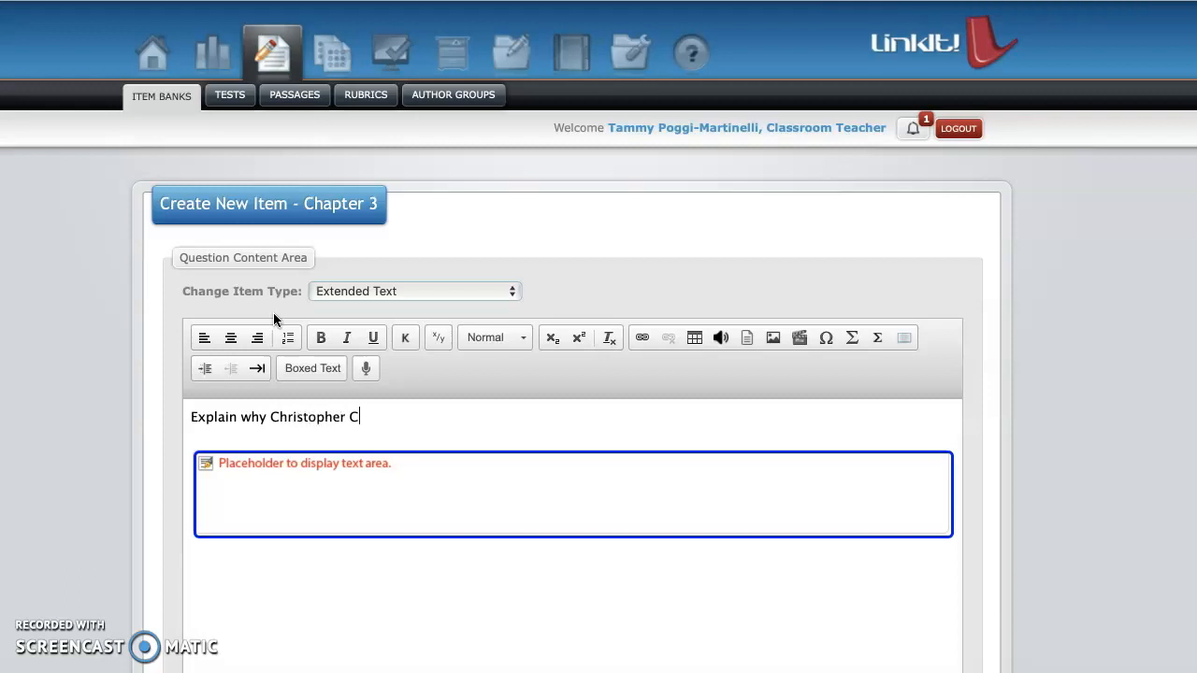
type("olumbu")
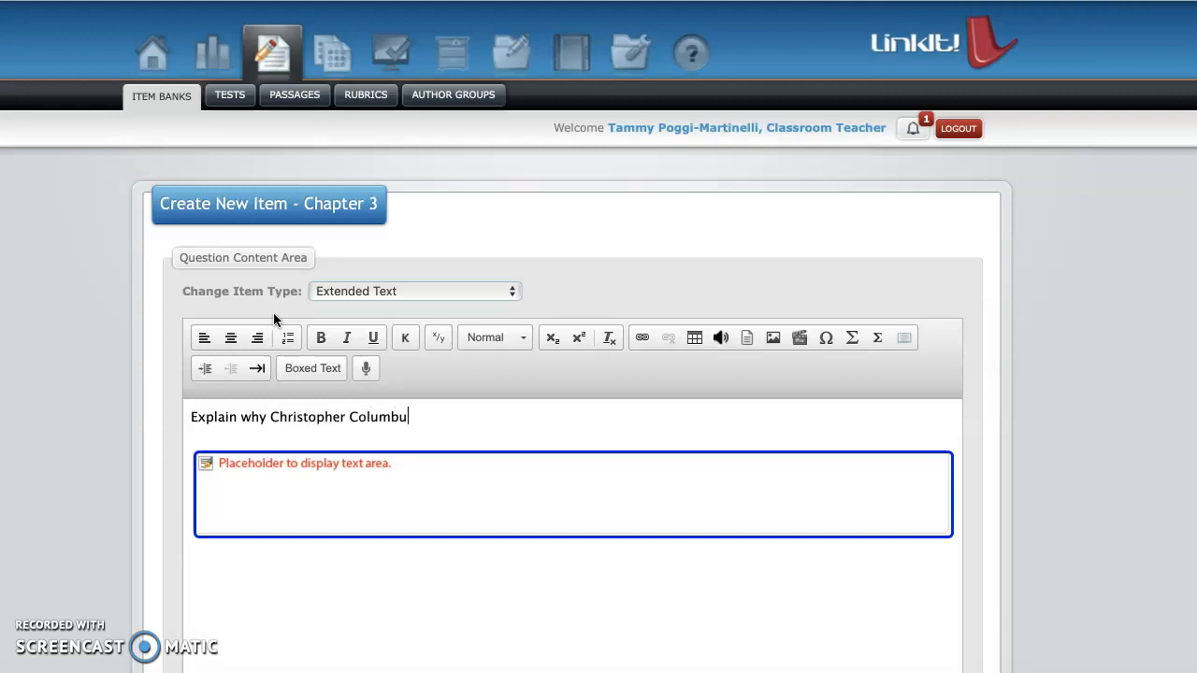
type("s wanted")
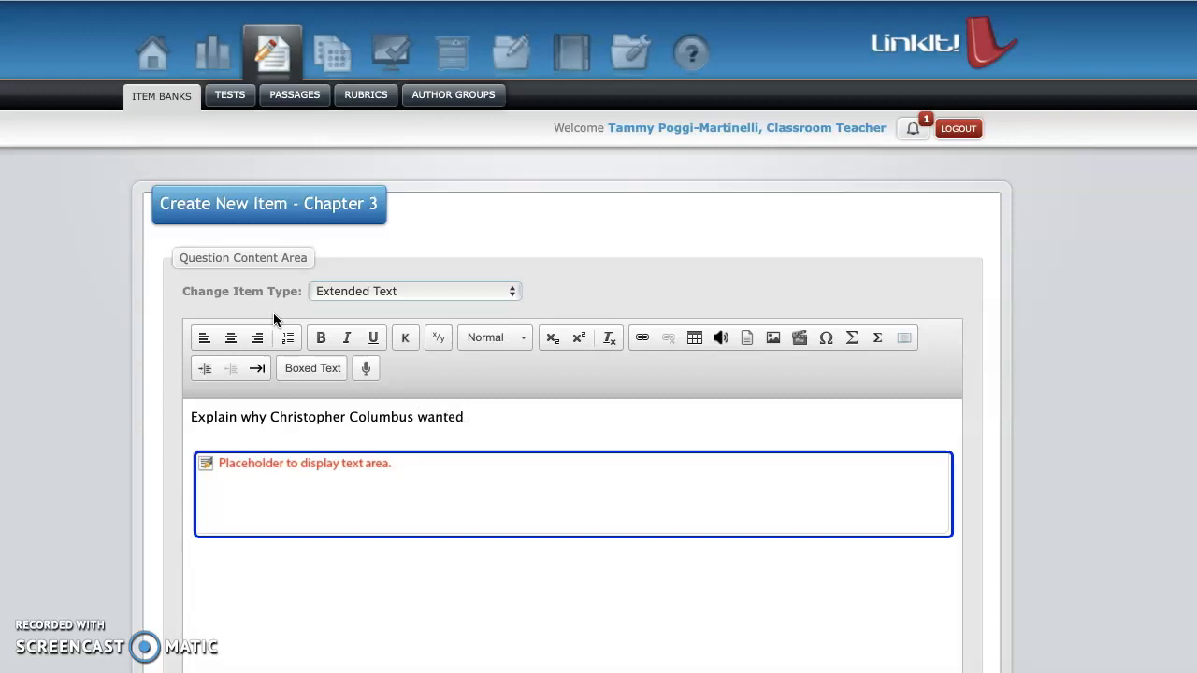
type("to go on the")
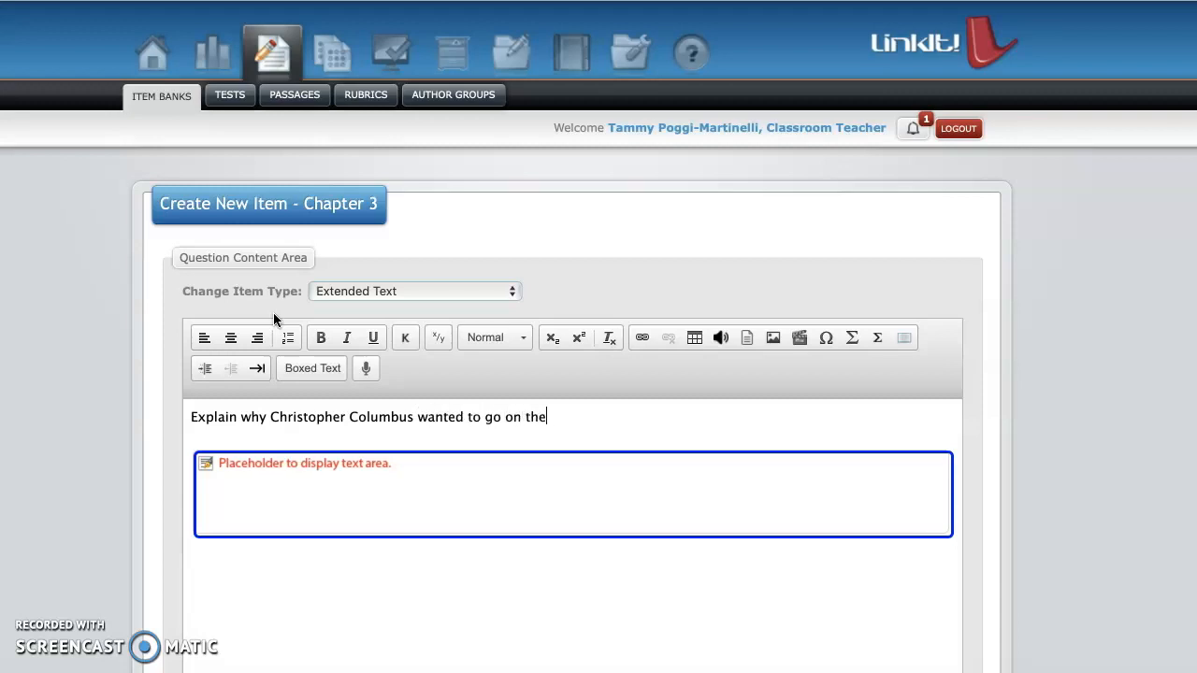
type("expedition")
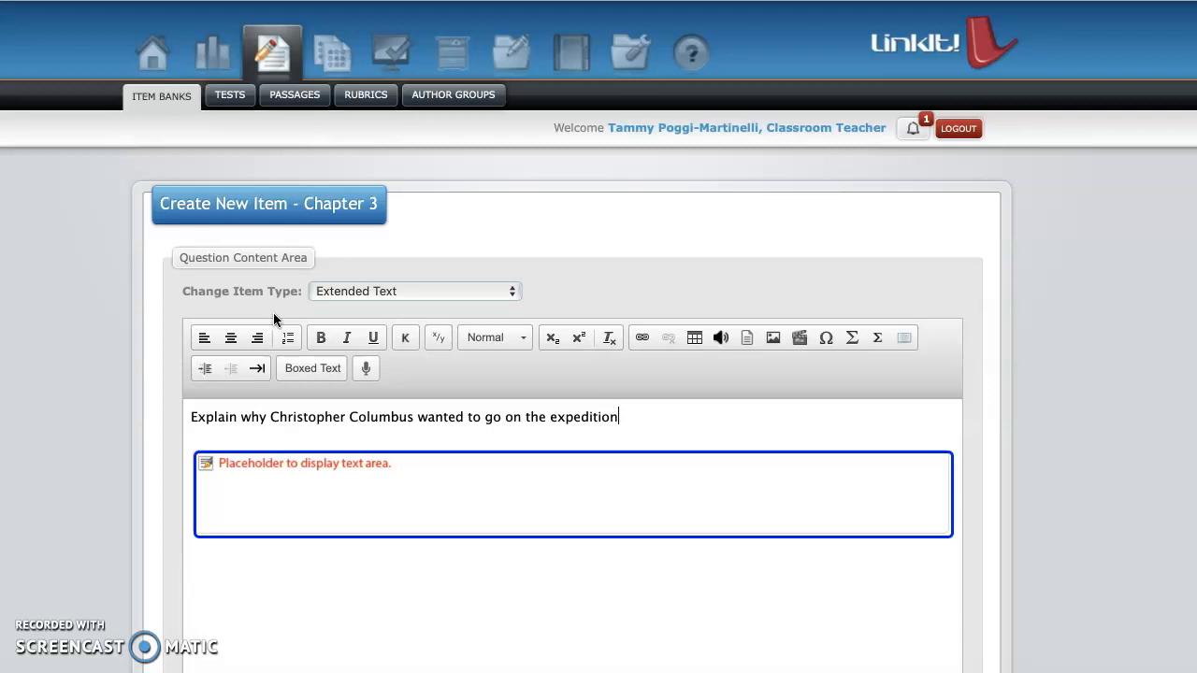
type("and how he")
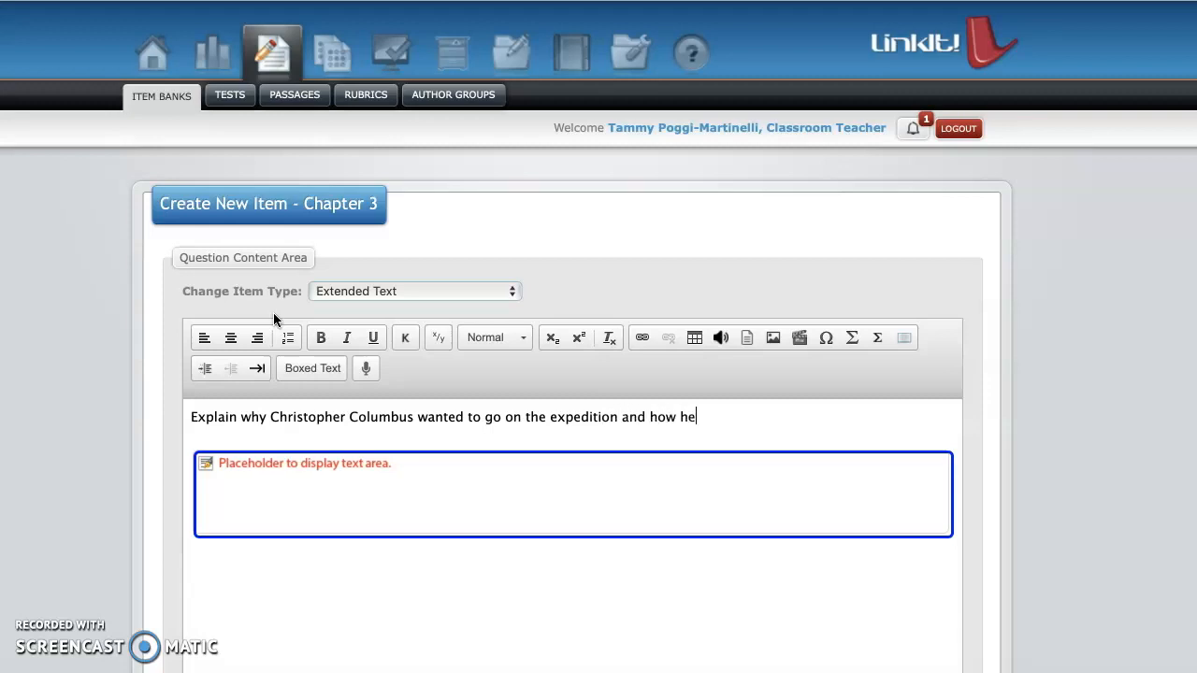
type("persuaded")
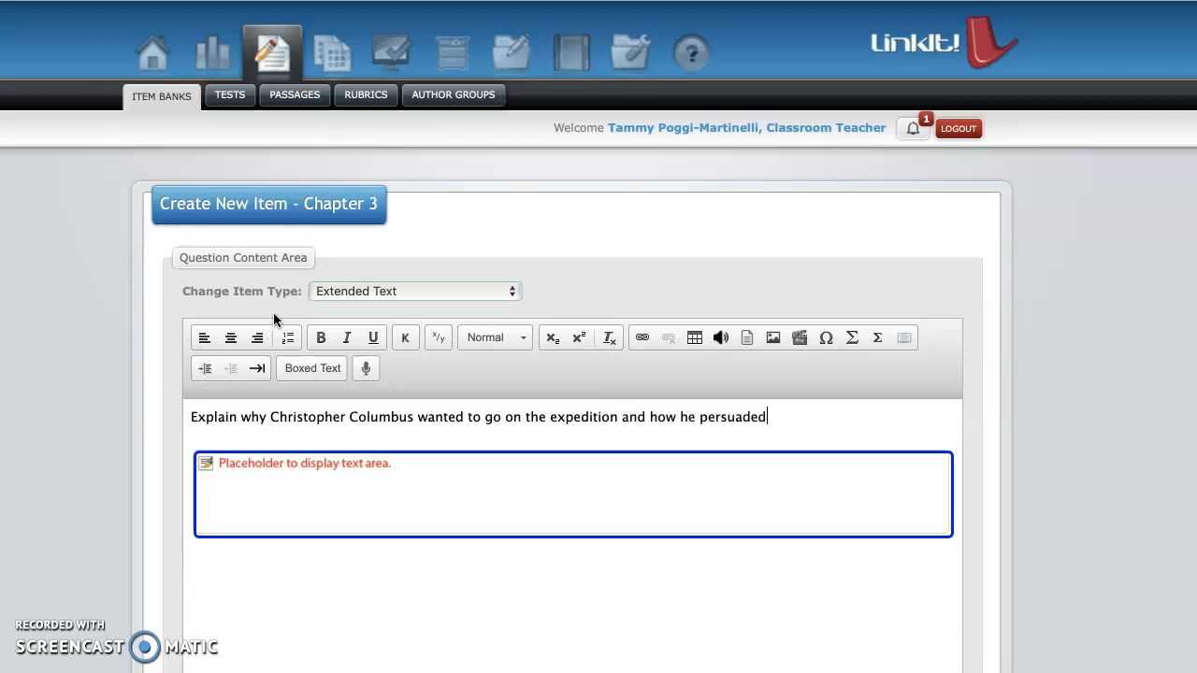
type("the")
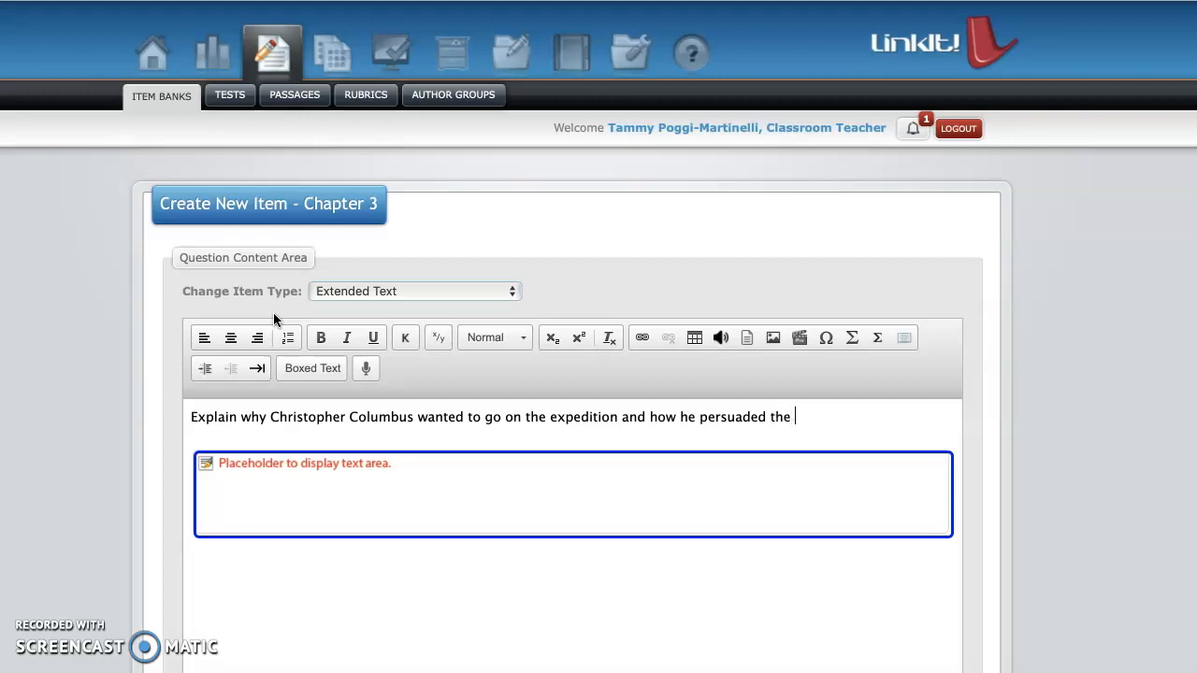
type("king and queen of")
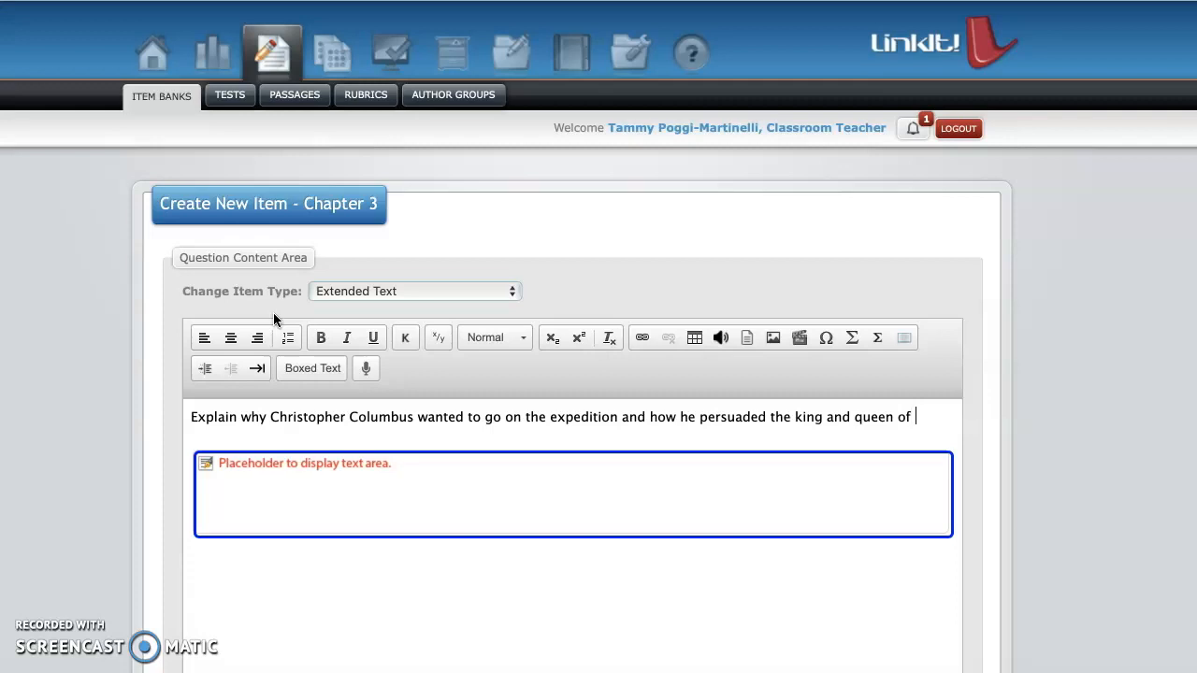
type("Spain to")
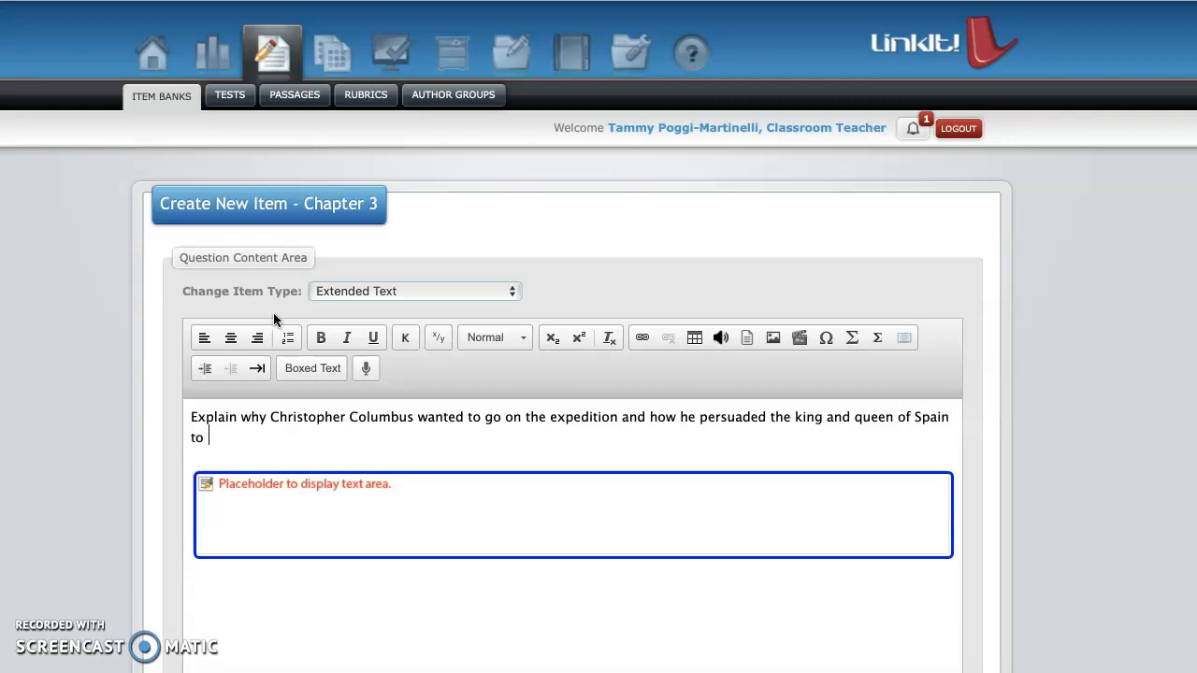
type("support it.")
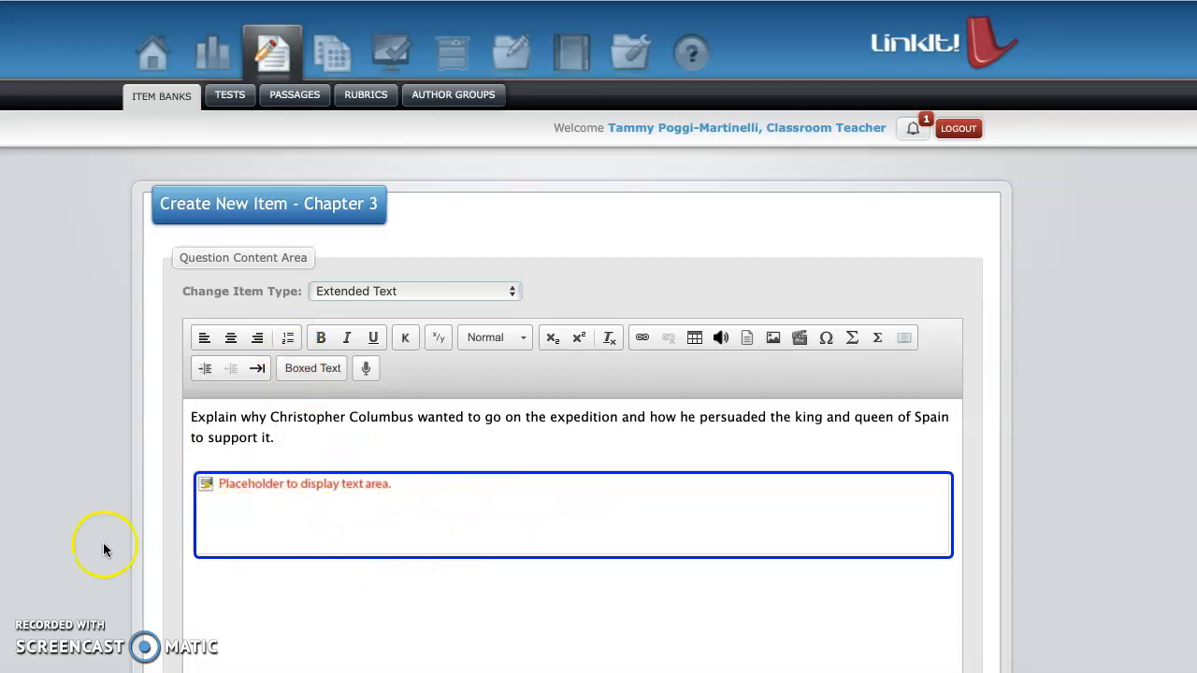
scroll("down", 3)
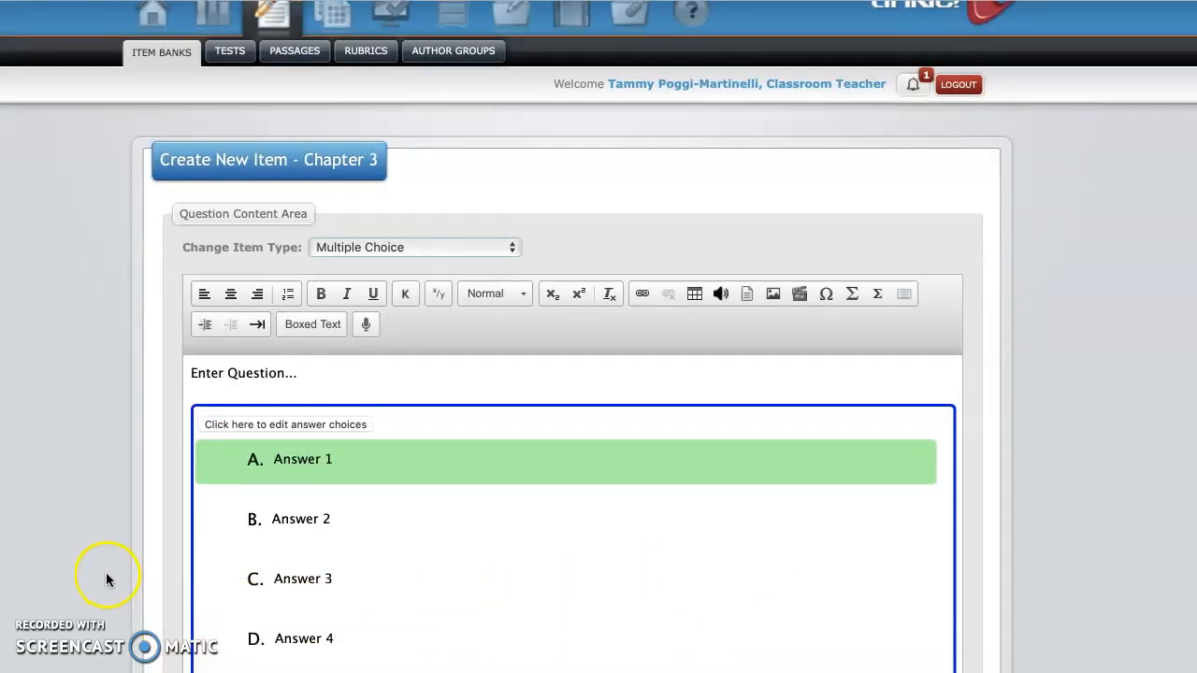
Step: Close the blank extra item and return to the Chapter 3 test's question list
scroll("down", 3)
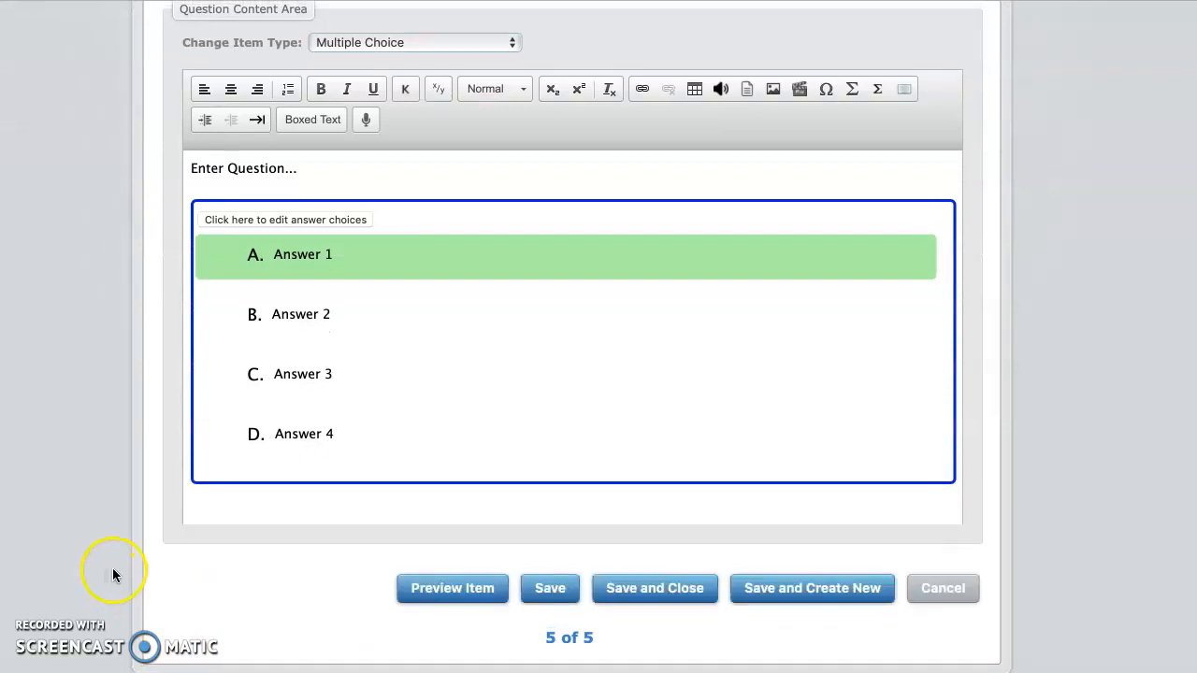
scroll("down", 3)
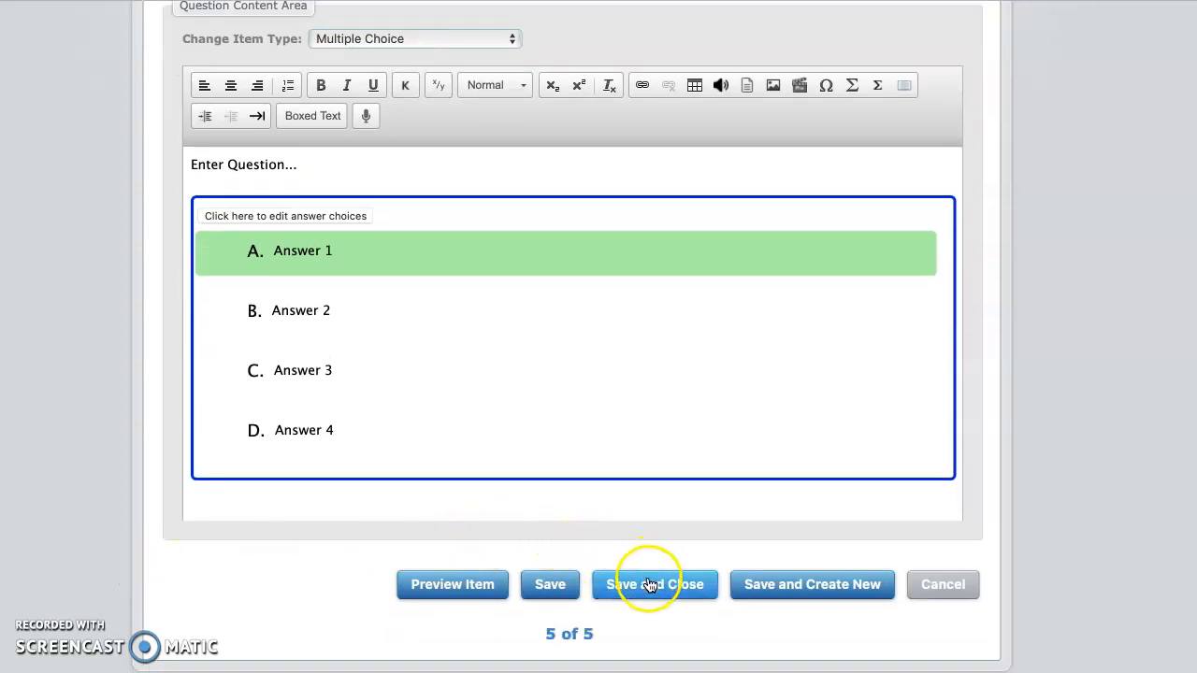
left_click(654, 584)
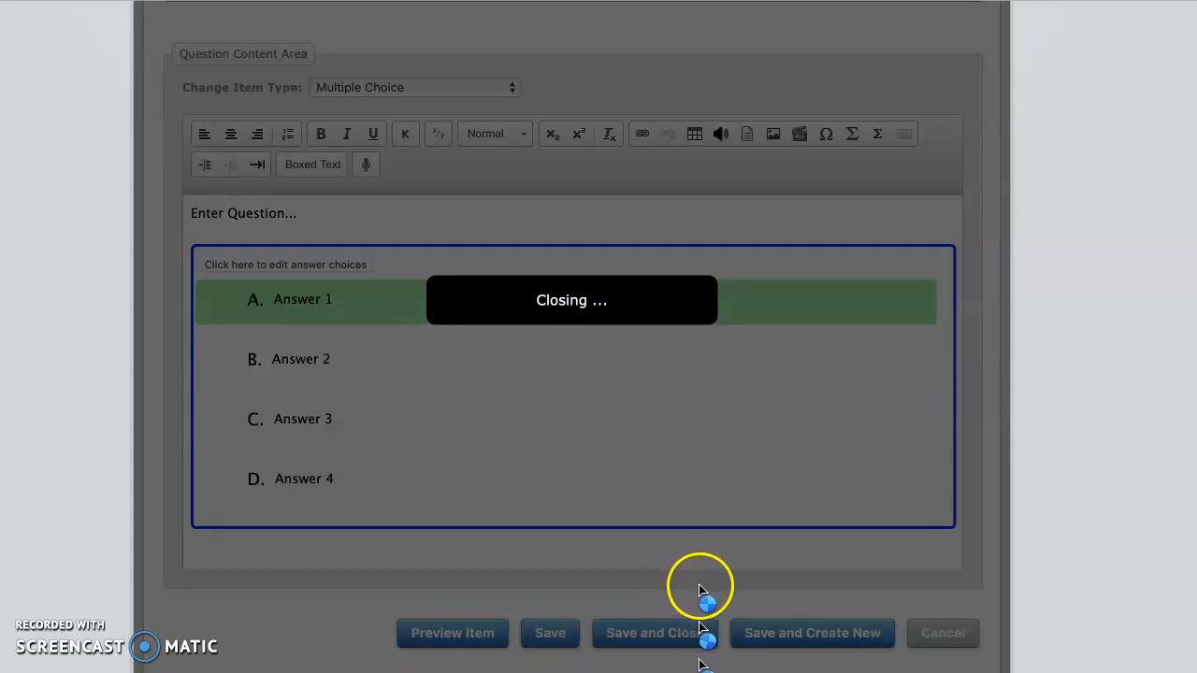
left_click(655, 633)
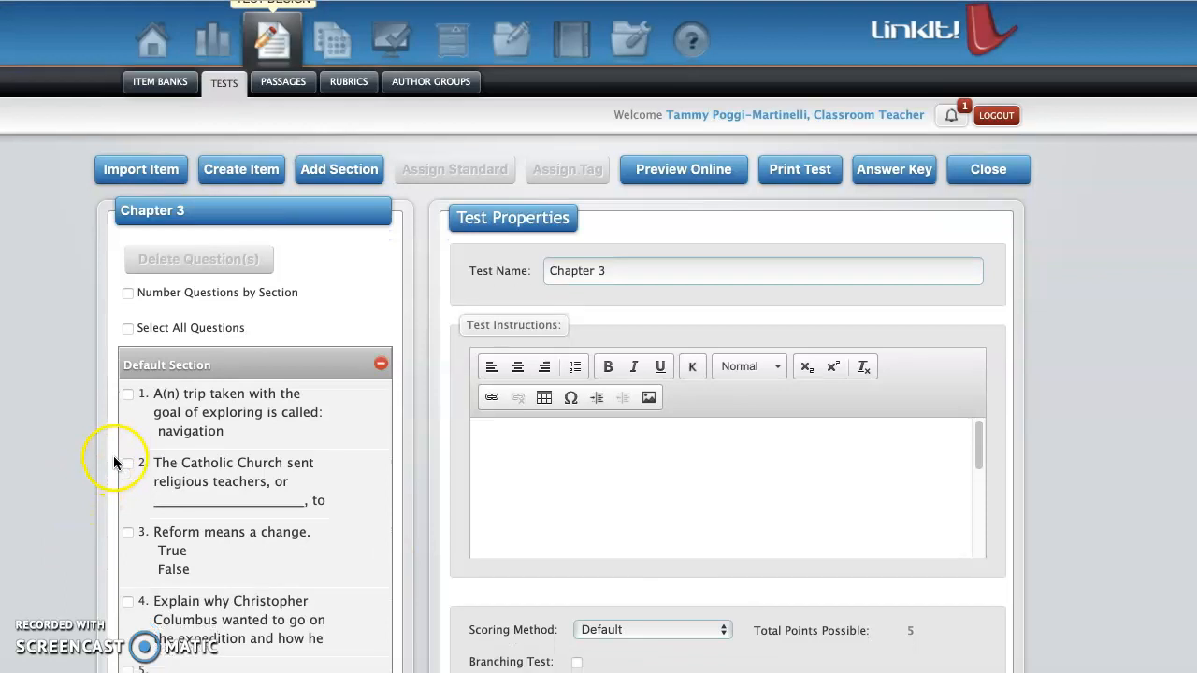
Step: Delete the empty fifth question and dismiss the success message, leaving four questions
scroll("down", 3)
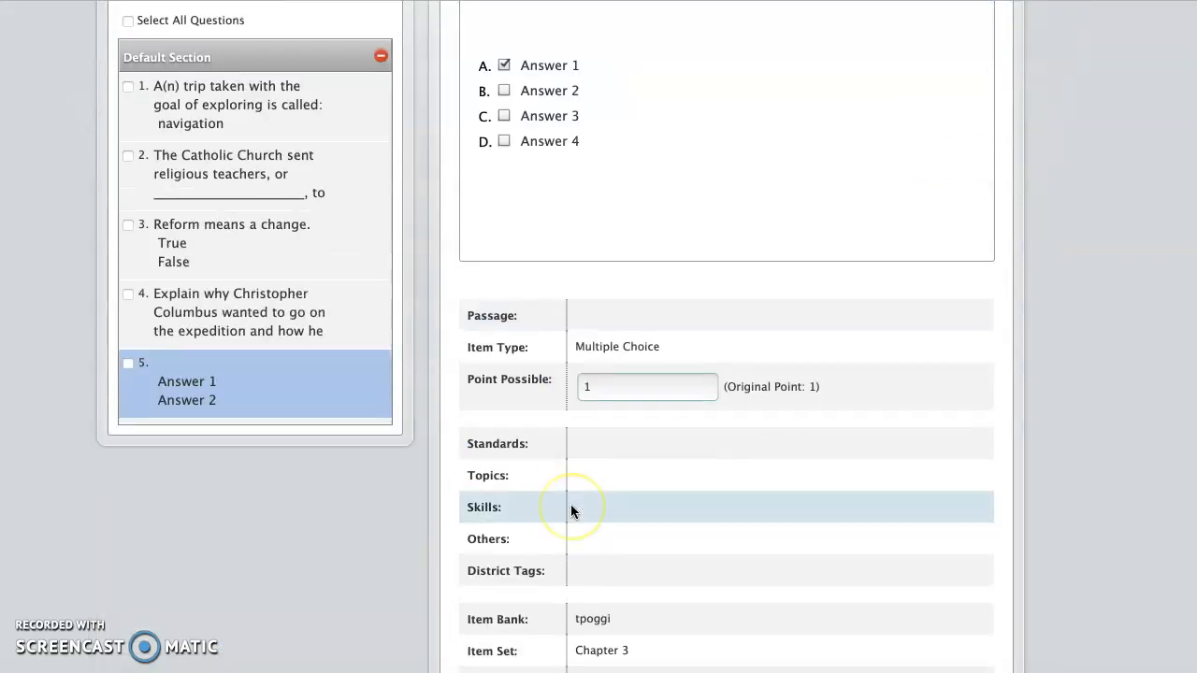
left_click(509, 613)
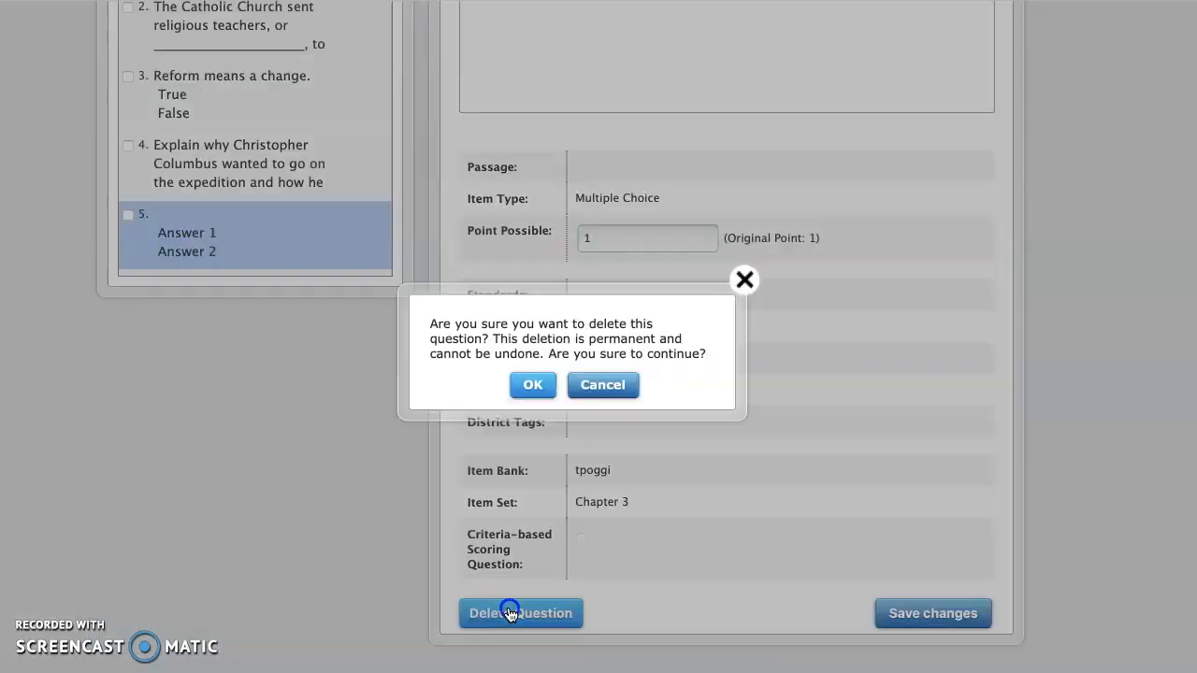
left_click(531, 385)
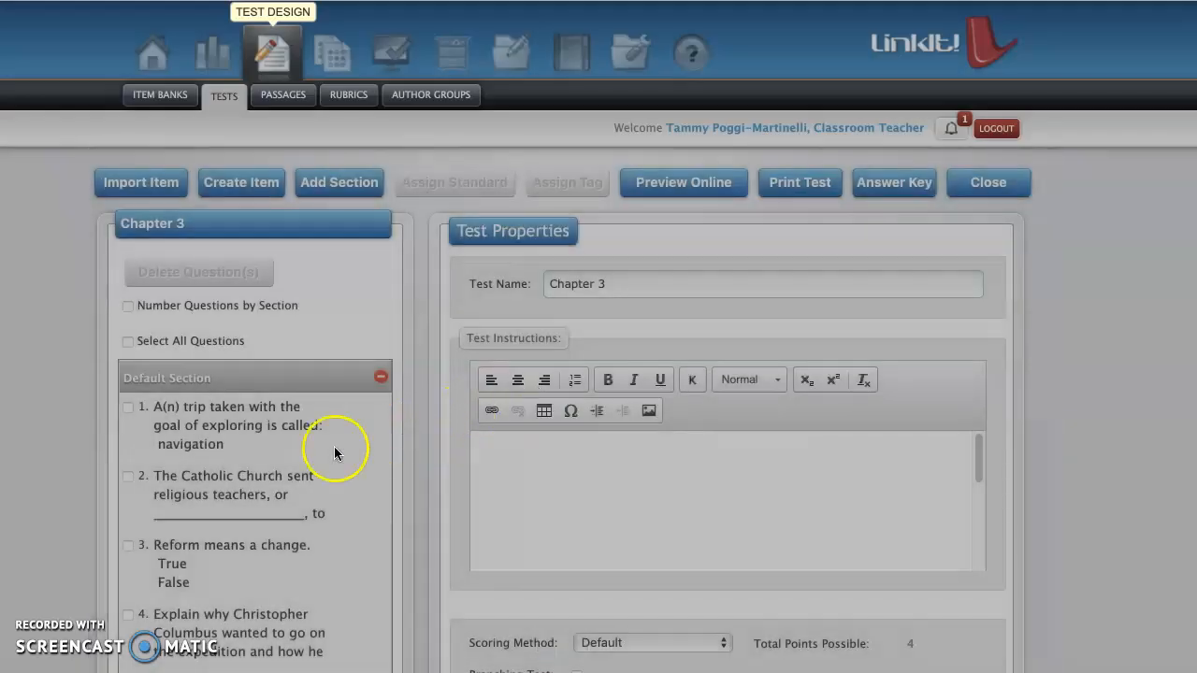
scroll("down", 3)
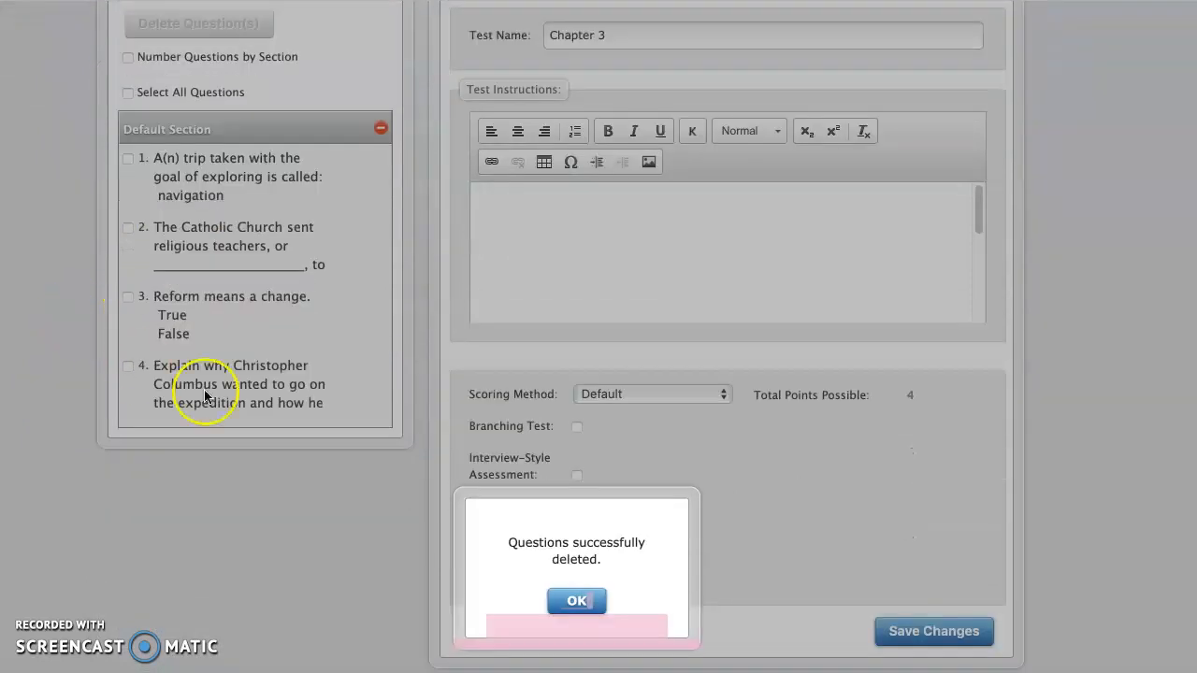
left_click(576, 602)
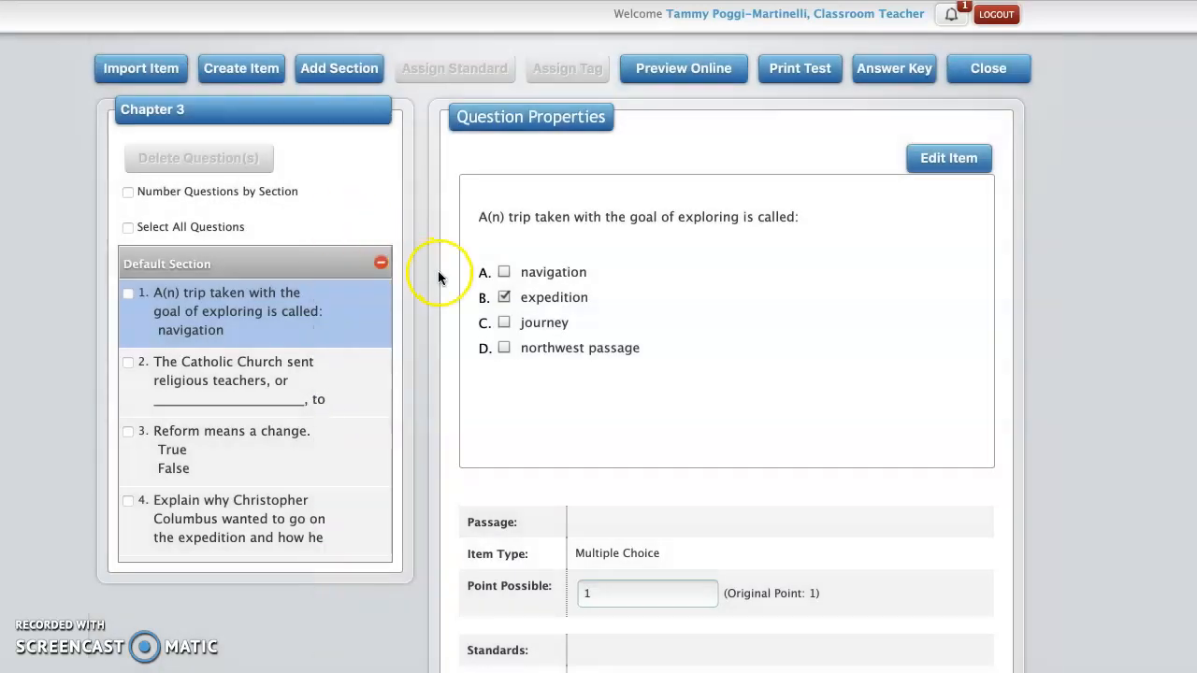
Step: Change the expedition question's Point Possible from 1 to 20 and save the change
scroll("down", 3)
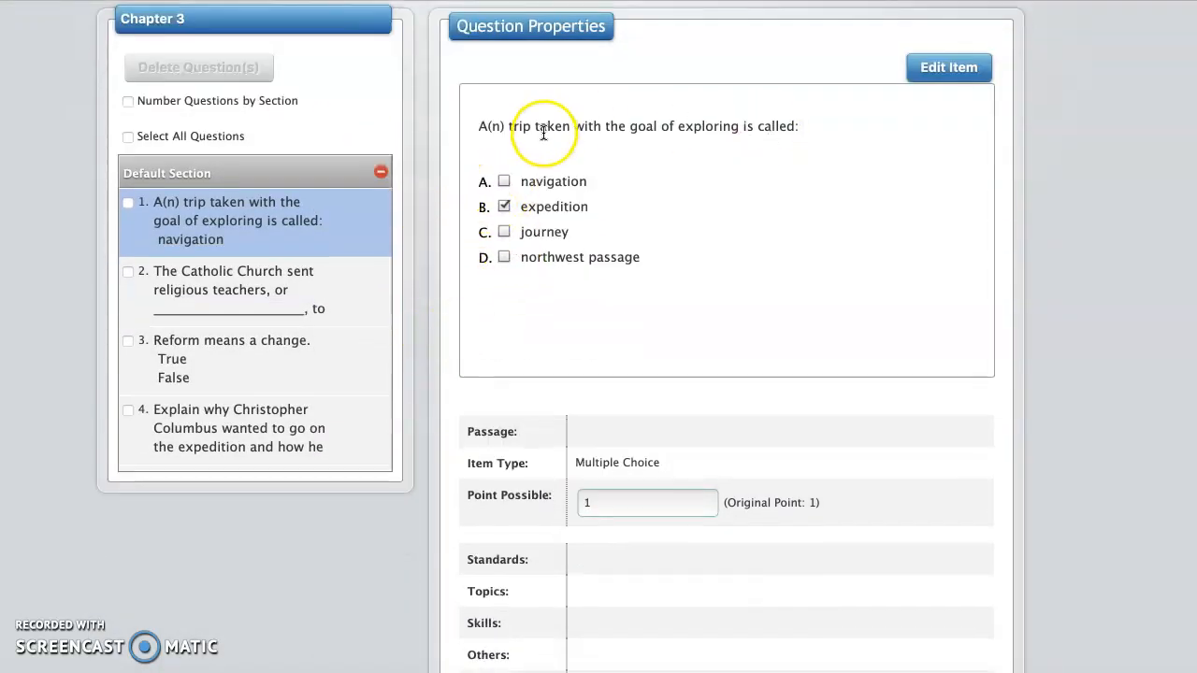
mouse_move(733, 301)
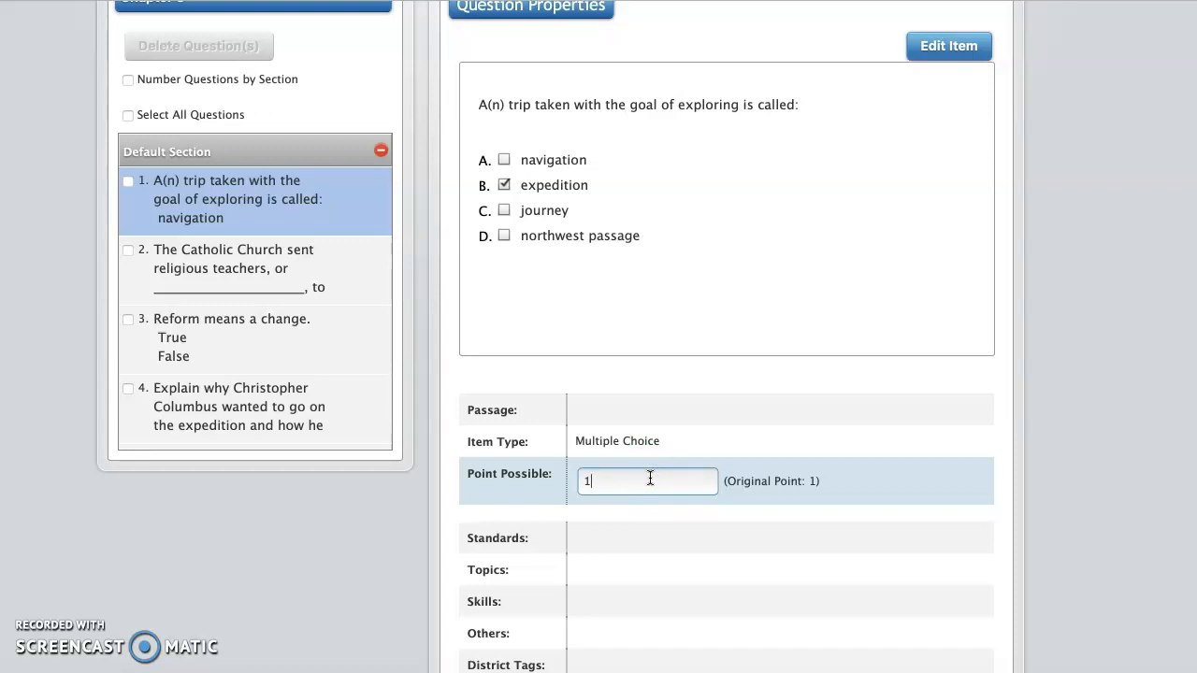
key("Backspace")
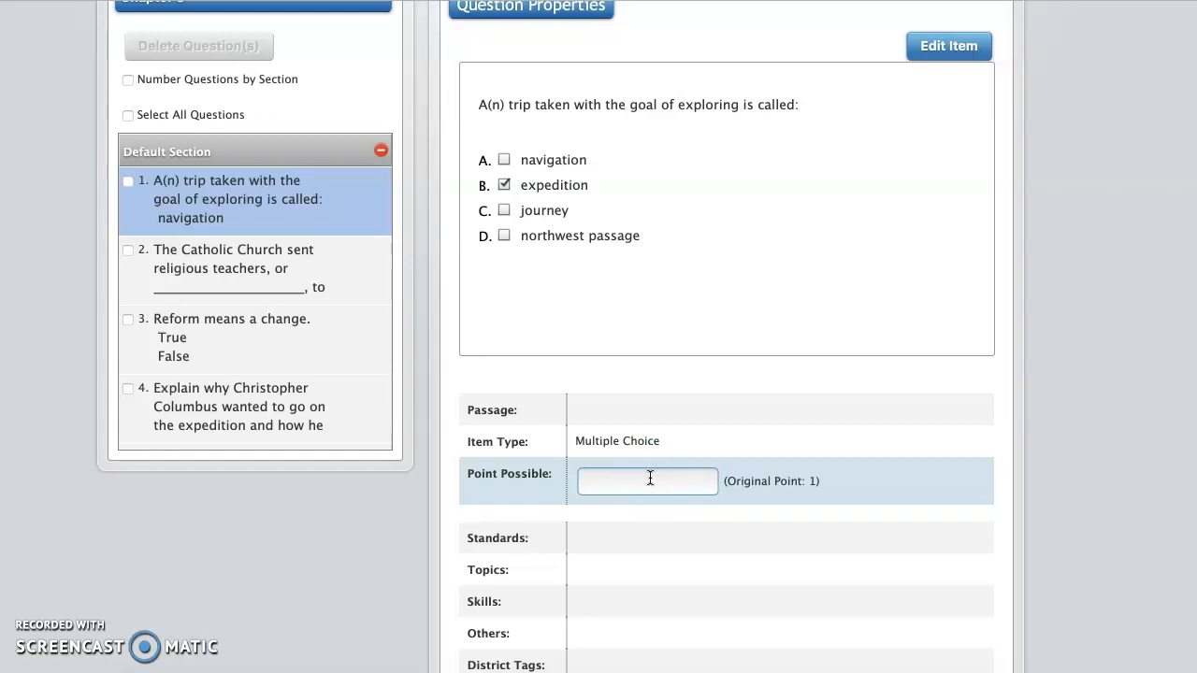
type("20")
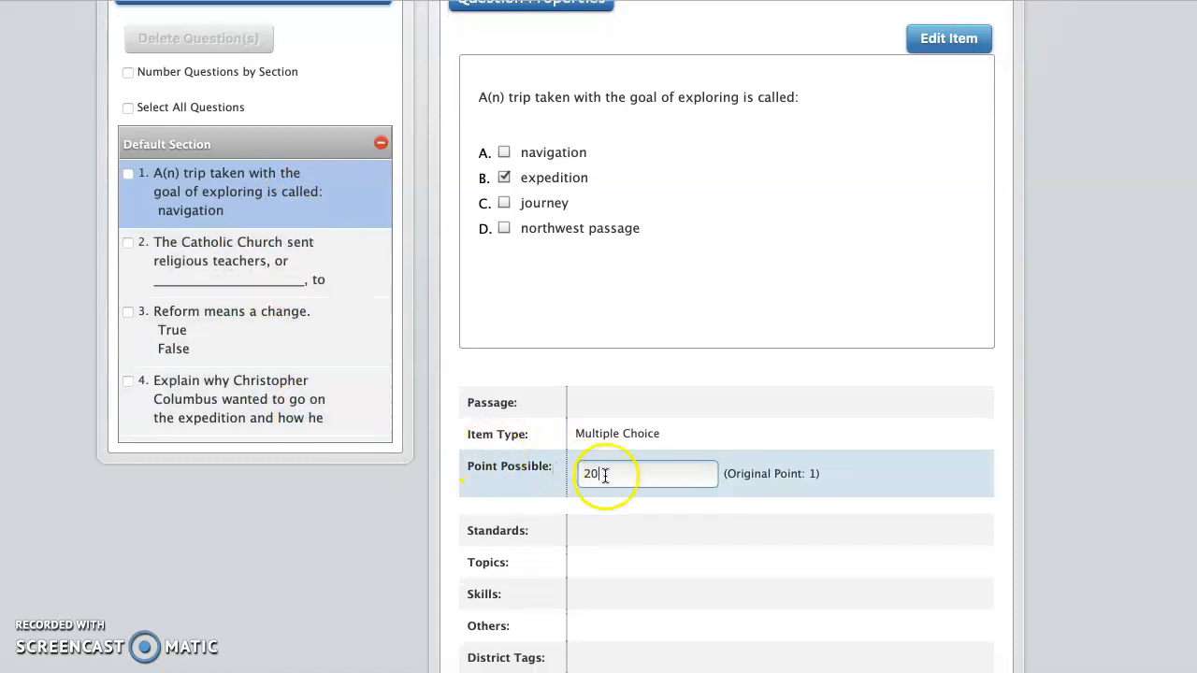
scroll("down", 3)
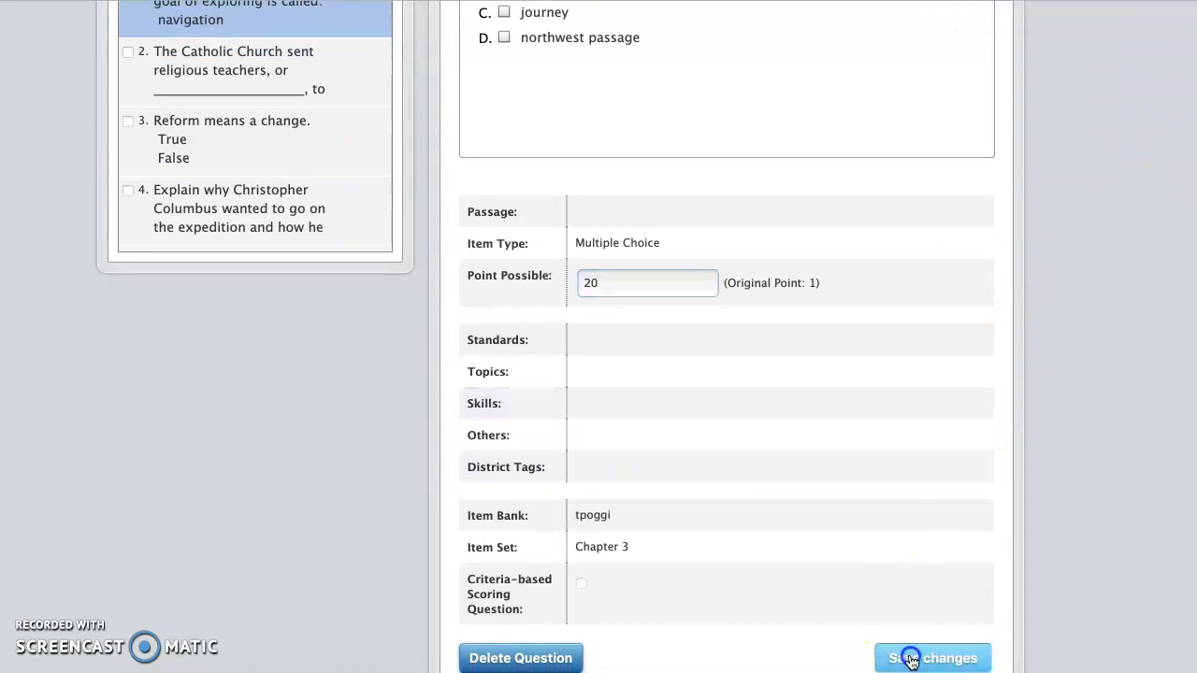
left_click(932, 658)
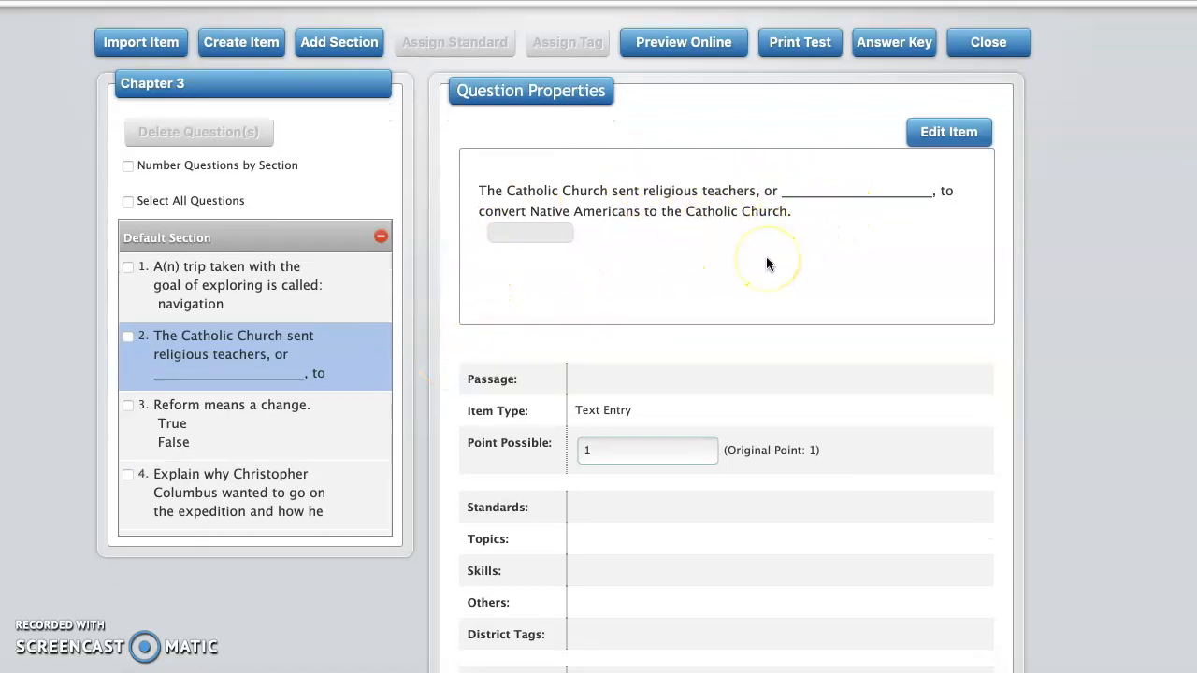
Step: Save question 2, the Catholic Church question, at 20 points
scroll("down", 3)
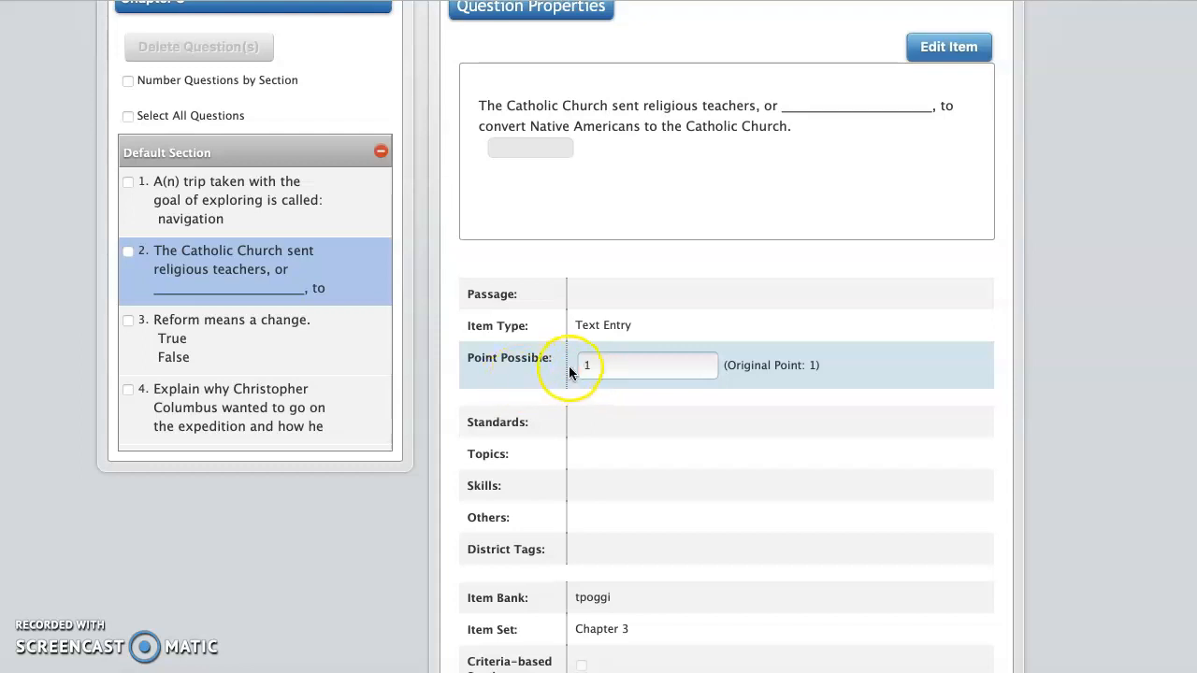
left_click(647, 364)
type("20")
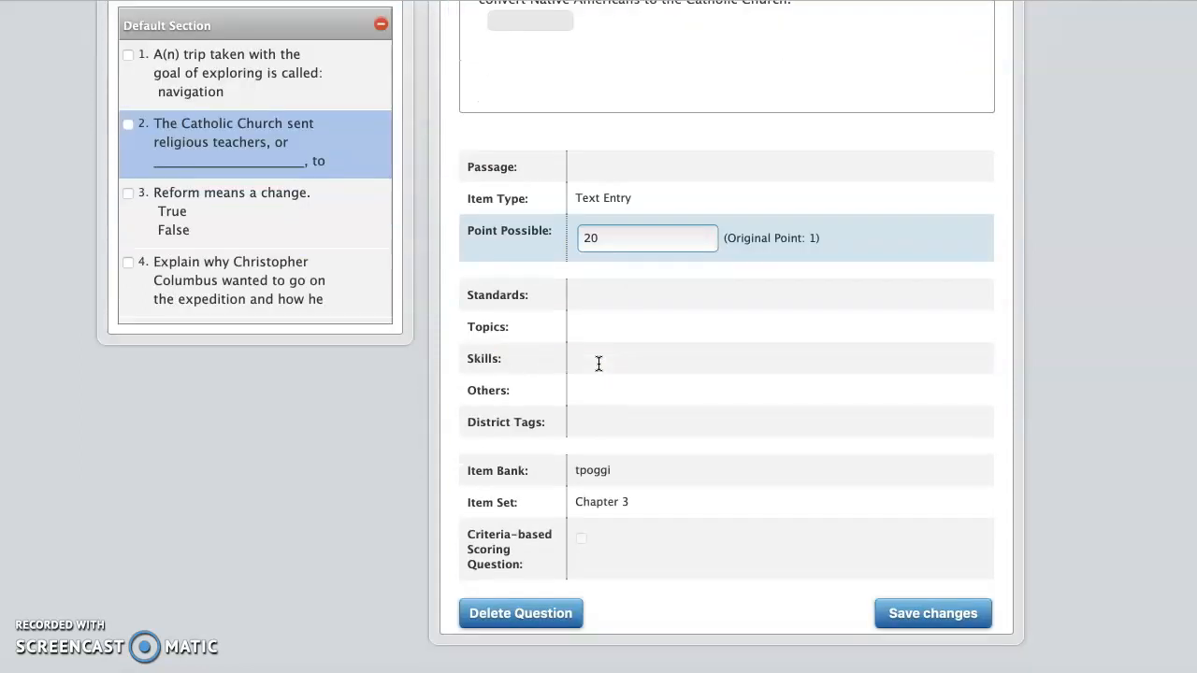
left_click(933, 614)
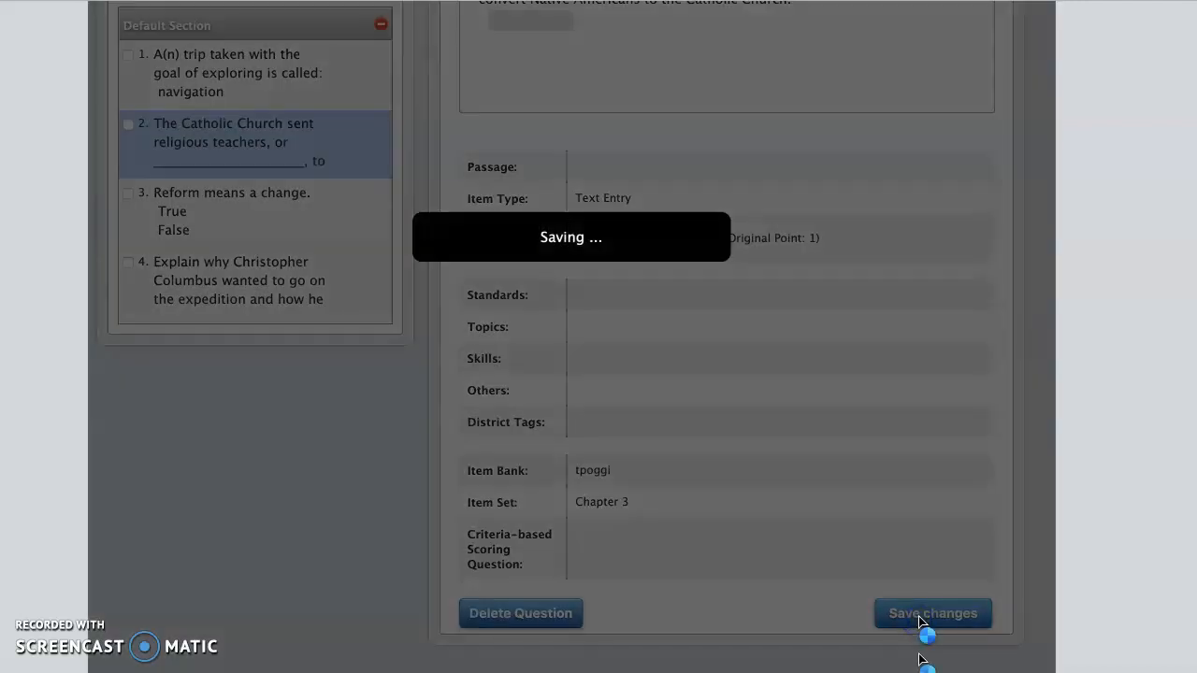
Step: Set question 3, the Reform question, to 20 points, save it, and move to question 4
left_click(934, 614)
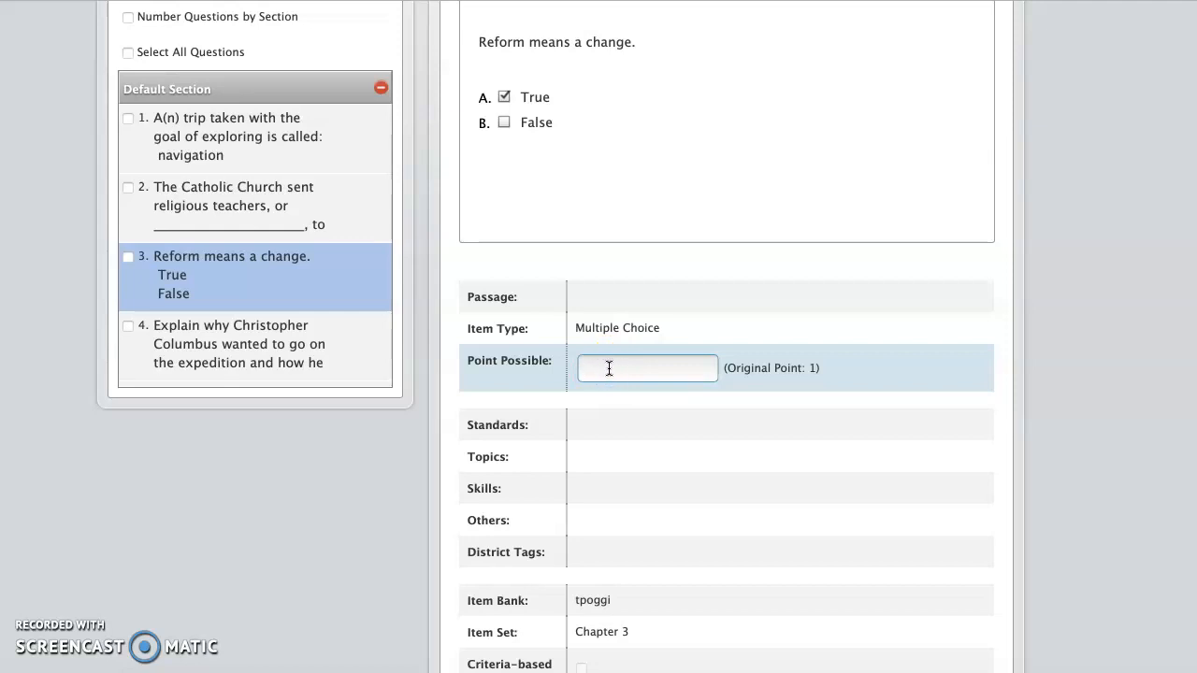
type("20")
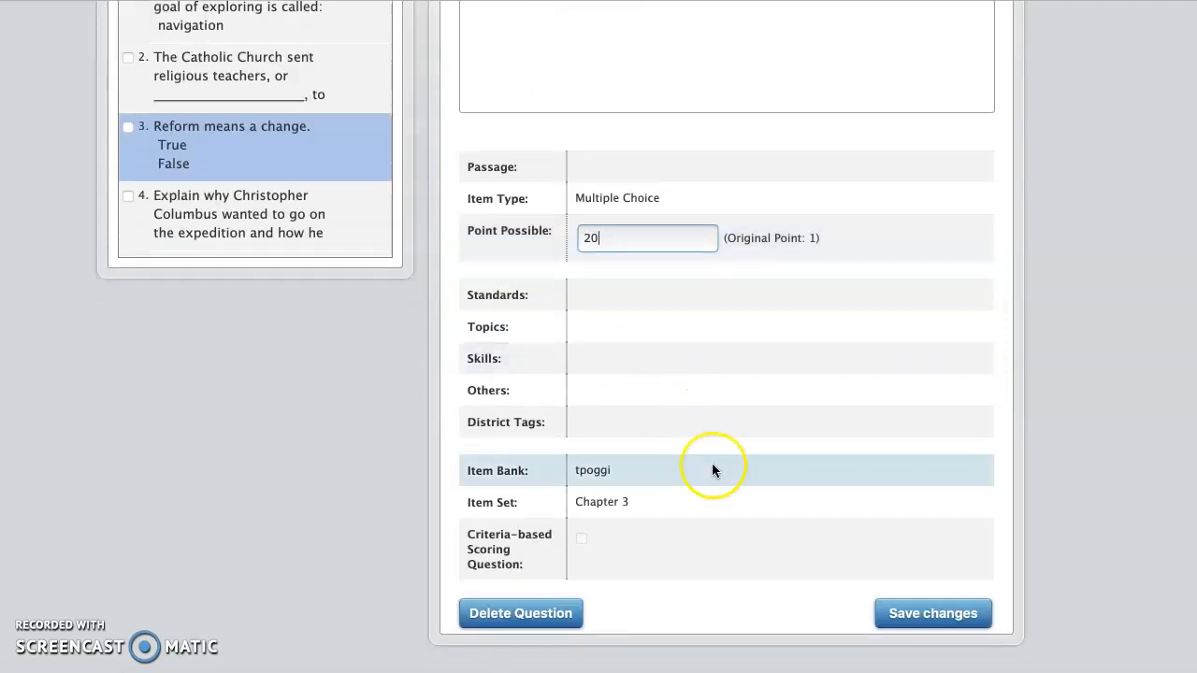
left_click(931, 614)
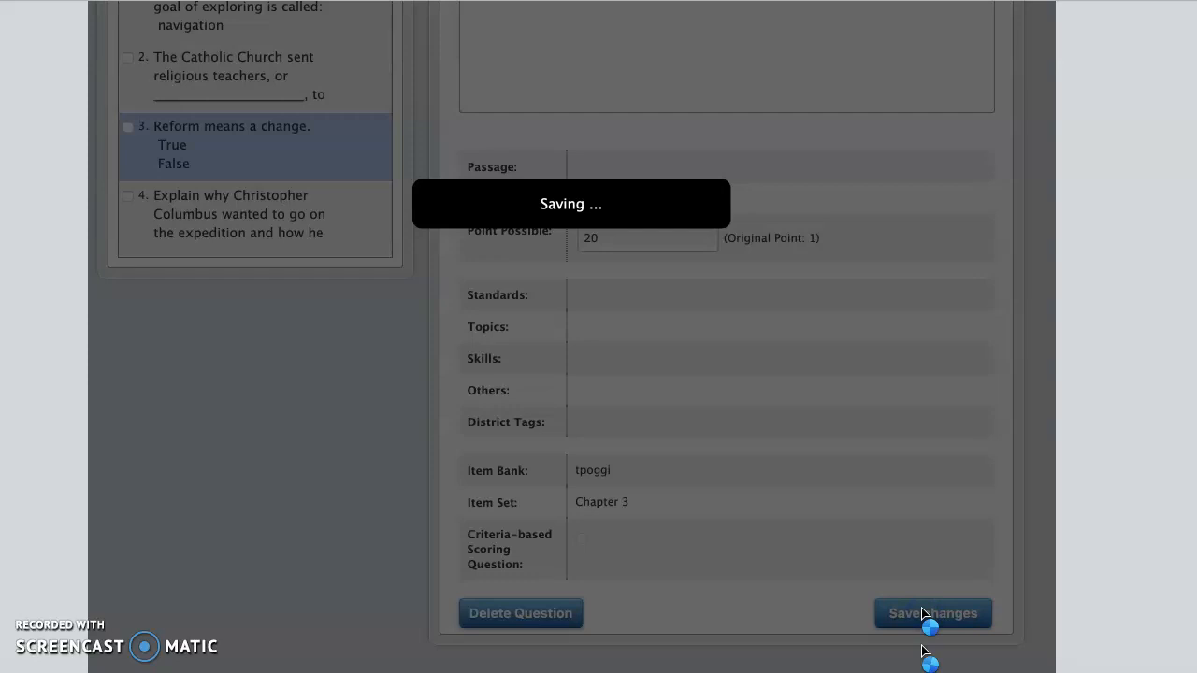
left_click(931, 613)
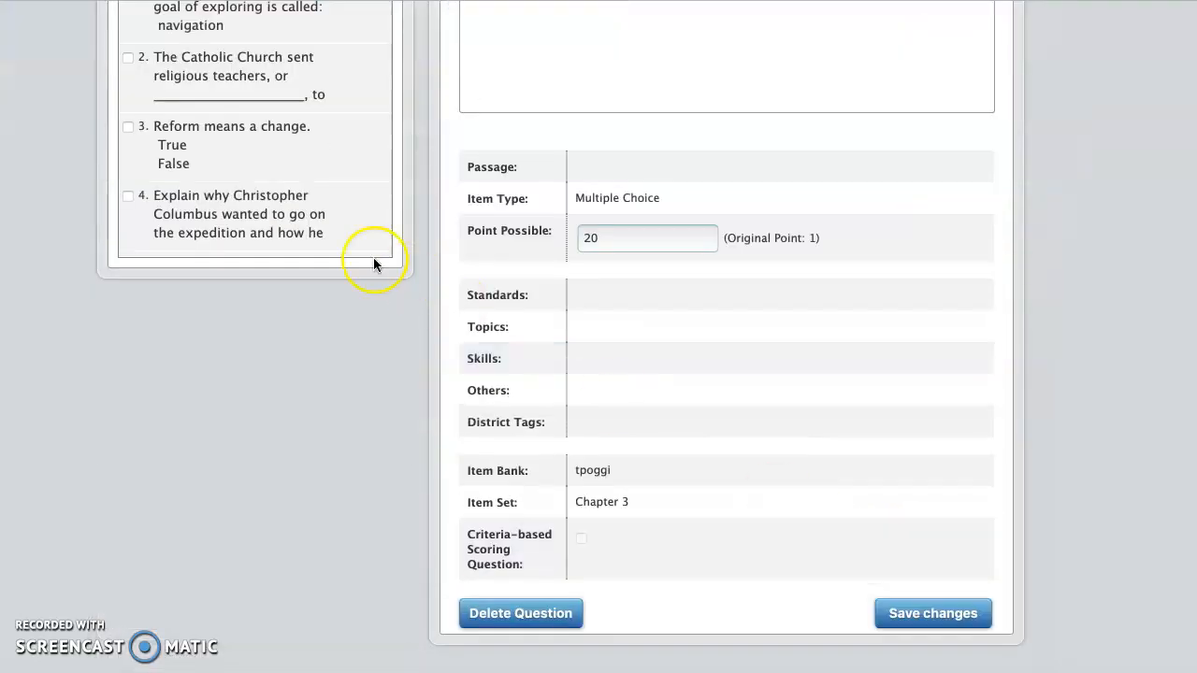
left_click(240, 213)
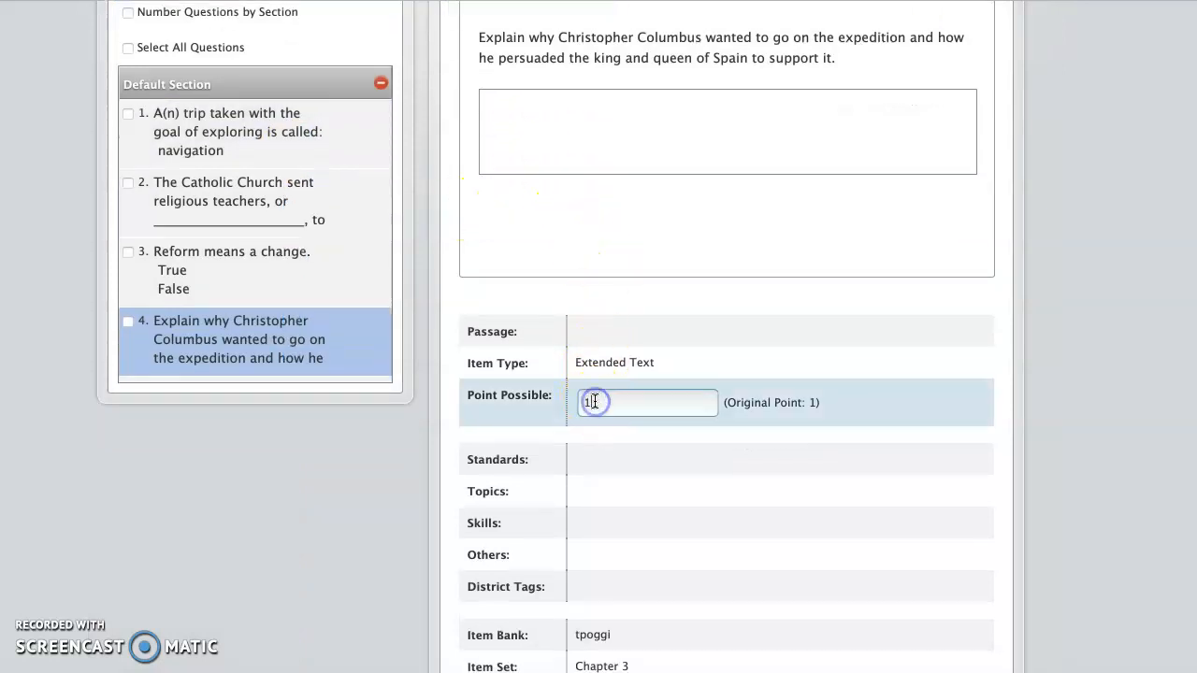
Step: Set the Columbus extended-text question to 40 points and save it
type("40")
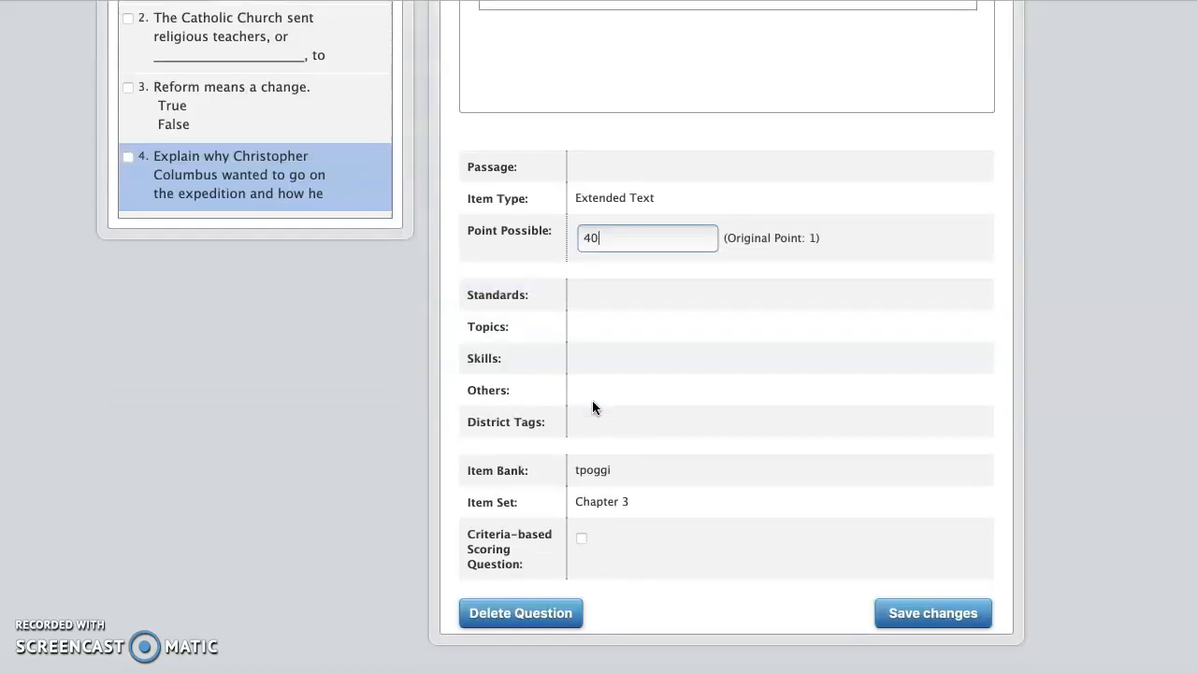
left_click(931, 613)
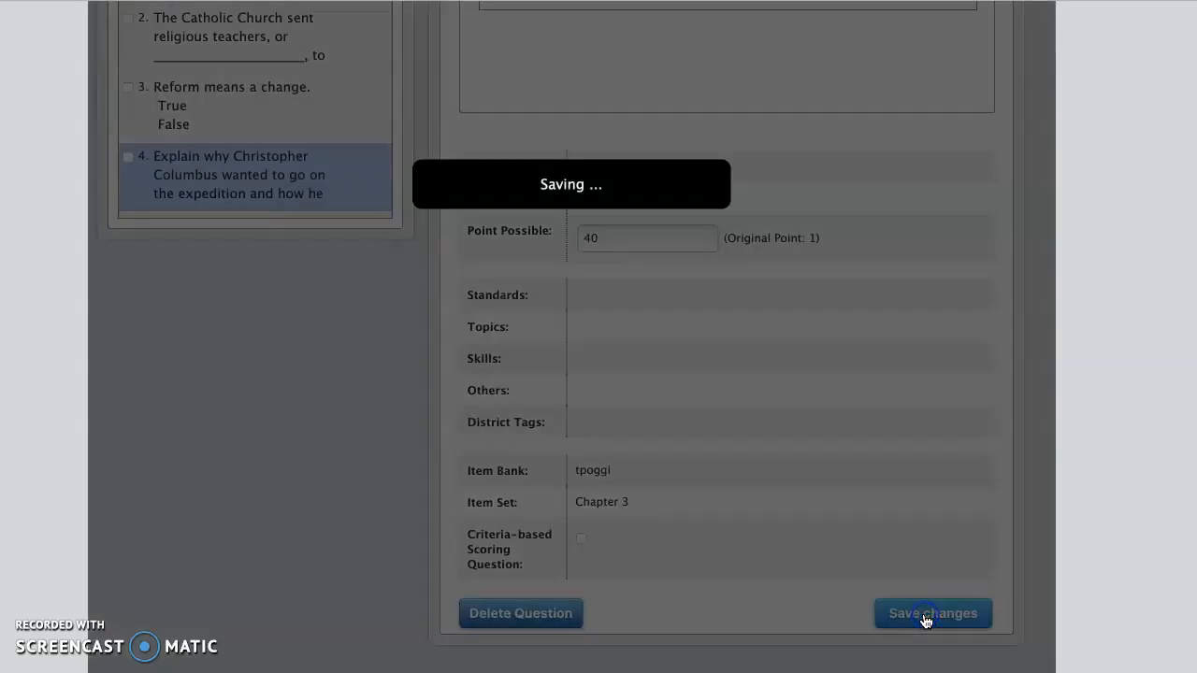
left_click(932, 614)
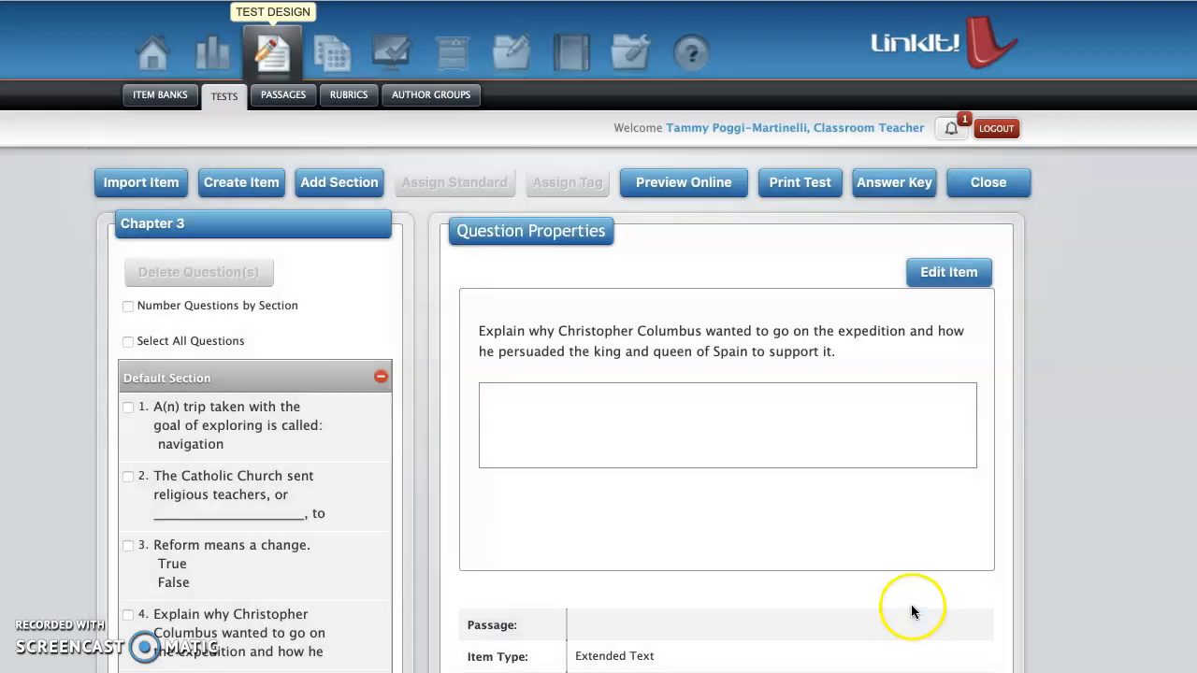
scroll("down", 3)
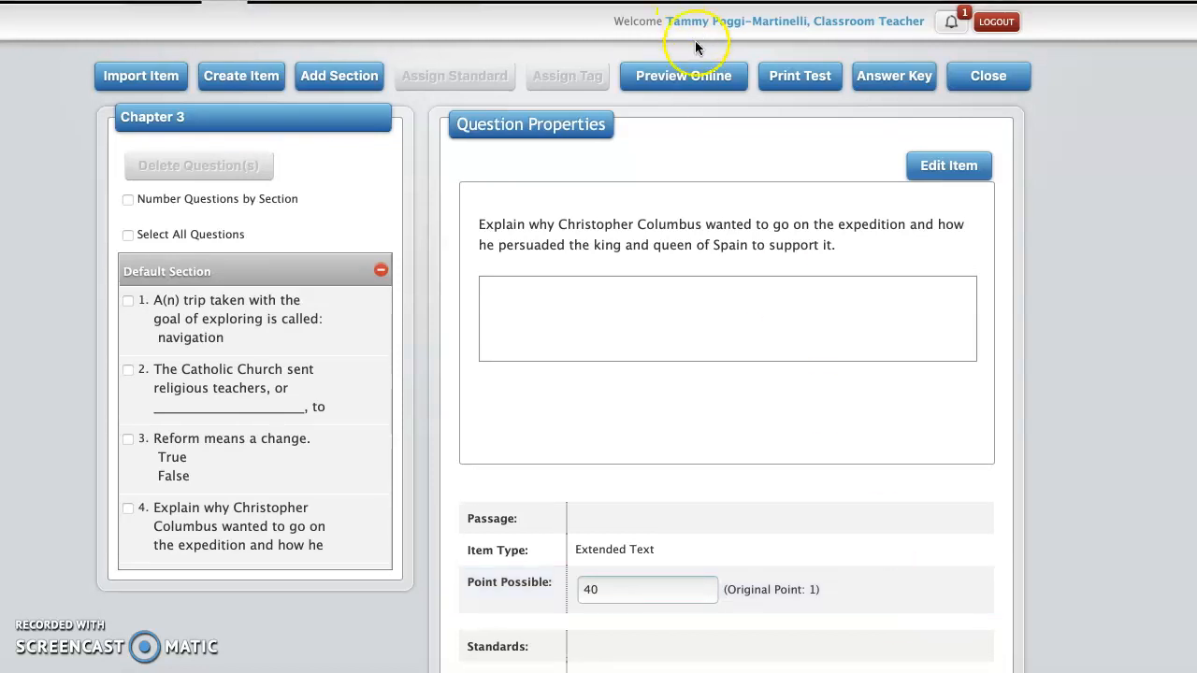
Step: Launch the online preview of the Chapter 3 test with default settings and acknowledge it is ready
left_click(685, 75)
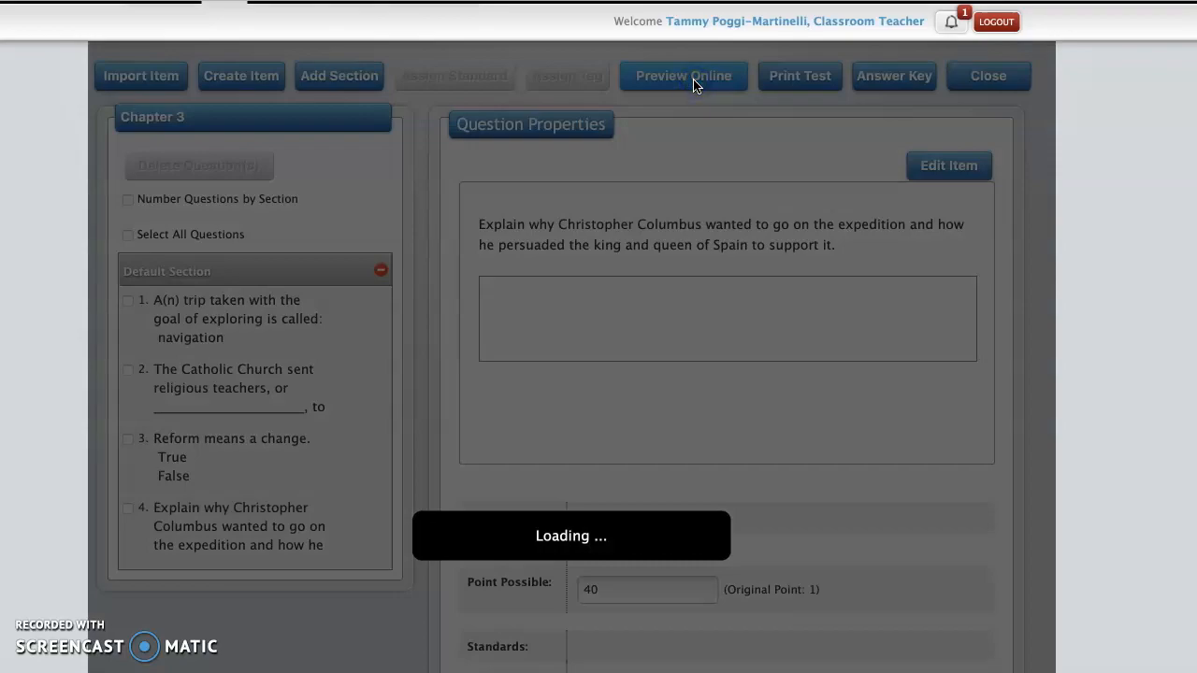
left_click(682, 74)
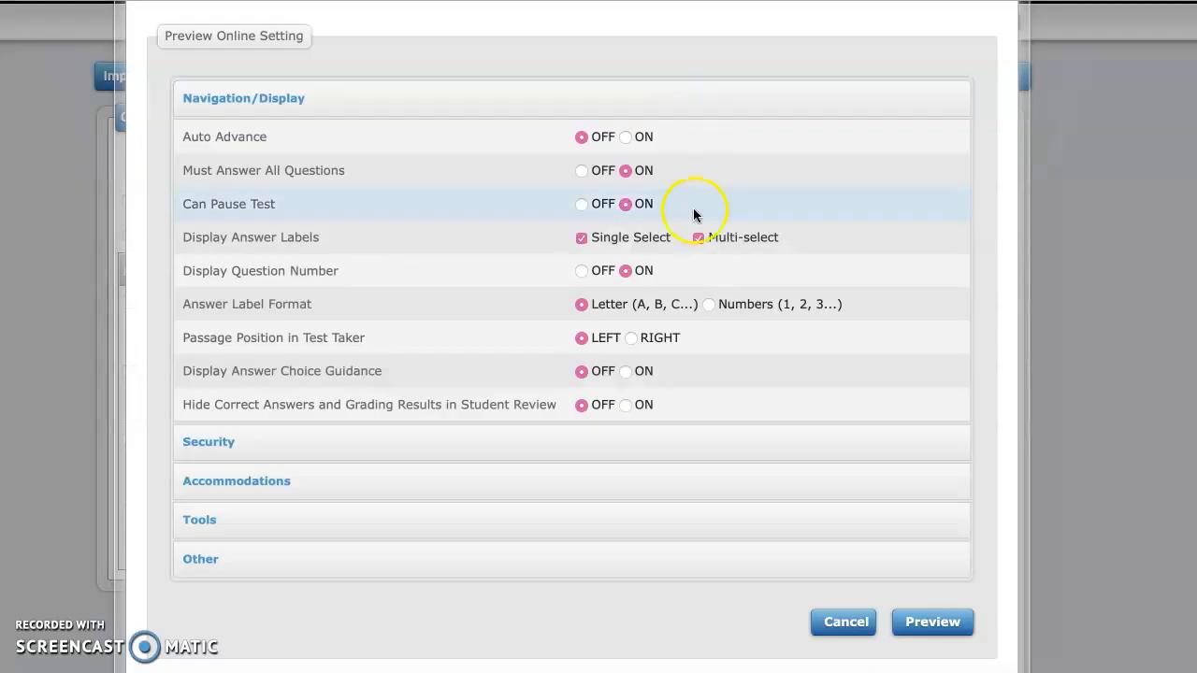
left_click(932, 621)
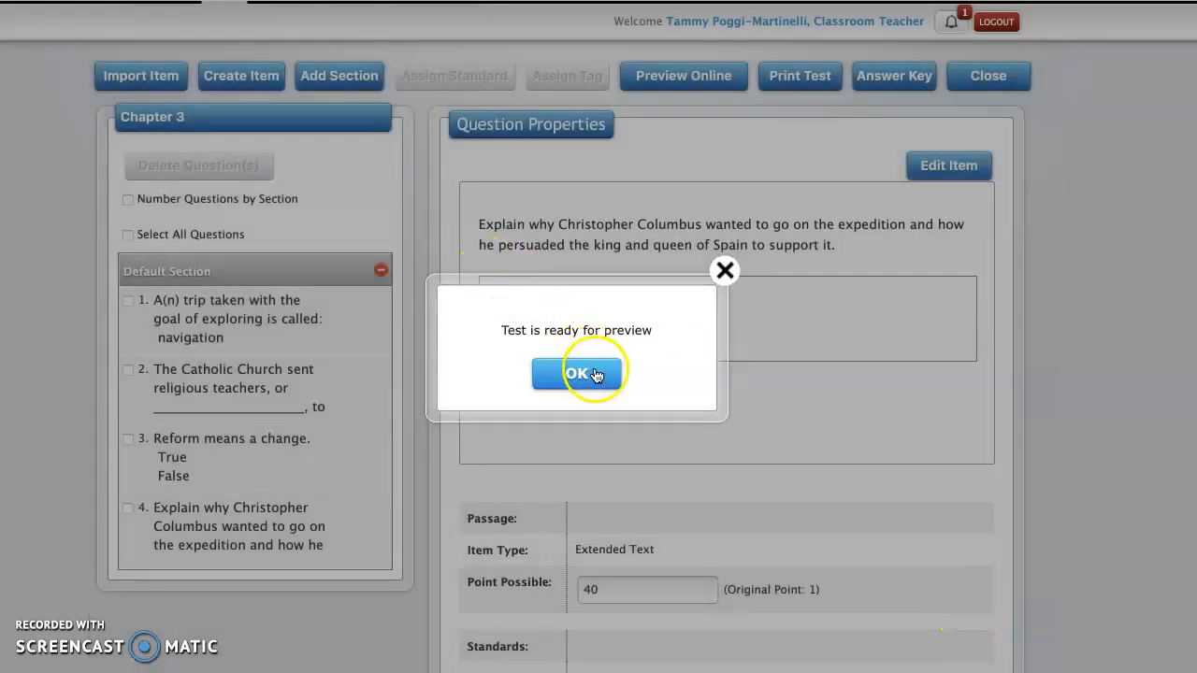
left_click(578, 372)
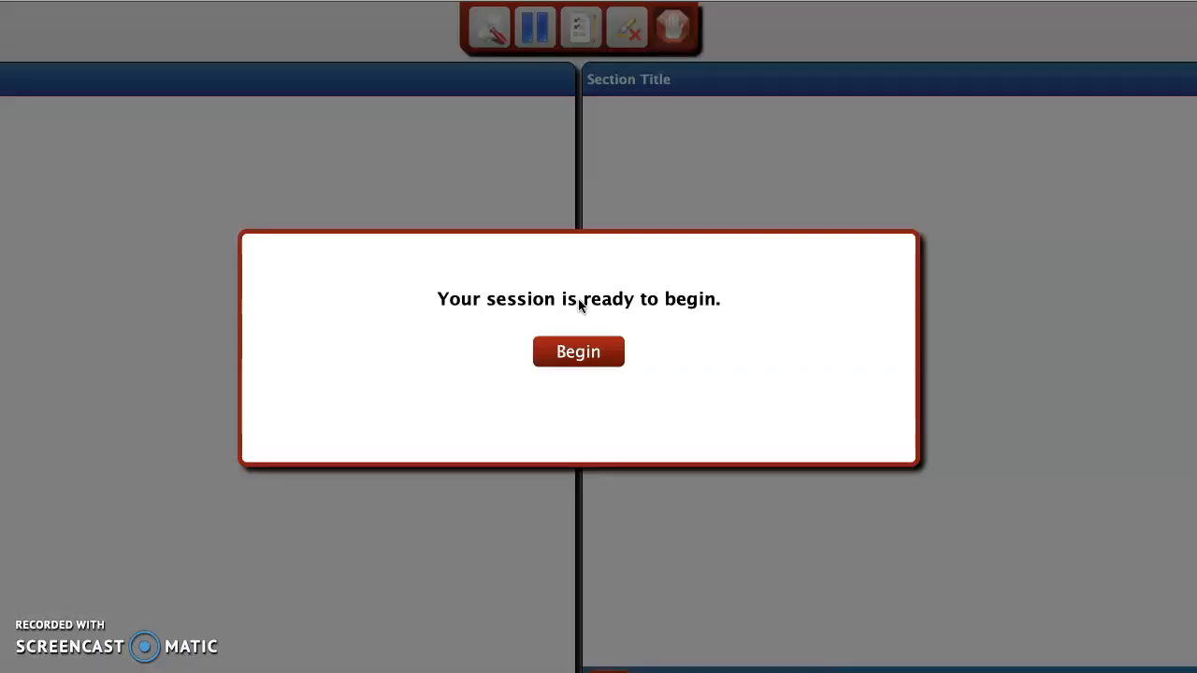
Step: Begin the session, answer 'expedition' for question 1 and 'missionaries' for question 2
left_click(578, 351)
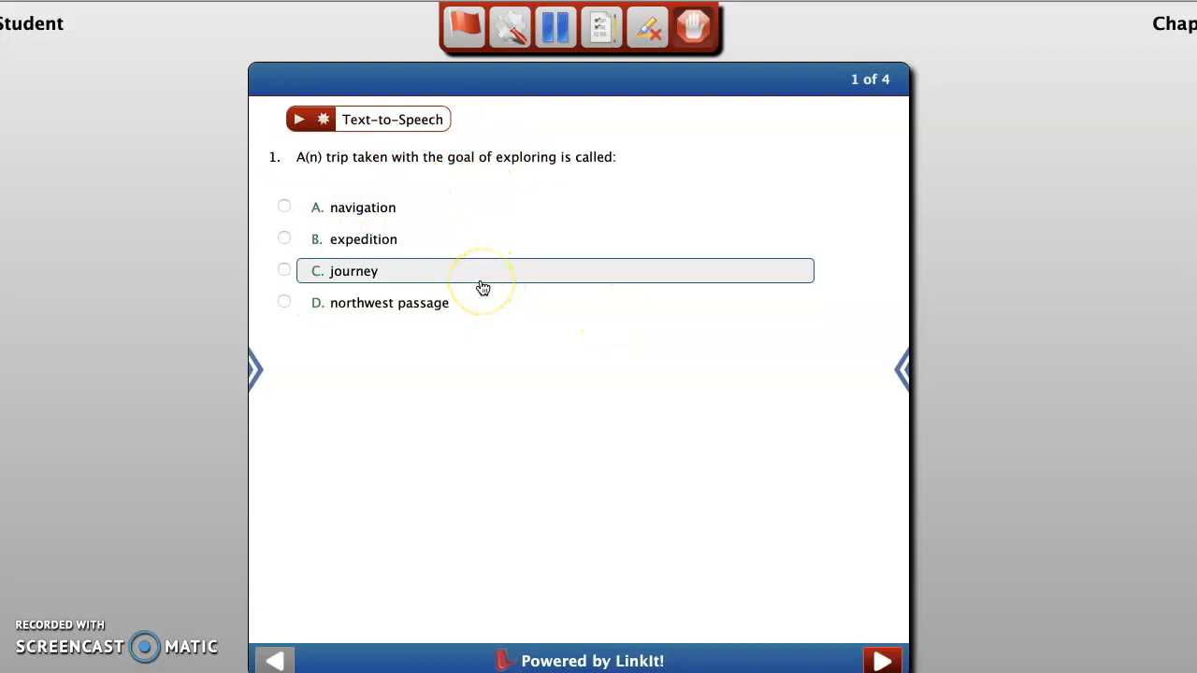
left_click(285, 238)
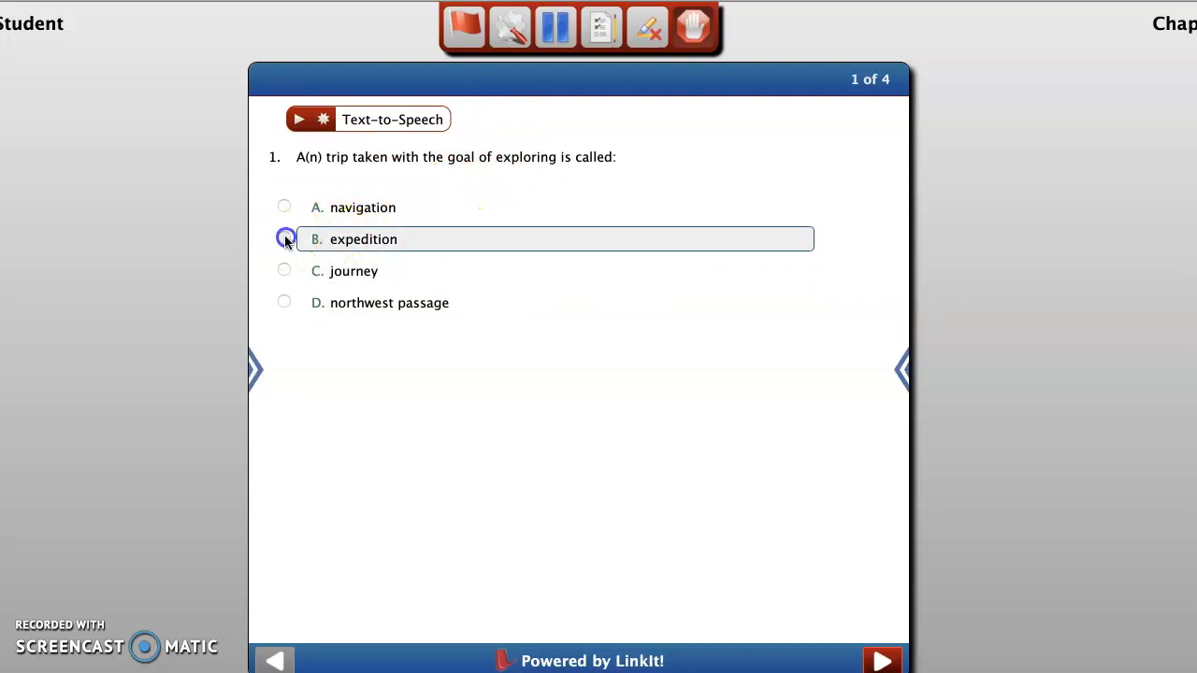
left_click(883, 662)
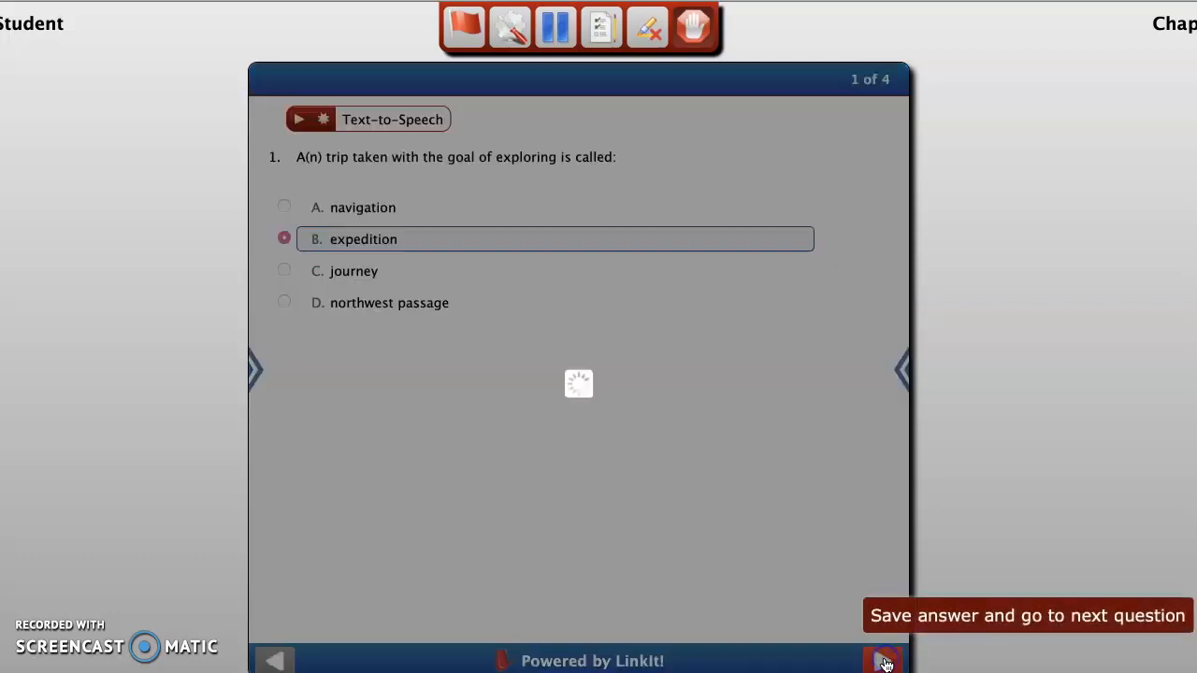
left_click(883, 662)
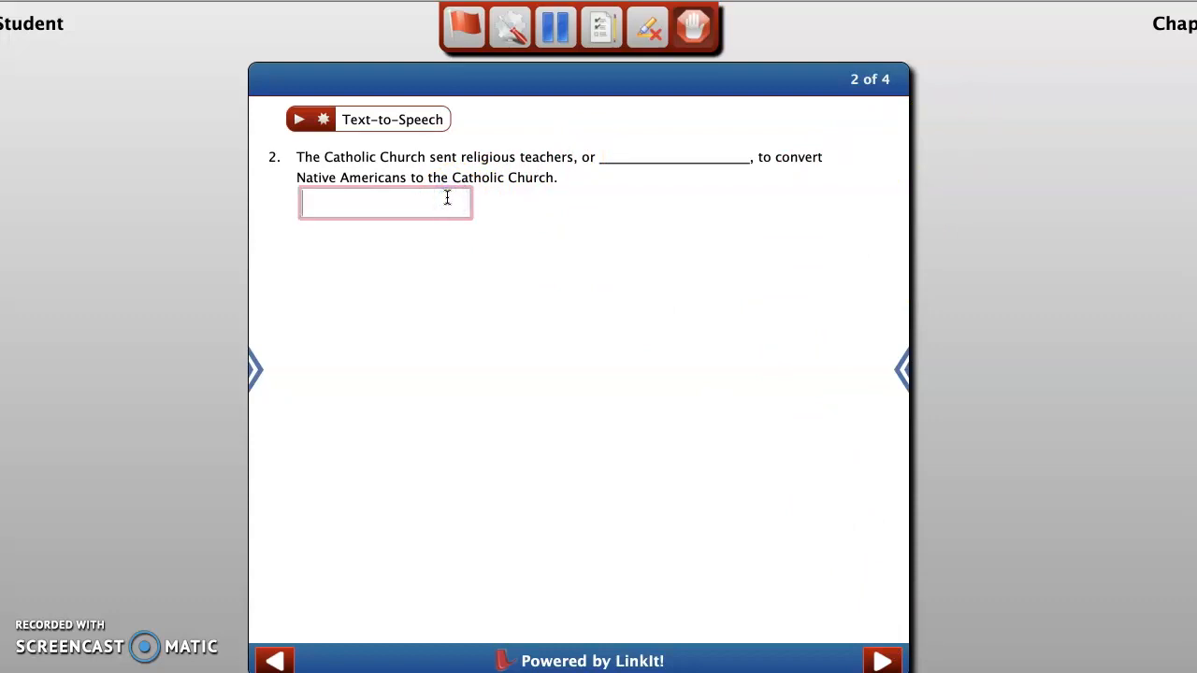
type("missionaries")
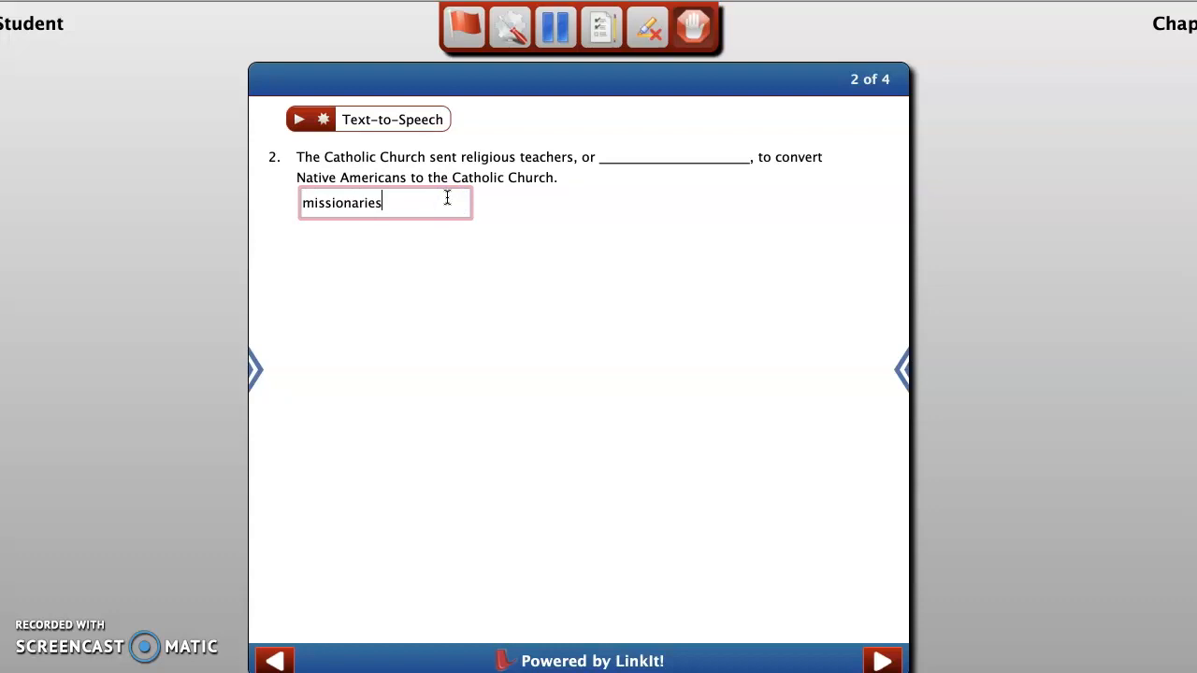
left_click(883, 656)
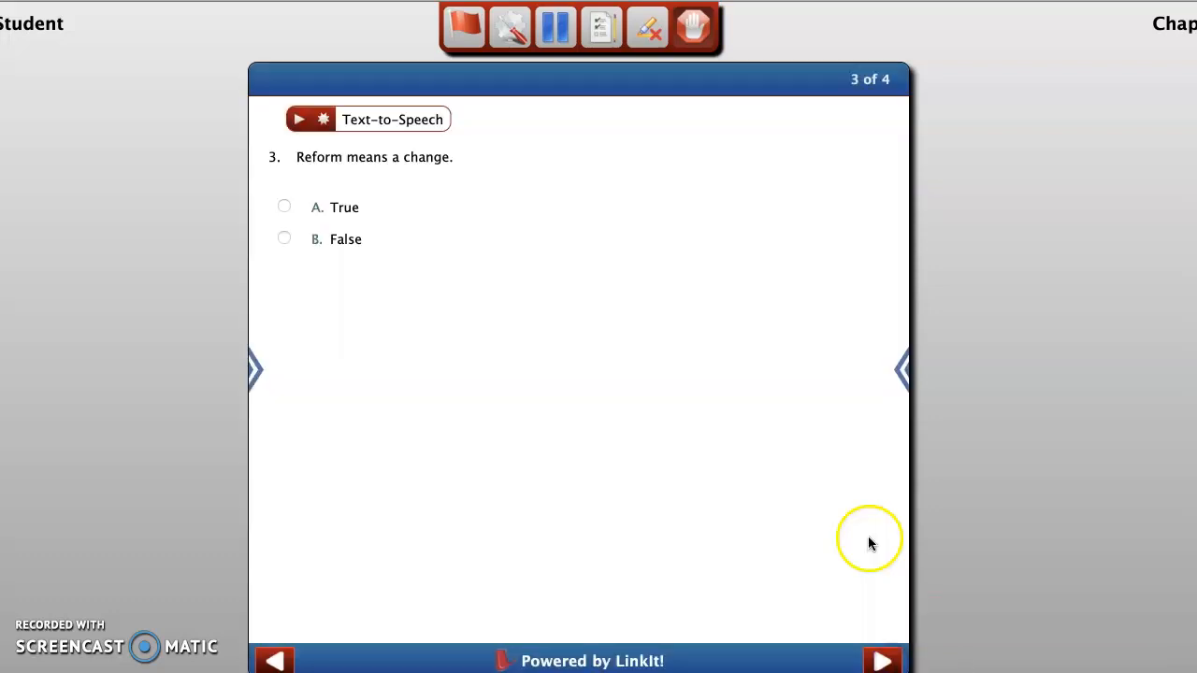
Step: Answer True for question 3 and move past question 4, confirming it stays unanswered
left_click(285, 206)
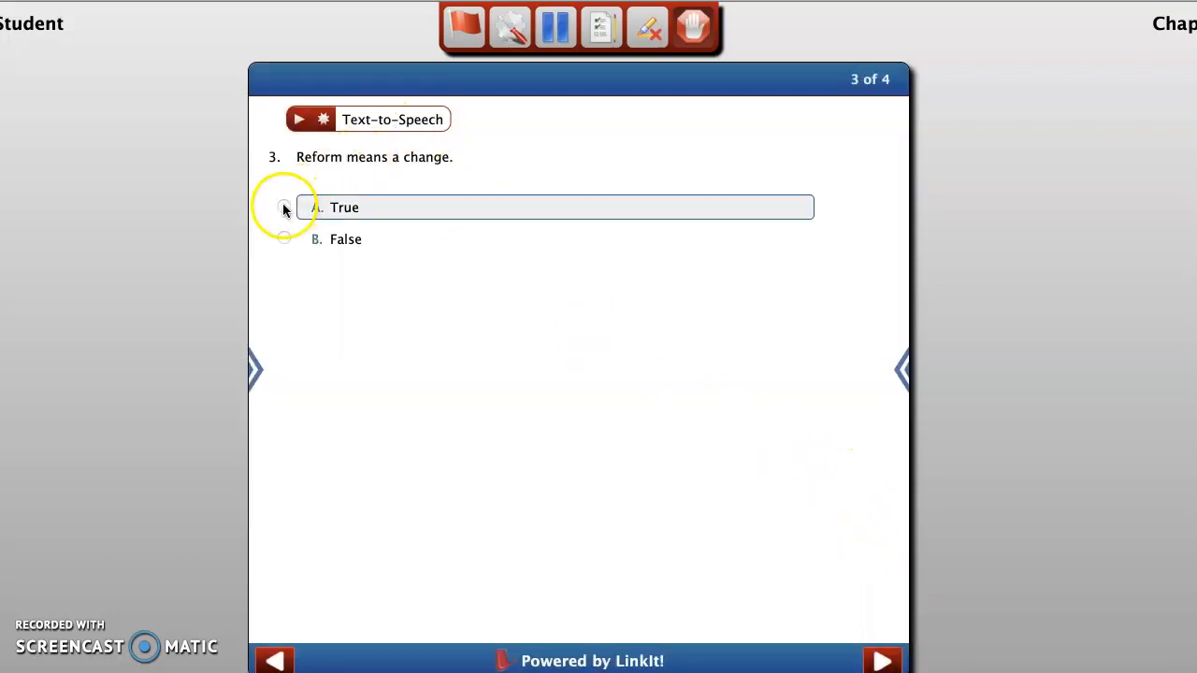
left_click(883, 661)
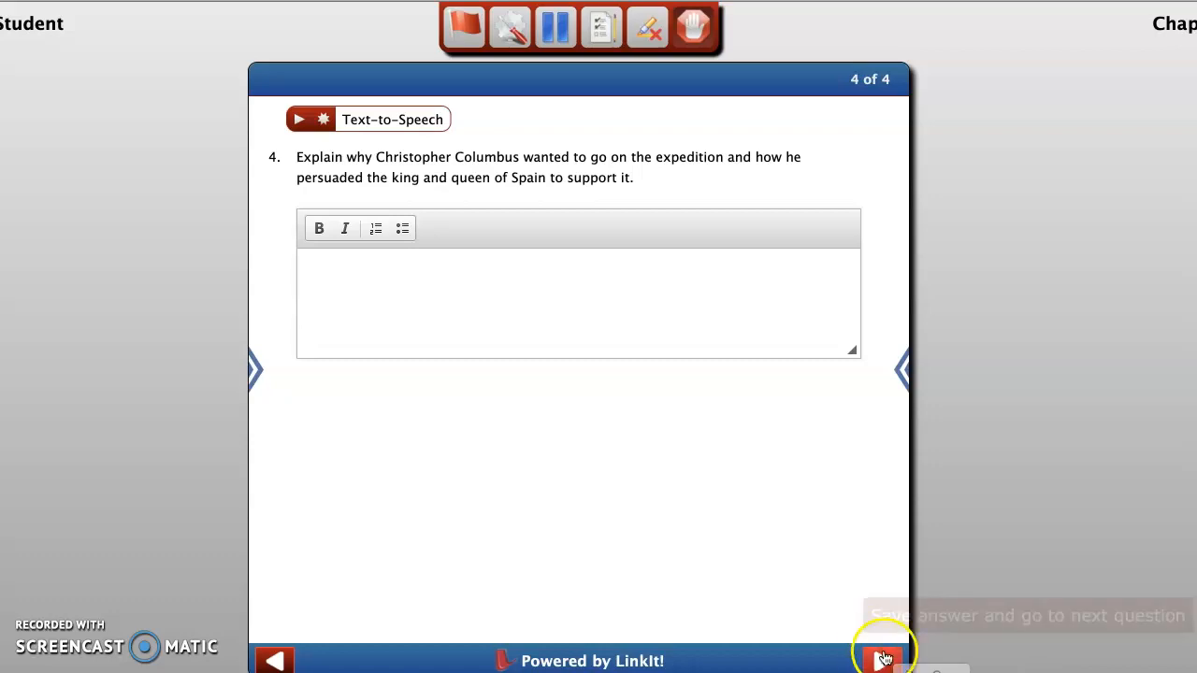
left_click(883, 658)
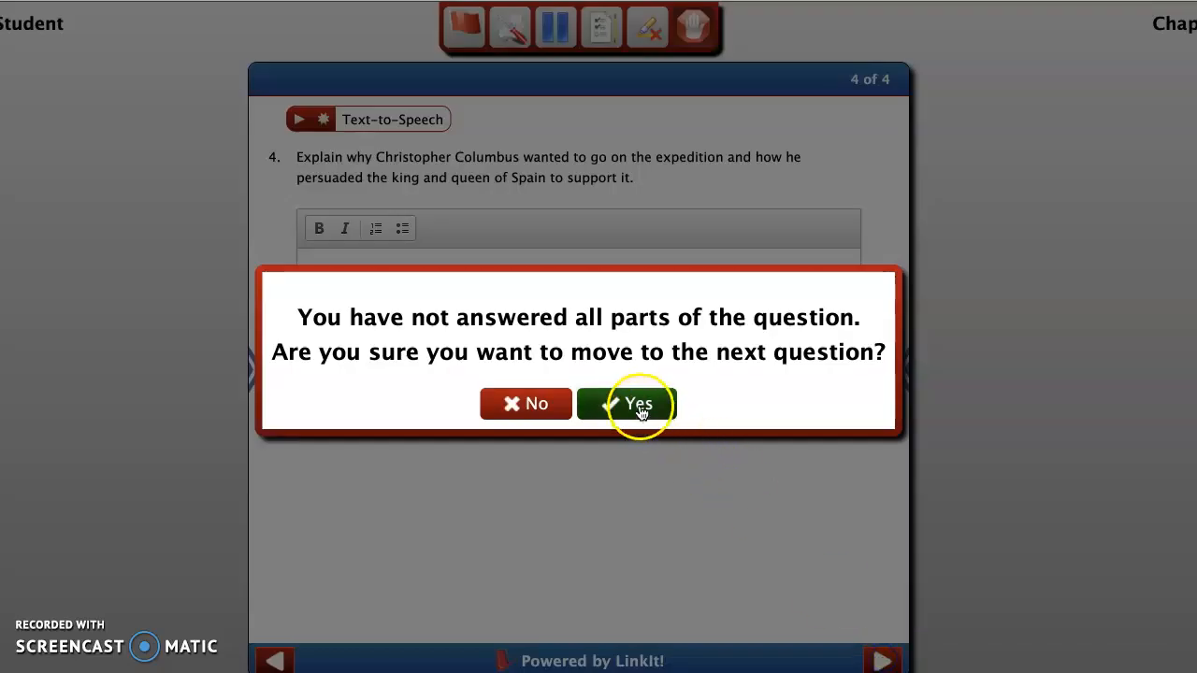
left_click(640, 404)
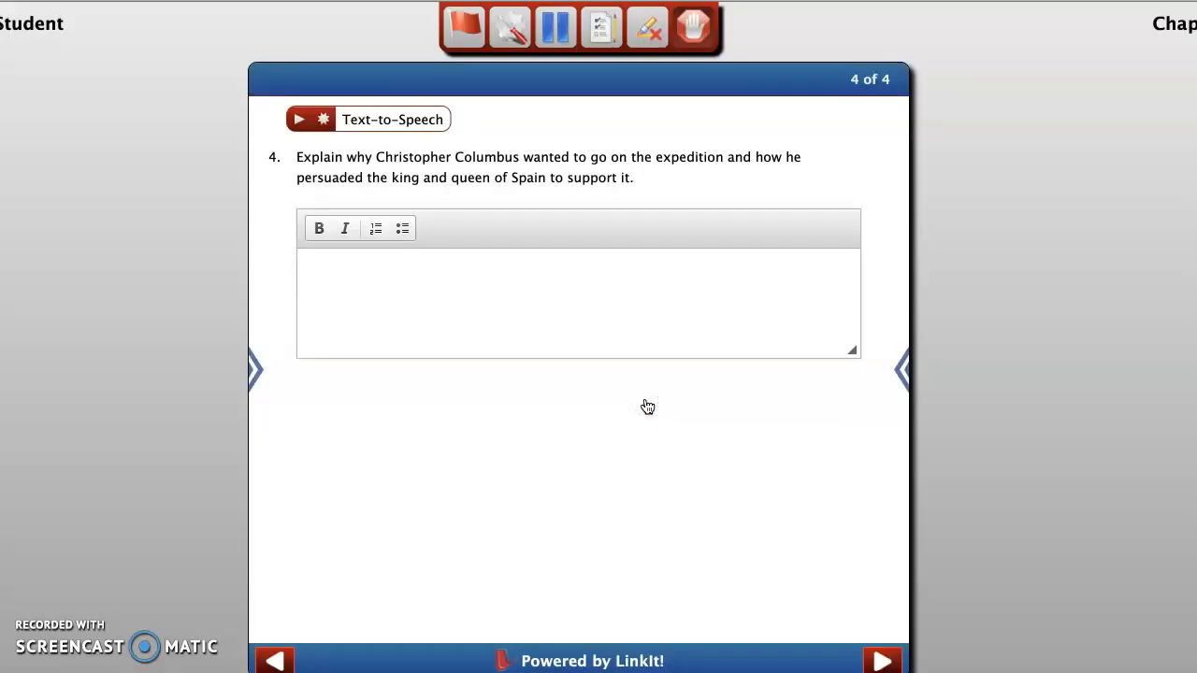
mouse_move(668, 404)
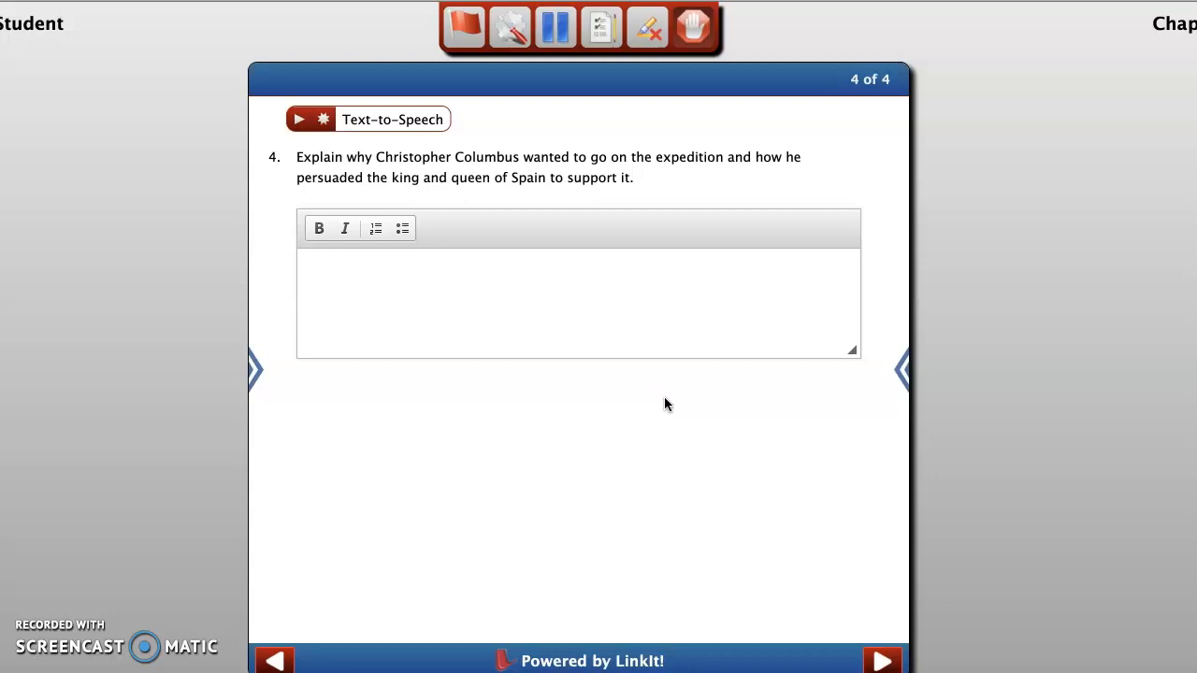
mouse_move(679, 410)
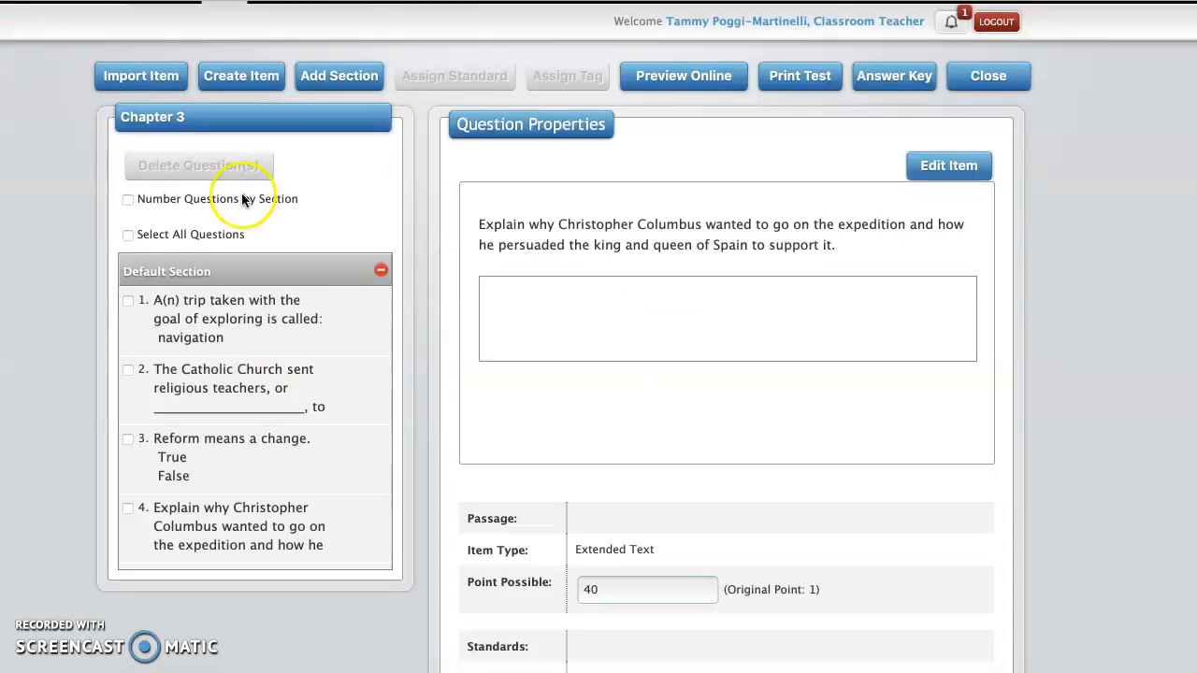
Step: Close the Chapter 3 test editor and return to the LinkIt! home page
scroll("down", 3)
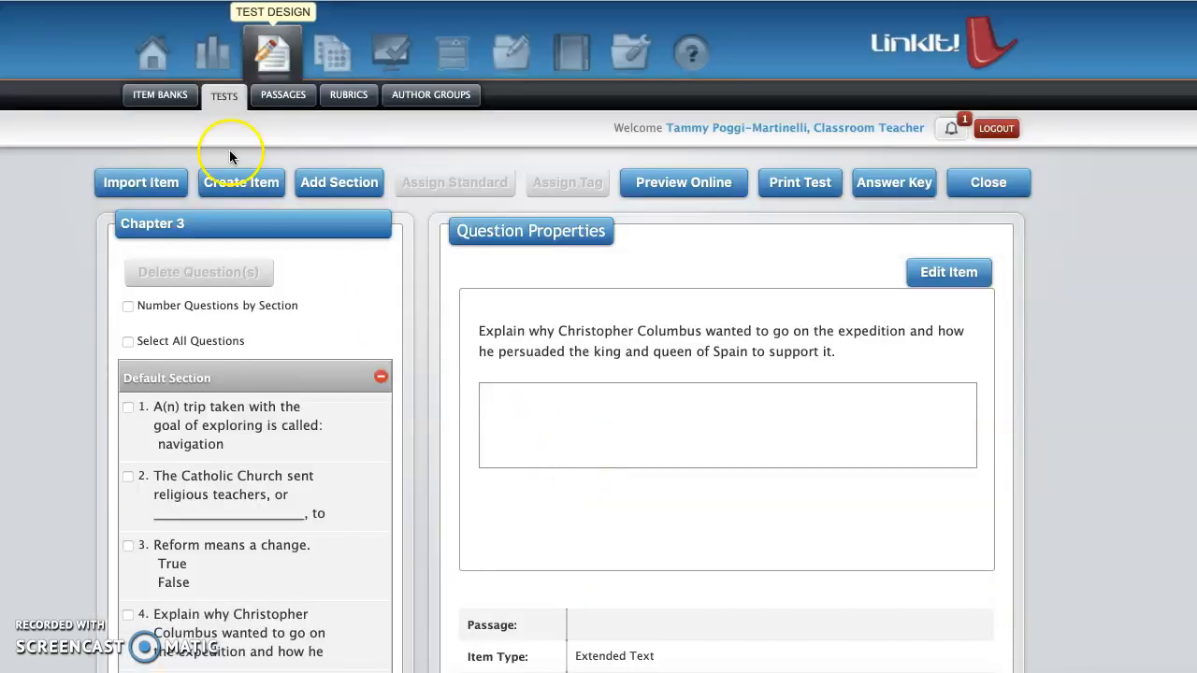
mouse_move(1021, 266)
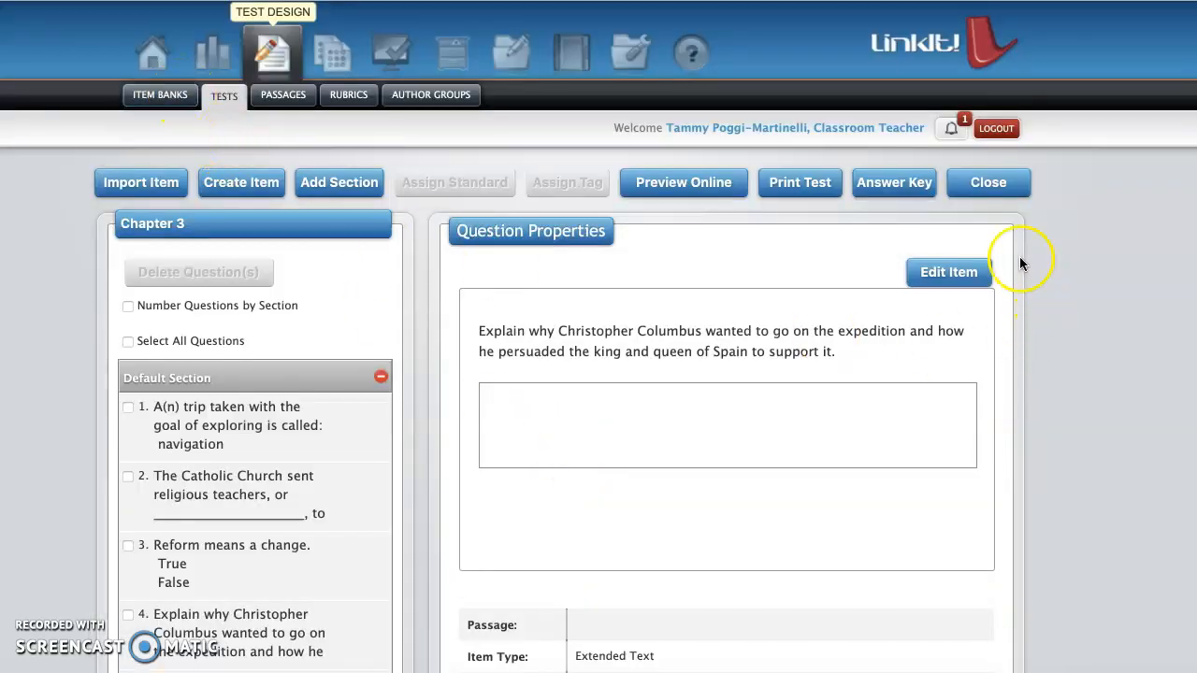
left_click(987, 183)
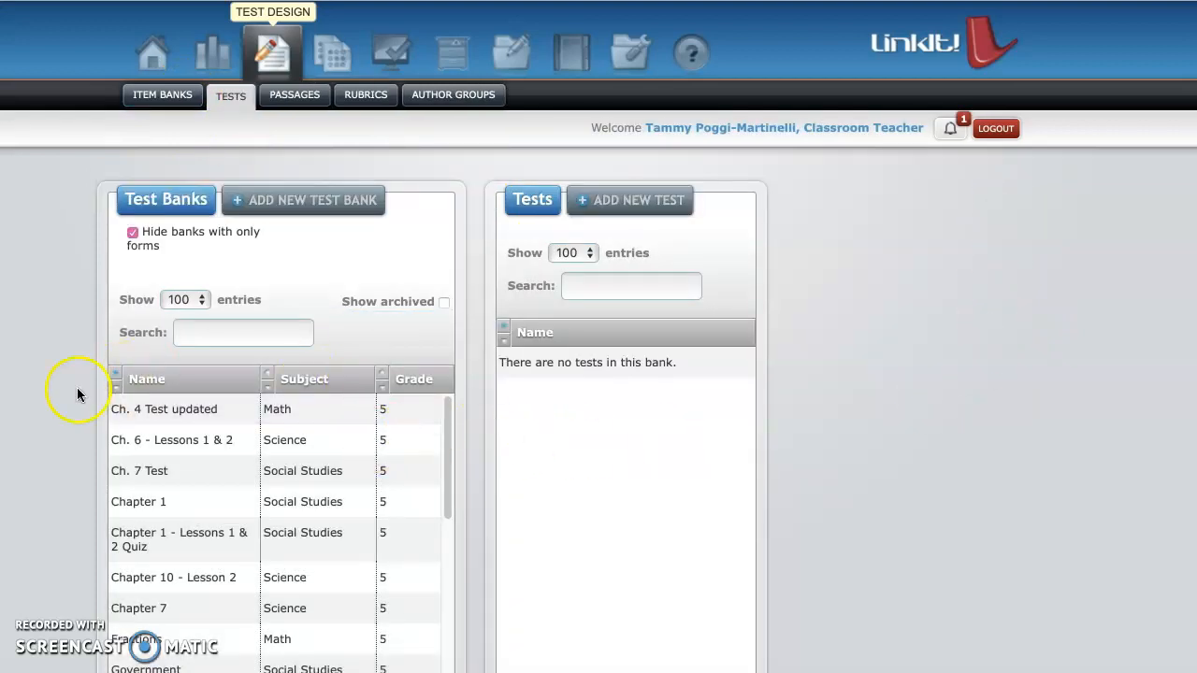
scroll("down", 3)
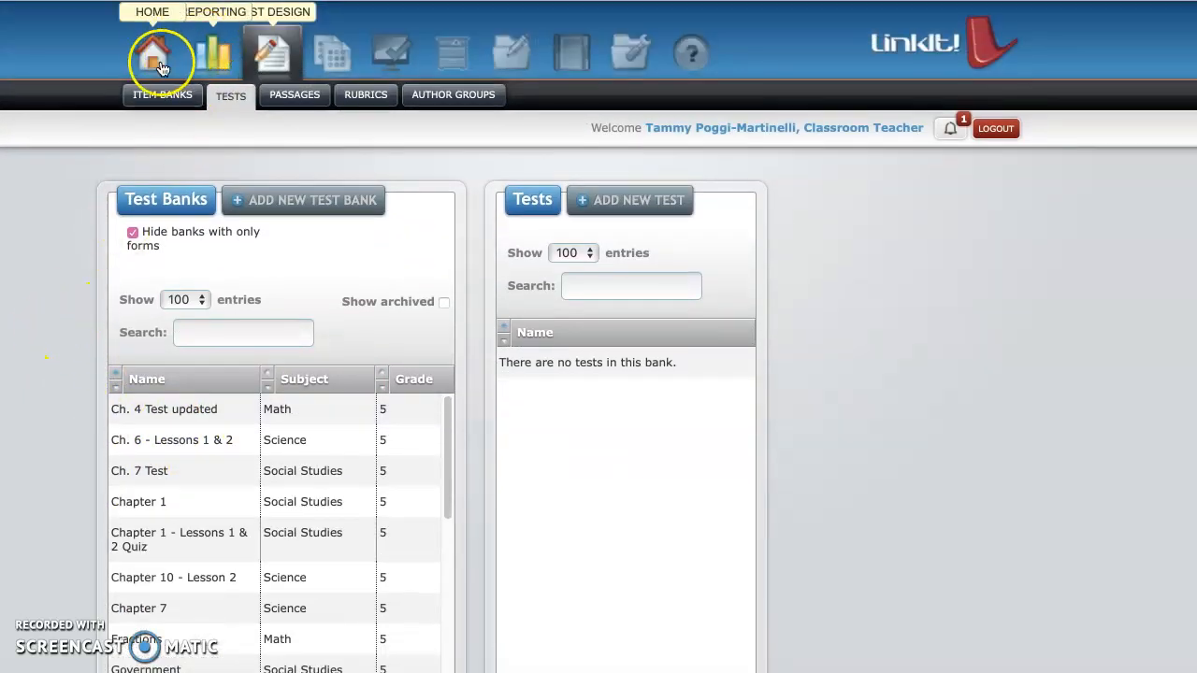
left_click(158, 52)
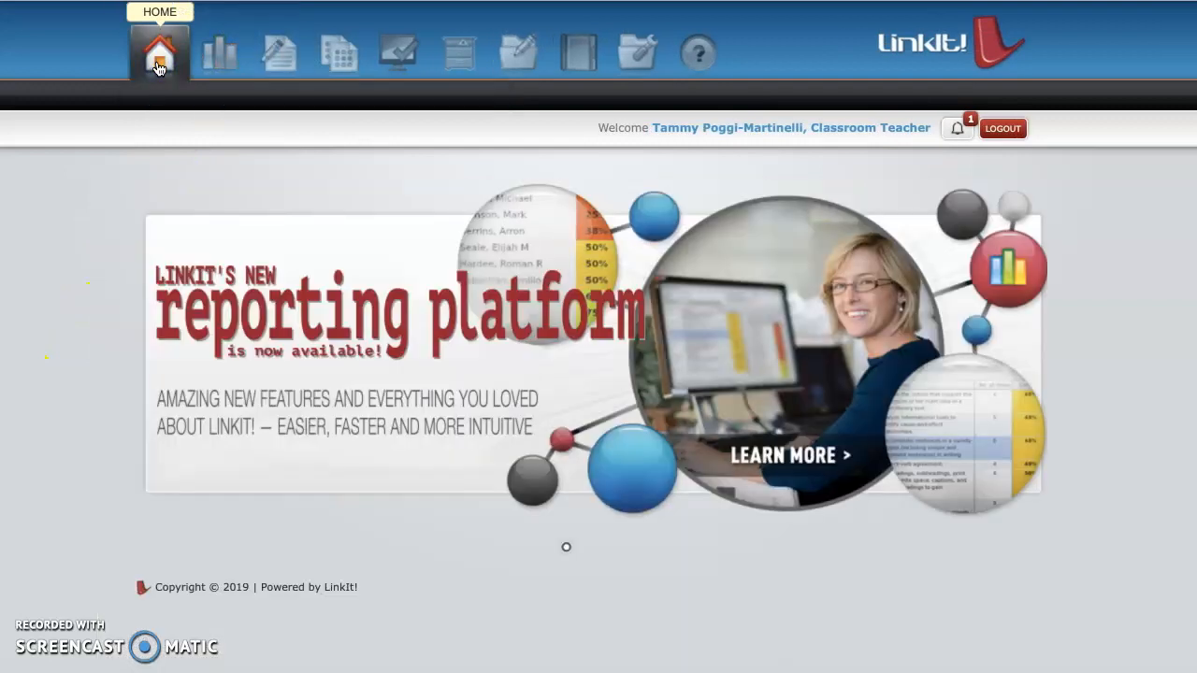
mouse_move(576, 385)
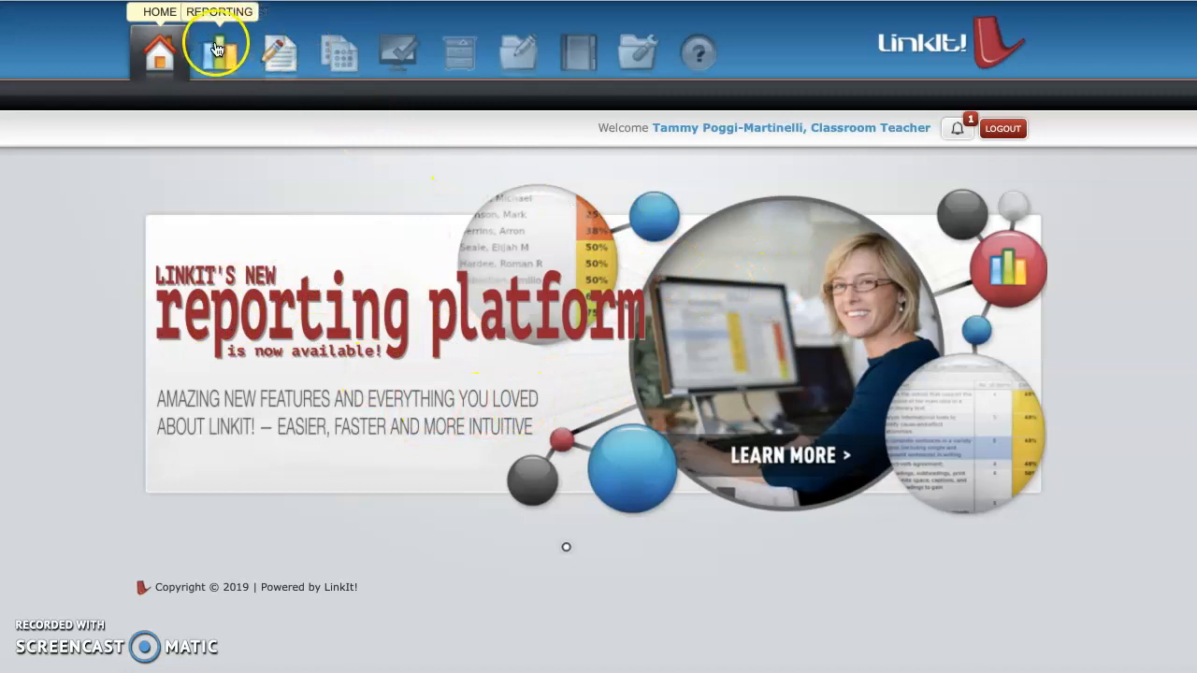
mouse_move(396, 54)
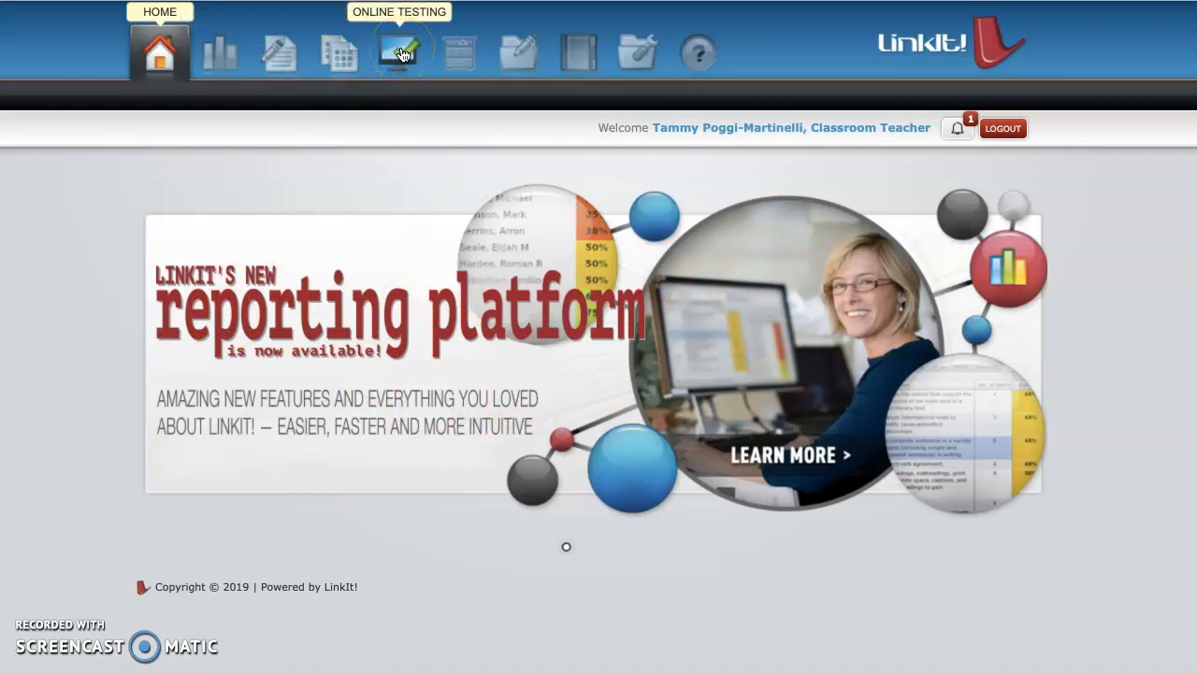
Step: Open the Assign Online Tests form from the Online Testing menu
left_click(401, 52)
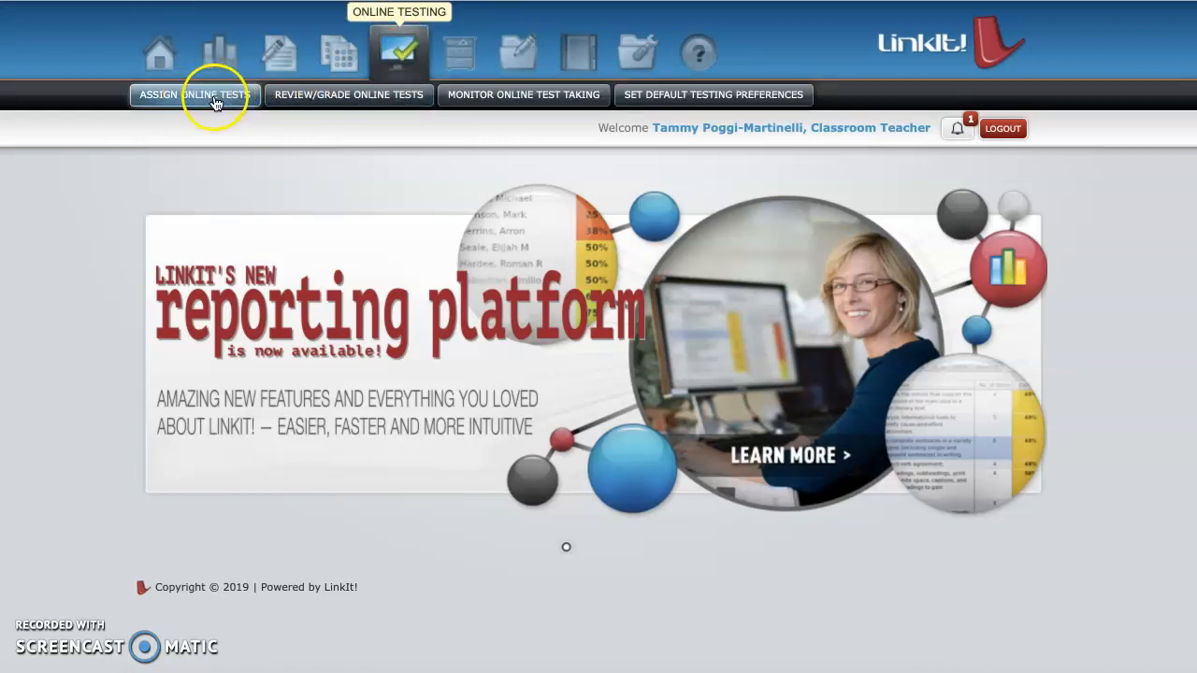
left_click(195, 93)
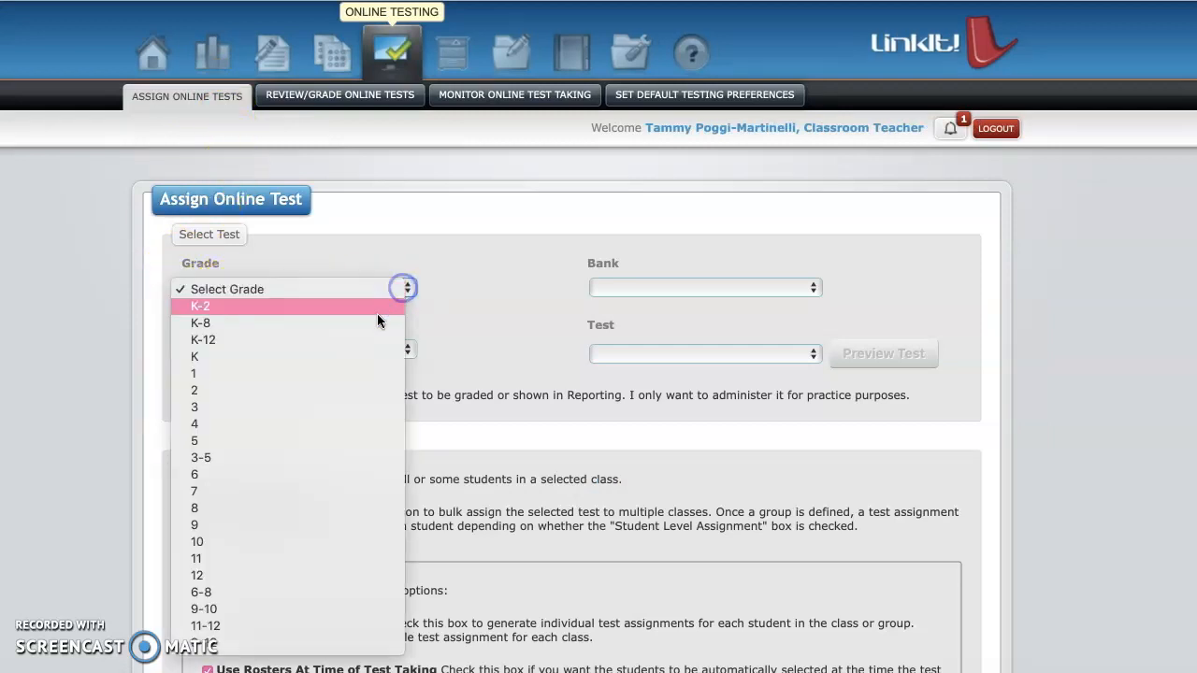
Step: Choose grade 5 and Social Studies as the subject
left_click(194, 441)
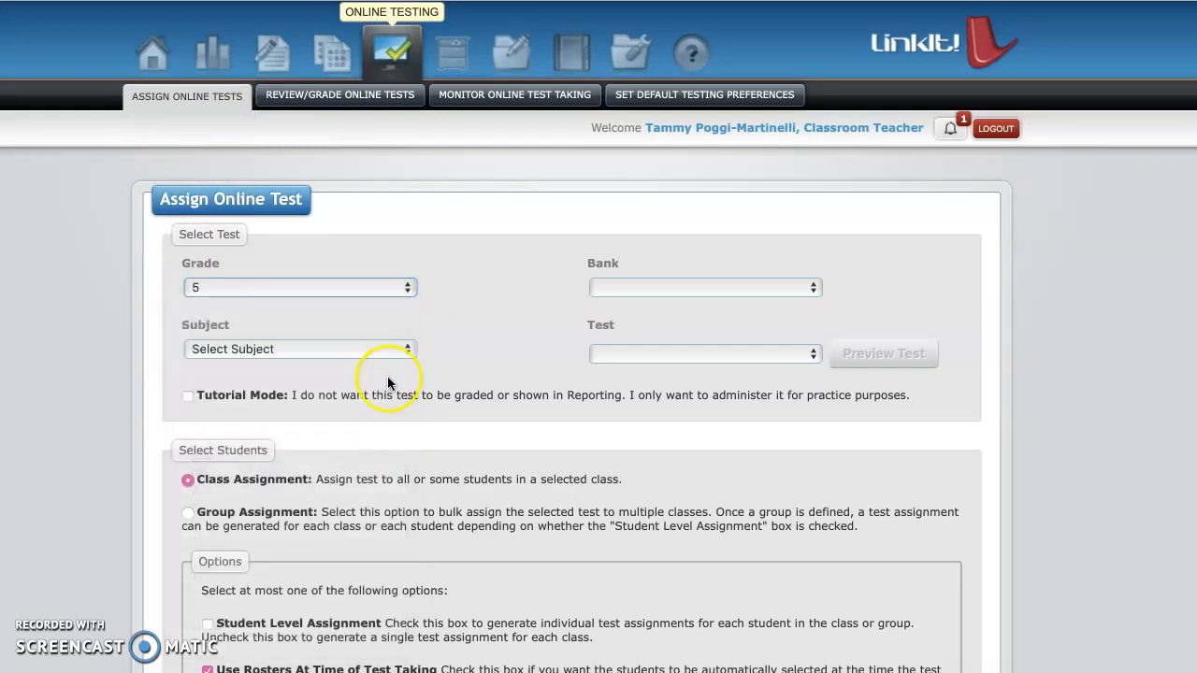
left_click(299, 349)
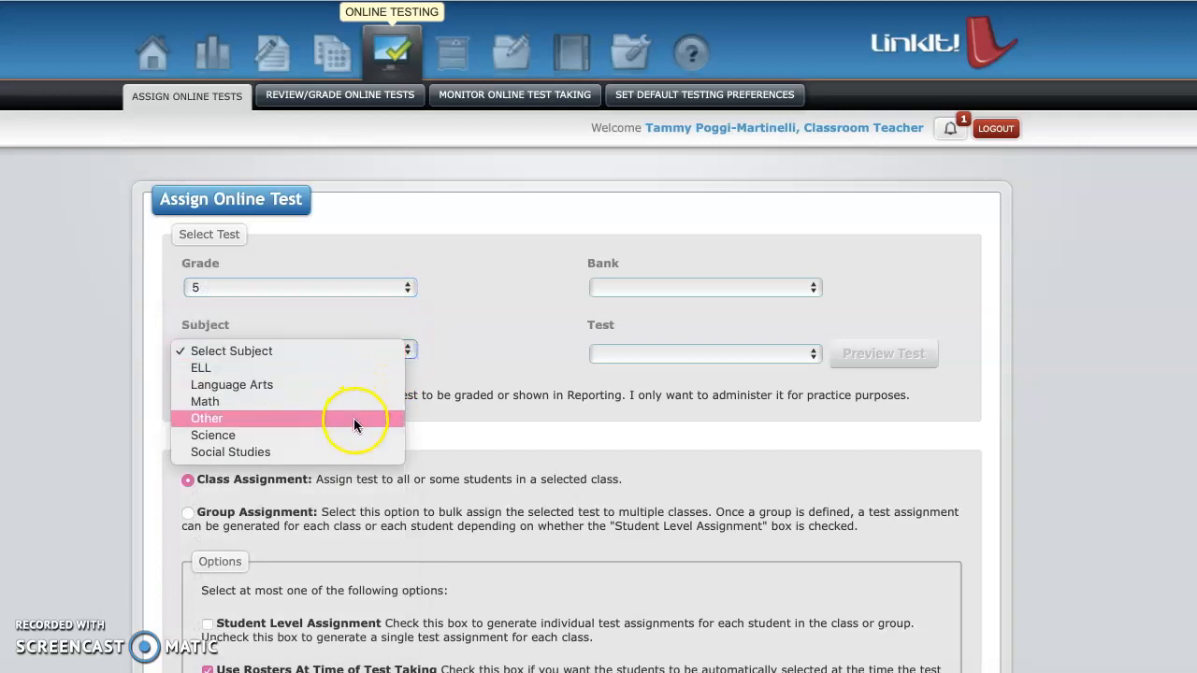
left_click(230, 451)
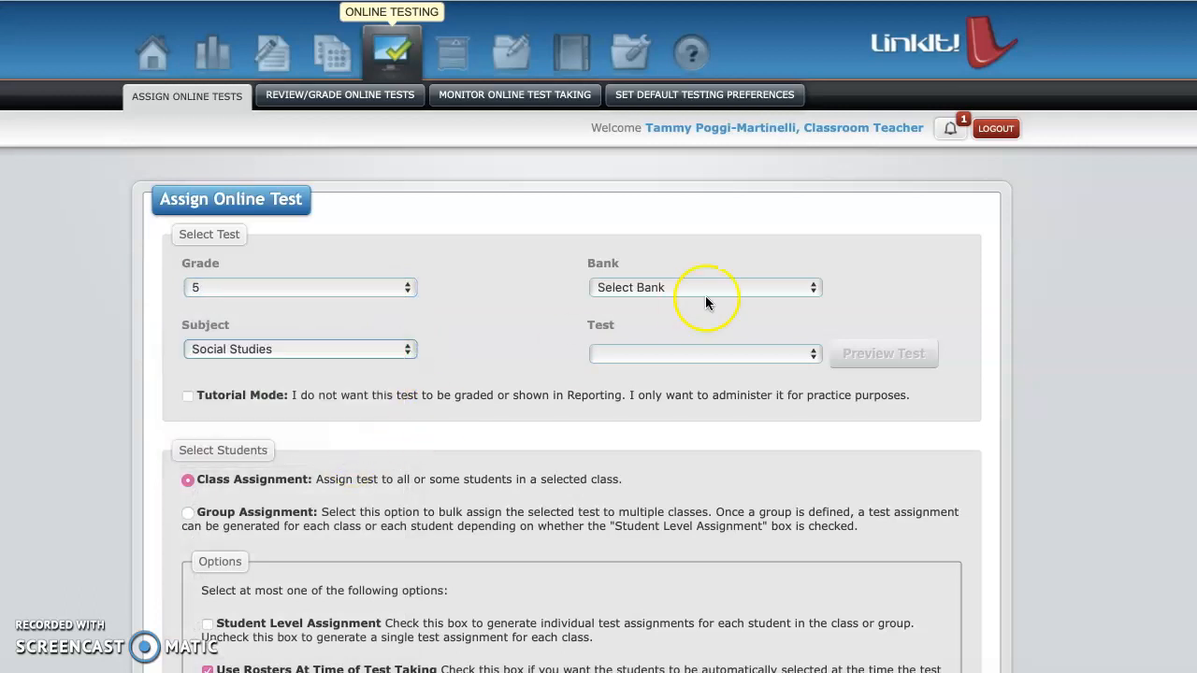
Step: Choose the SS Chapter 3 bank and the Chapter 3 test
left_click(703, 288)
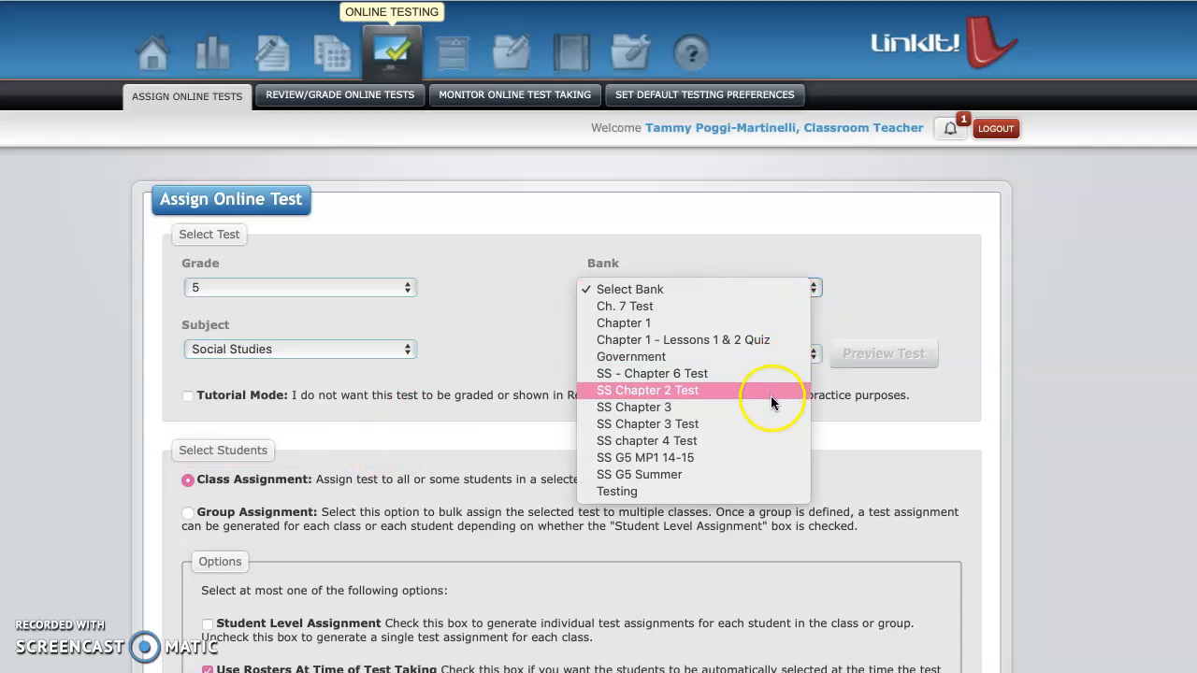
mouse_move(705, 337)
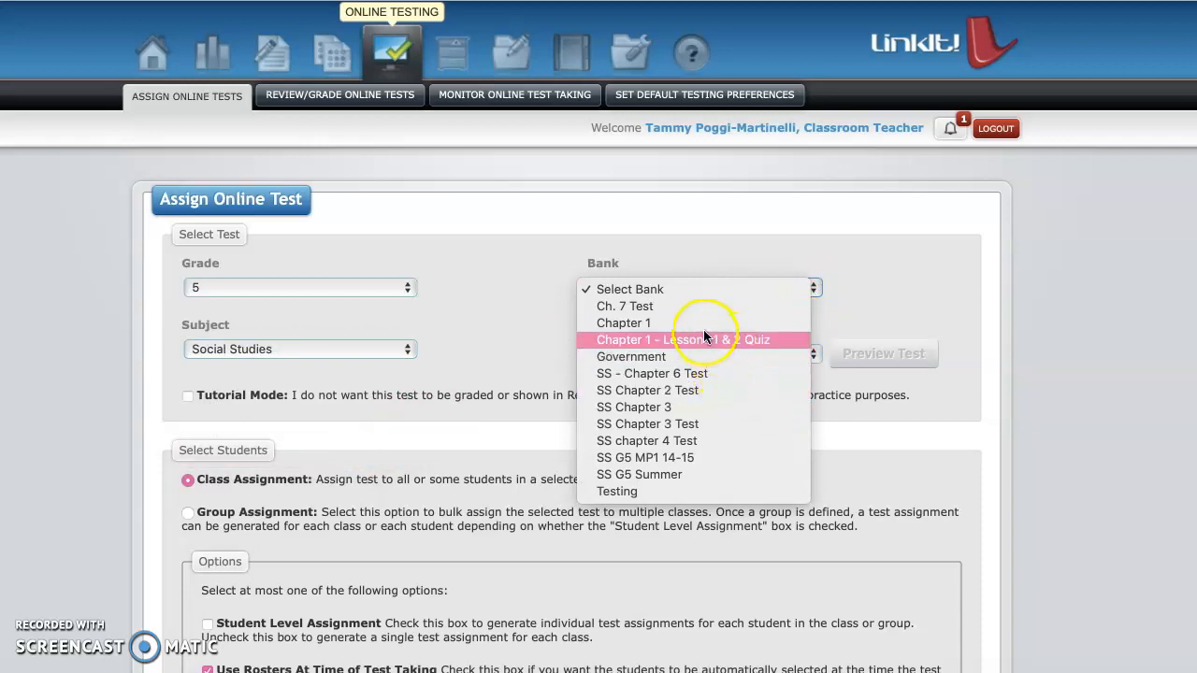
mouse_move(692, 379)
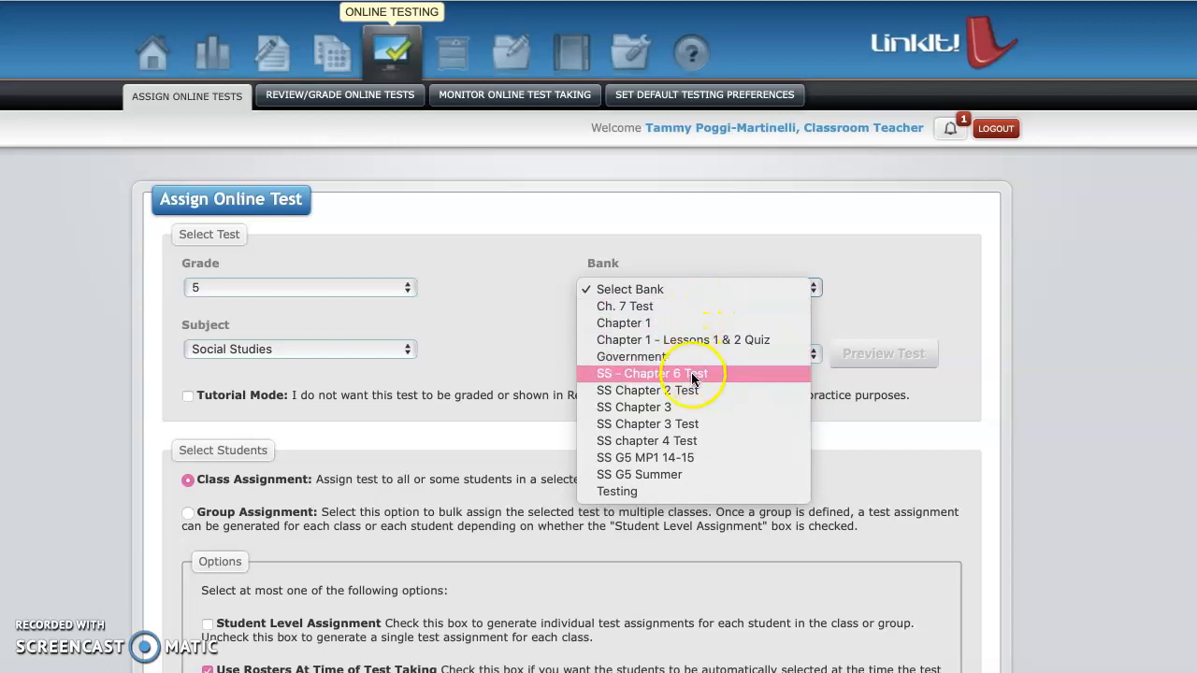
left_click(624, 407)
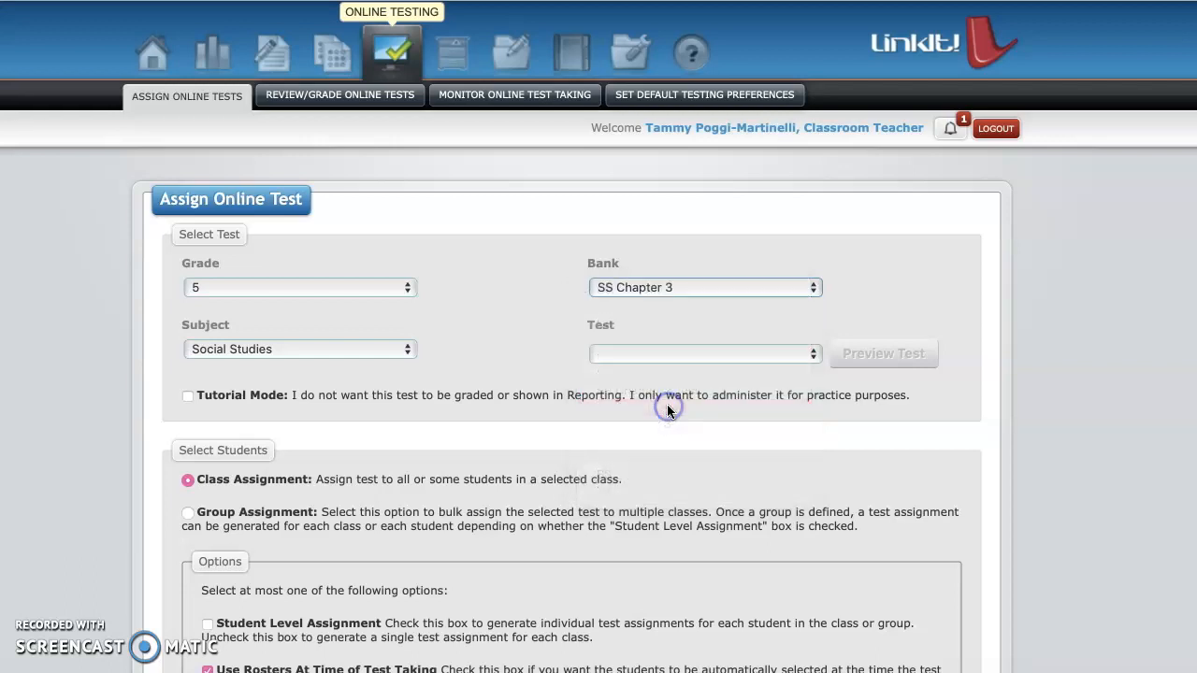
left_click(703, 354)
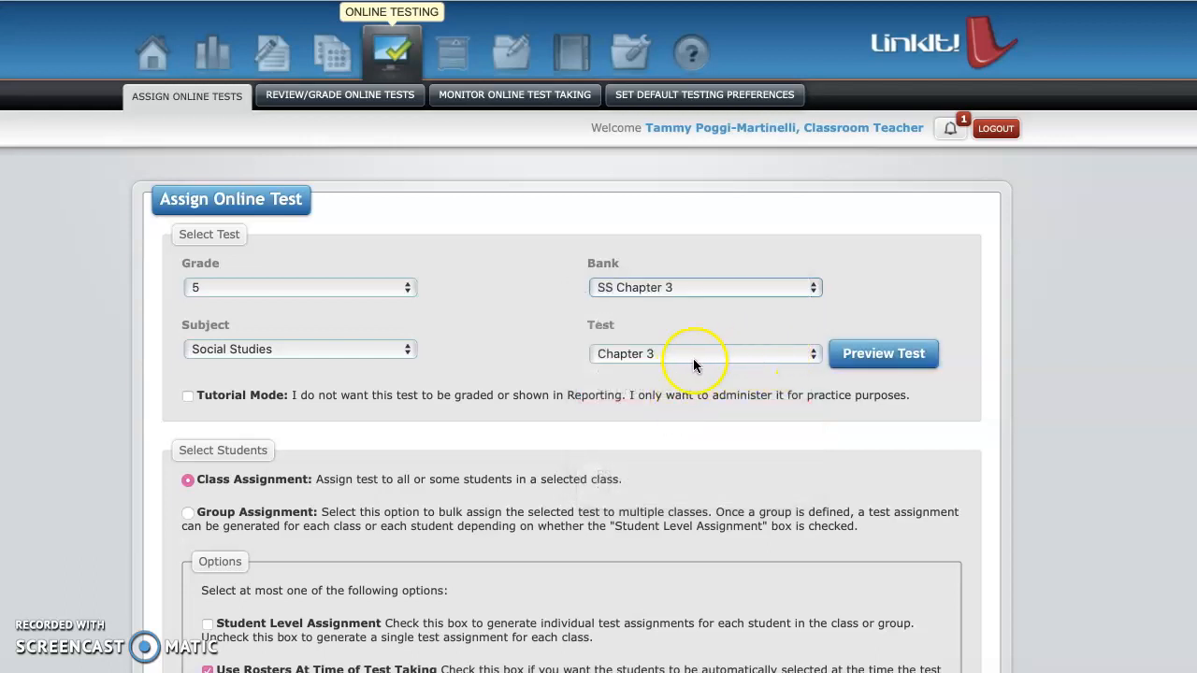
scroll("down", 3)
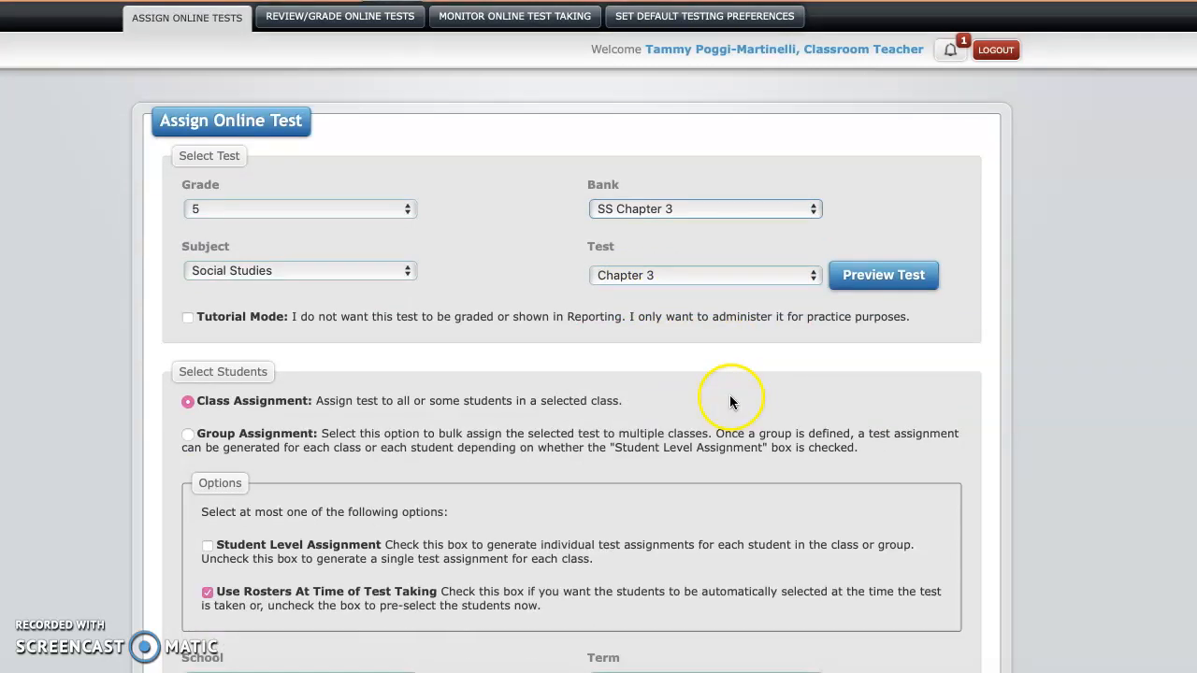
scroll("down", 3)
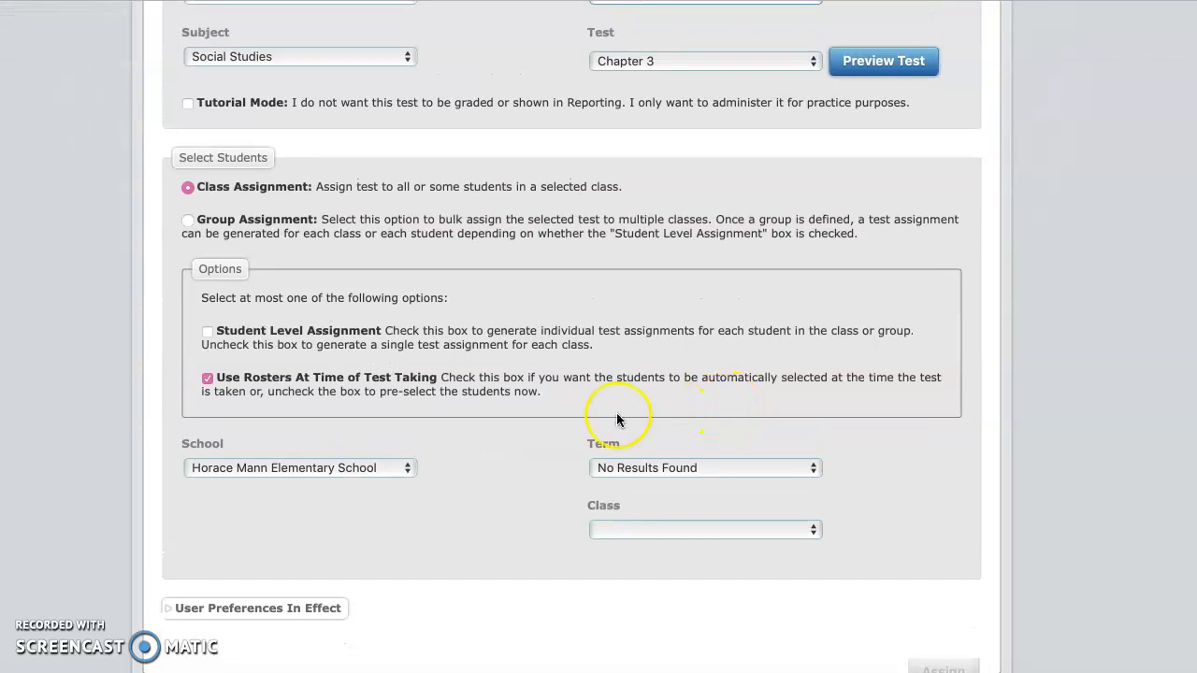
mouse_move(705, 467)
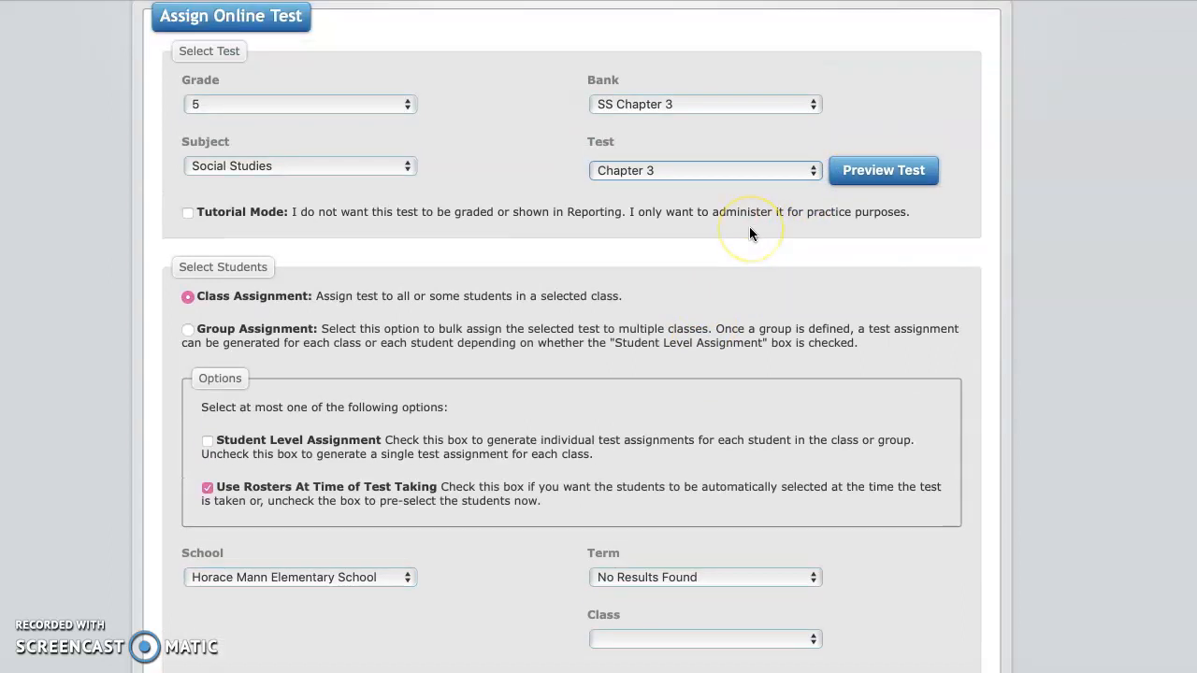
scroll("down", 3)
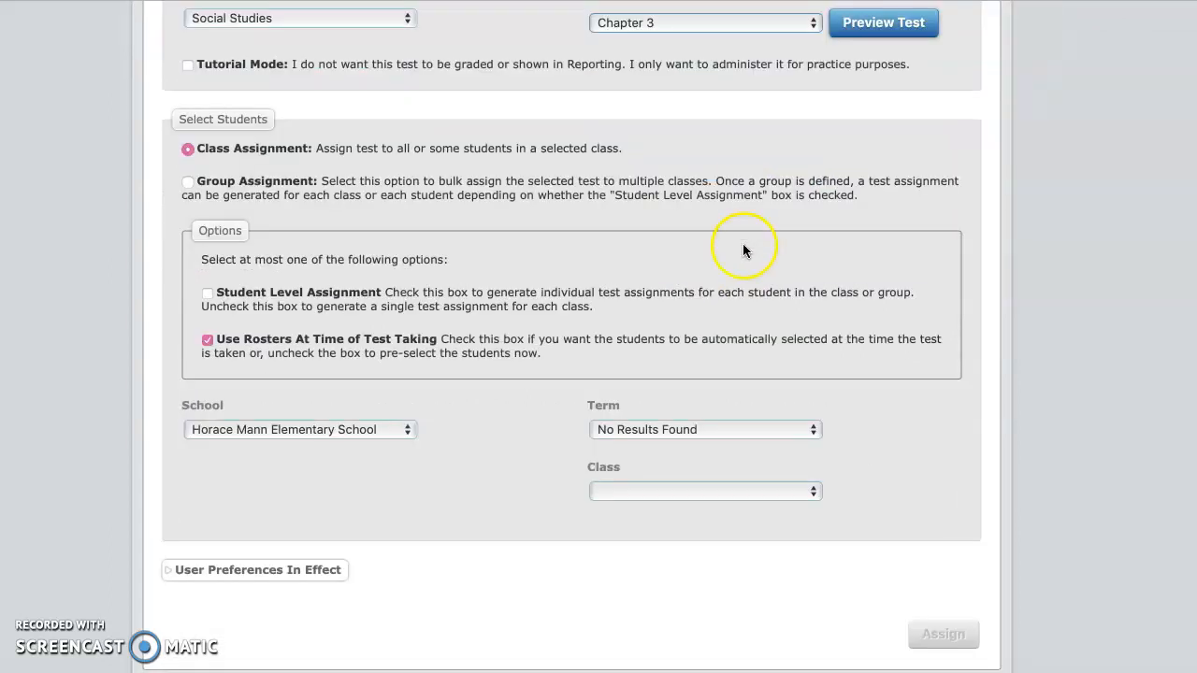
mouse_move(576, 183)
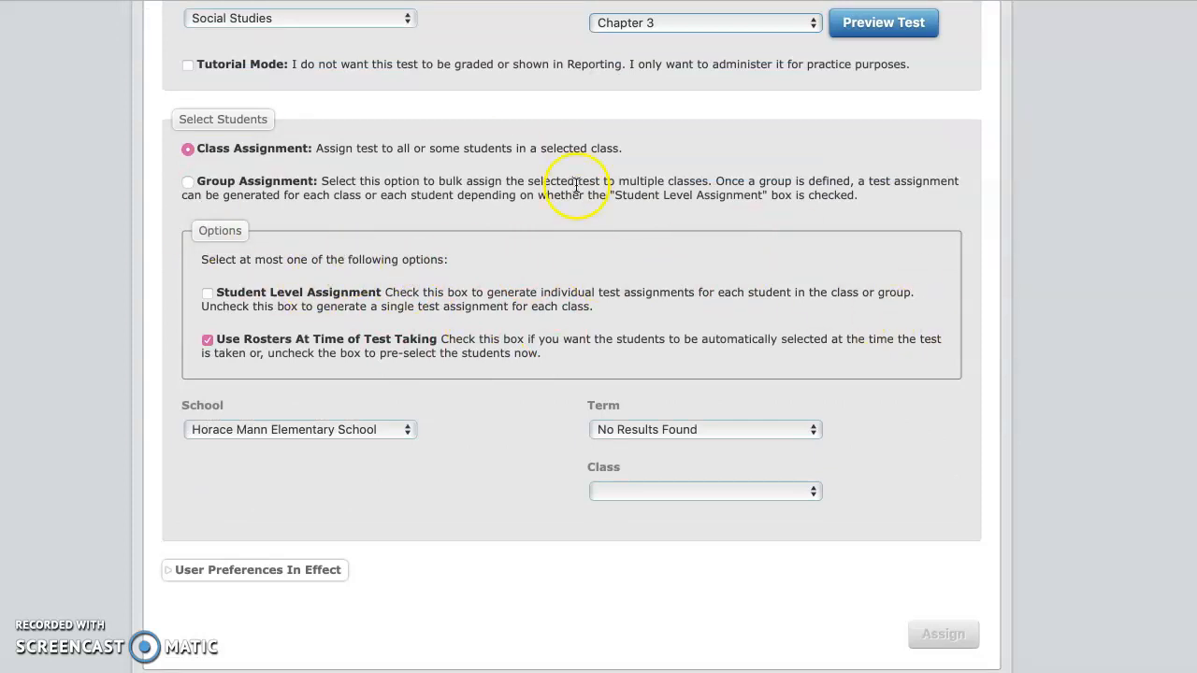
mouse_move(681, 150)
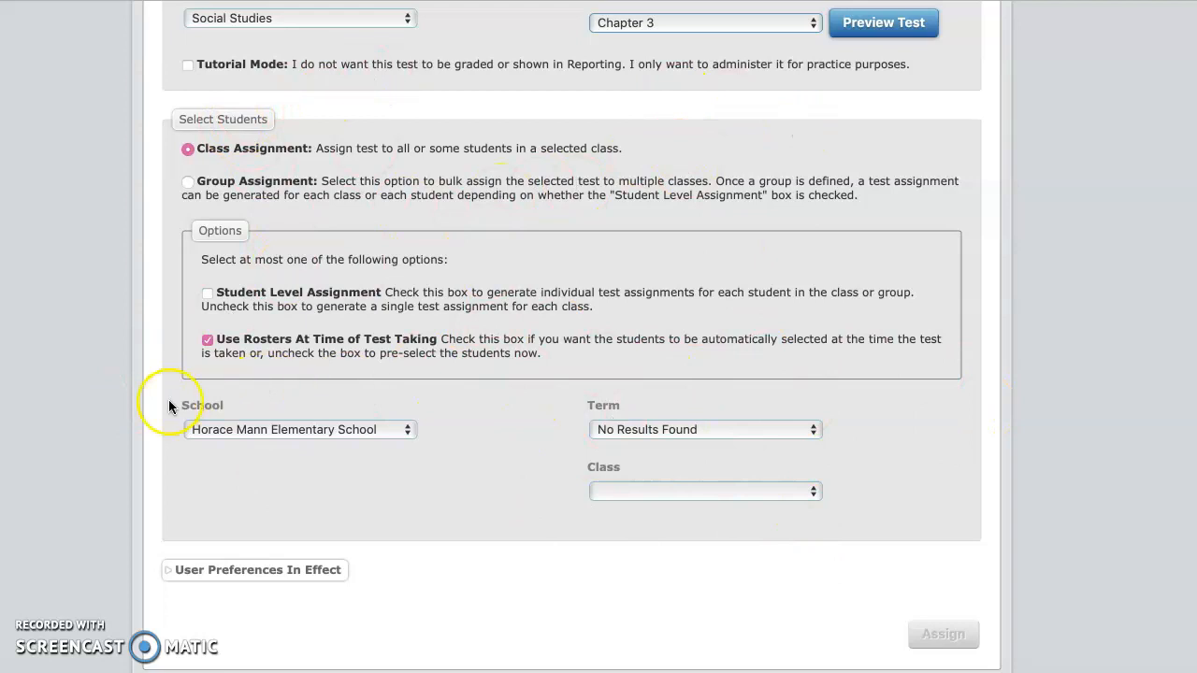
mouse_move(748, 434)
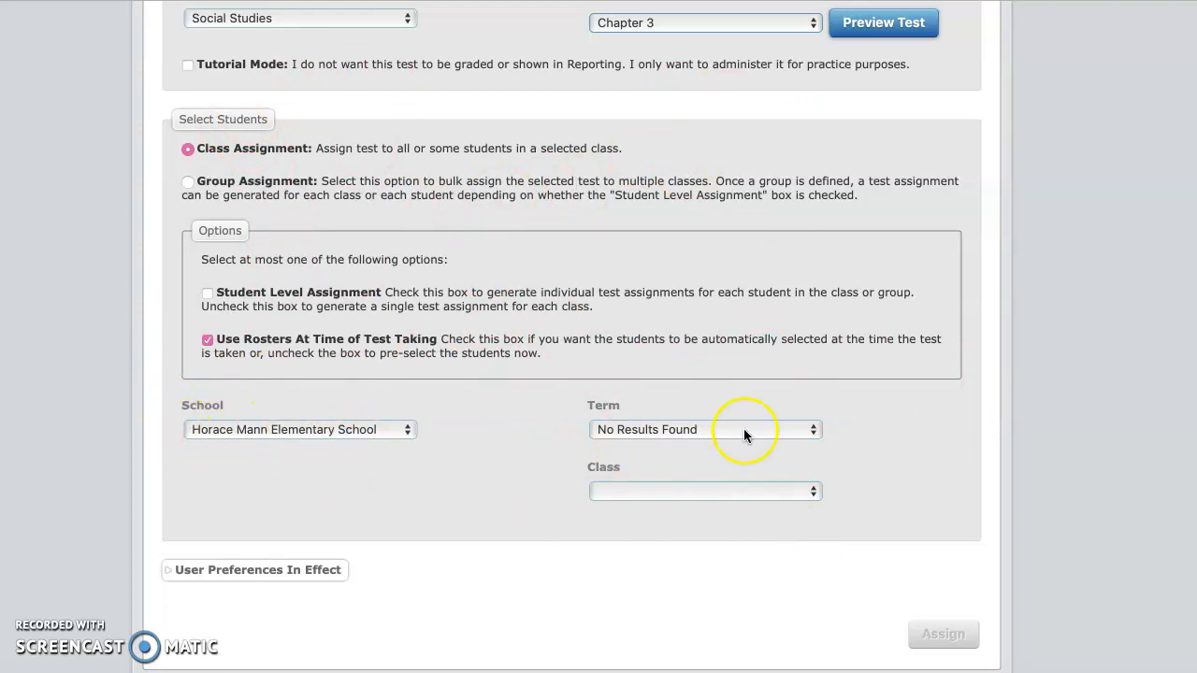
mouse_move(965, 651)
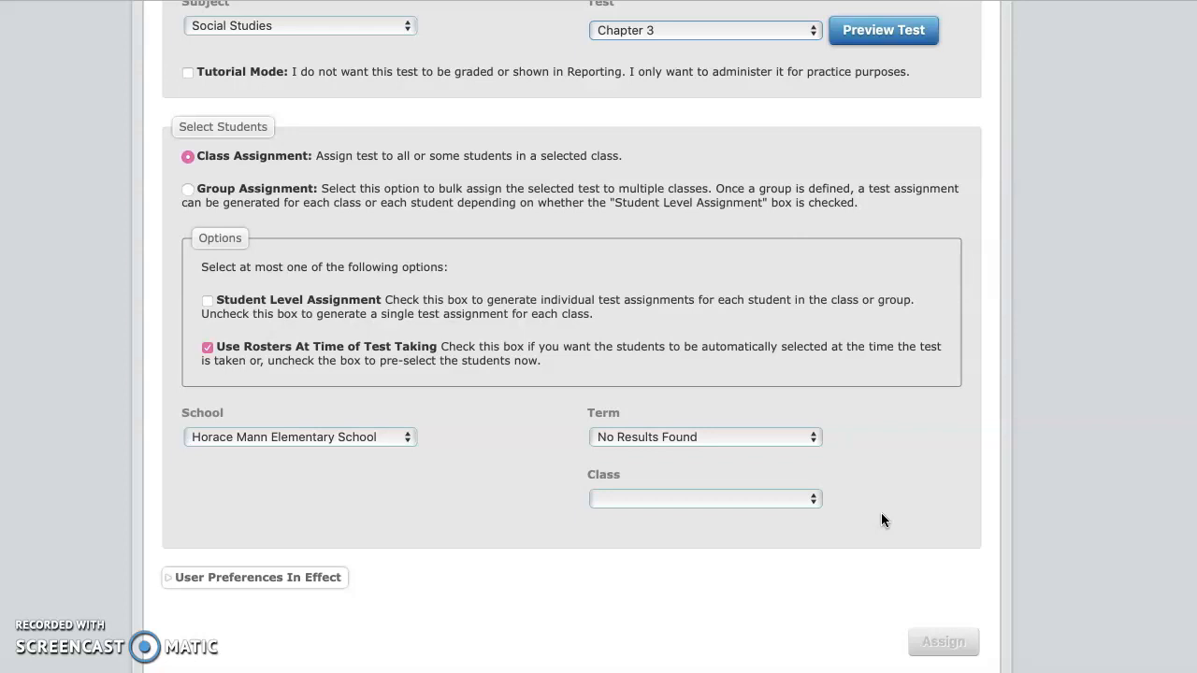
mouse_move(886, 520)
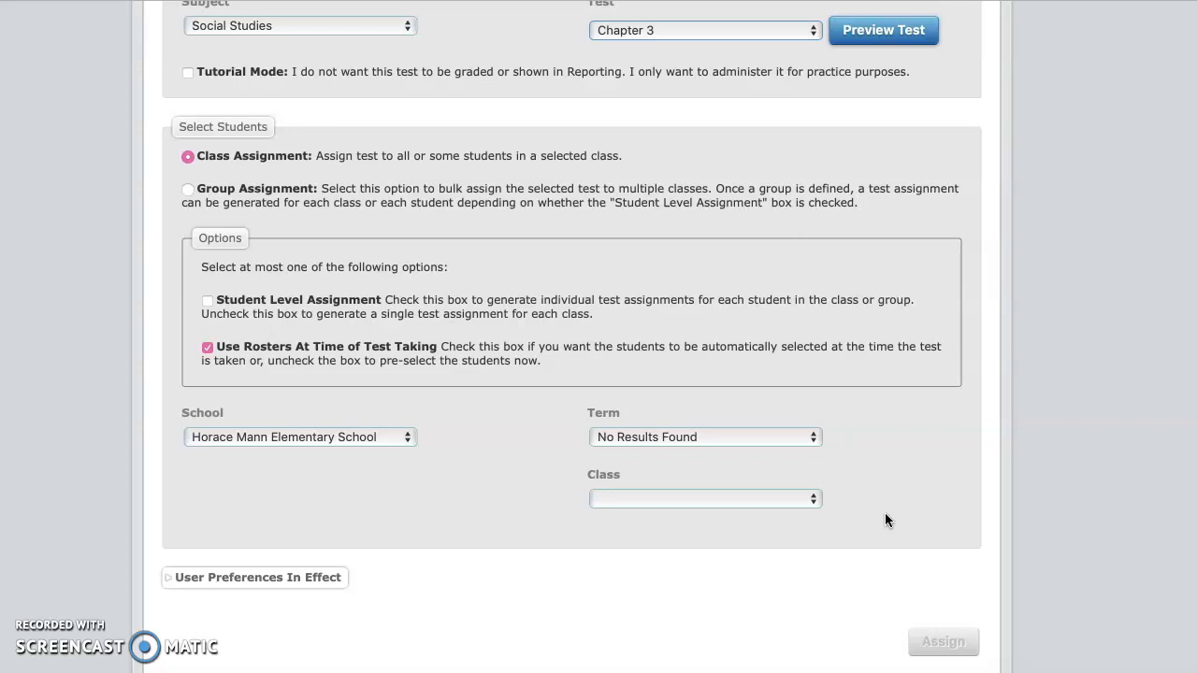